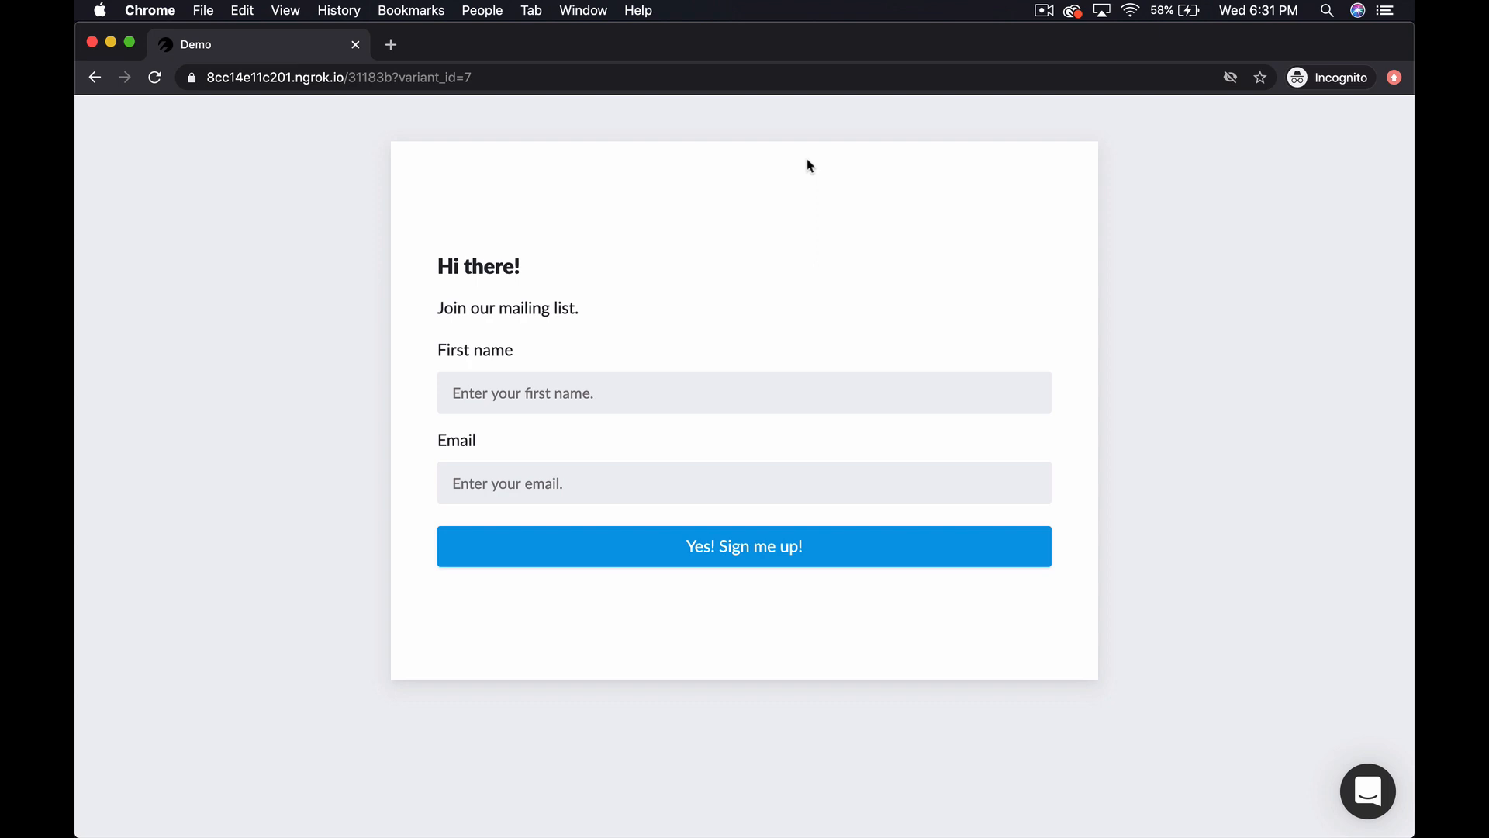
mouse_move(567, 625)
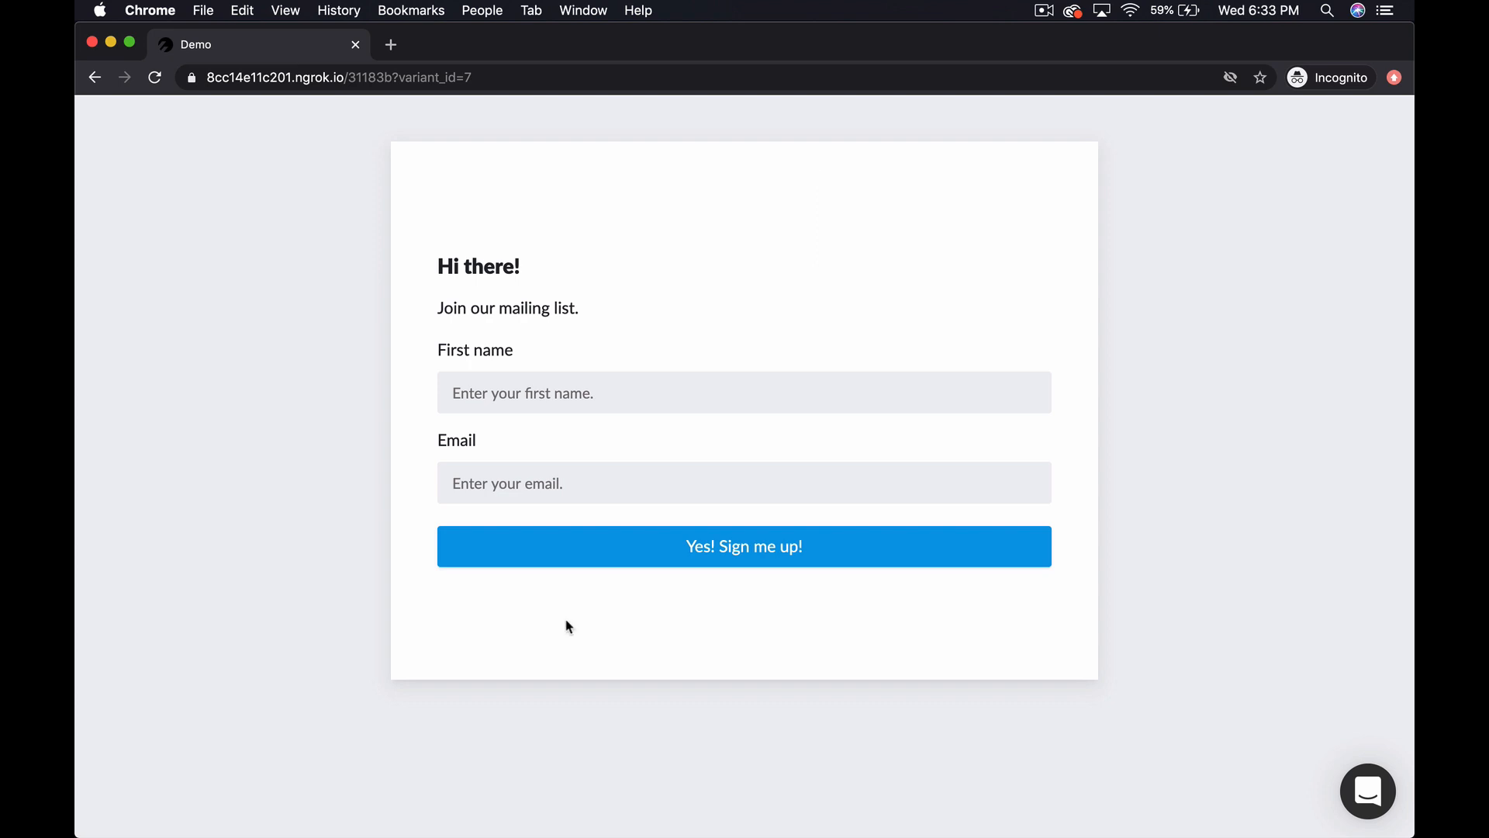
mouse_move(602, 398)
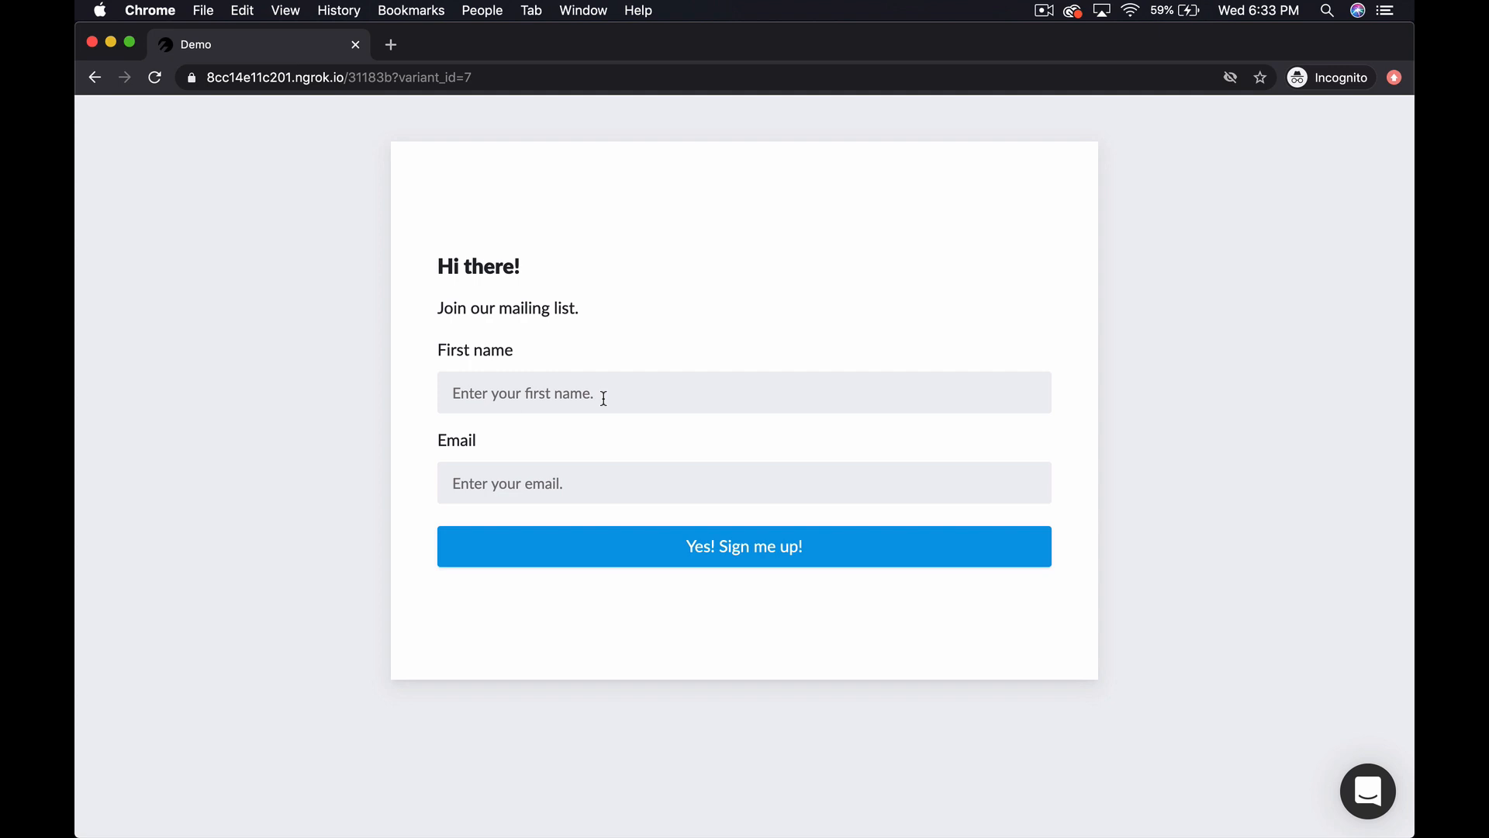
Fill the Demo sign-up form with a test first name and the imbob@test email address
left_click(332, 77)
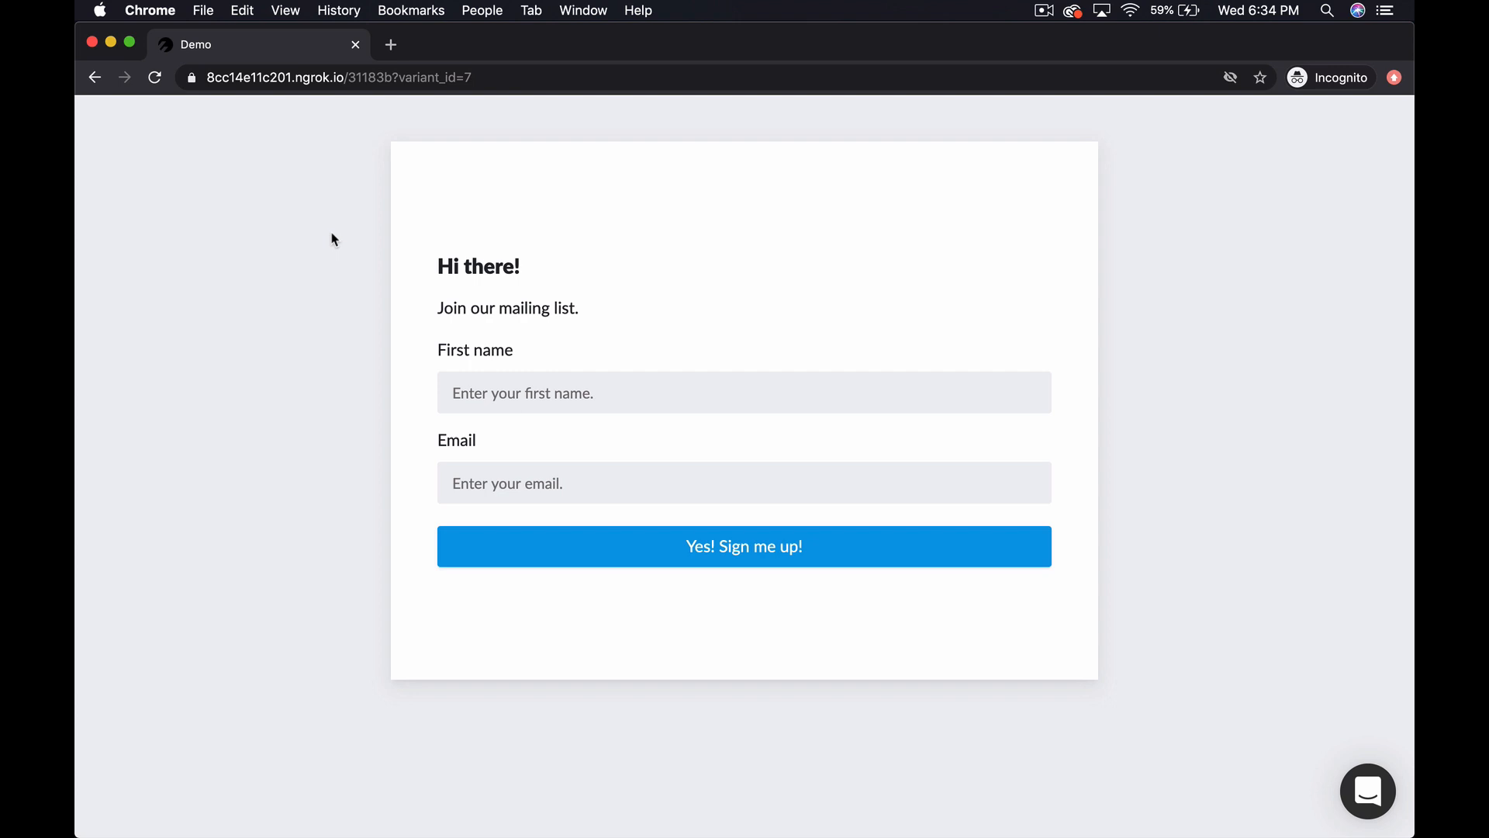
left_click(744, 392)
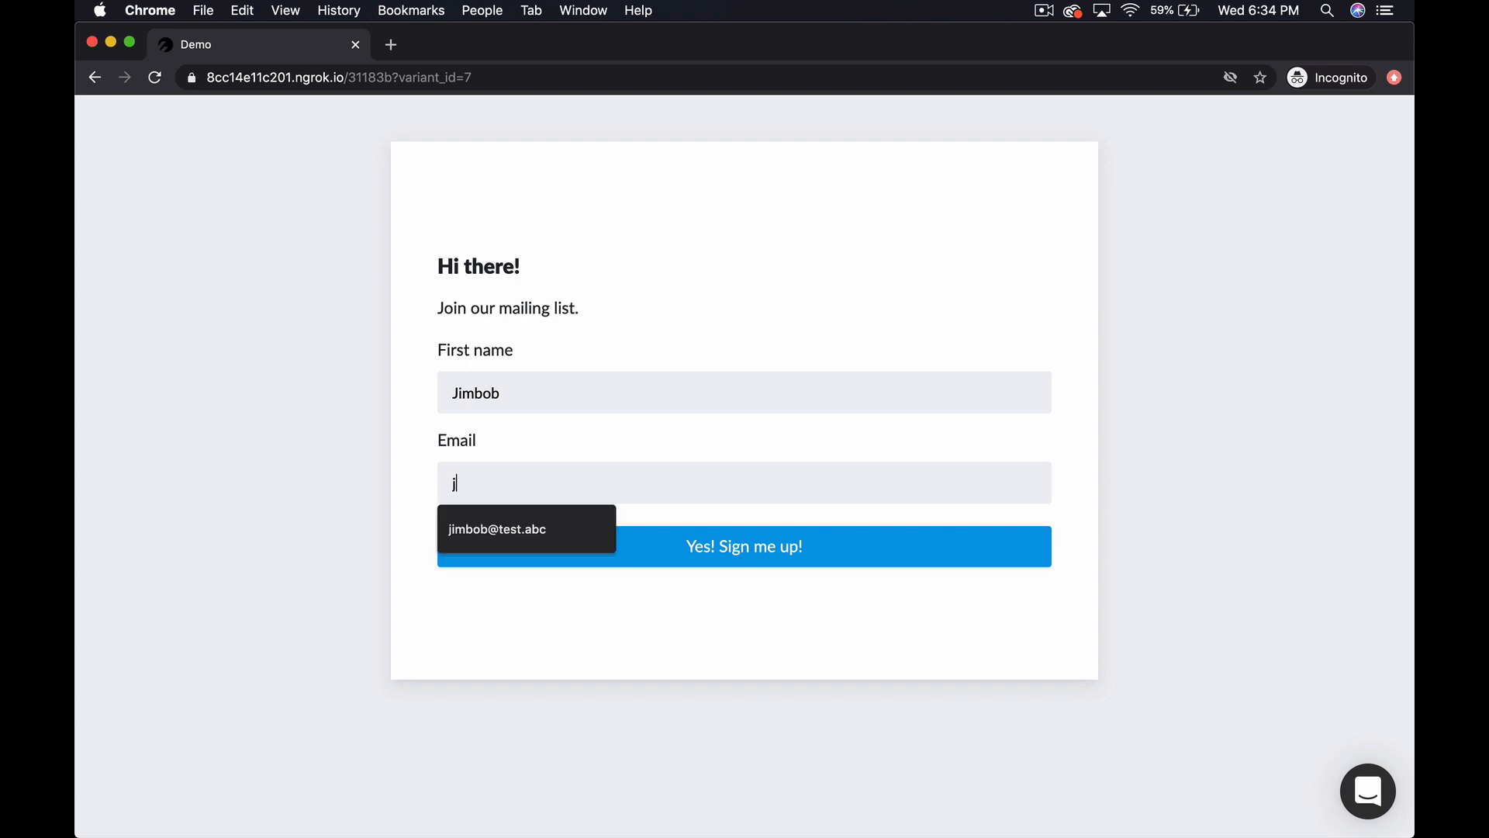
type("imbob@test.abc")
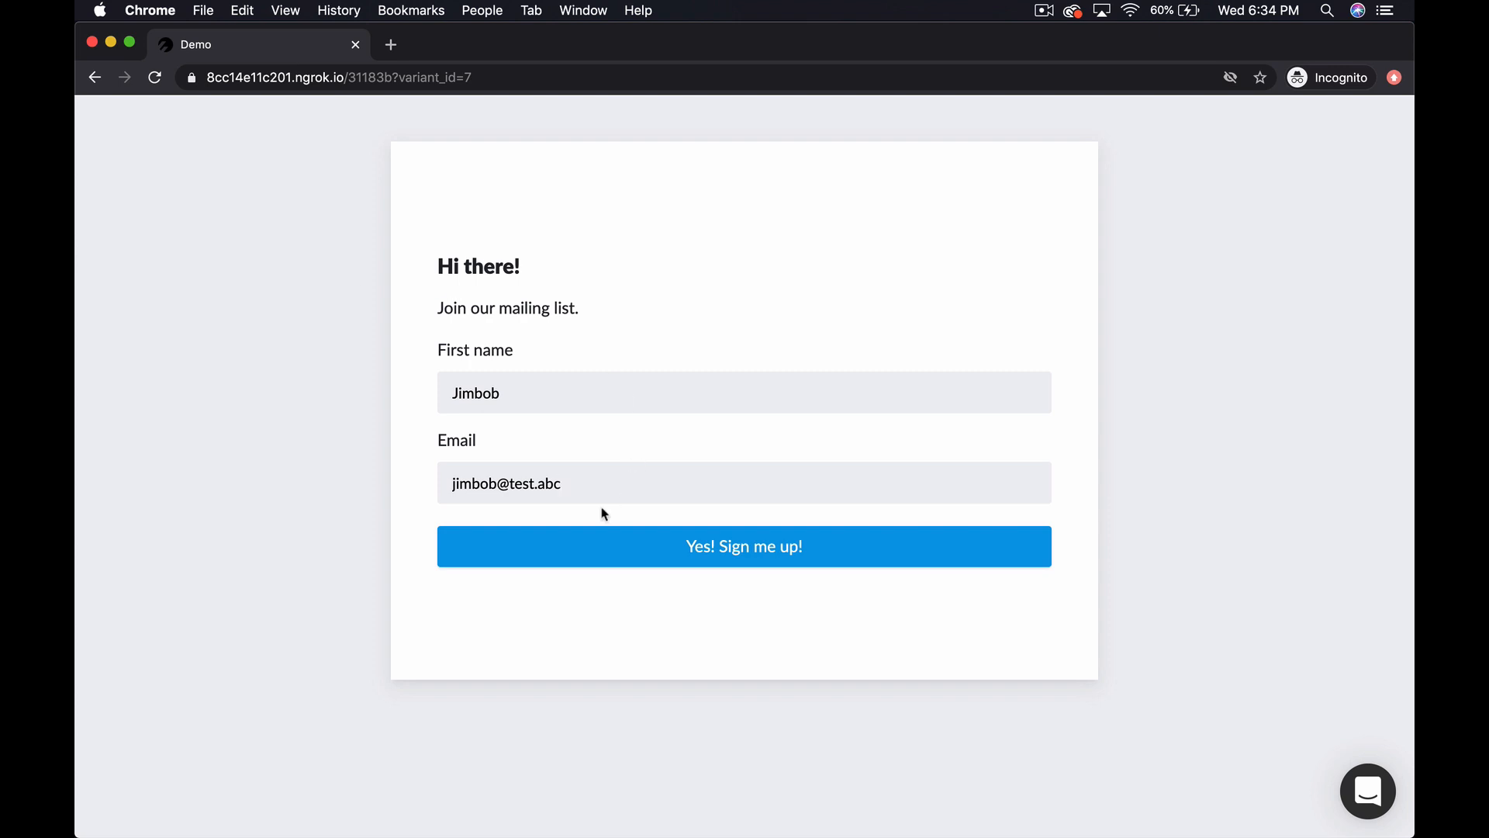
Submit the sign-up form and answer Red, then Yes, reaching the Nevermind step
left_click(744, 546)
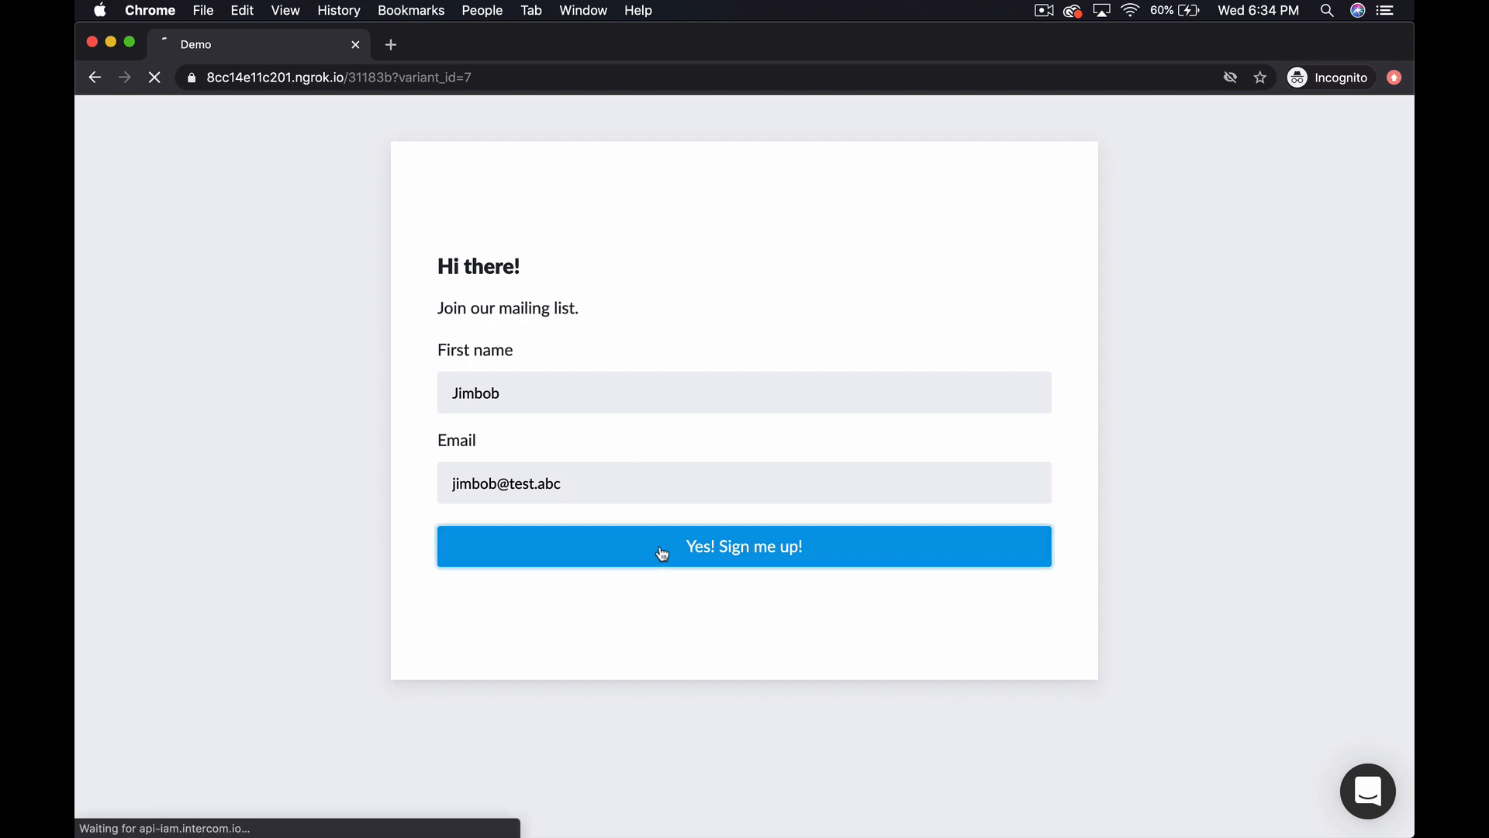
left_click(744, 546)
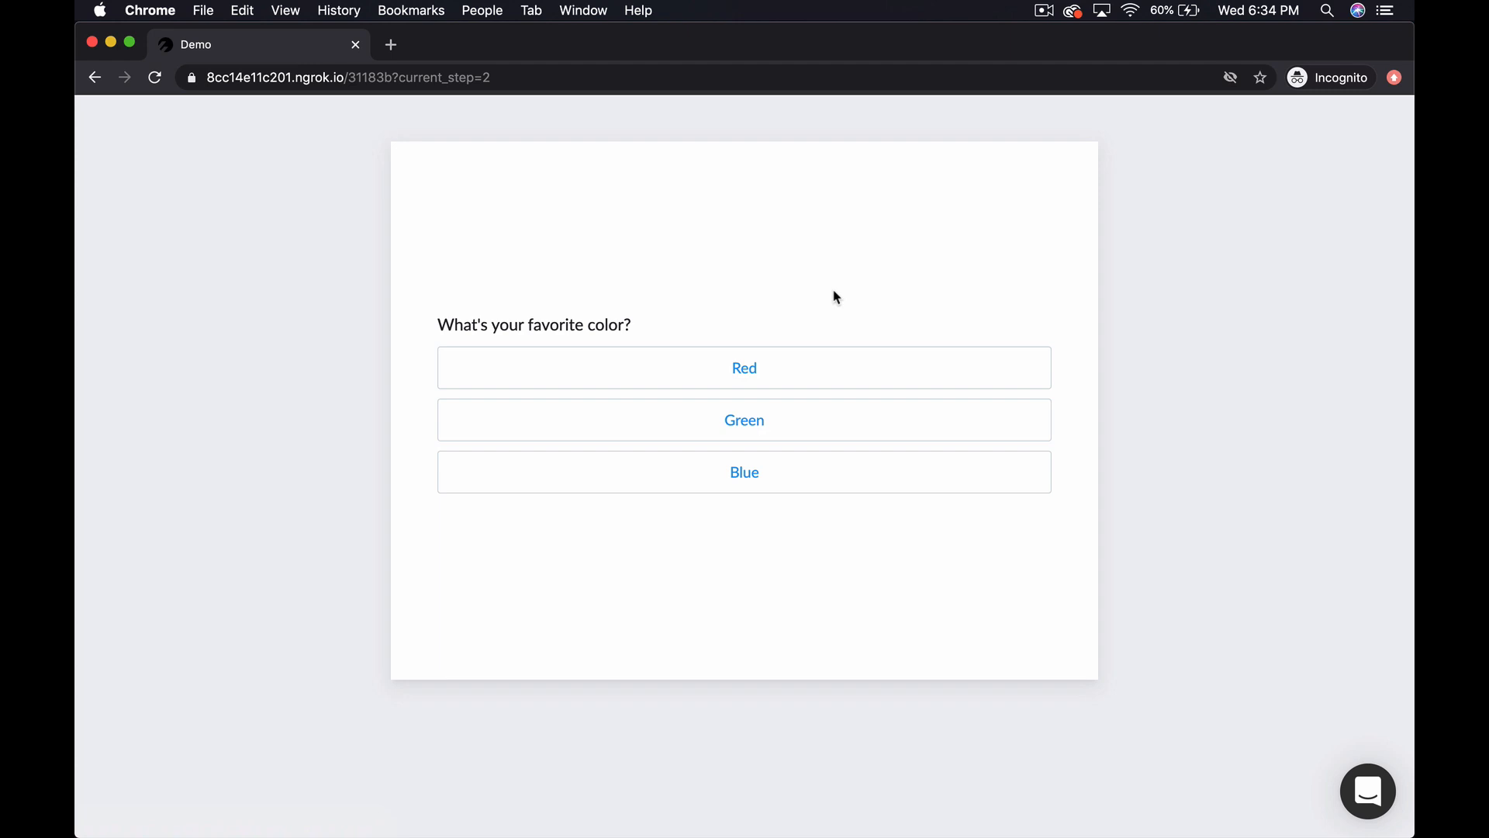
left_click(744, 367)
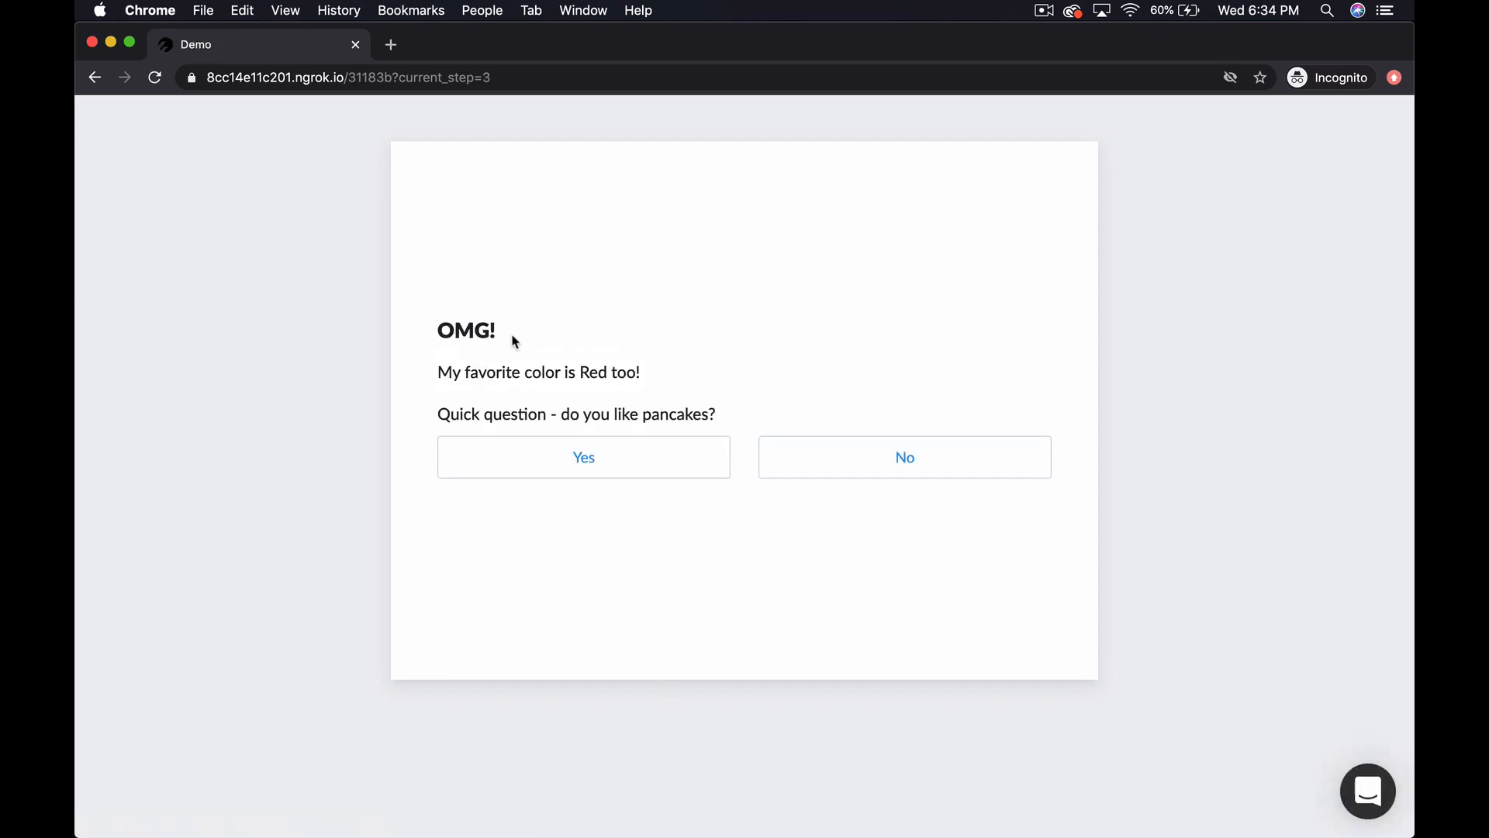
mouse_move(753, 470)
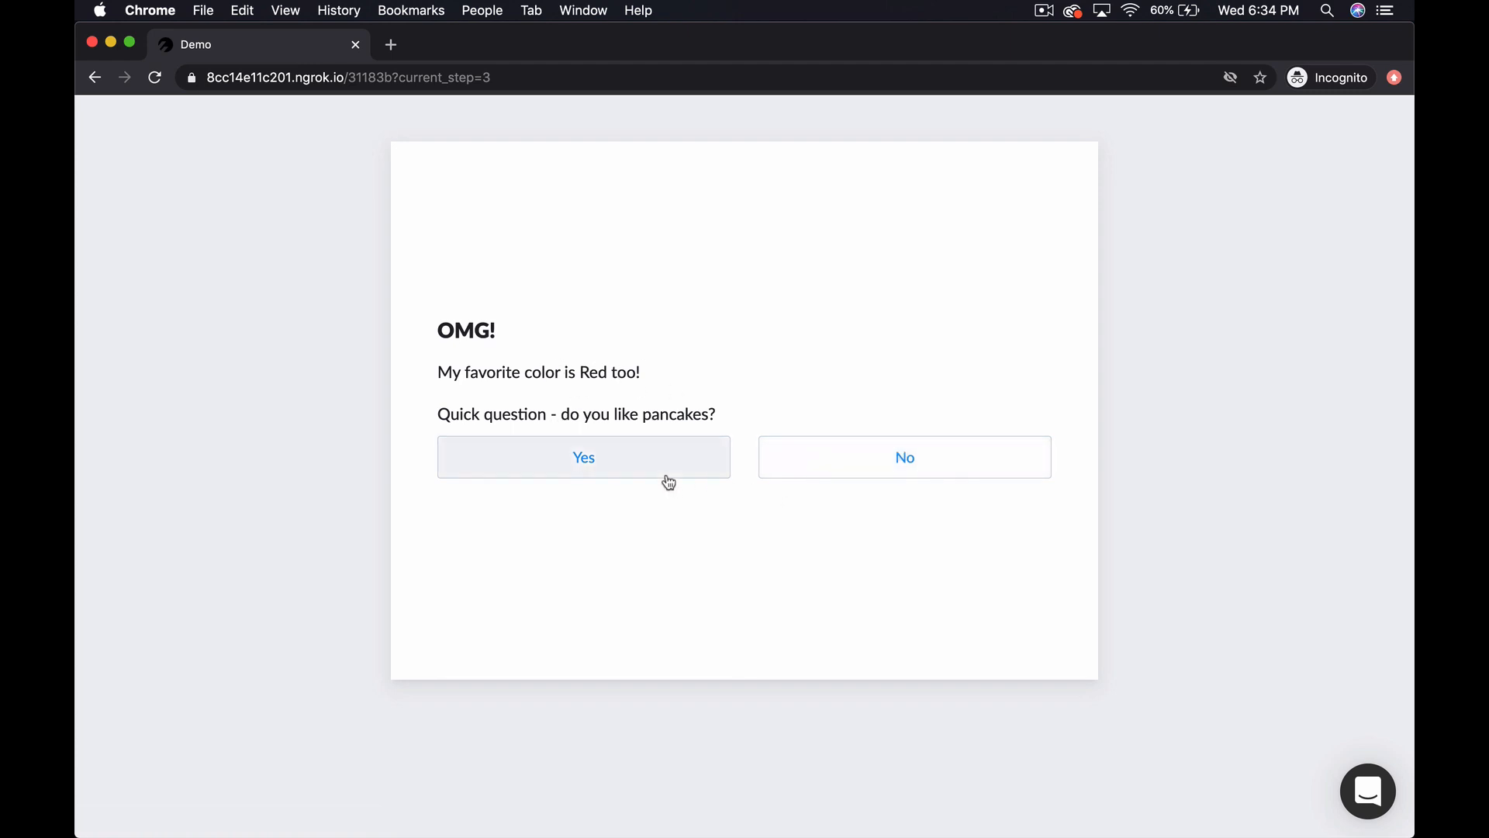
left_click(583, 456)
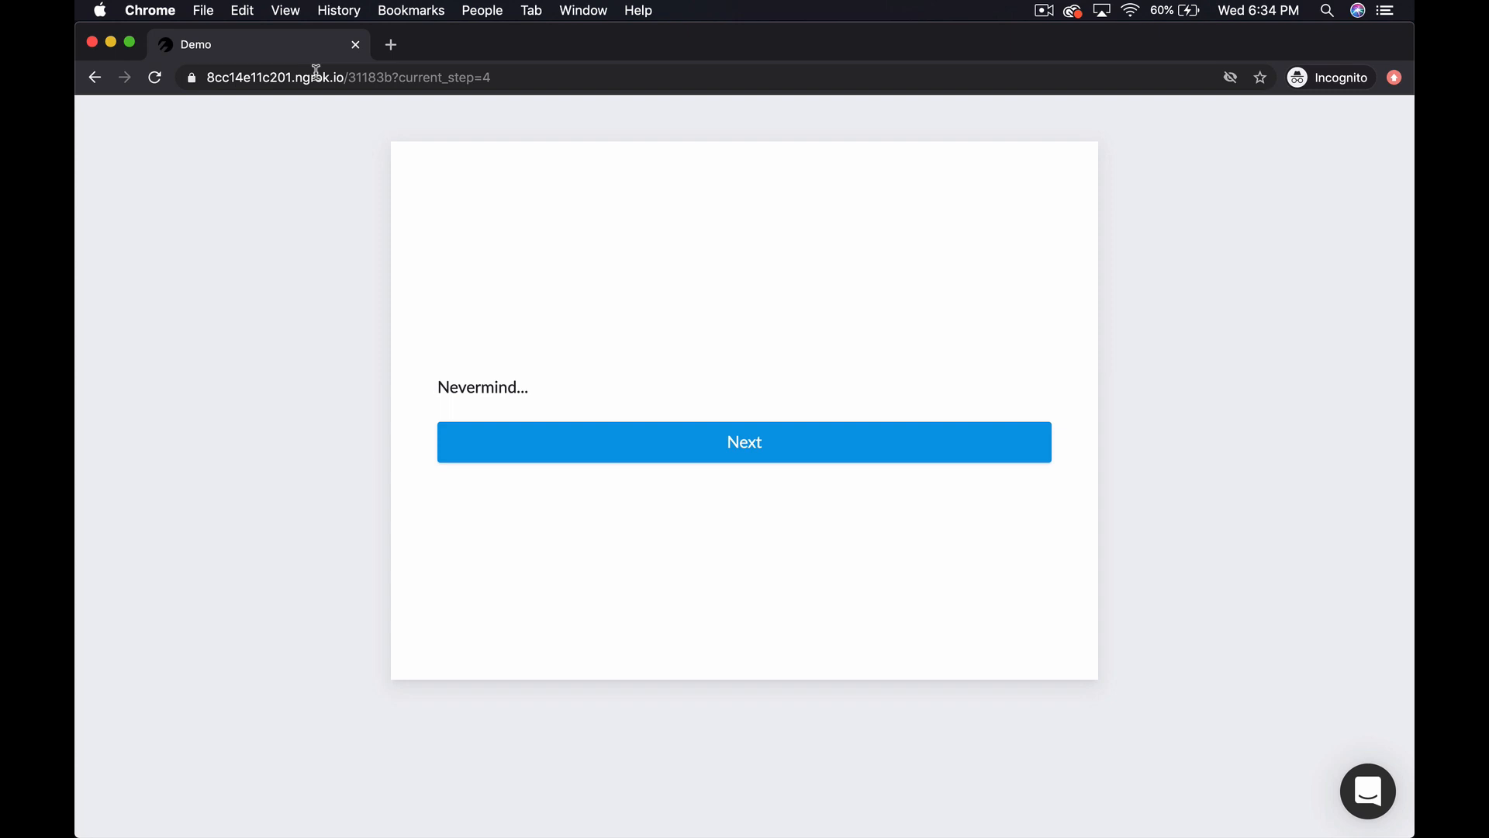
mouse_move(716, 292)
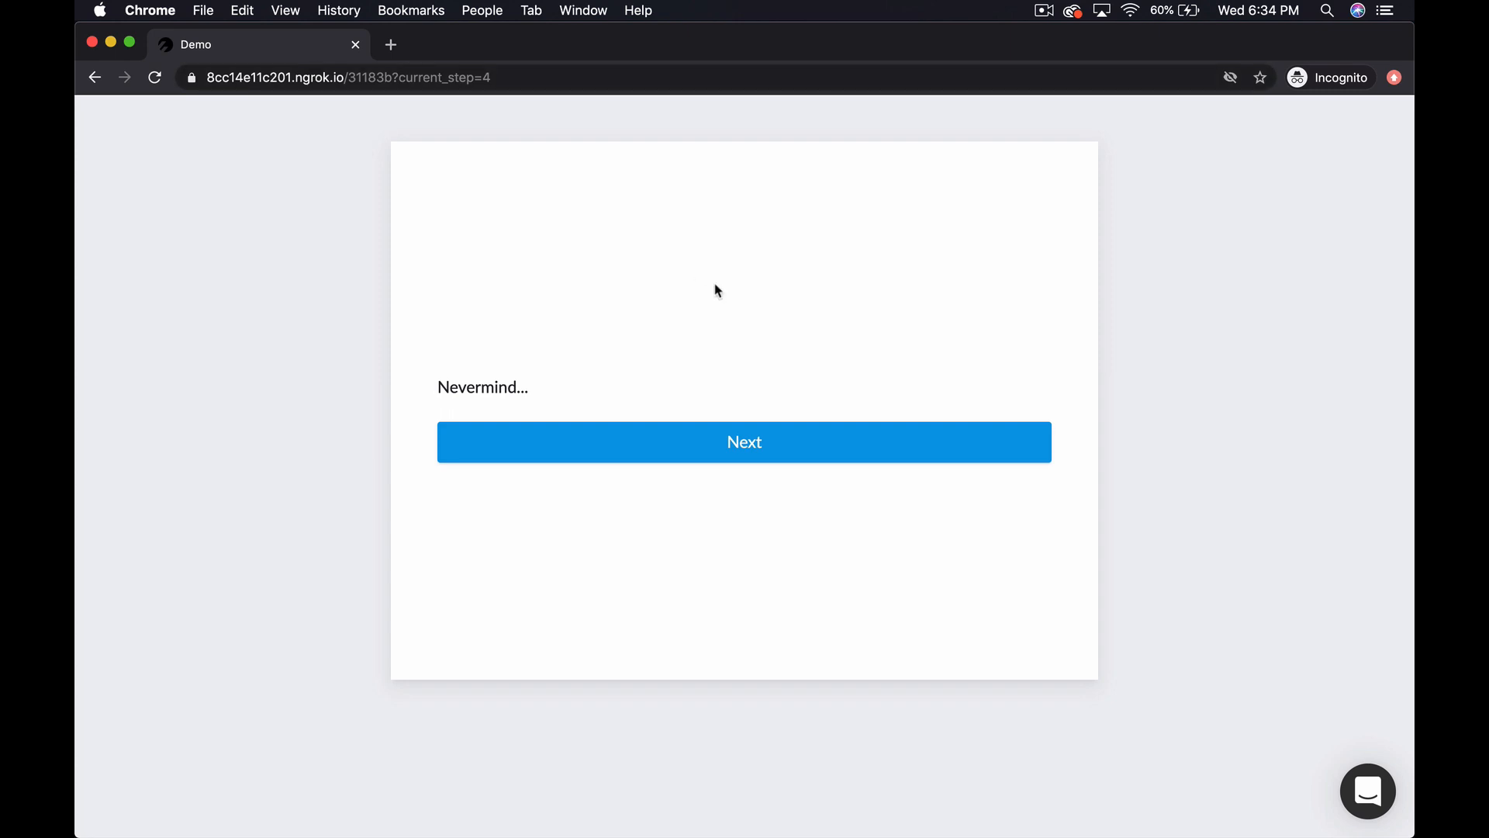
mouse_move(95, 88)
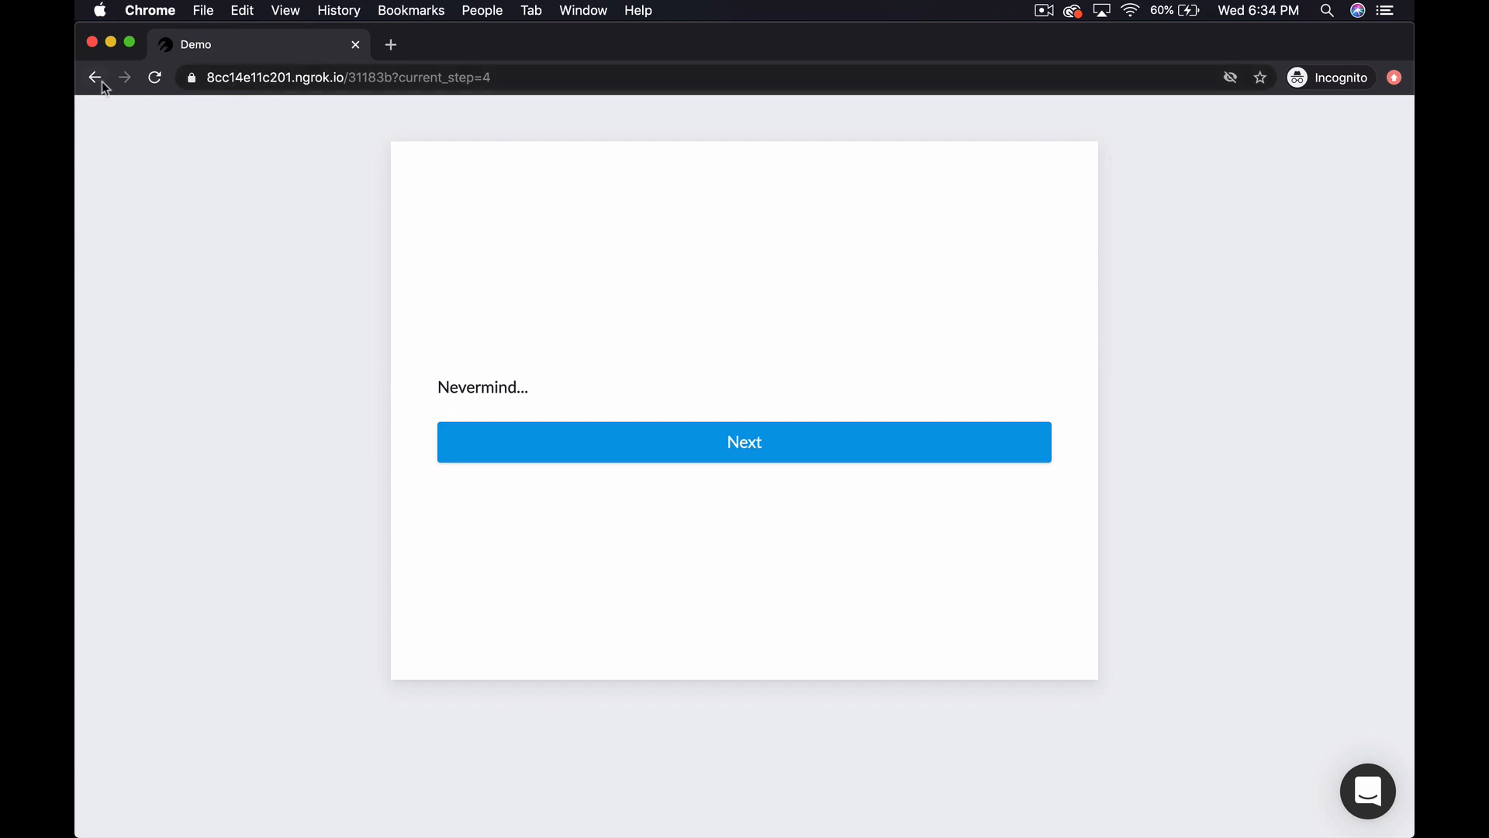
Step back through the flow with the browser Back button to the sign-up step
left_click(93, 76)
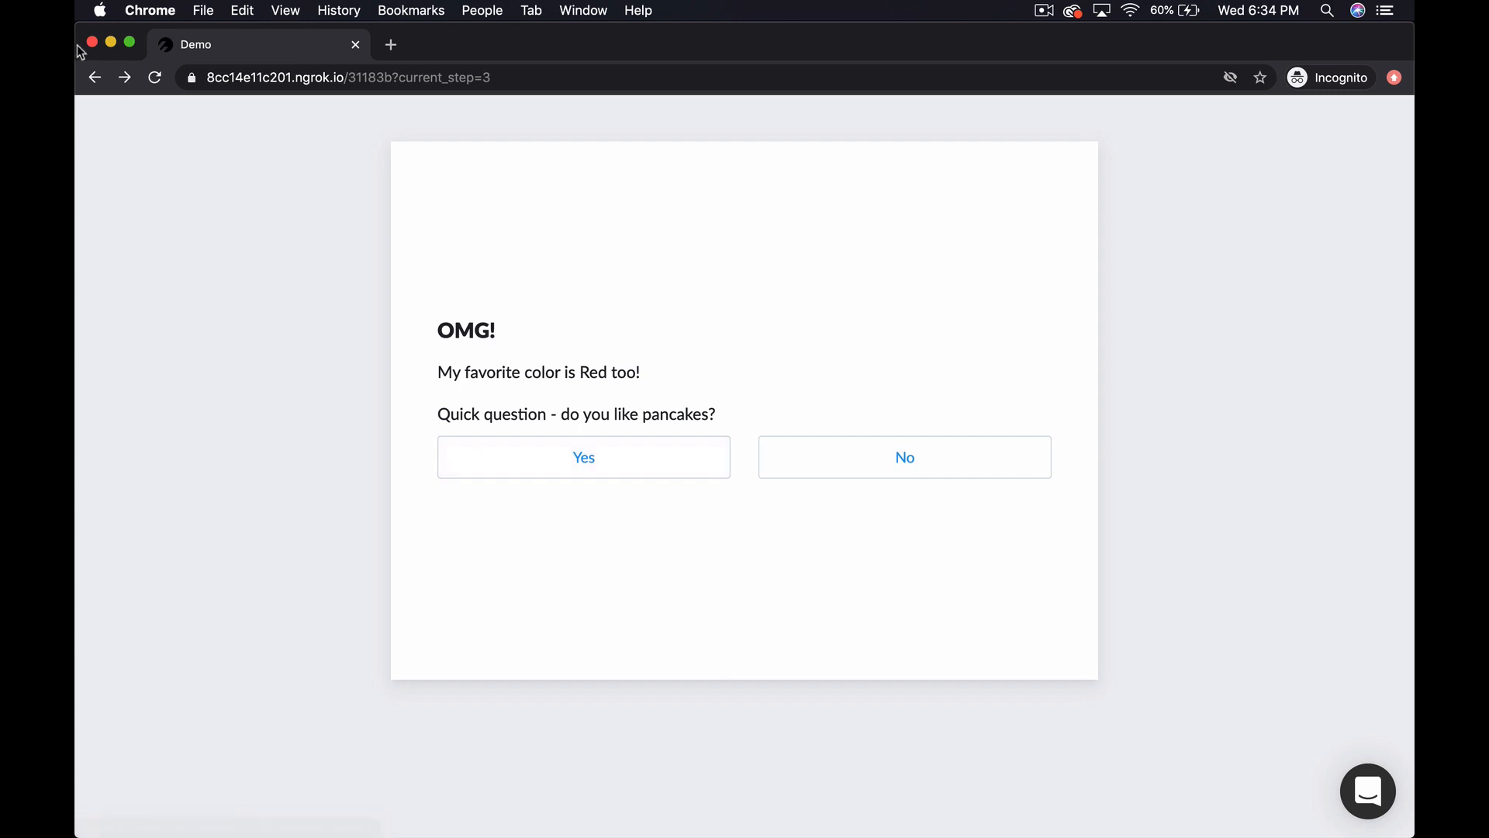
left_click(93, 76)
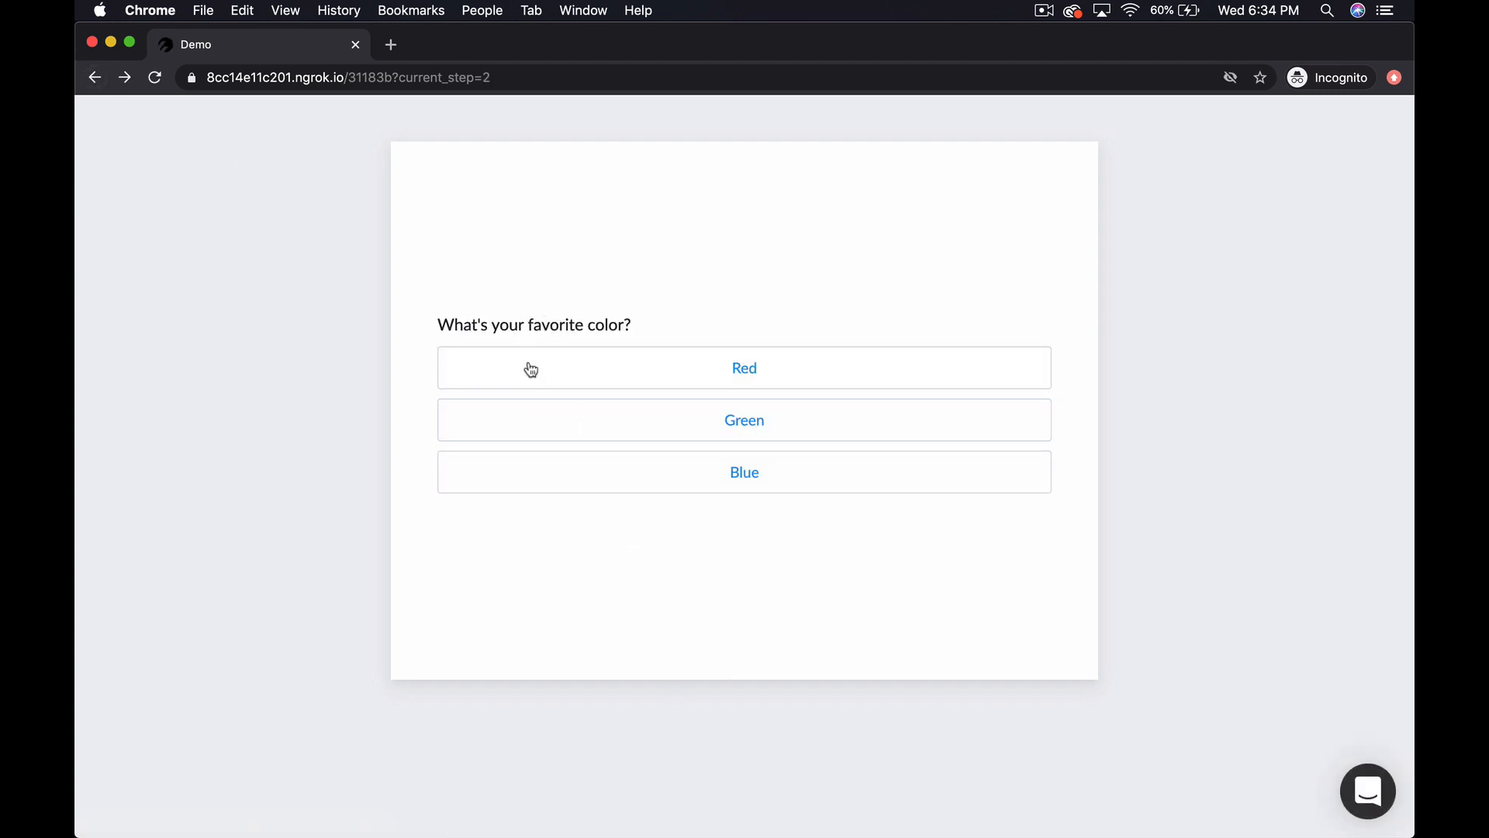
left_click(94, 77)
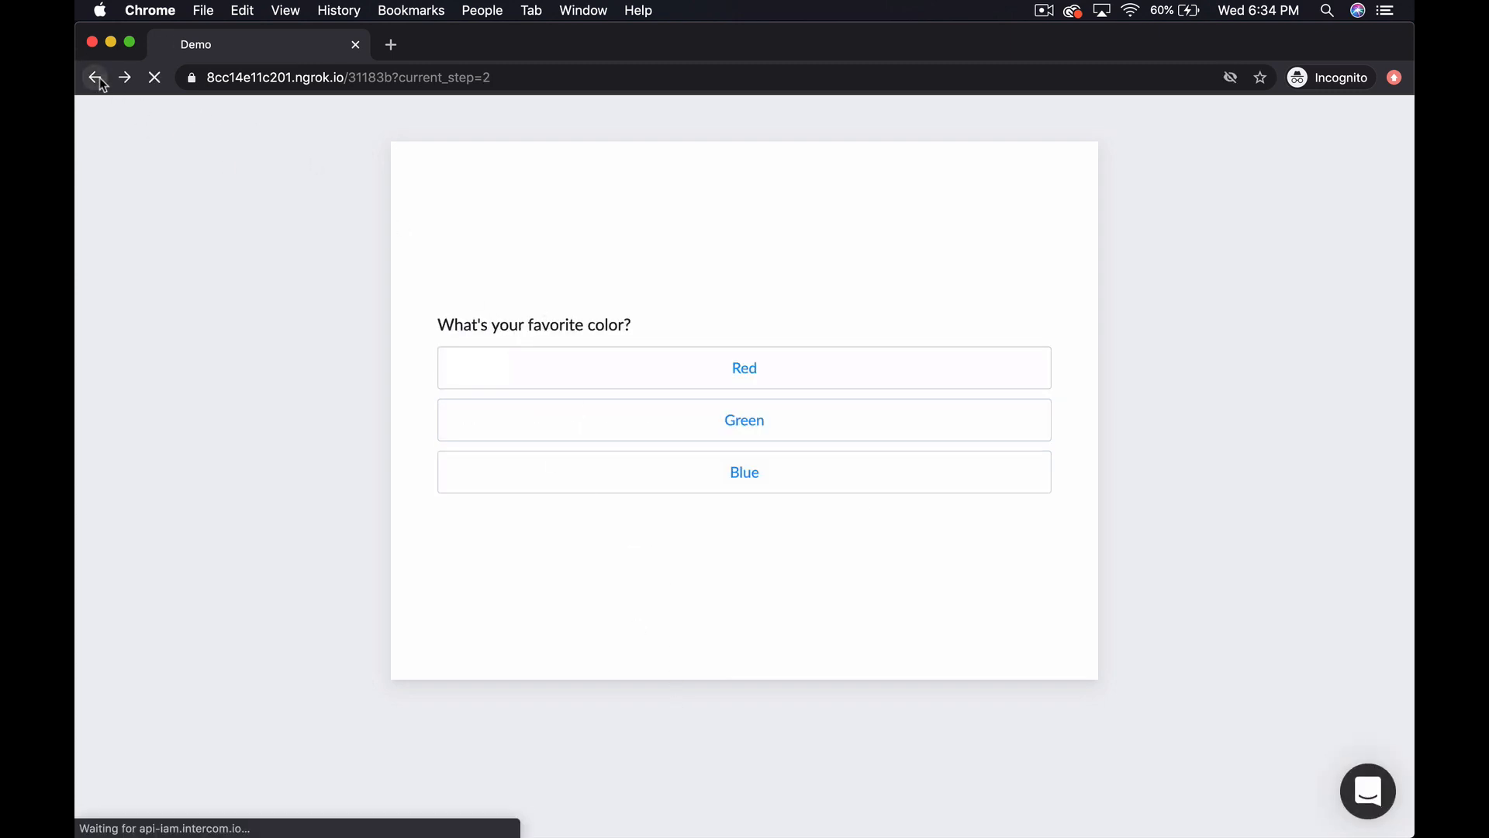
left_click(94, 77)
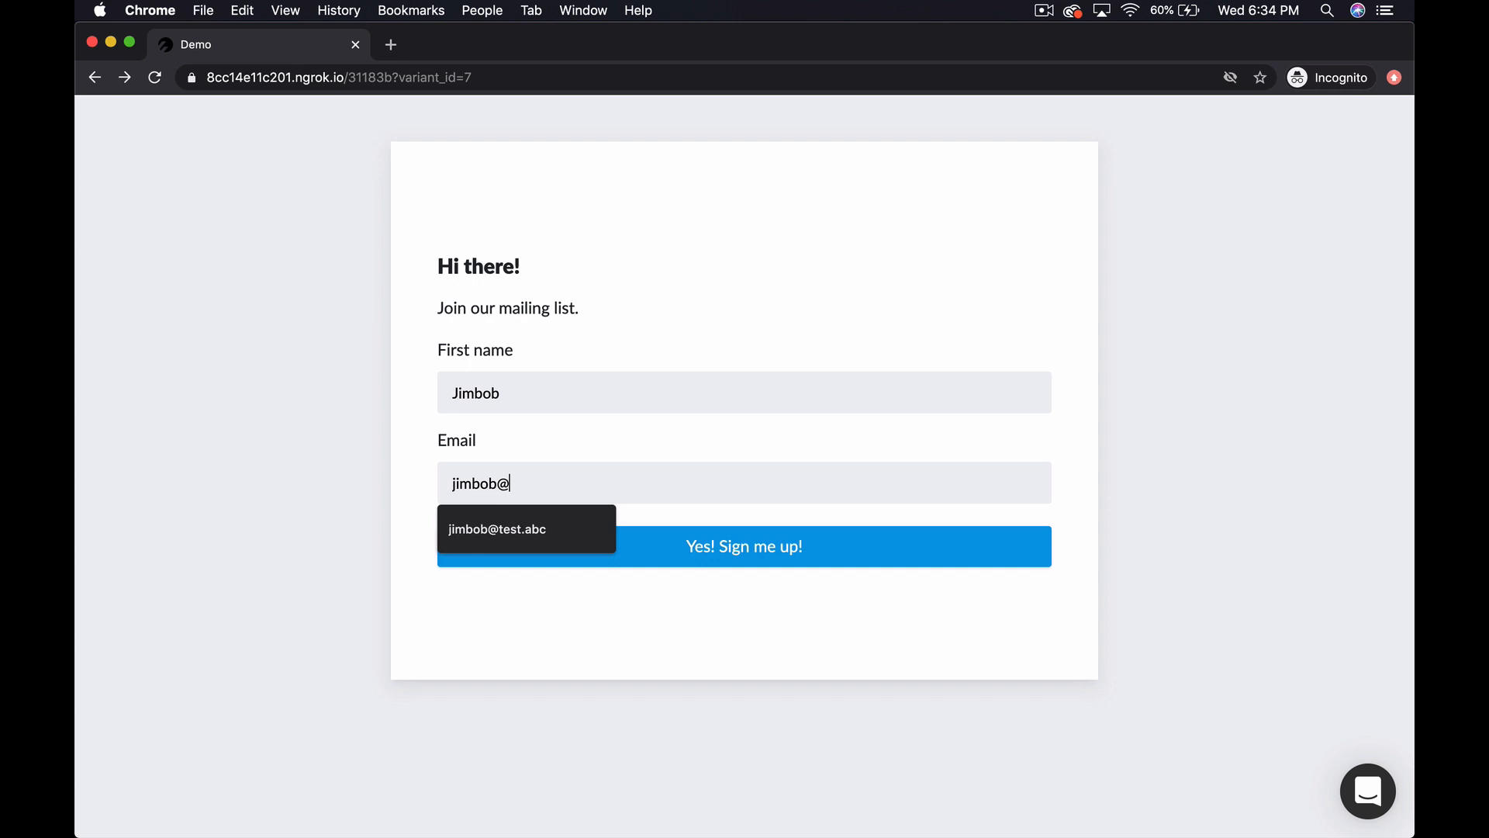
Submit the form with the email 'jimbob' to trigger the missing-@ validation warning
left_click(744, 546)
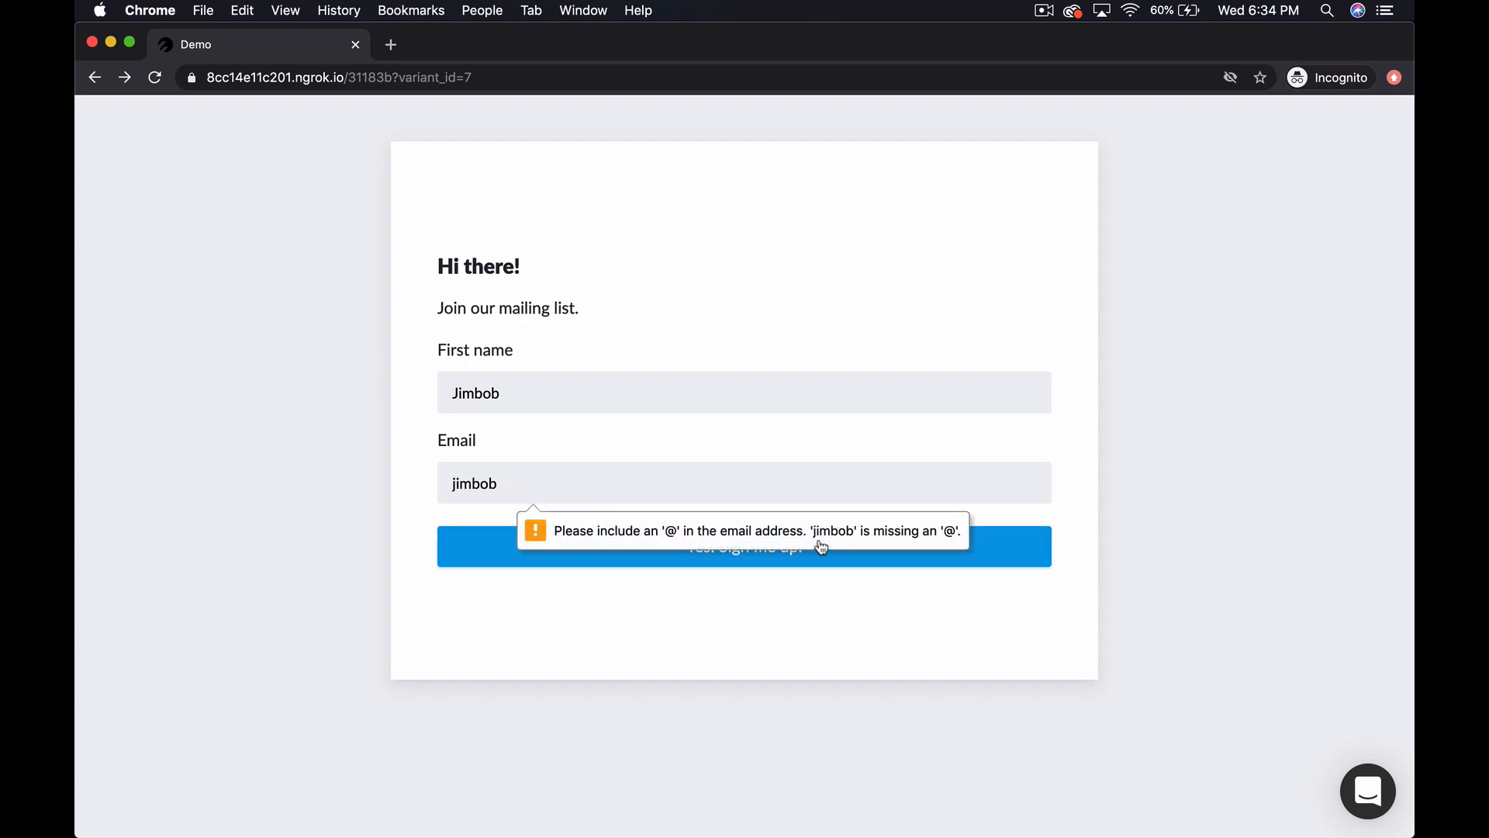
mouse_move(565, 477)
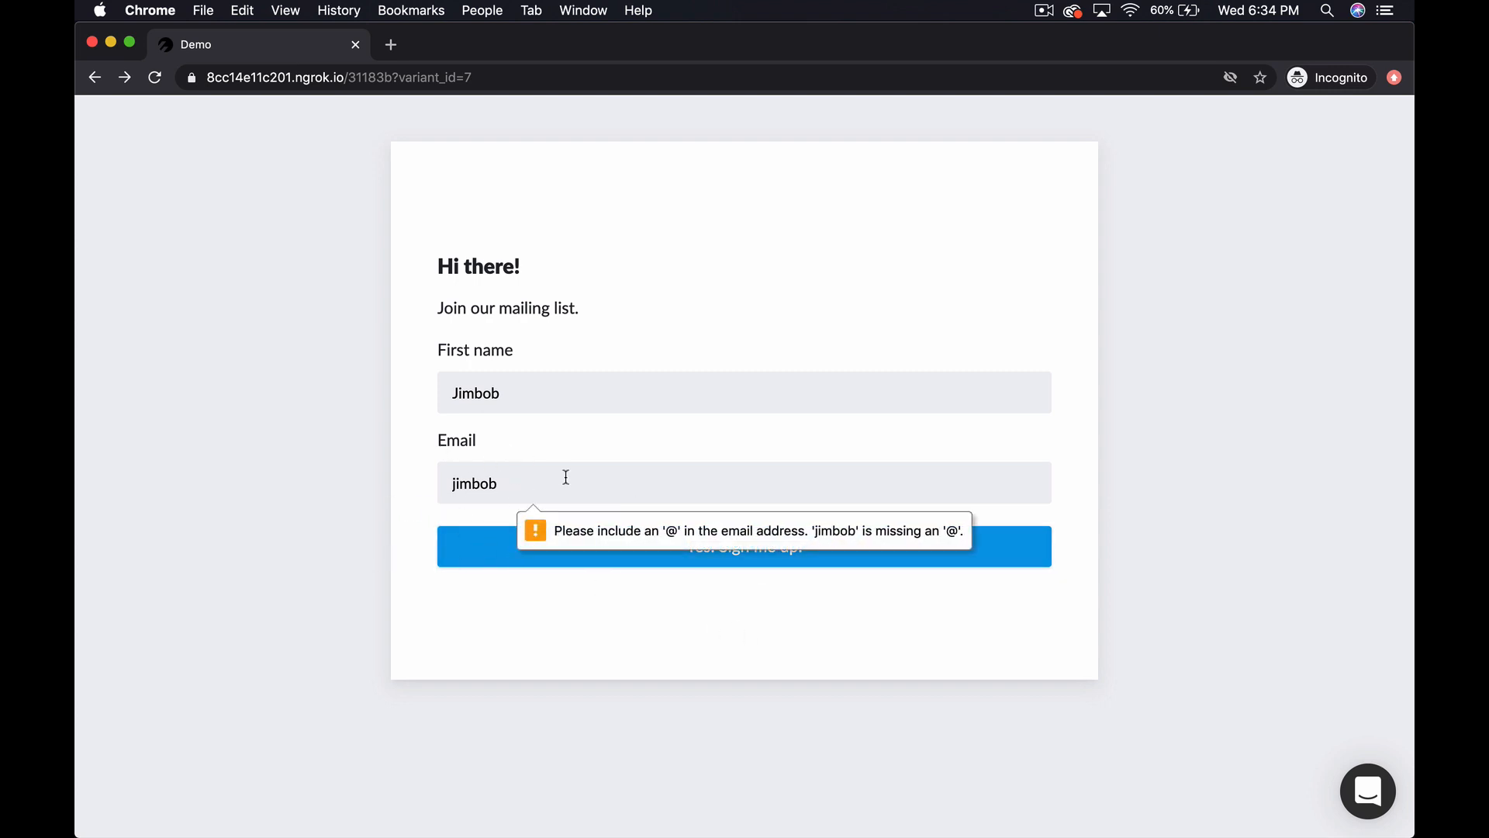
mouse_move(457, 577)
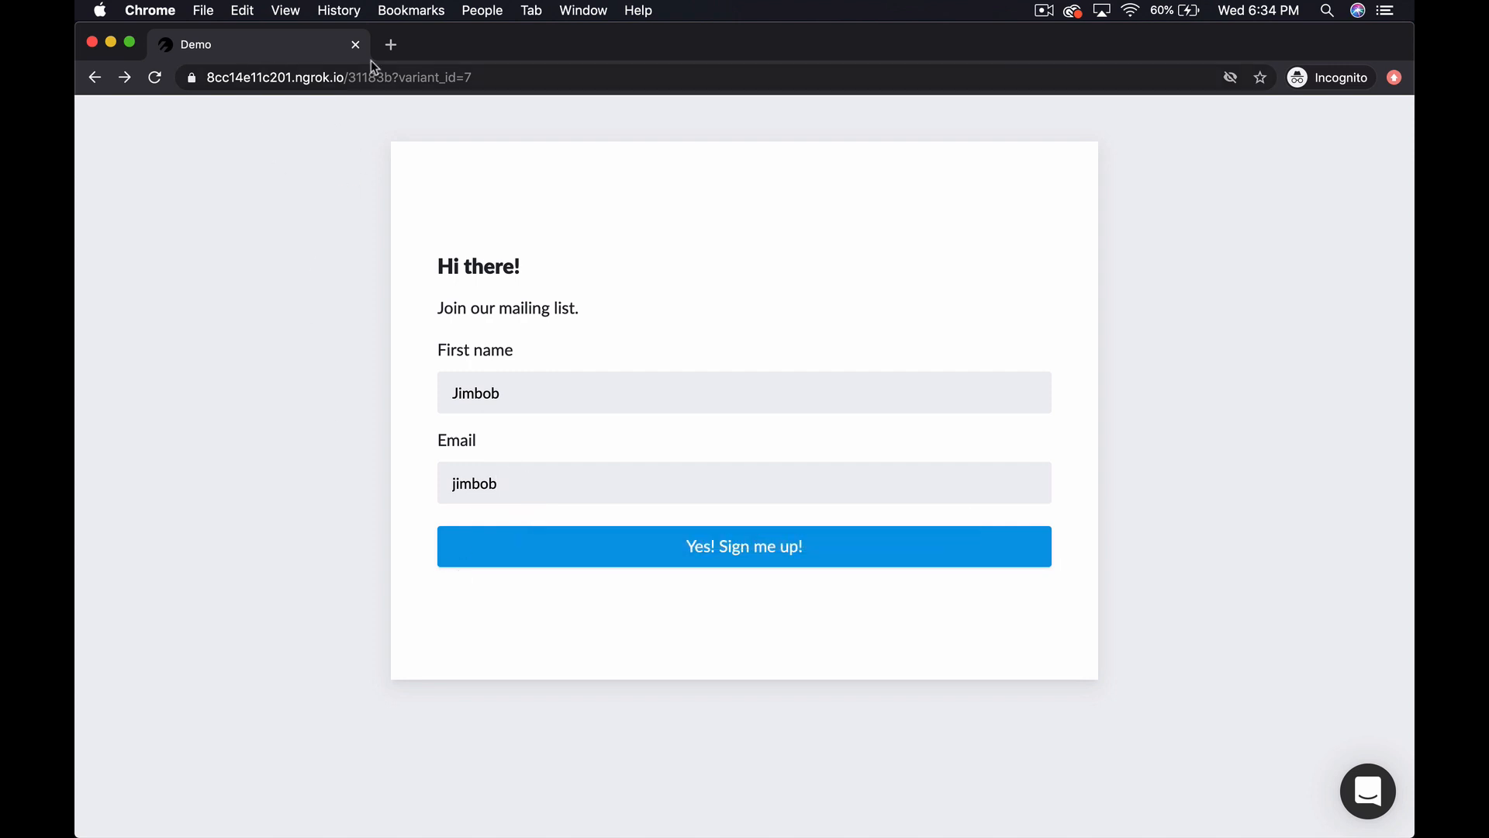
mouse_move(365, 56)
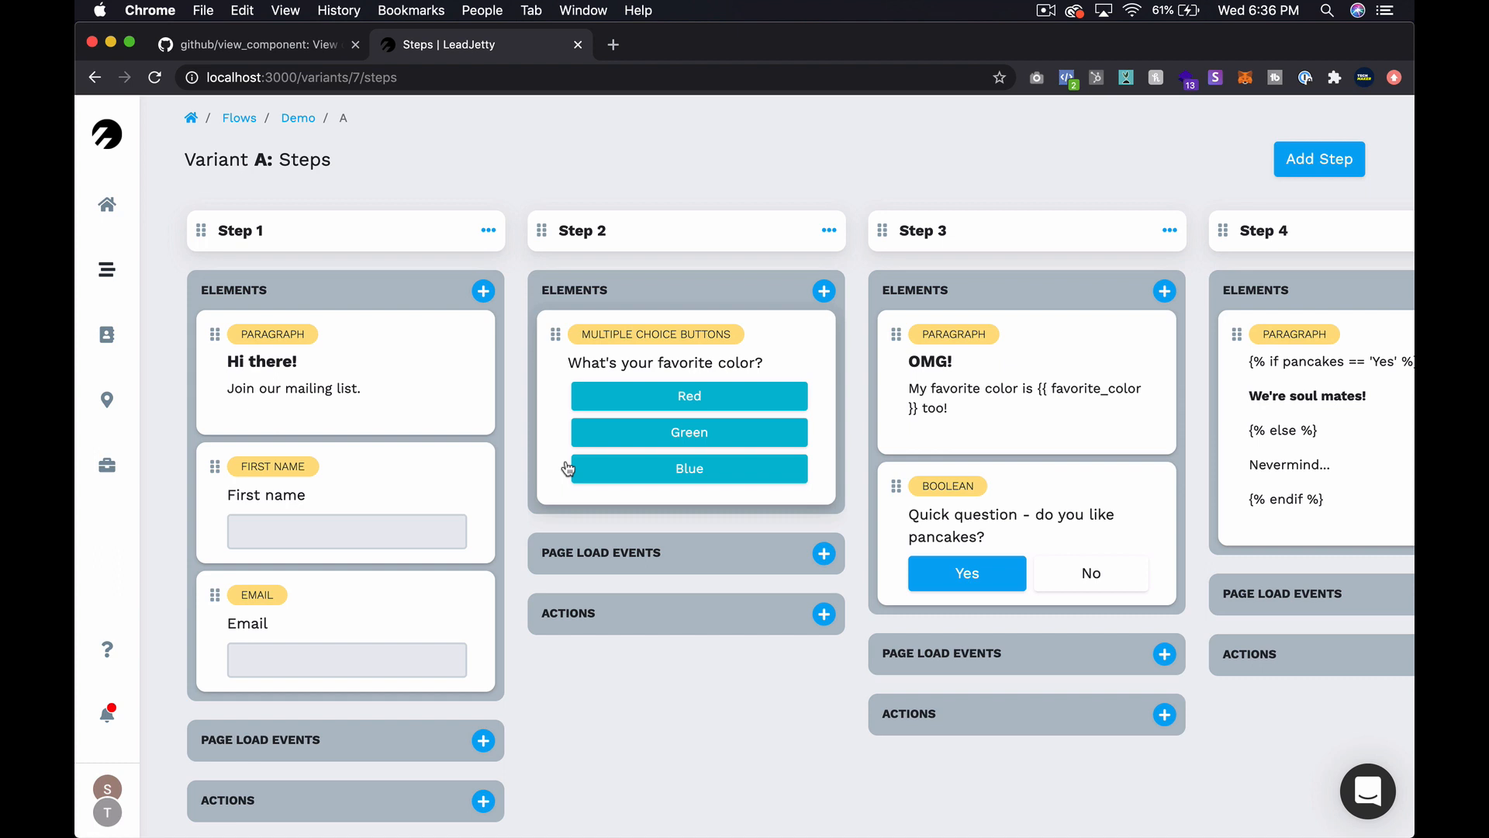
mouse_move(669, 418)
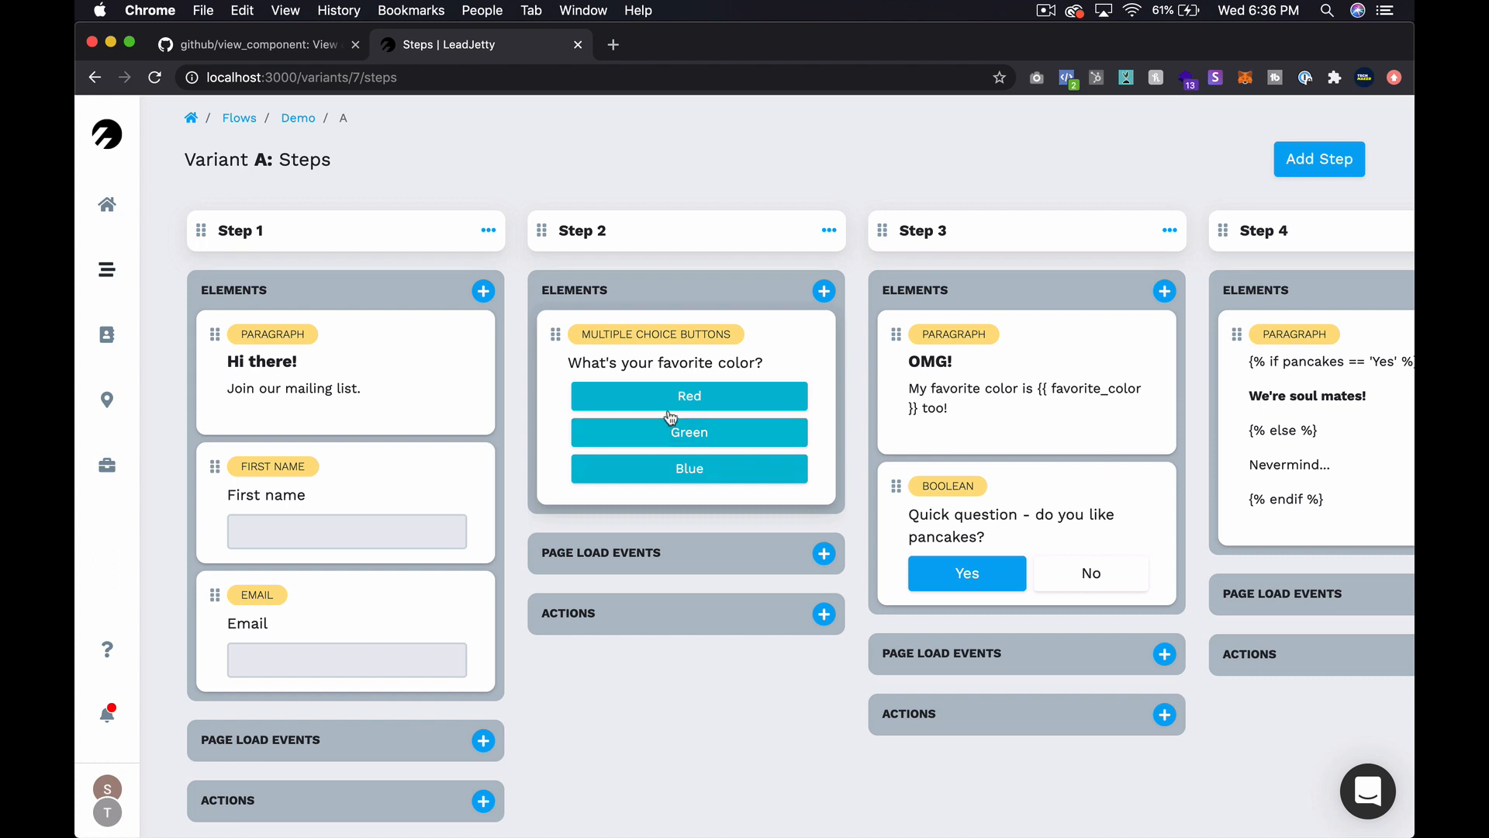
mouse_move(649, 530)
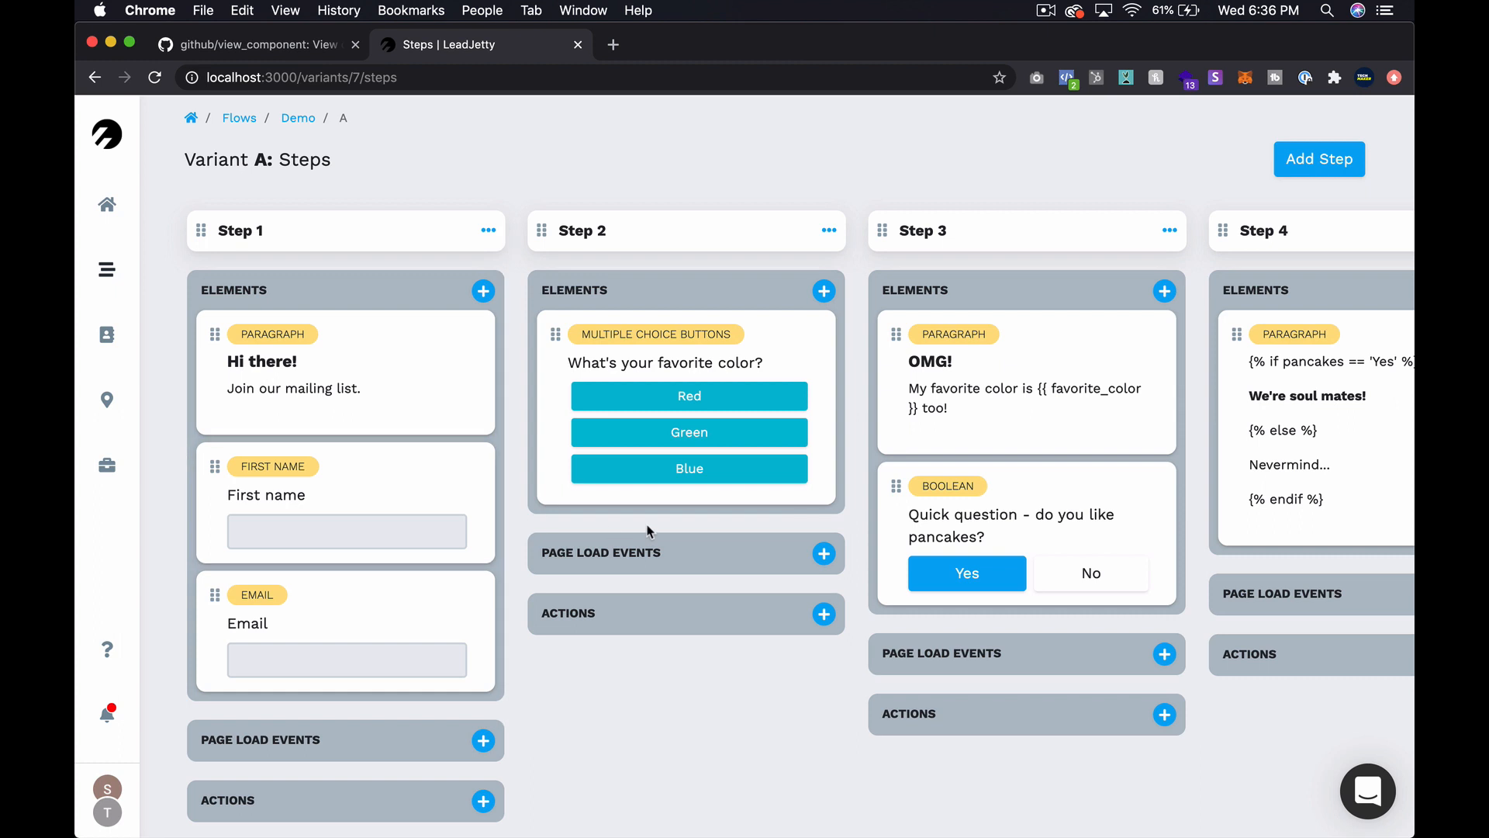
mouse_move(711, 379)
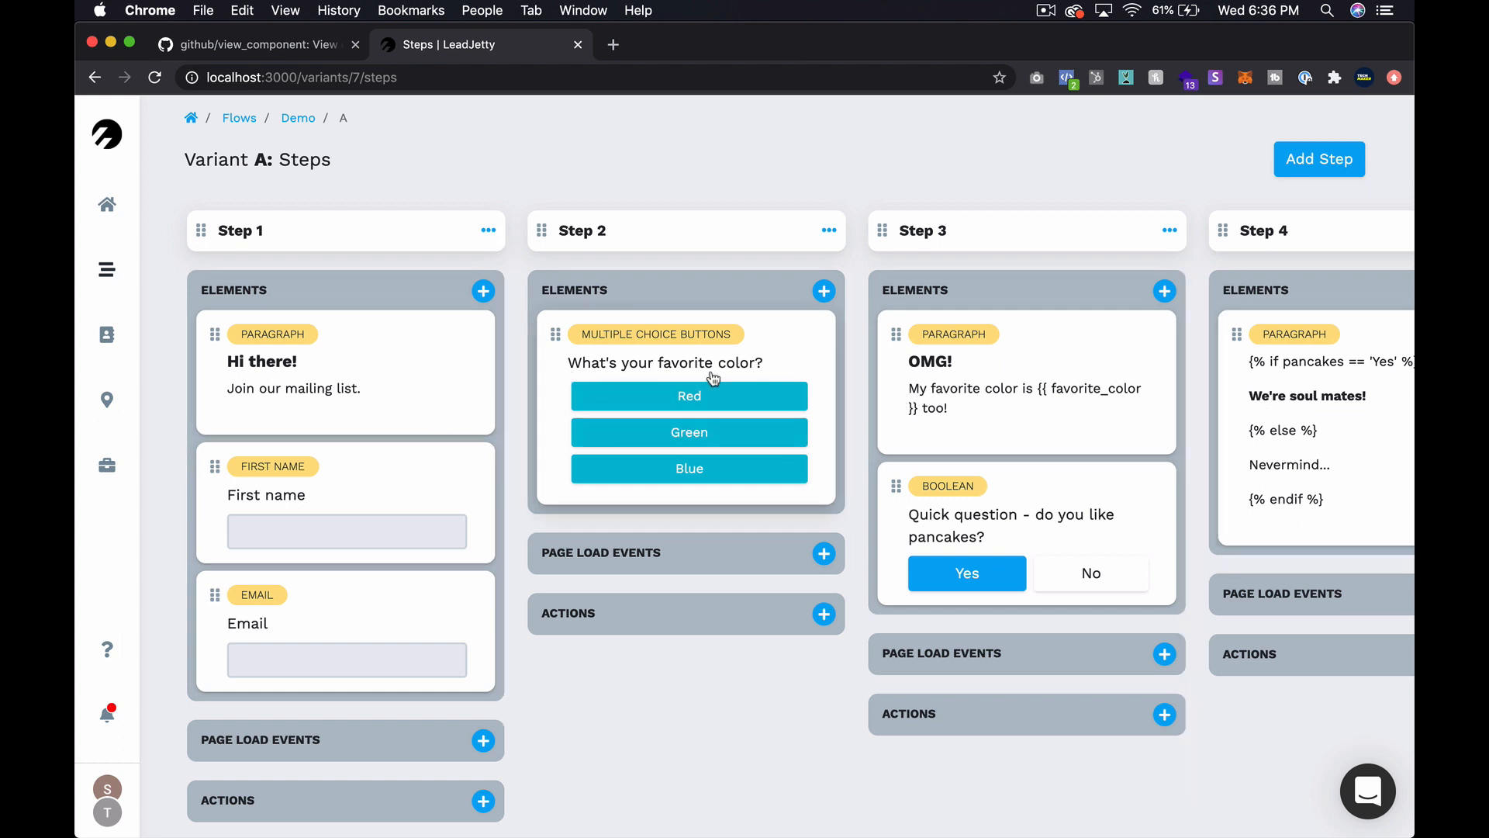
mouse_move(542, 588)
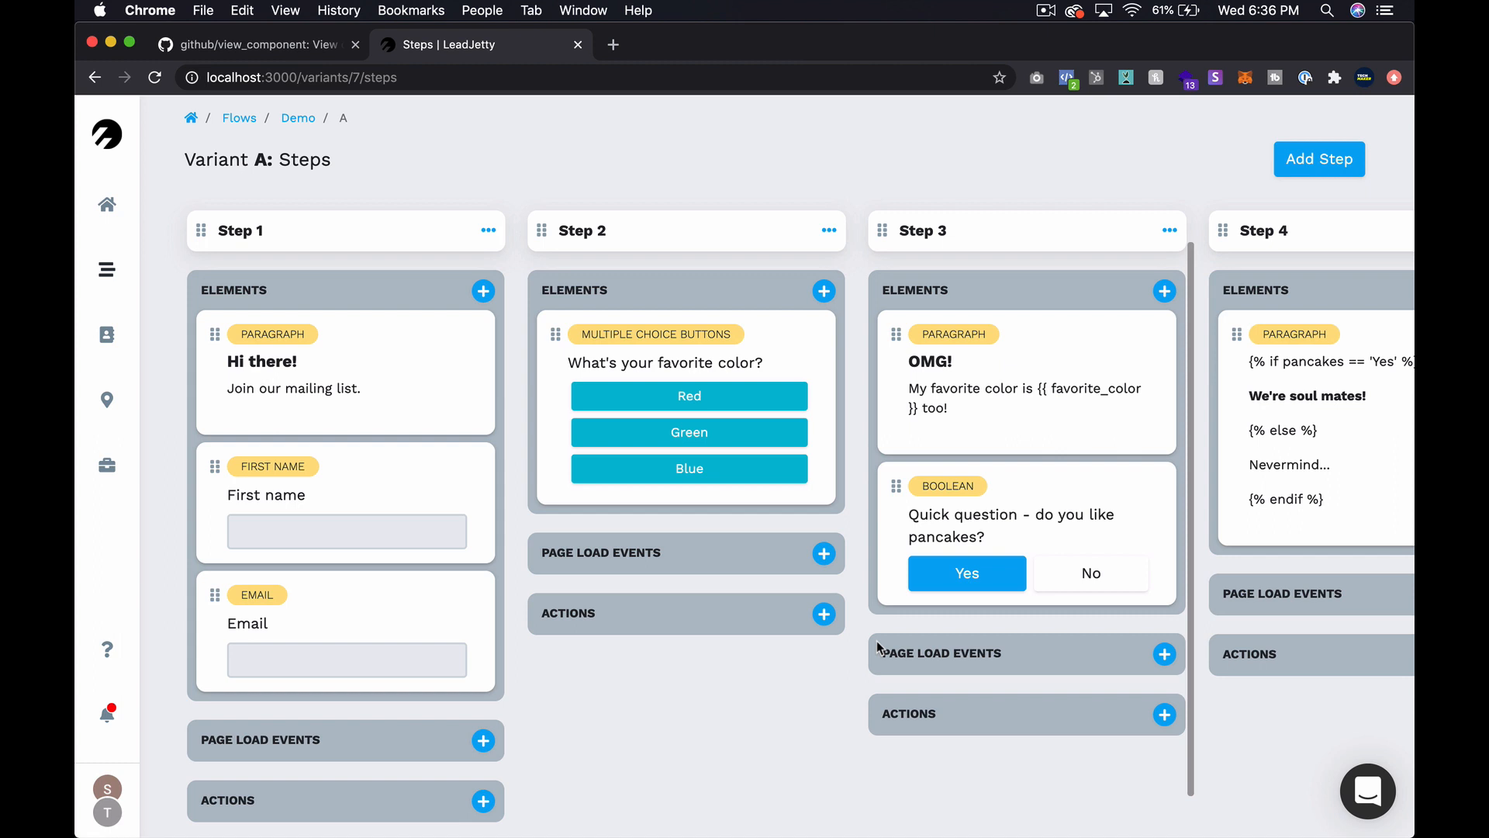
mouse_move(396, 516)
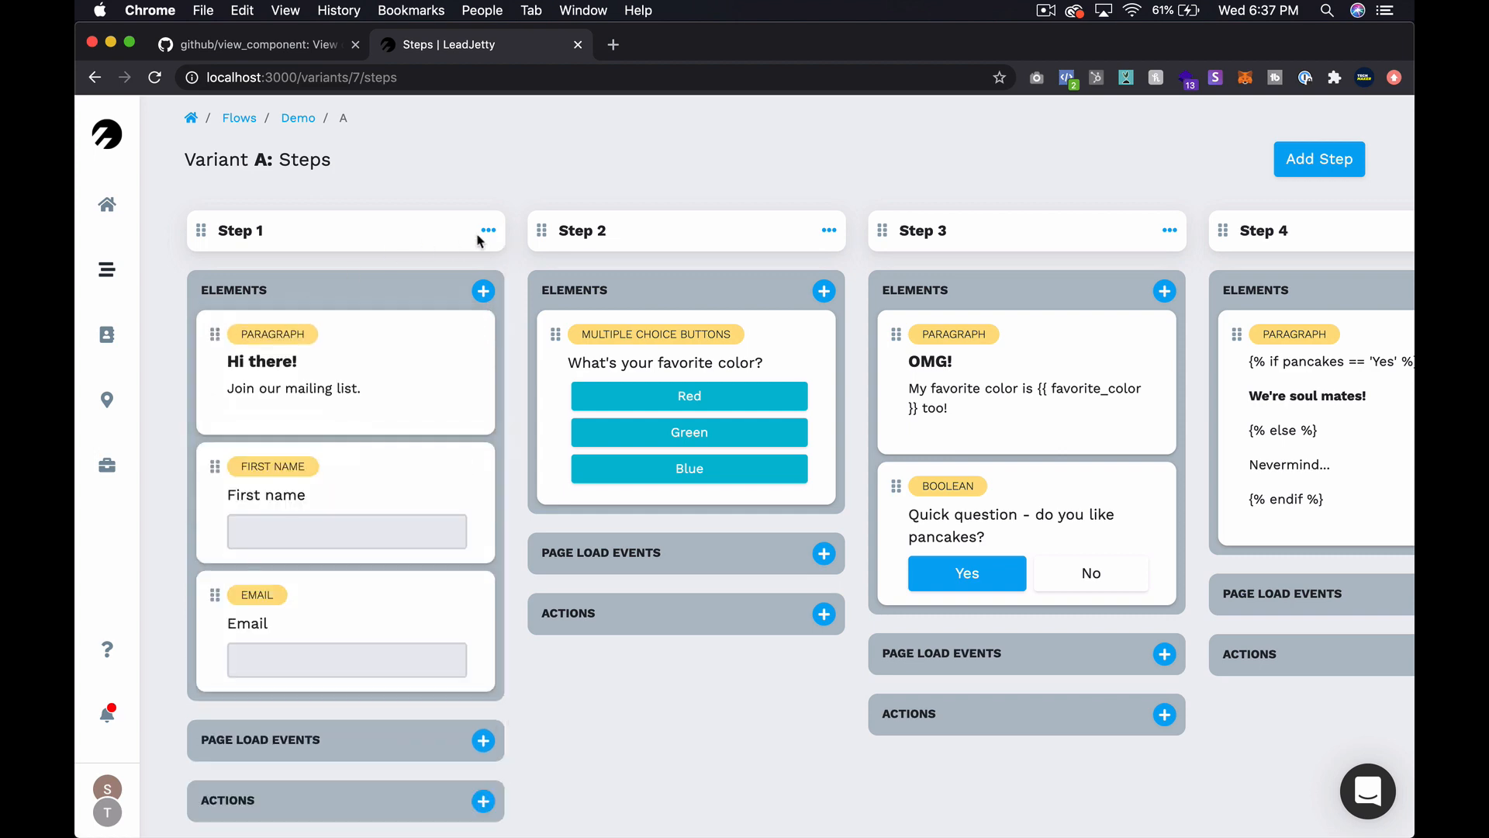
Review Step 1's settings and its element-type chooser, closing both without changes
left_click(489, 230)
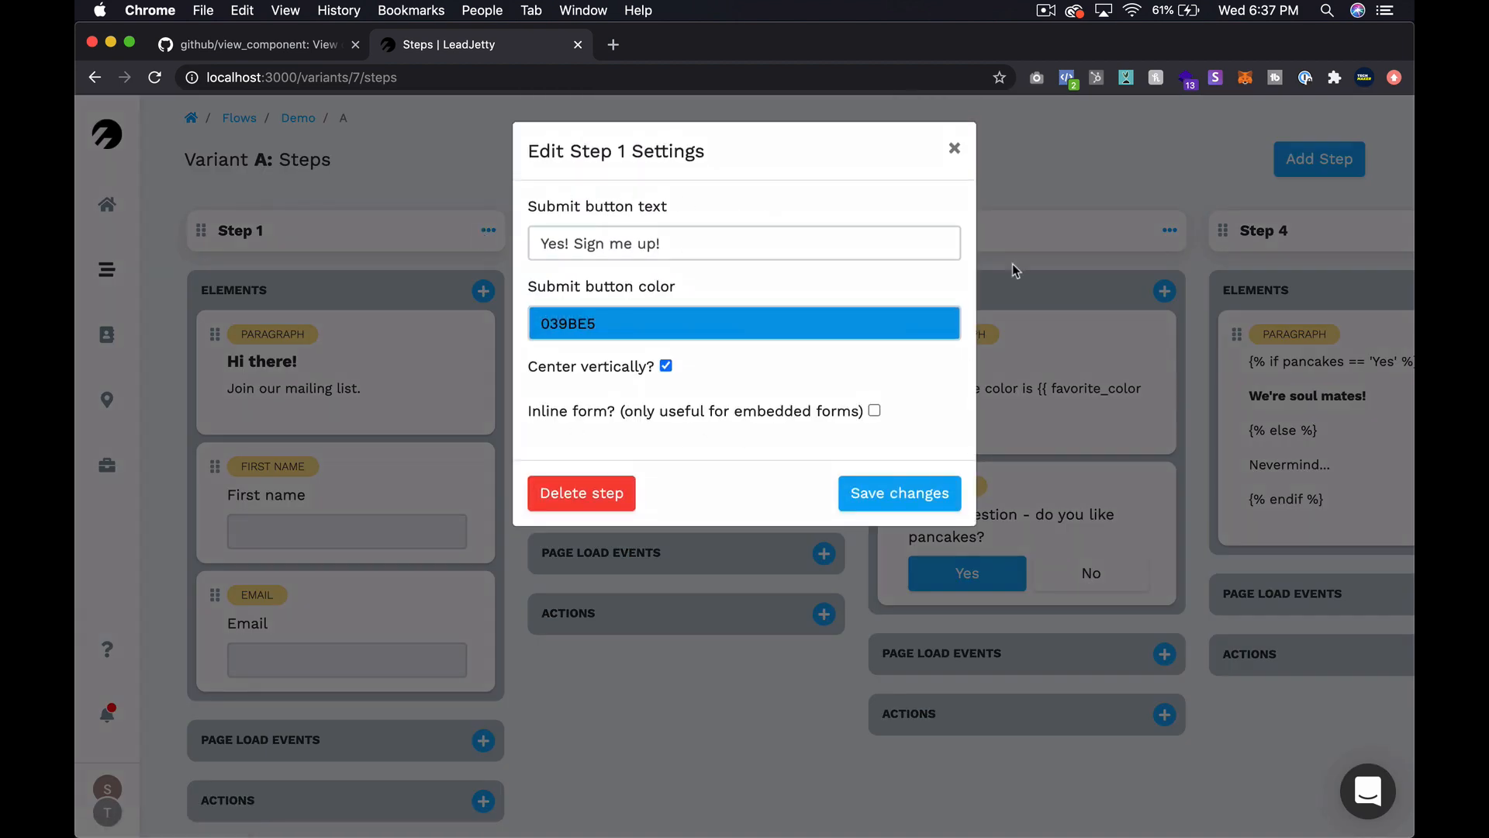
left_click(955, 148)
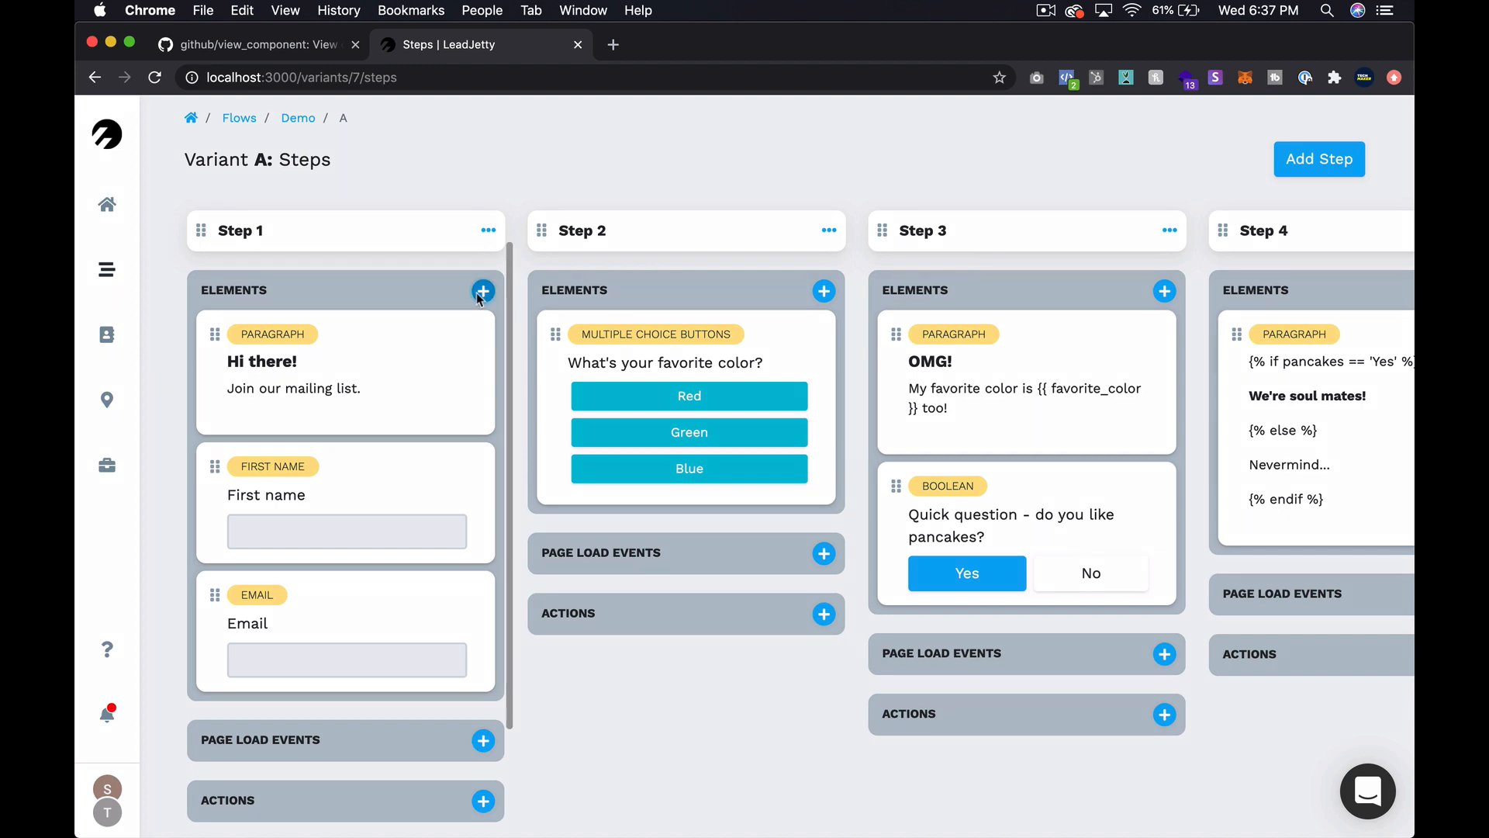
left_click(483, 291)
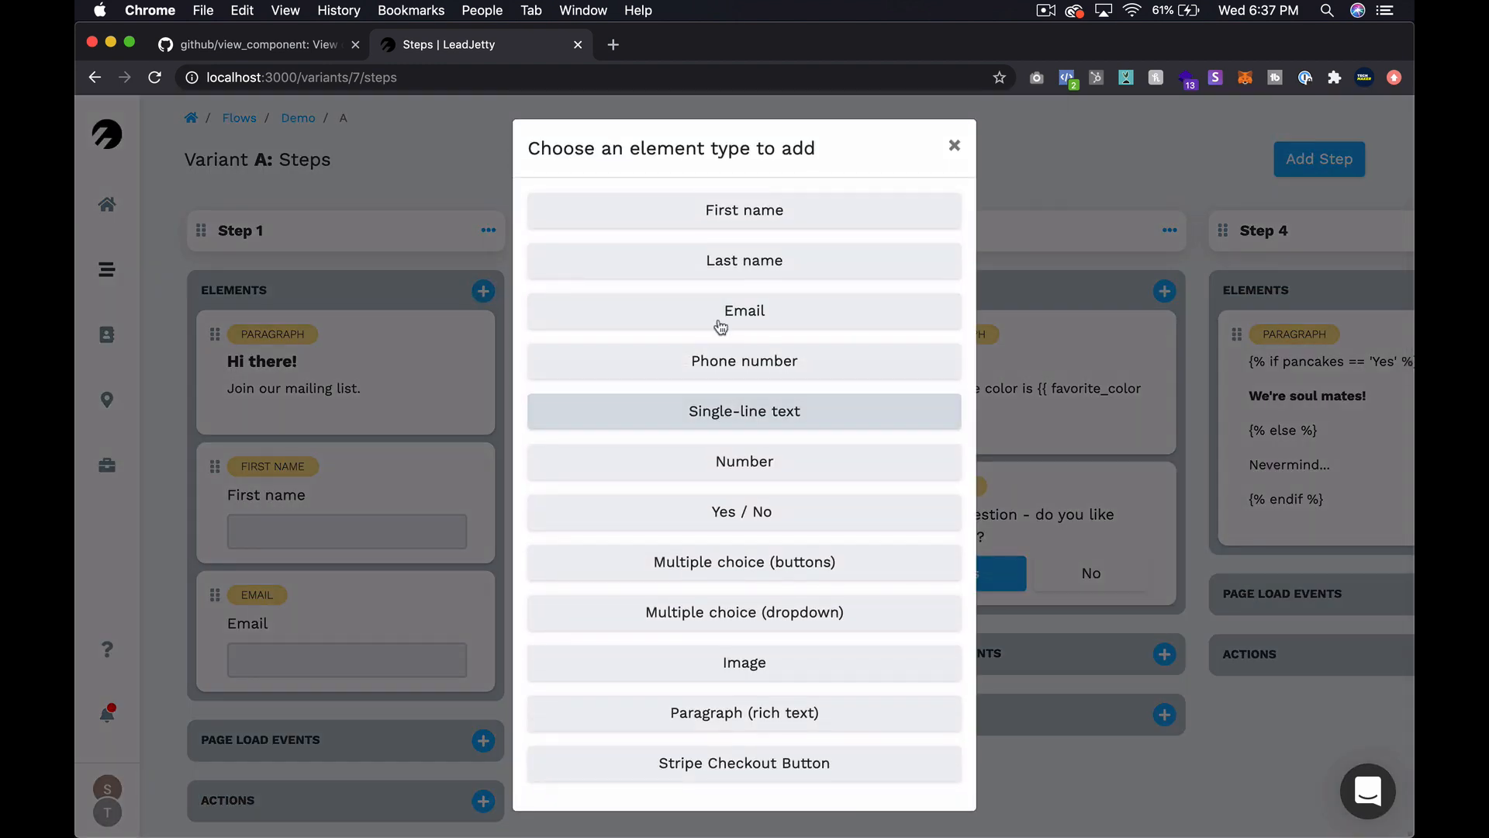
mouse_move(957, 149)
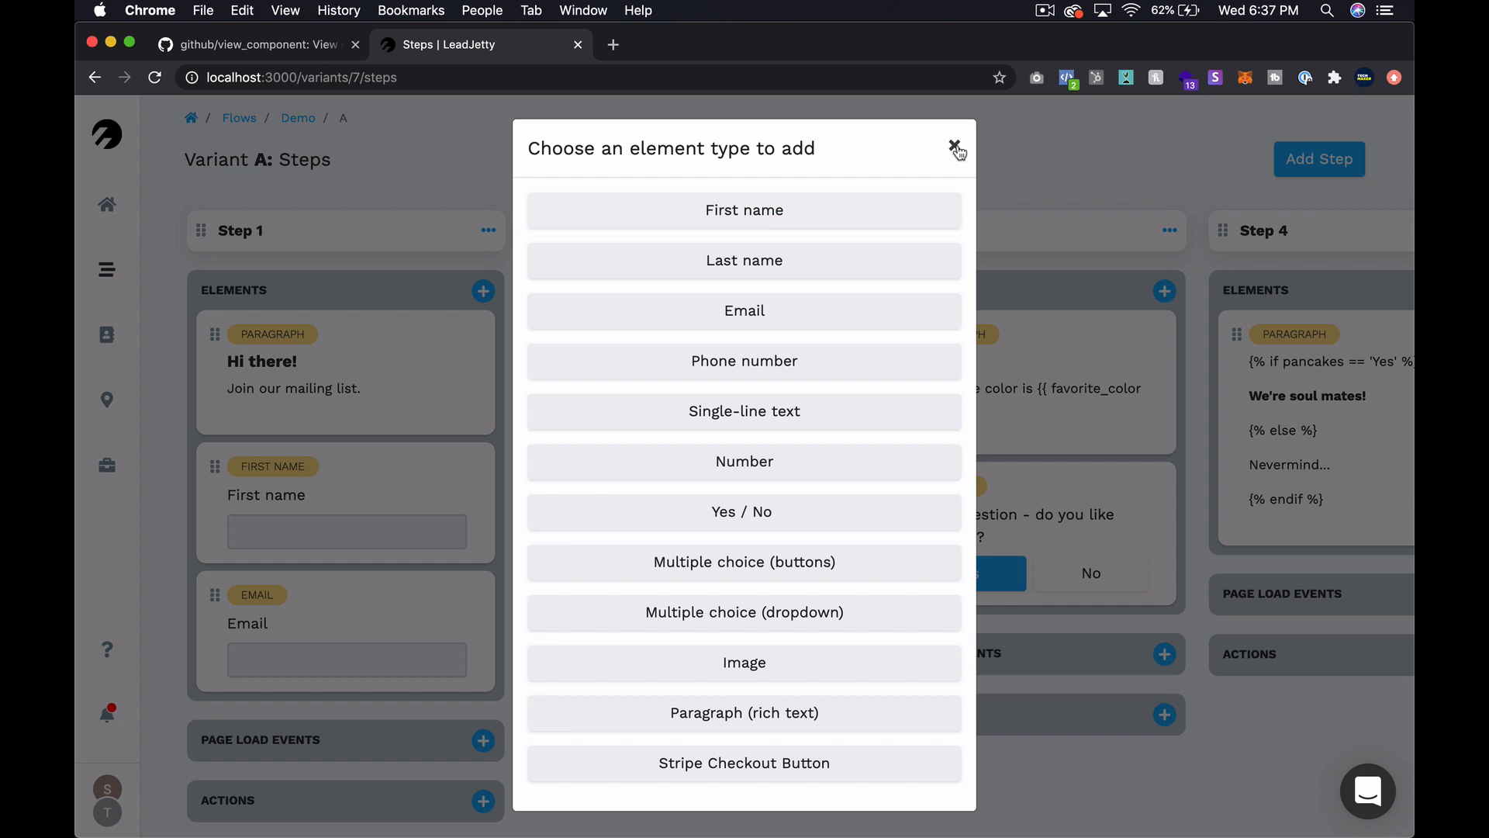
mouse_move(959, 150)
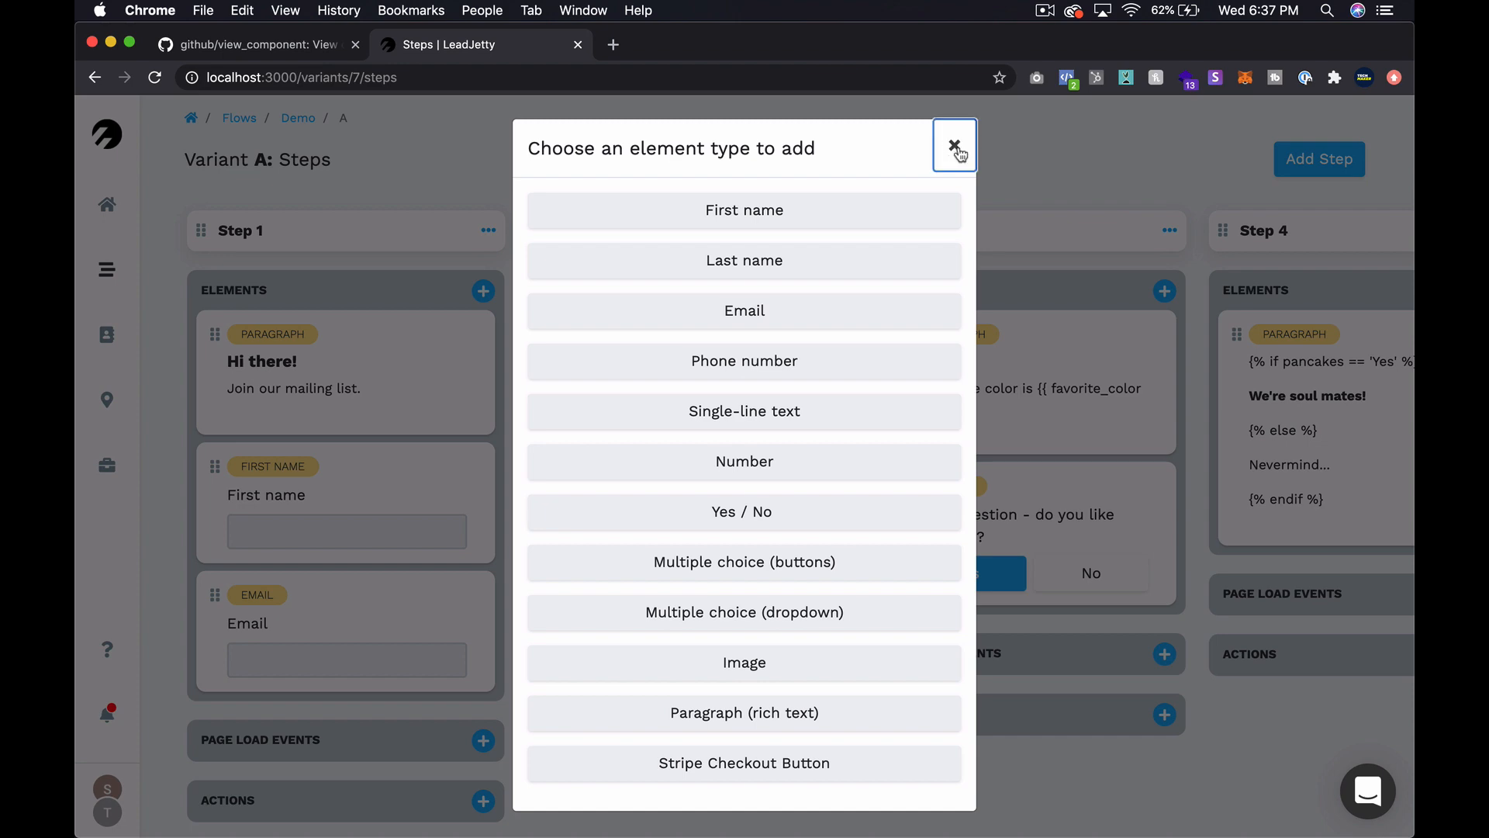
left_click(956, 149)
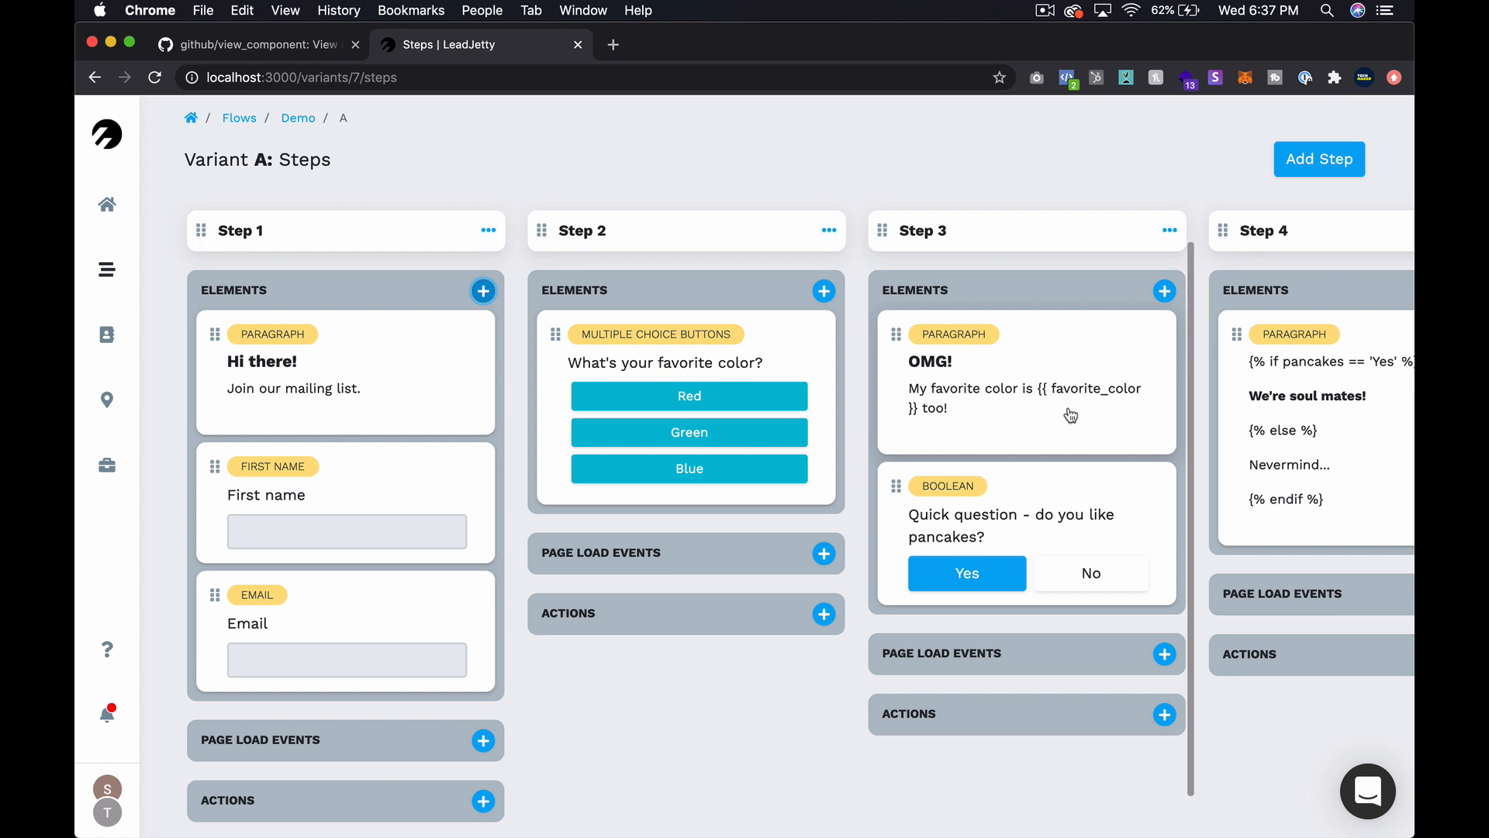
mouse_move(1281, 421)
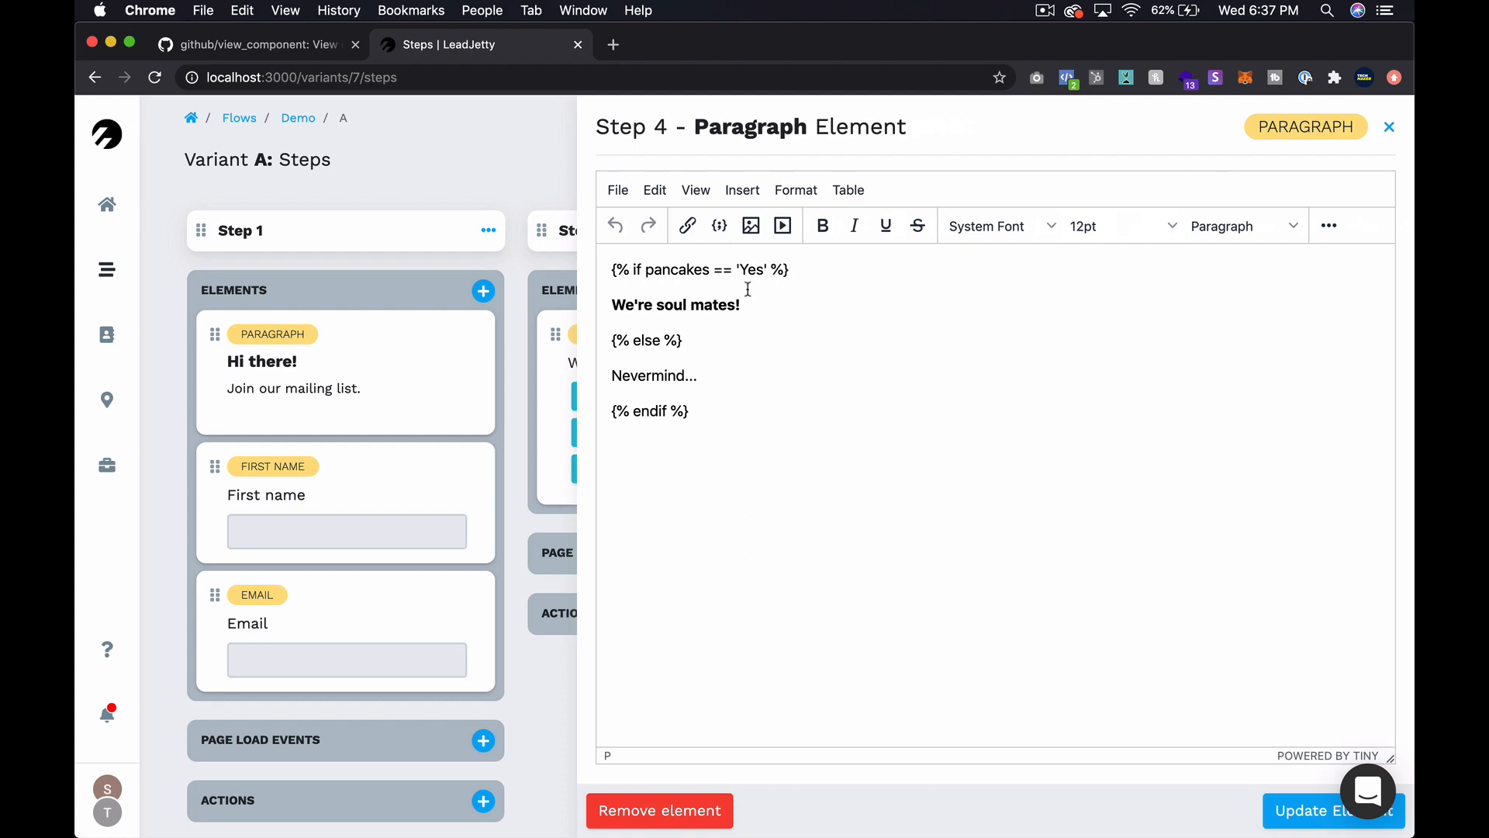
Open Step 4's paragraph element with its pancakes conditional text for editing
left_click(1388, 127)
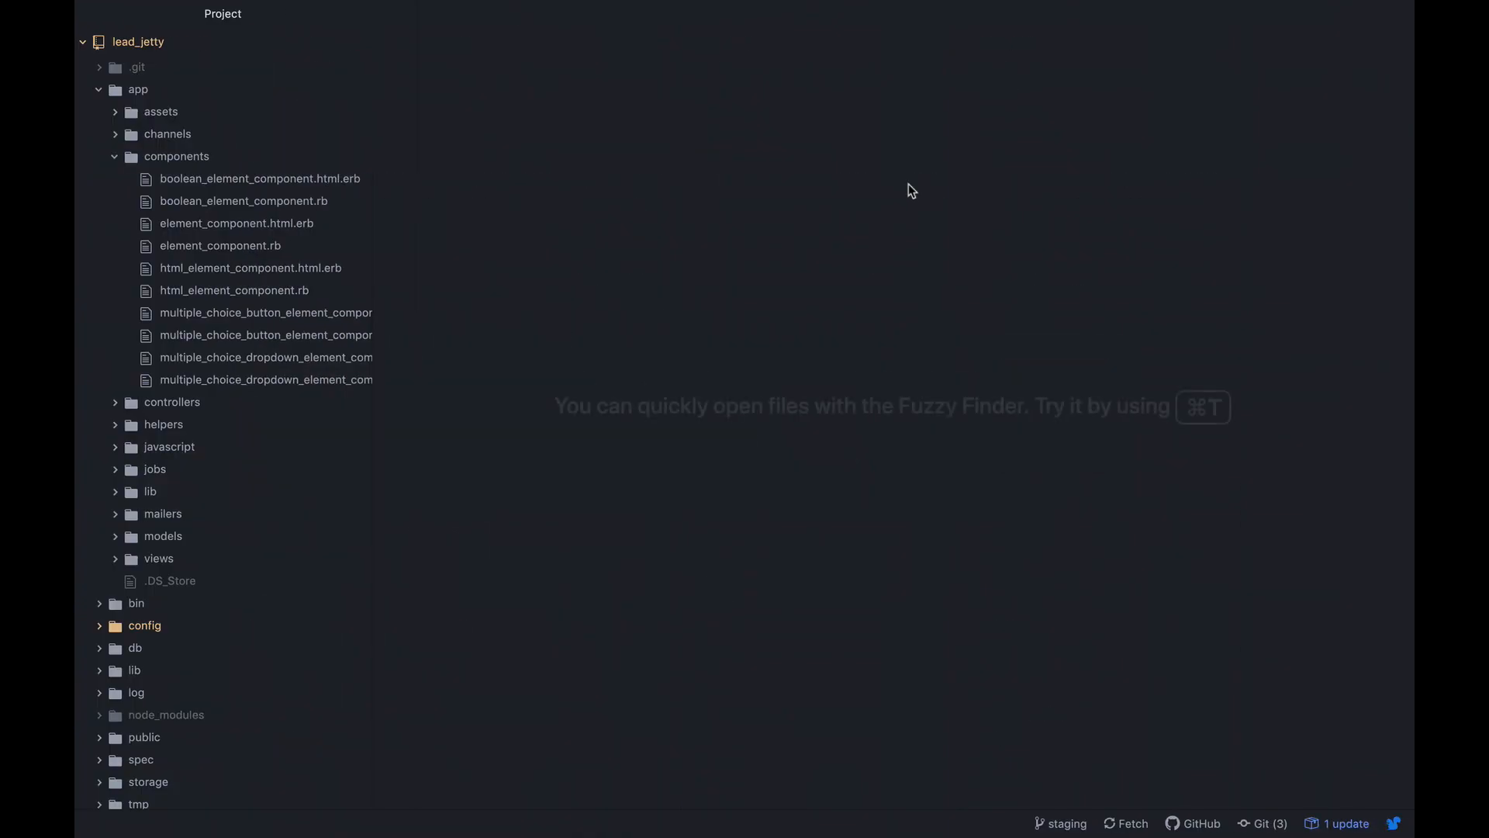
mouse_move(236, 141)
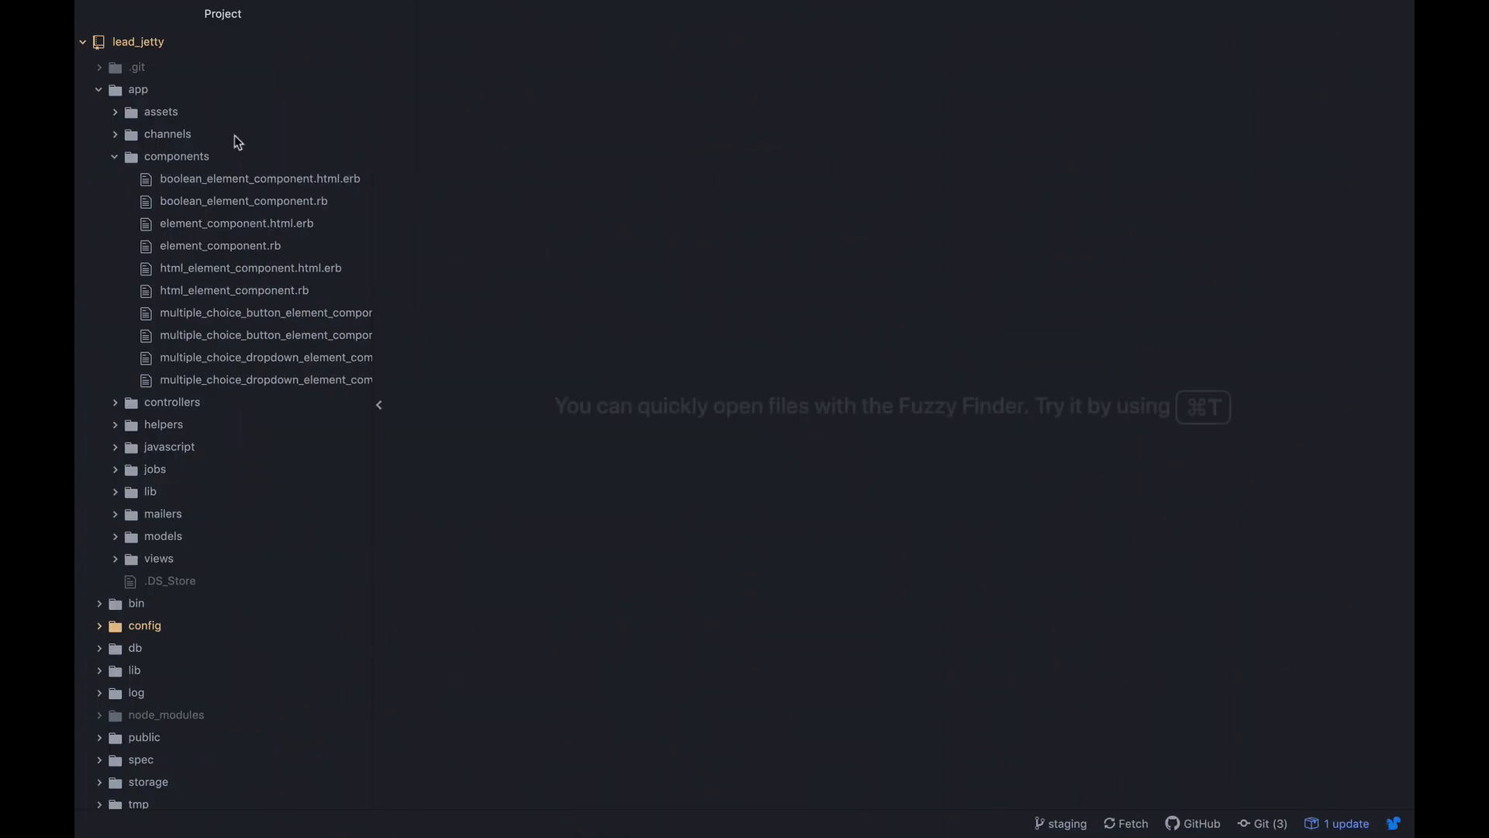
mouse_move(255, 198)
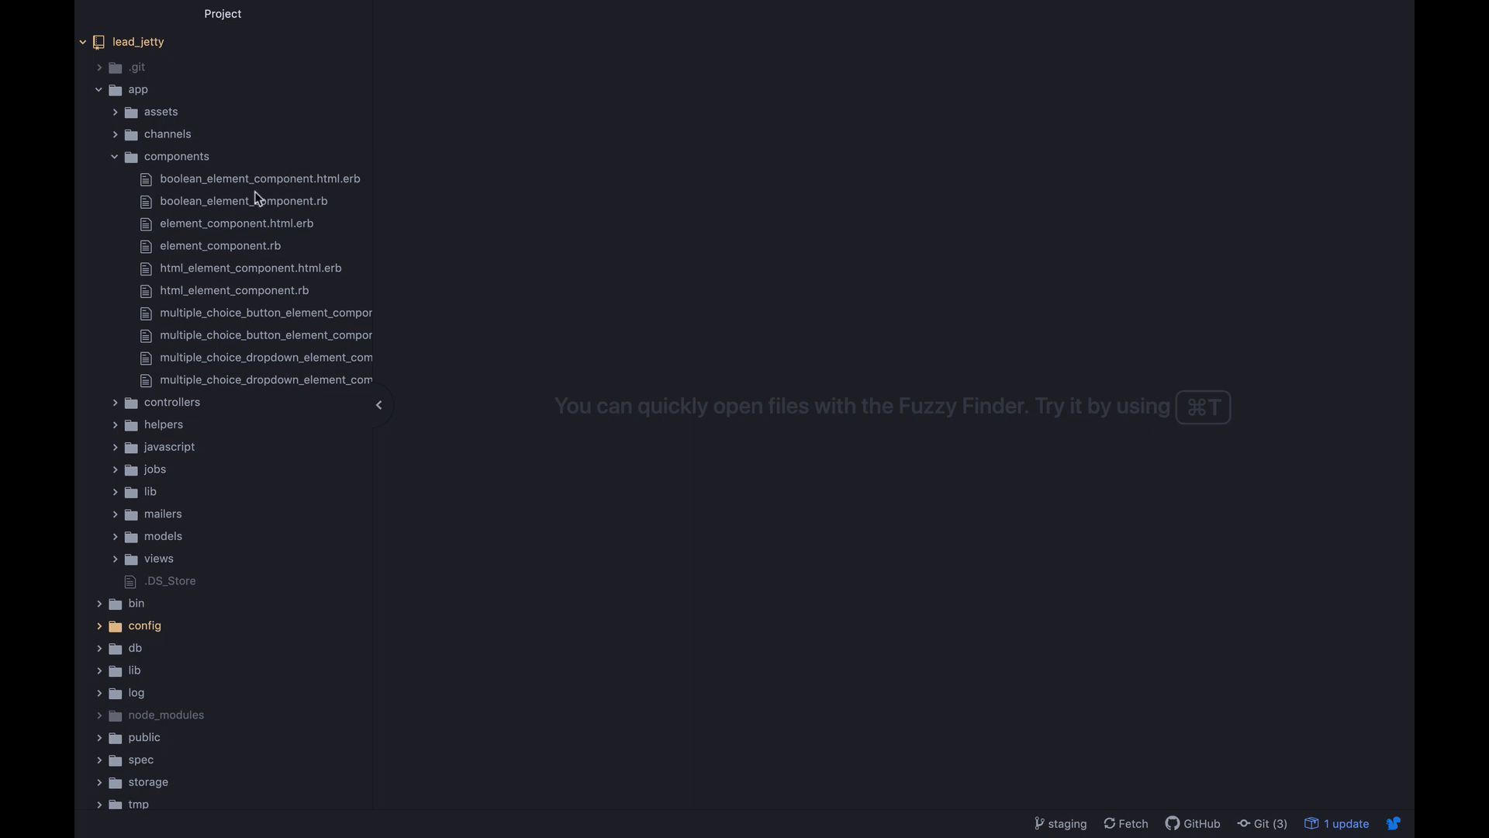
mouse_move(236, 180)
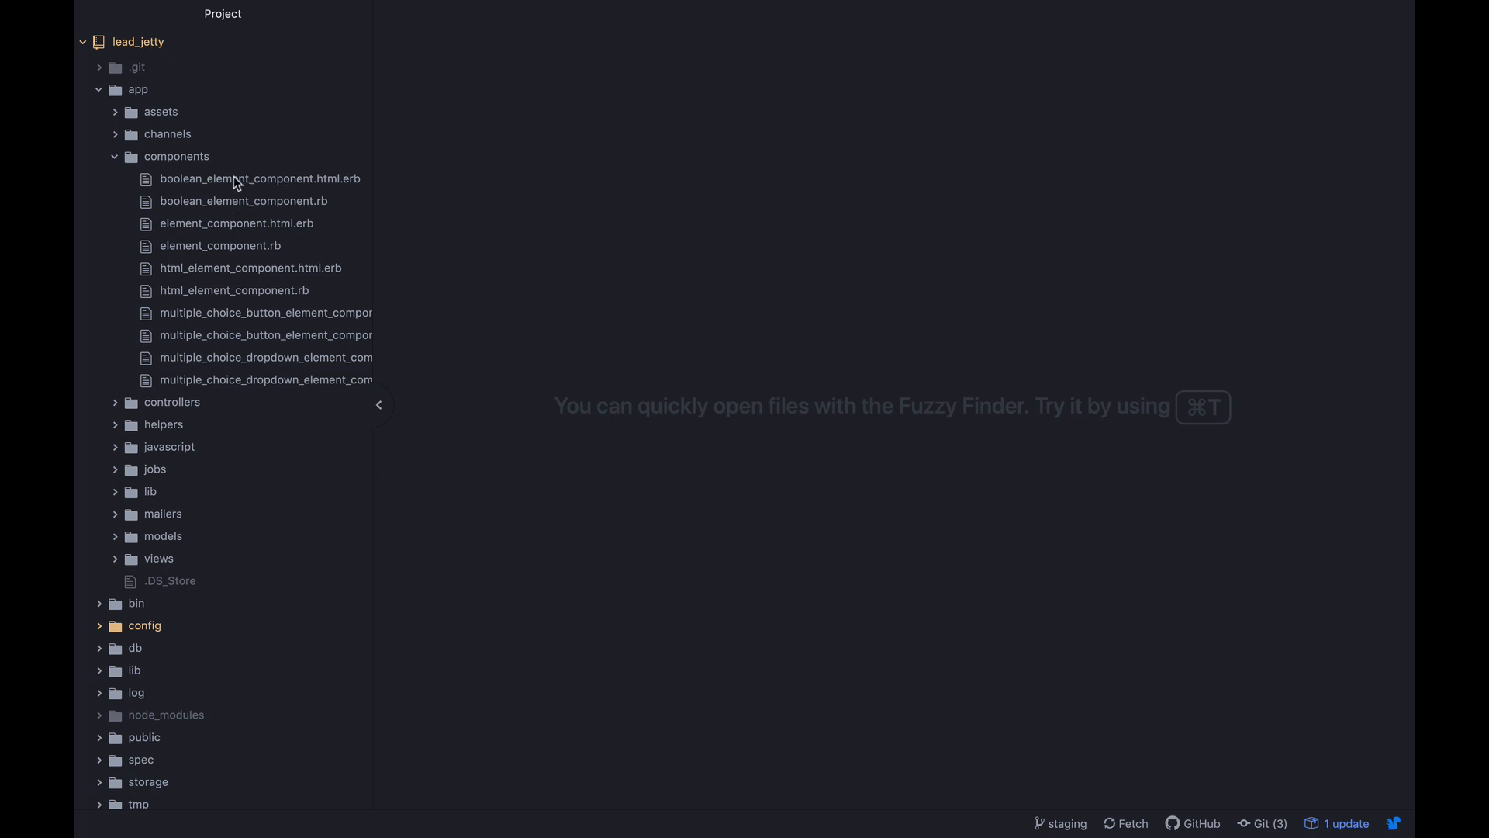
mouse_move(263, 394)
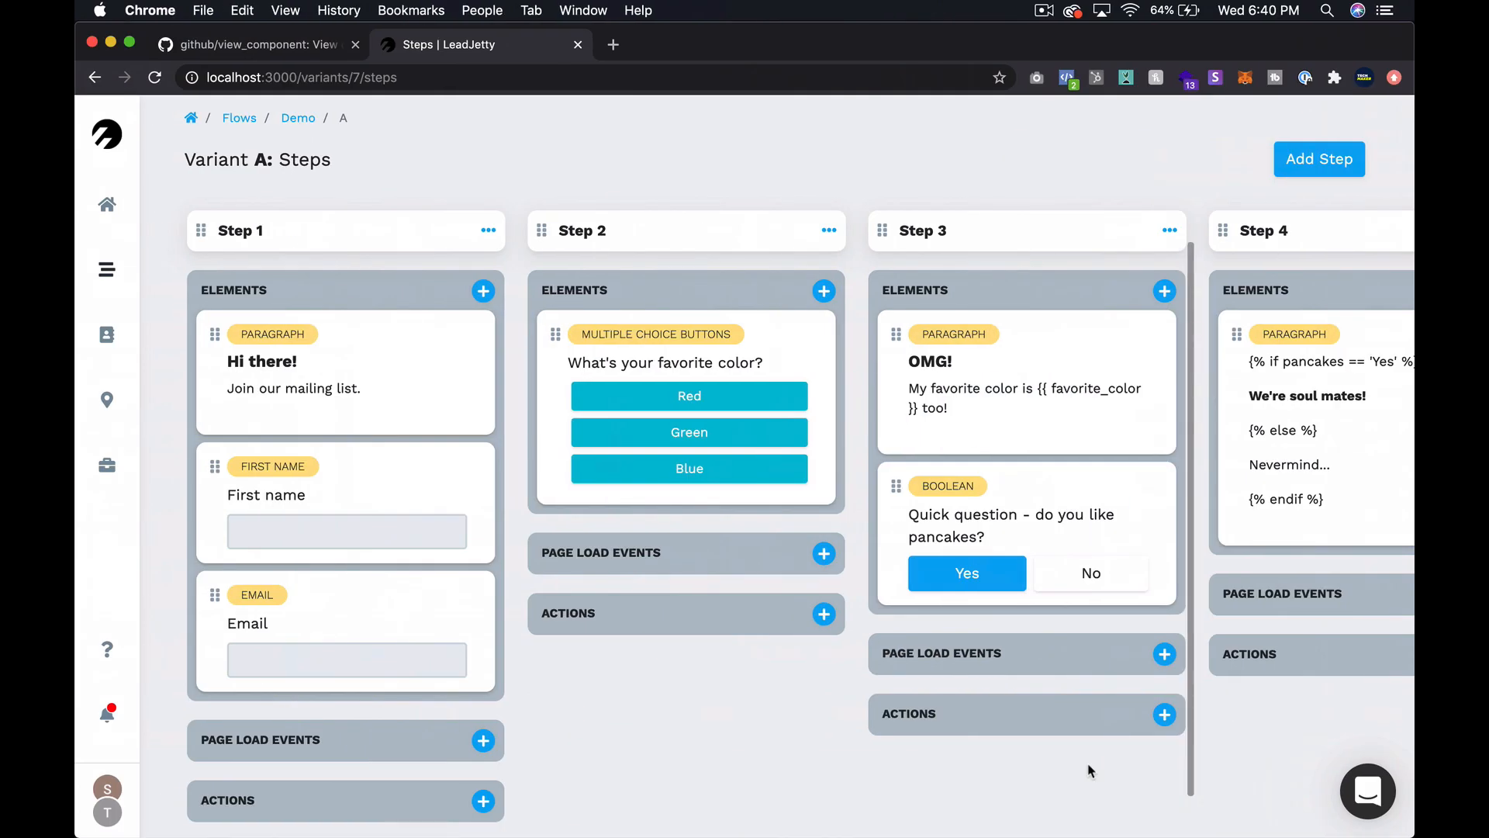
Switch to the Chrome tab with the ViewComponent GitHub README
left_click(254, 45)
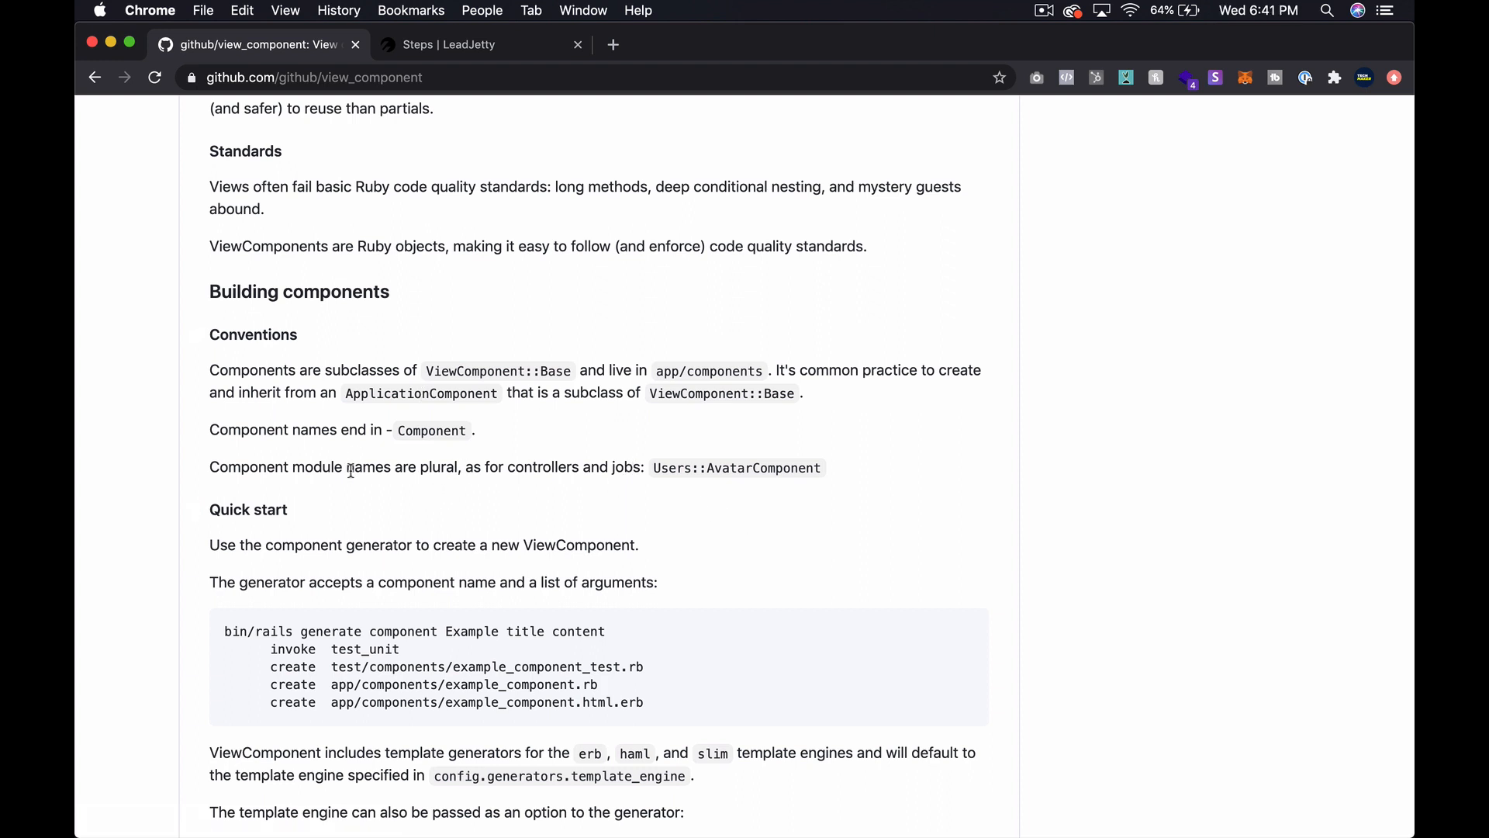
mouse_move(439, 466)
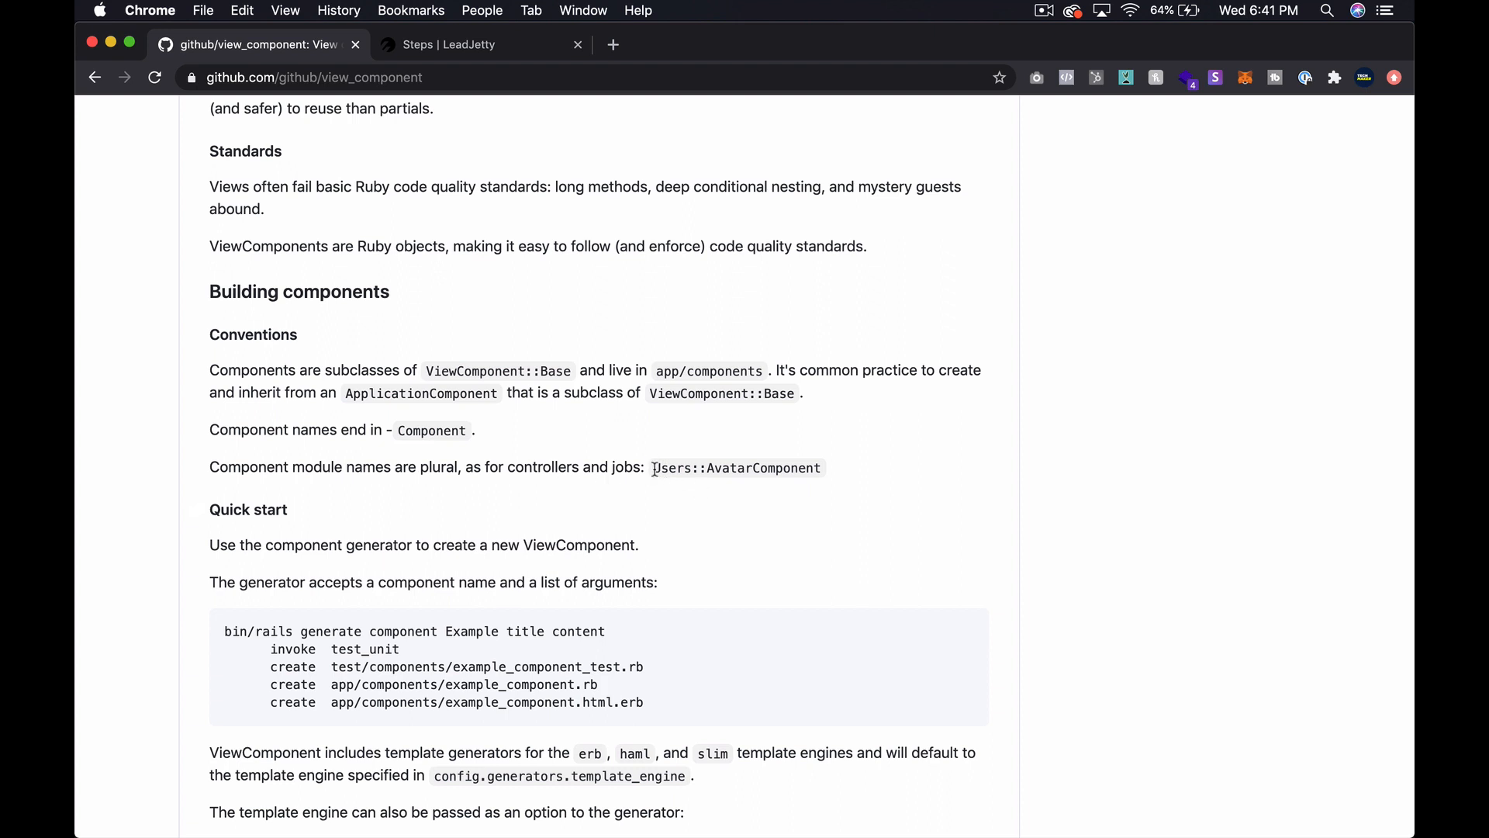
mouse_move(798, 562)
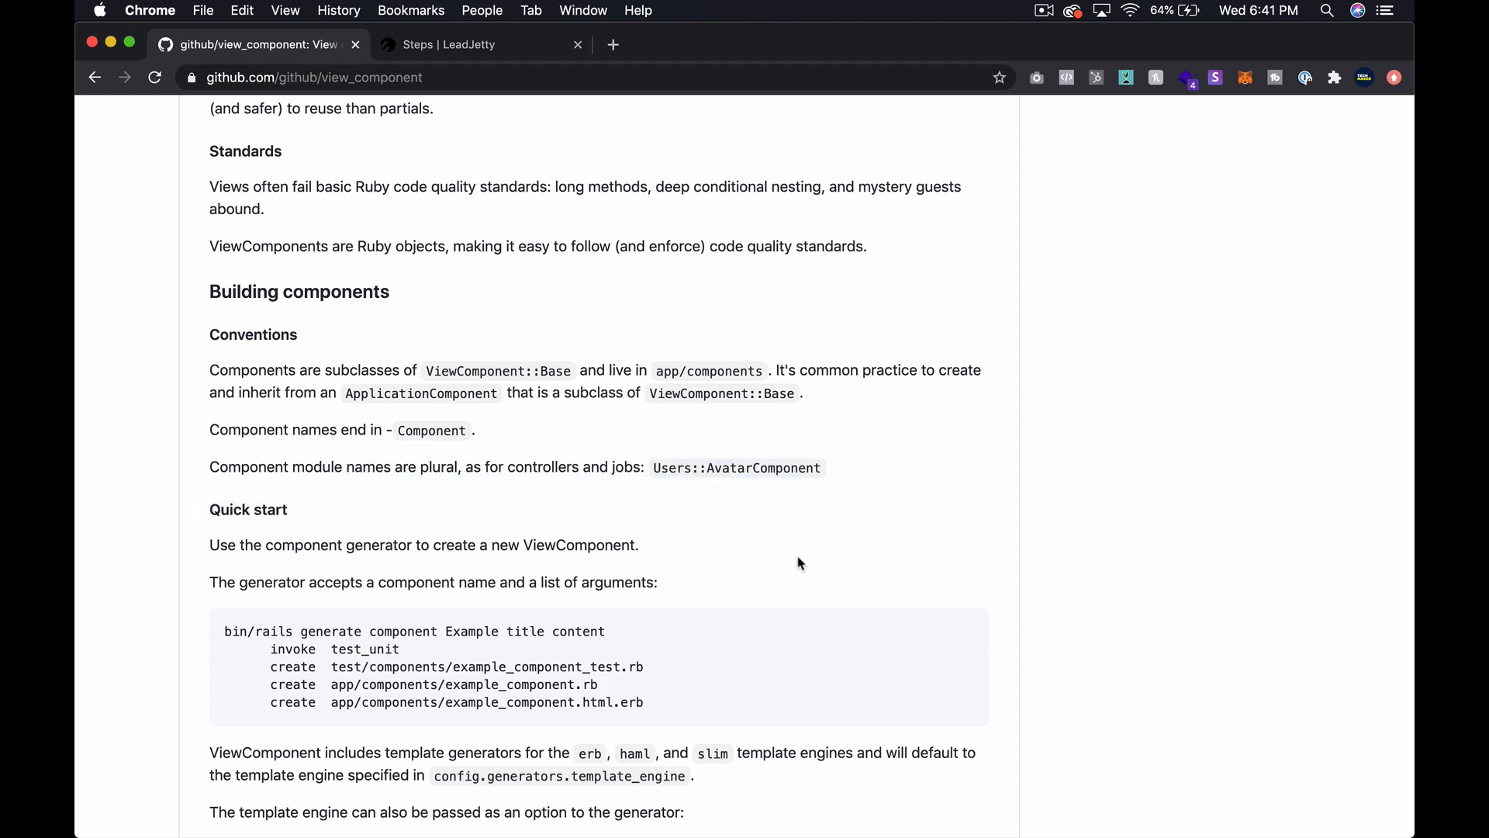
mouse_move(944, 769)
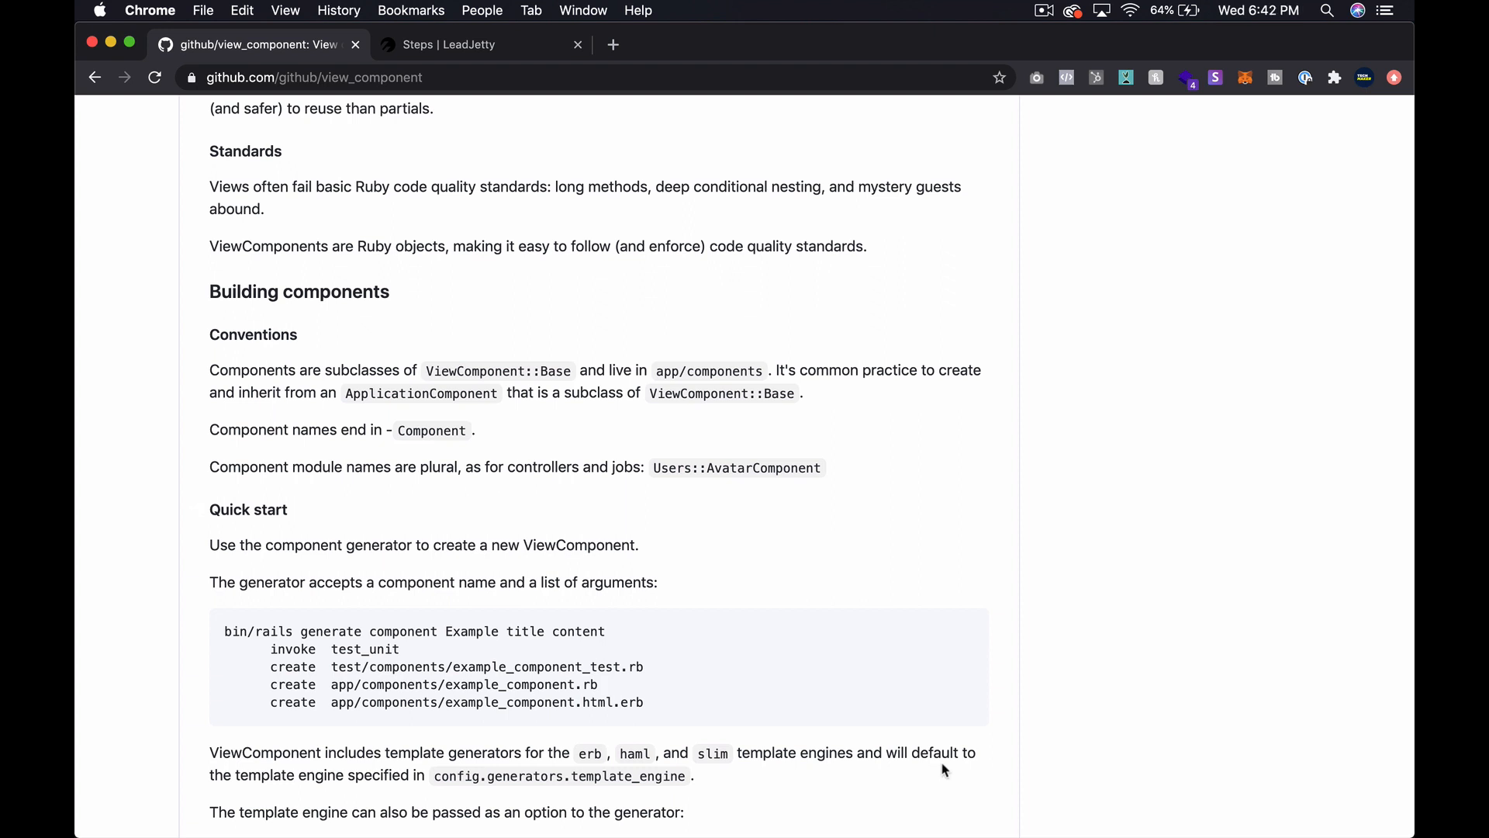
Search the README for 'module', stepping to the next match and back, then return to Atom
type("module")
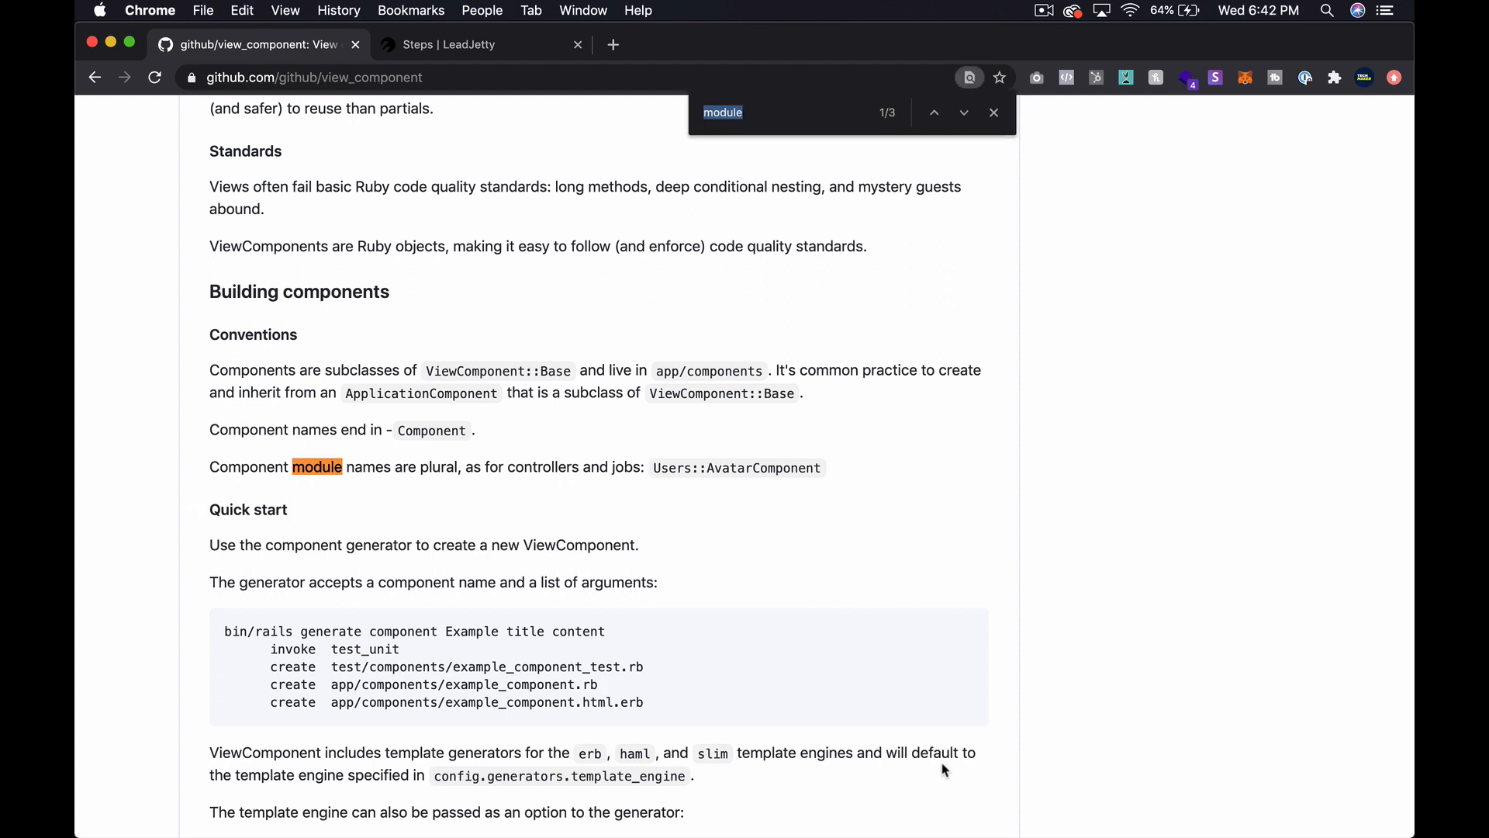
left_click(964, 111)
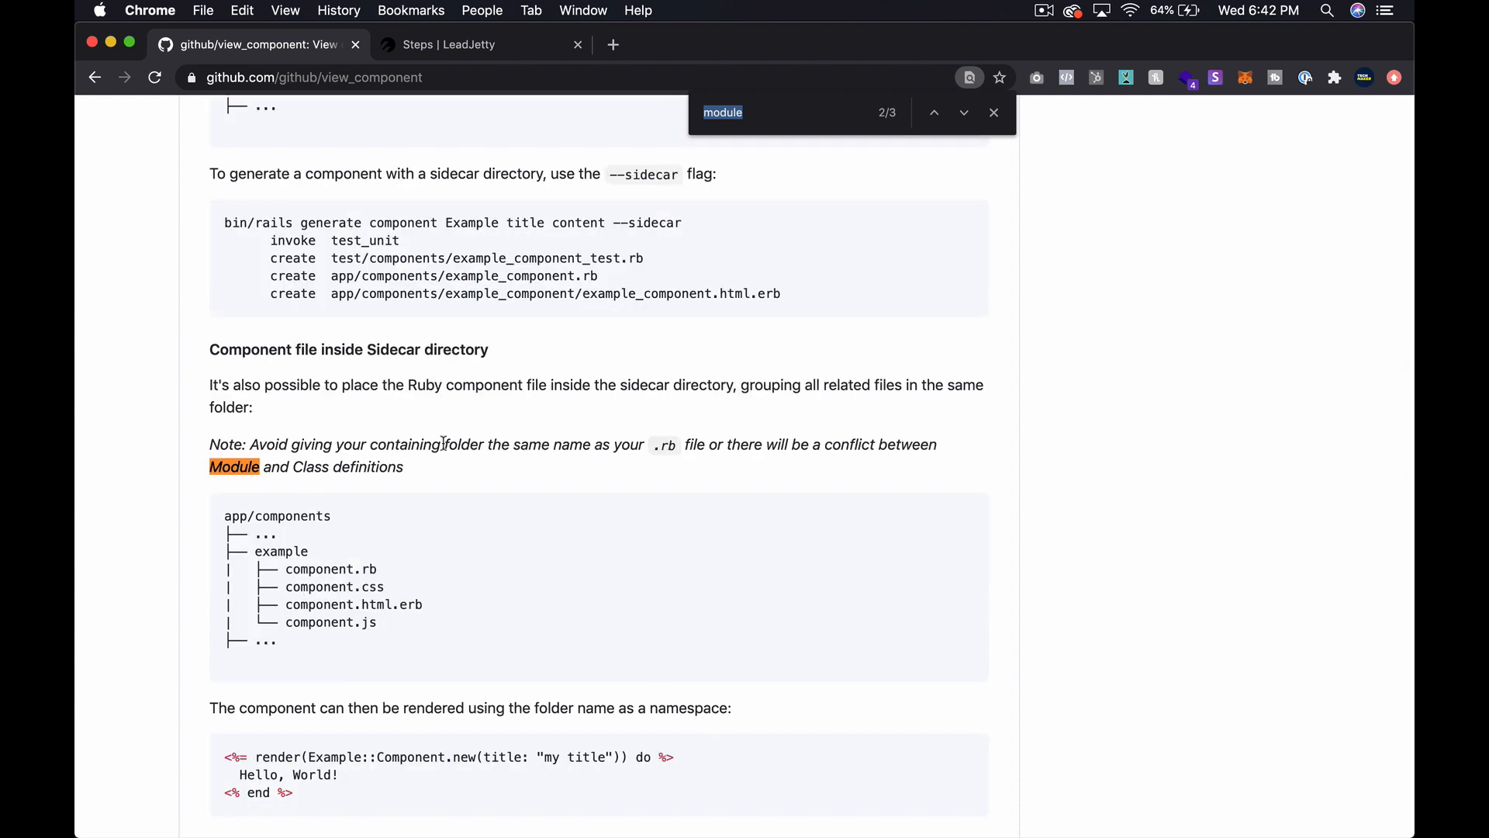
mouse_move(684, 446)
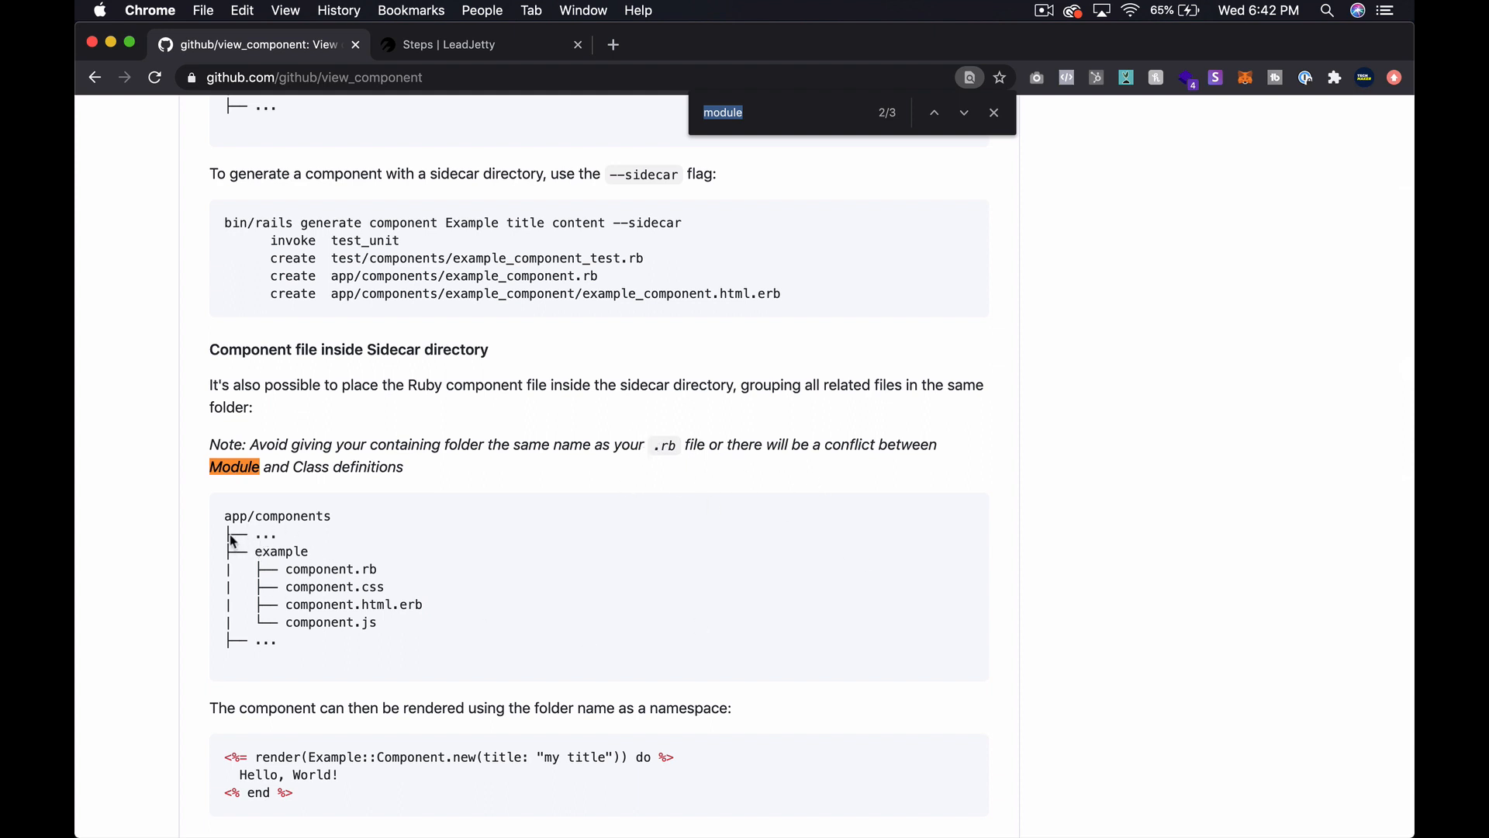
mouse_move(346, 540)
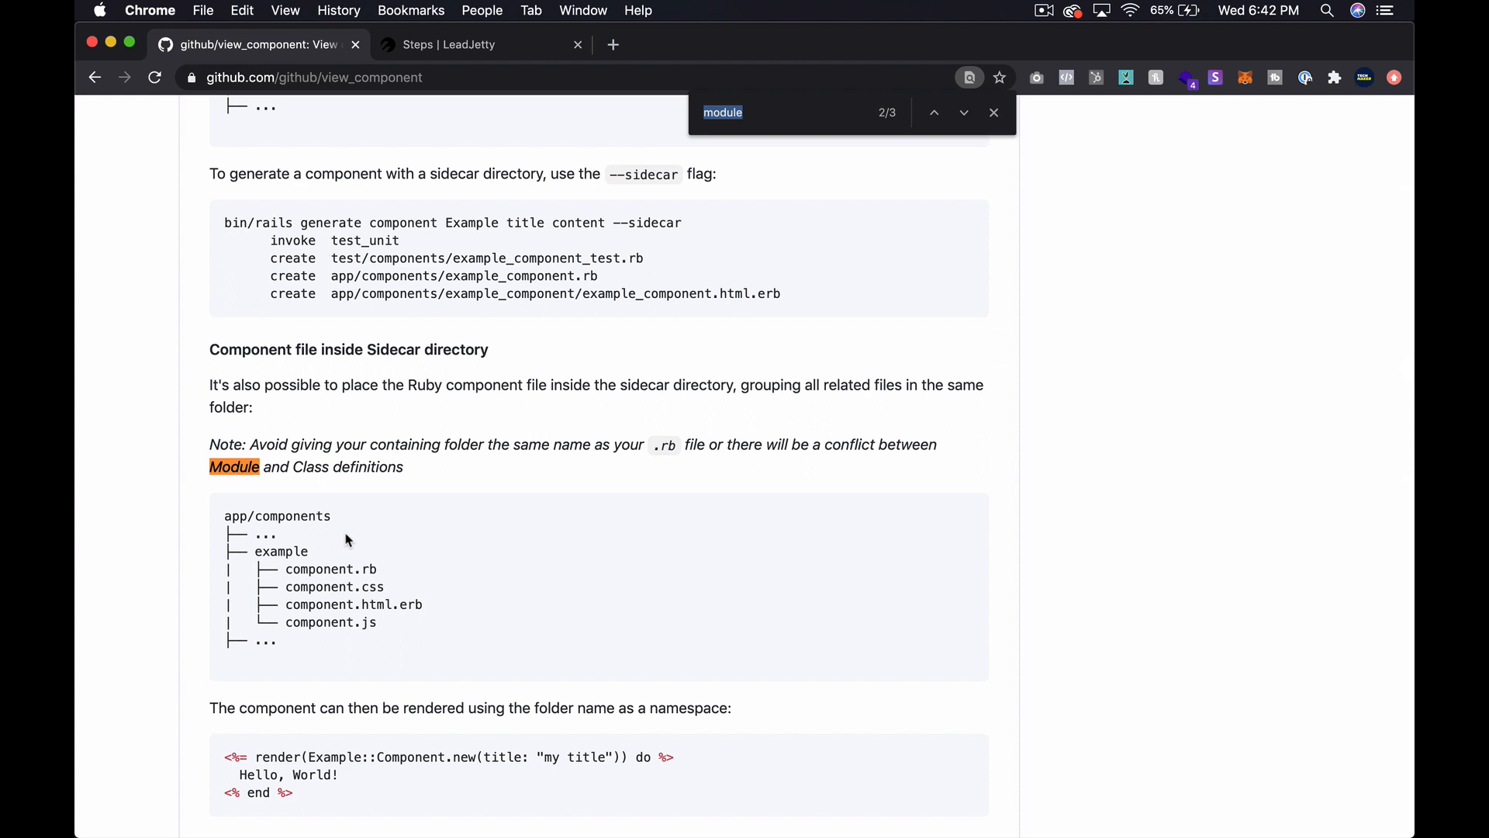
mouse_move(627, 141)
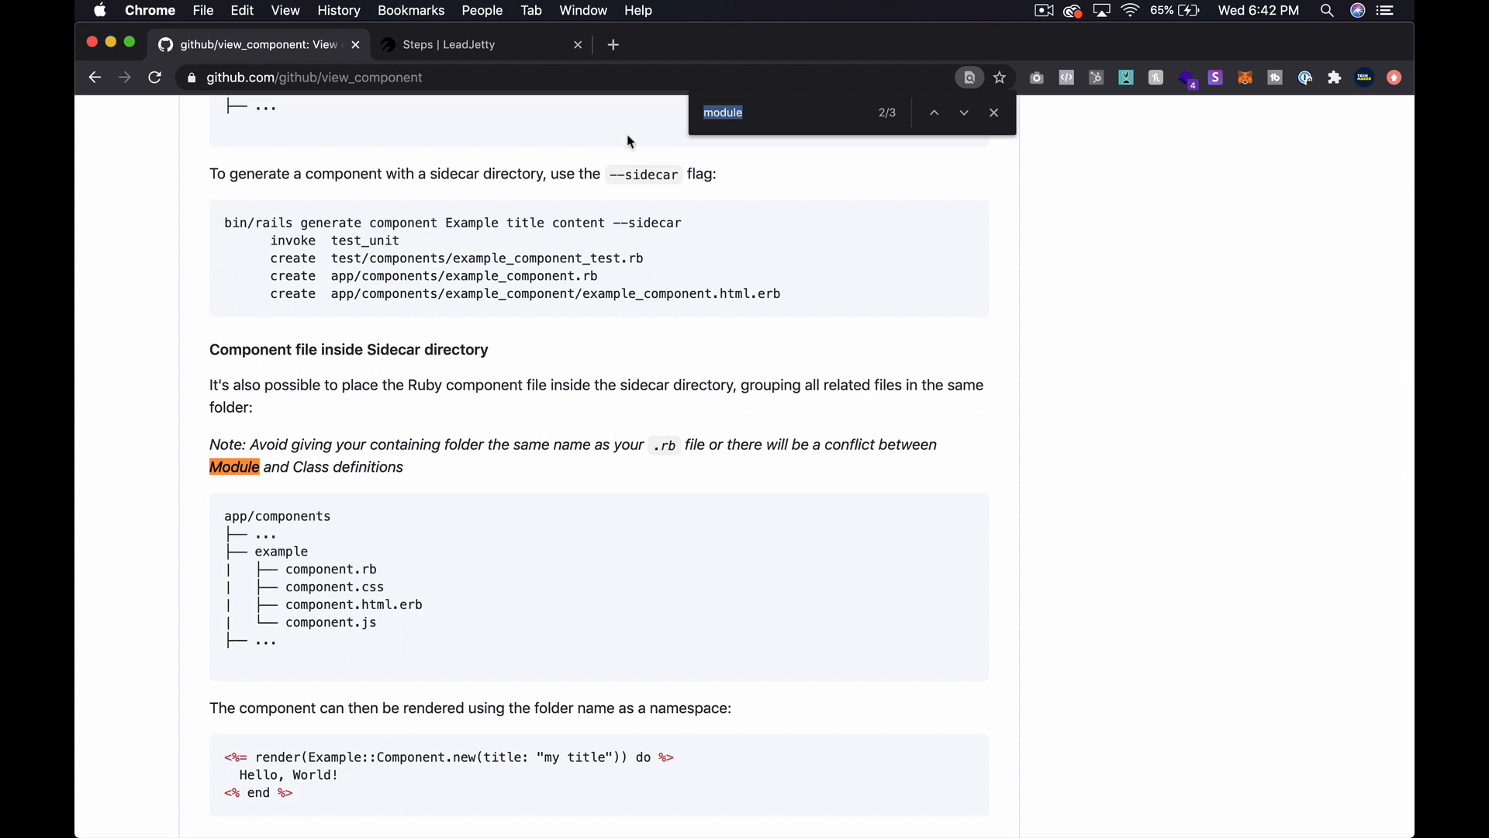
mouse_move(420, 557)
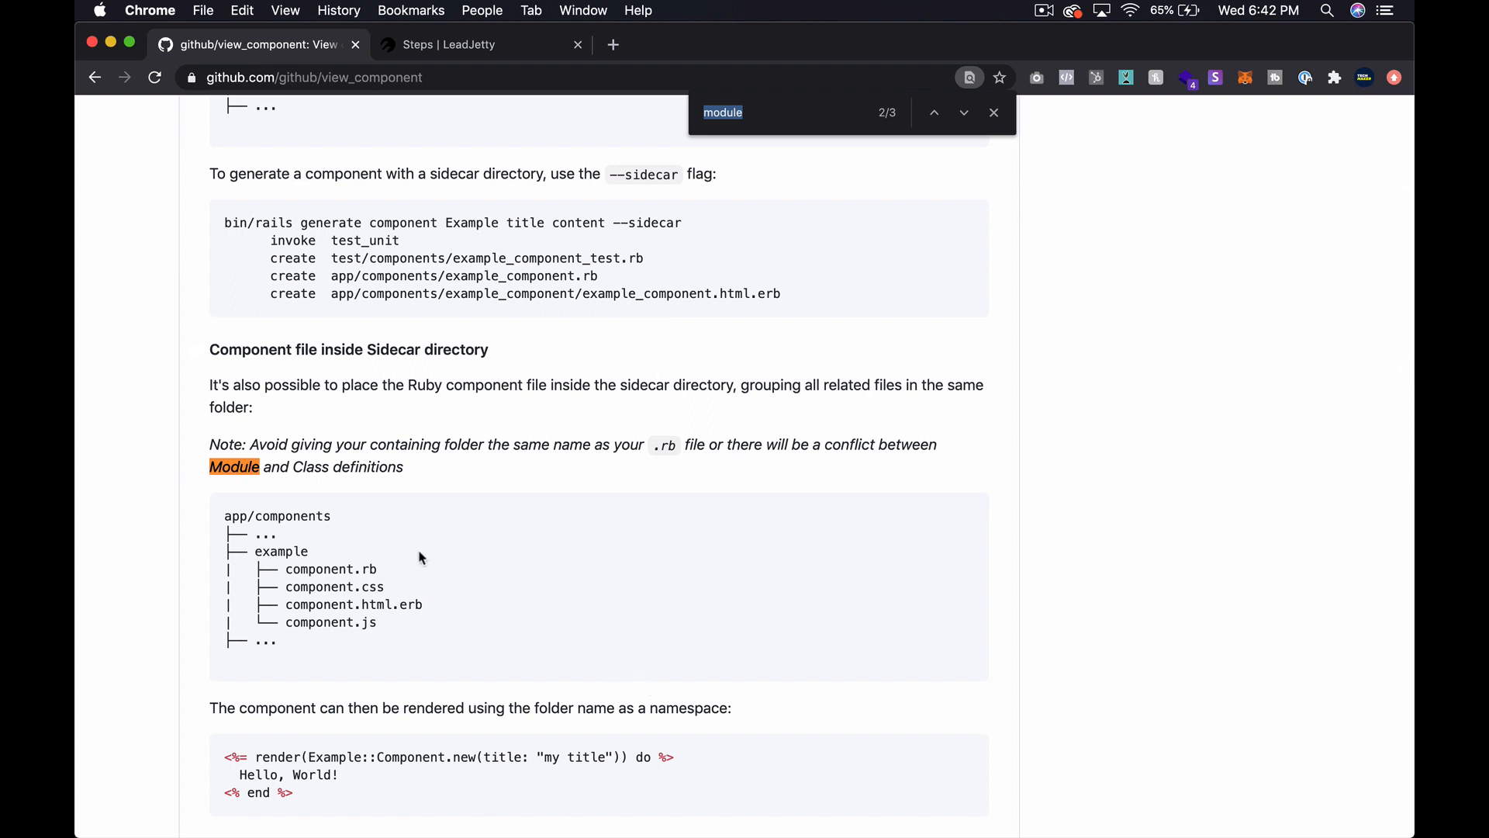
mouse_move(304, 554)
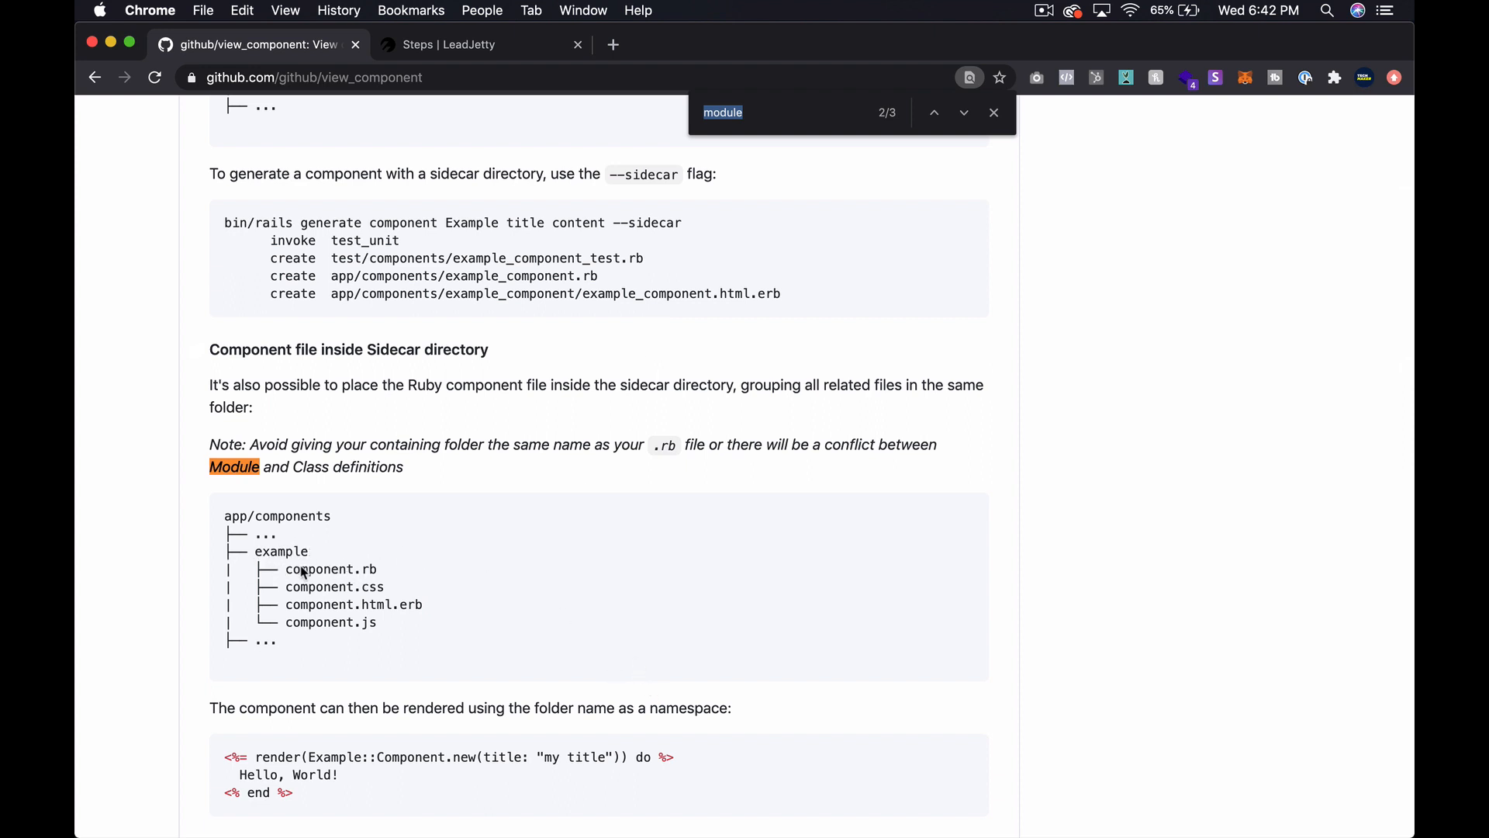
mouse_move(300, 553)
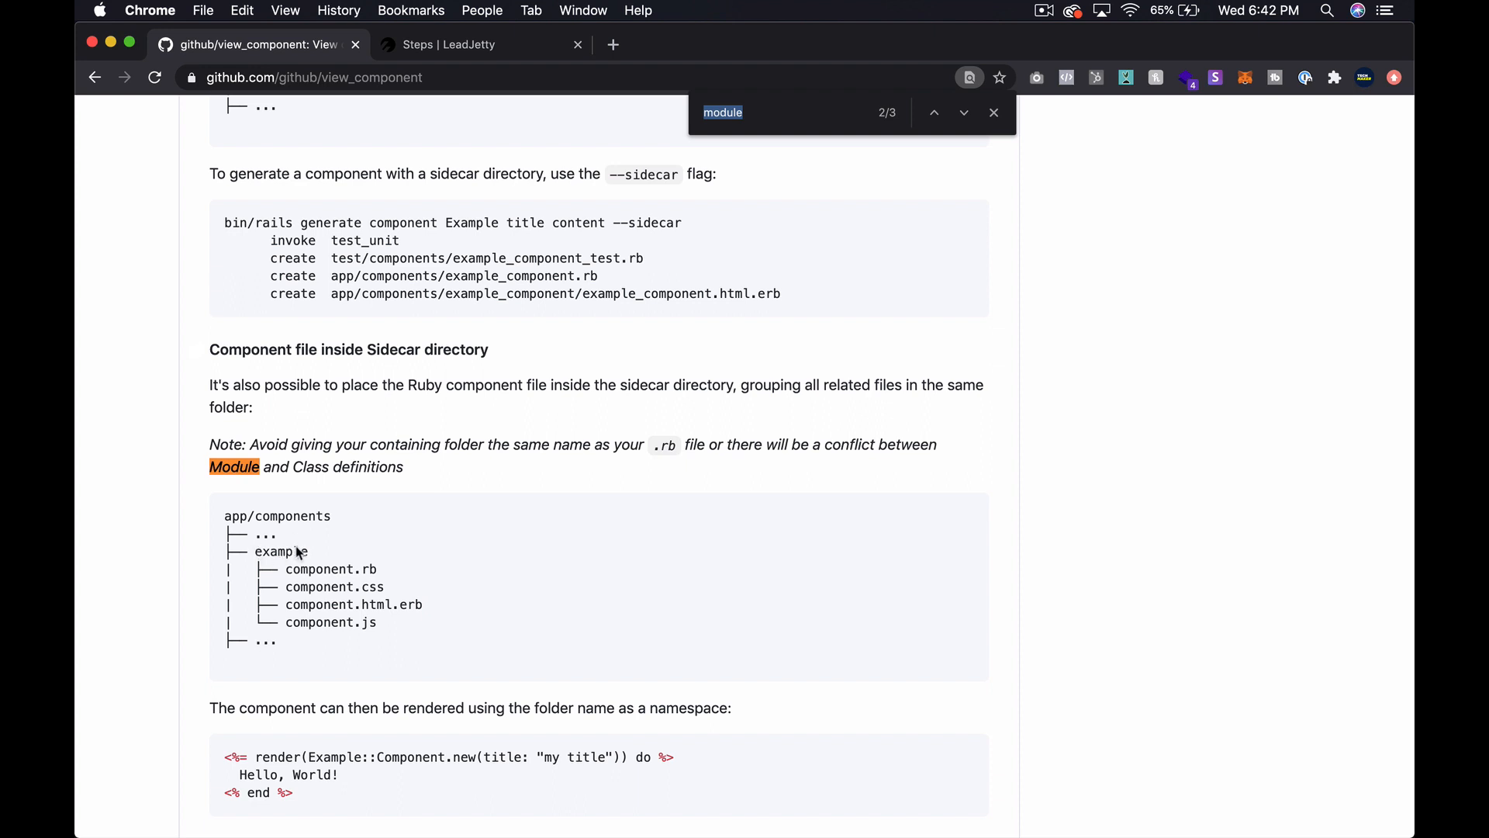
mouse_move(295, 557)
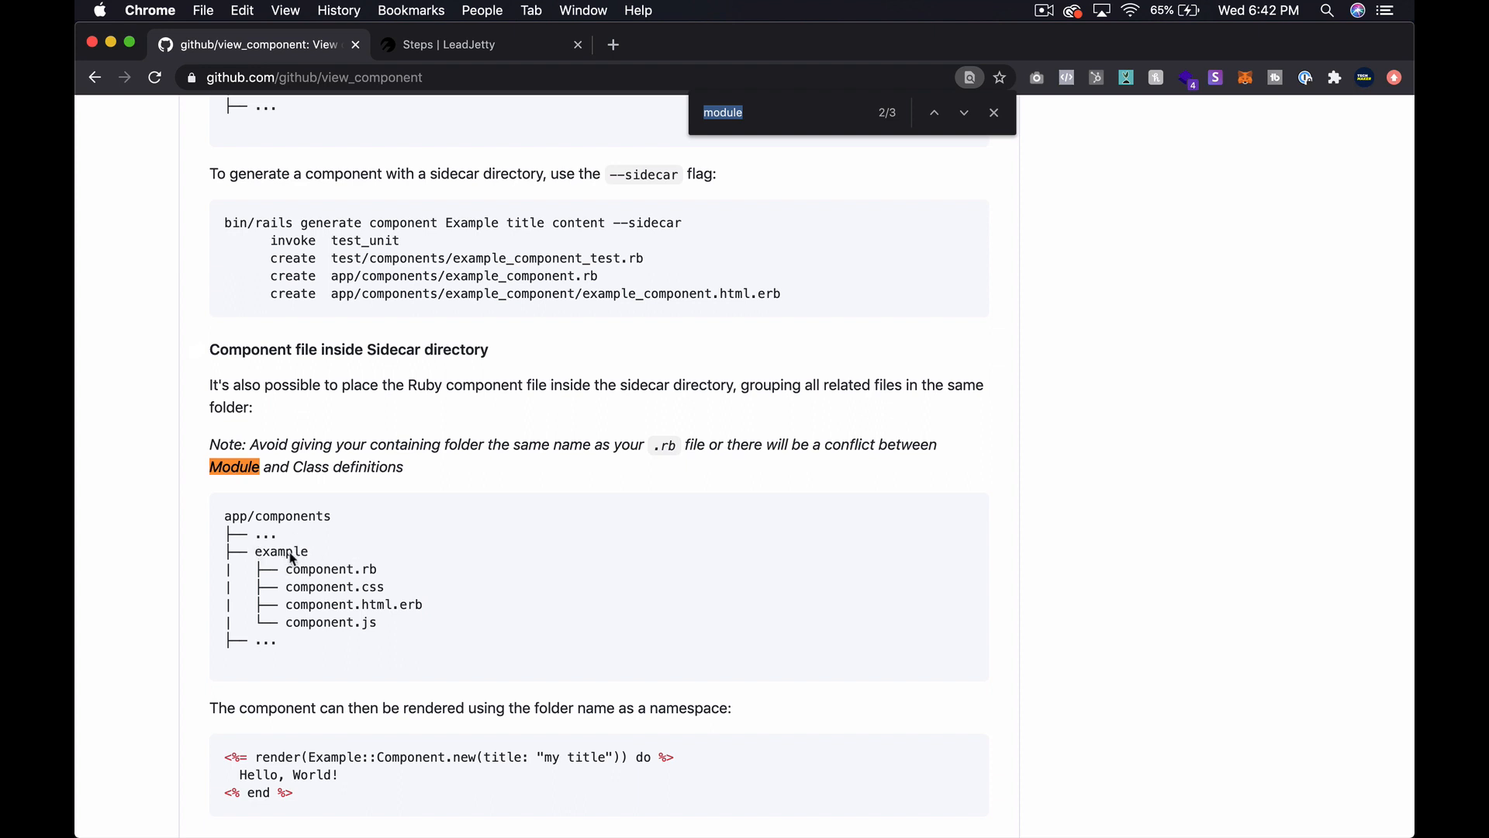
mouse_move(325, 566)
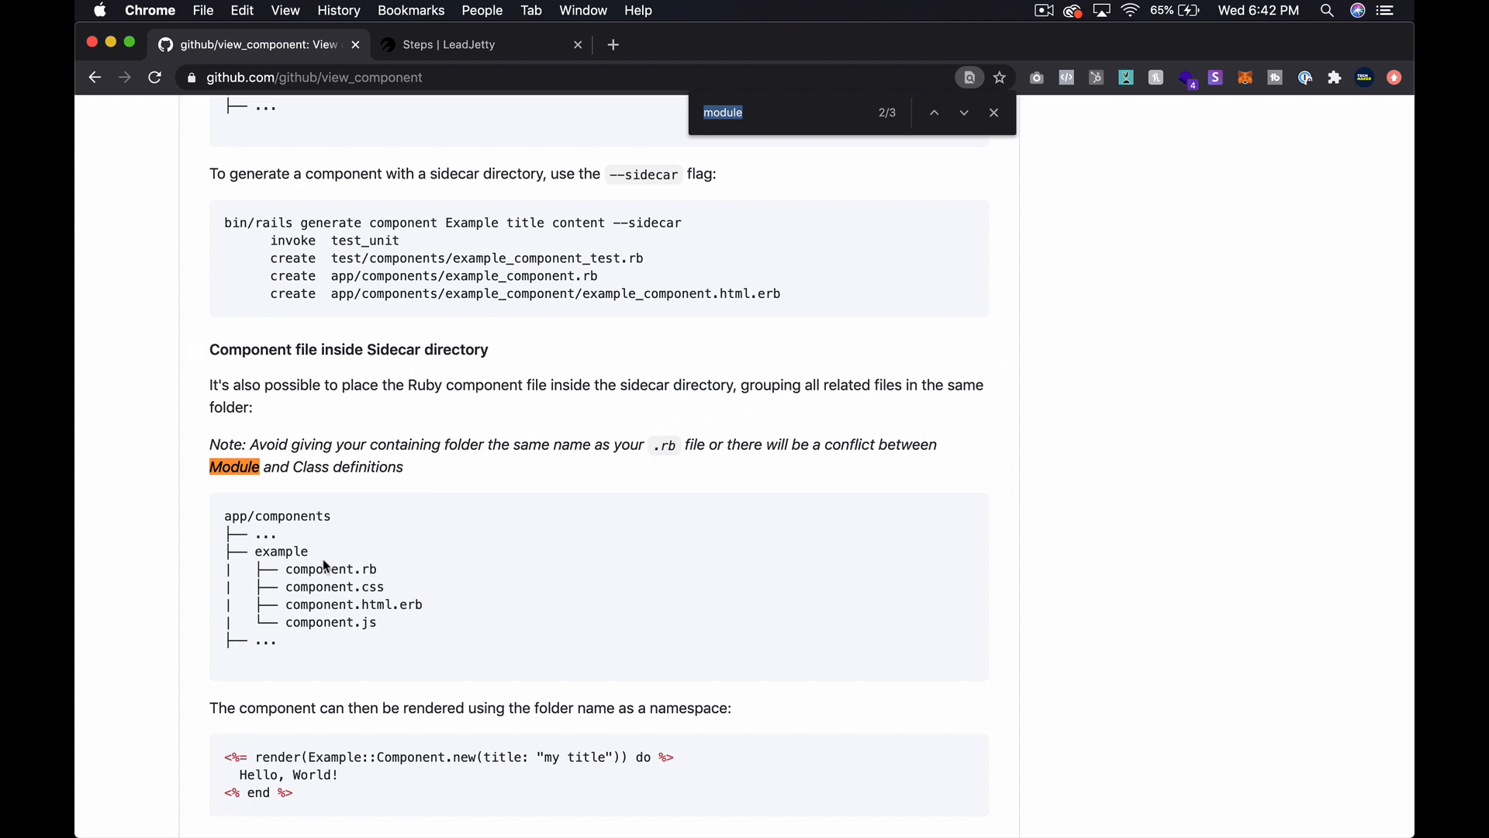
mouse_move(437, 394)
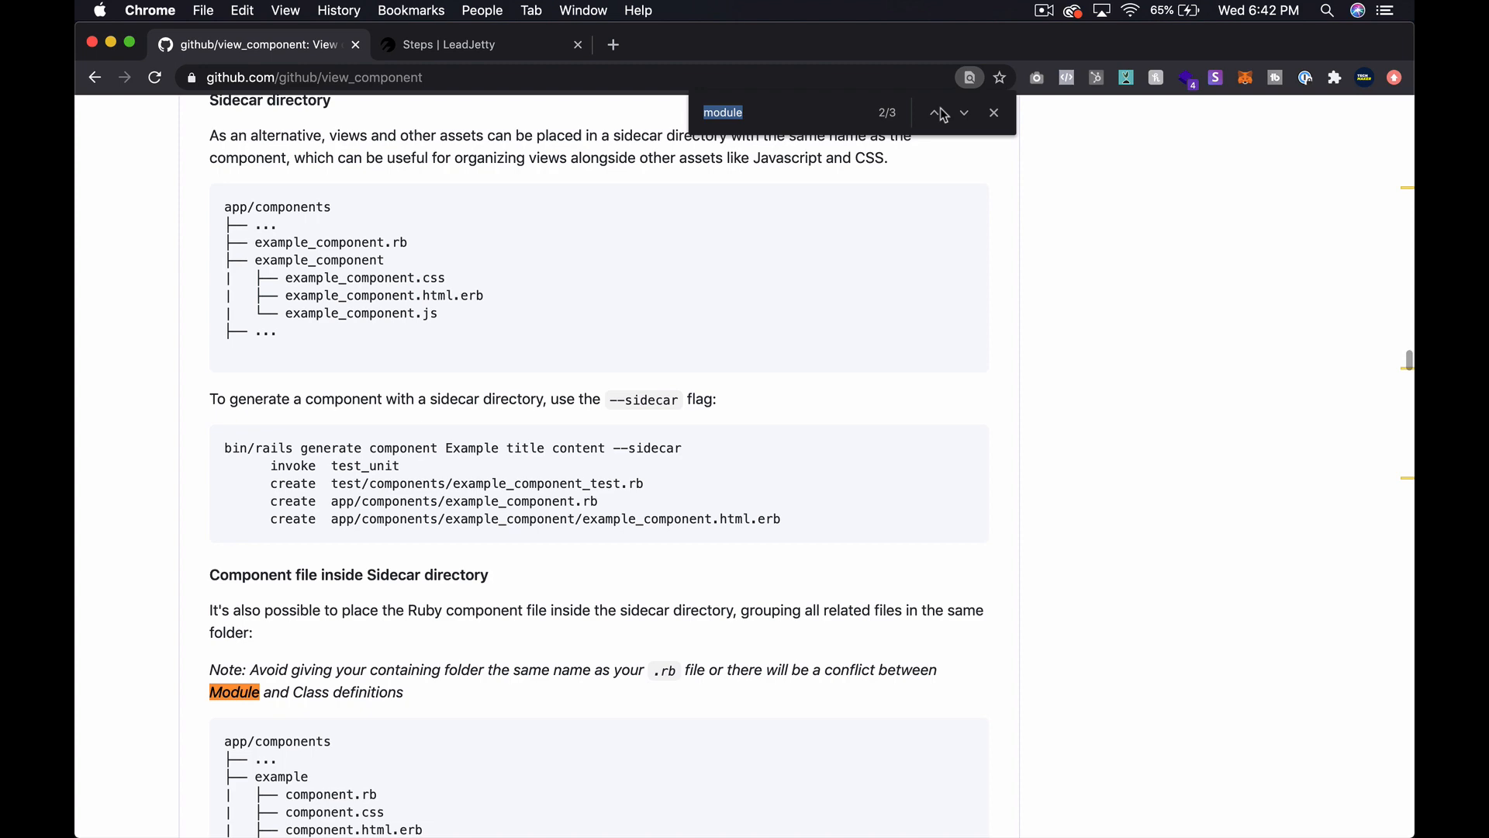
left_click(934, 112)
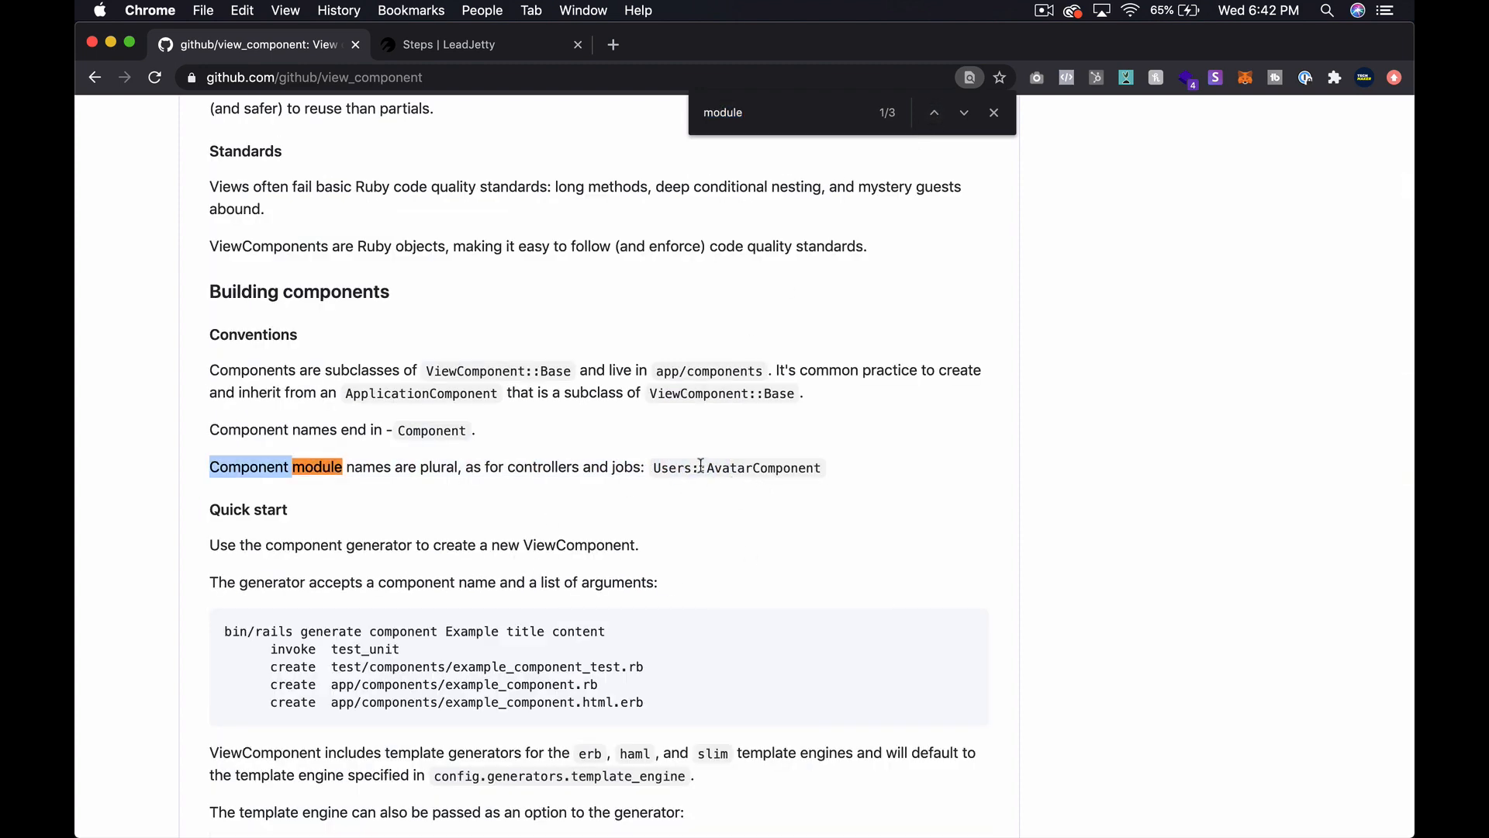
key("cmd+tab")
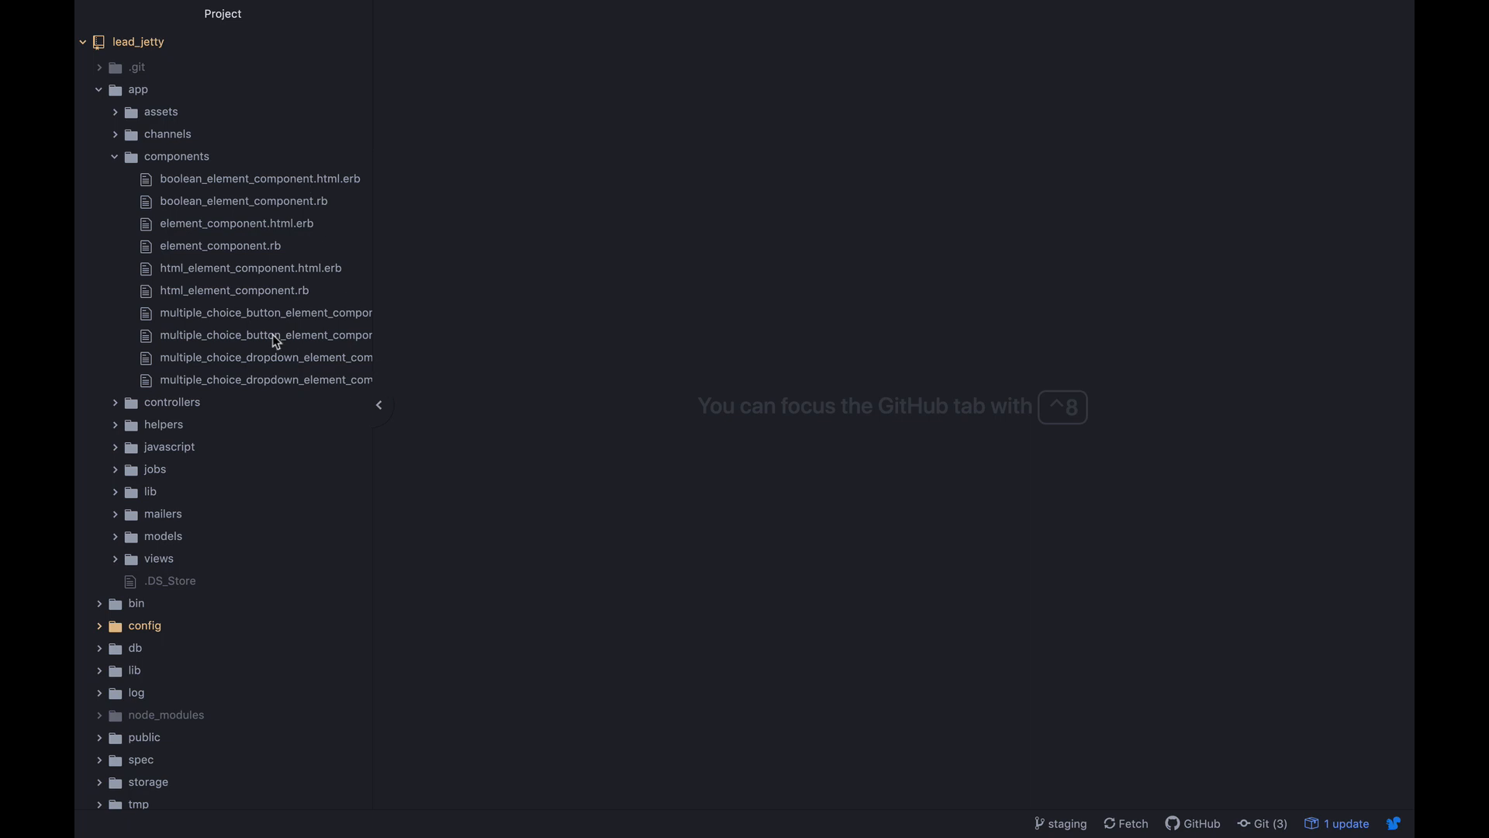
mouse_move(266, 334)
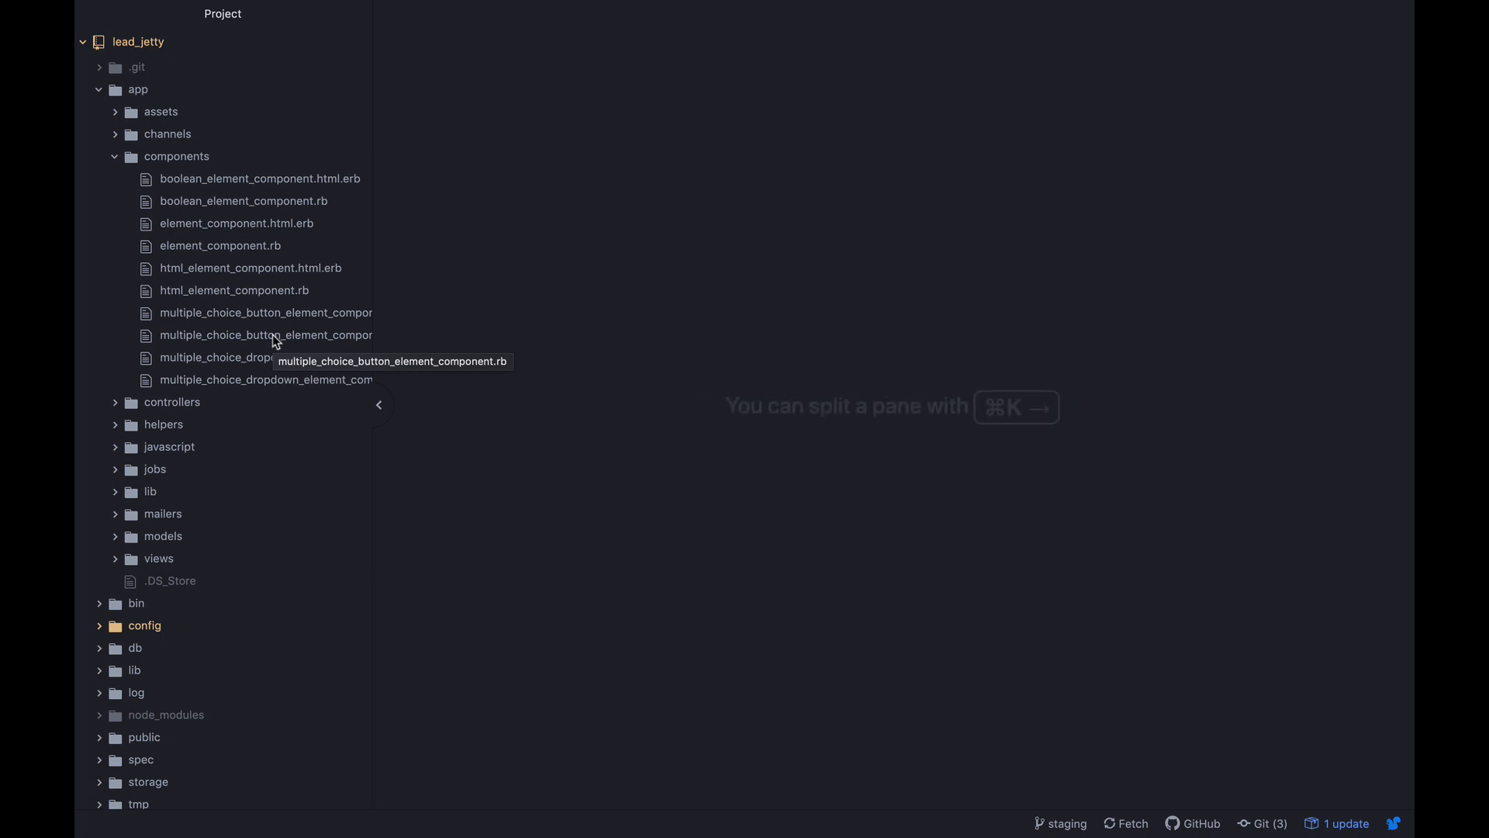
Open element_component.rb and then its element_component.html.erb template from the tree
left_click(220, 245)
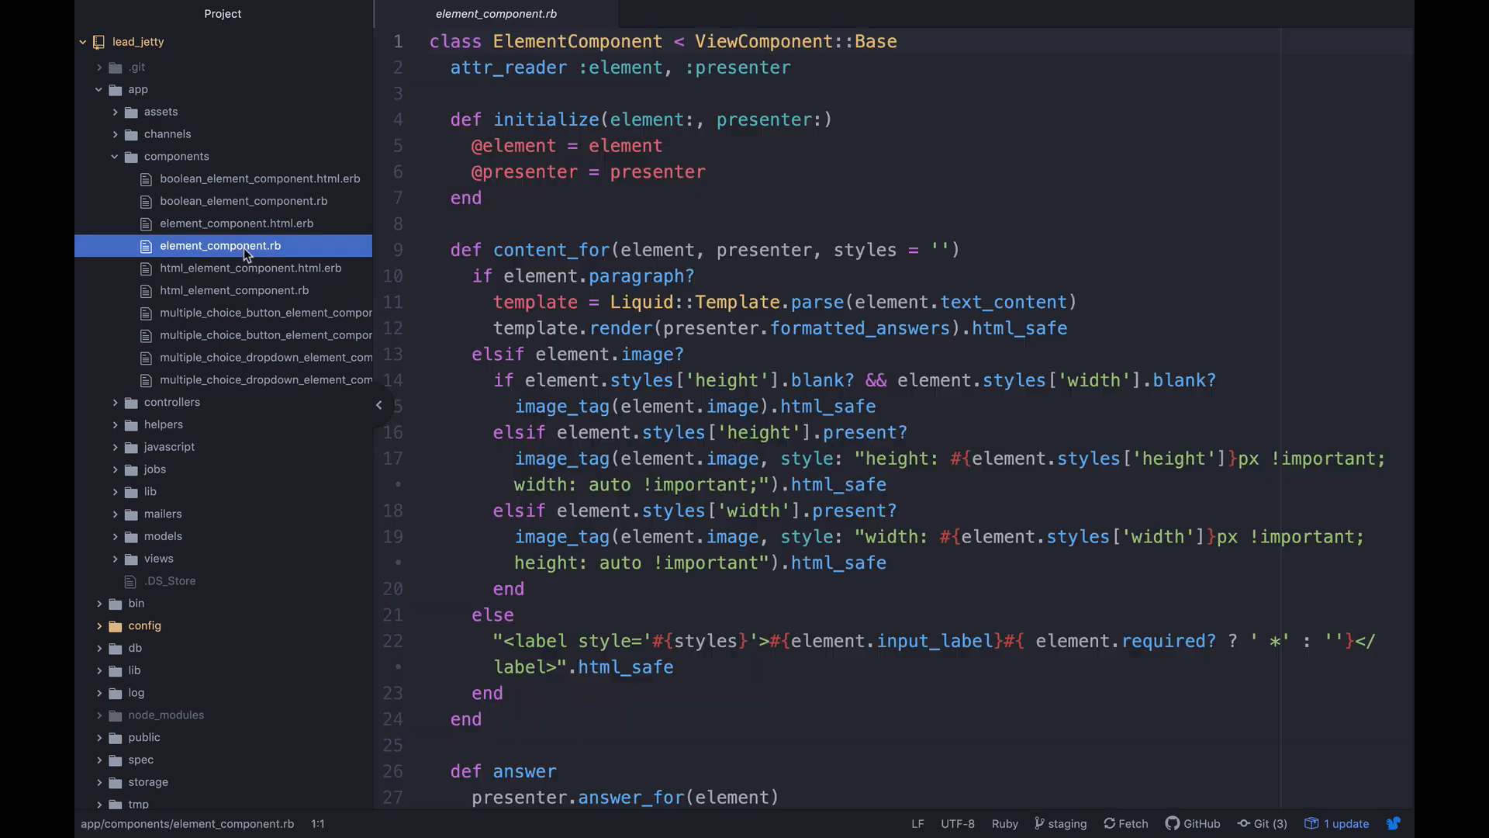
left_click(251, 224)
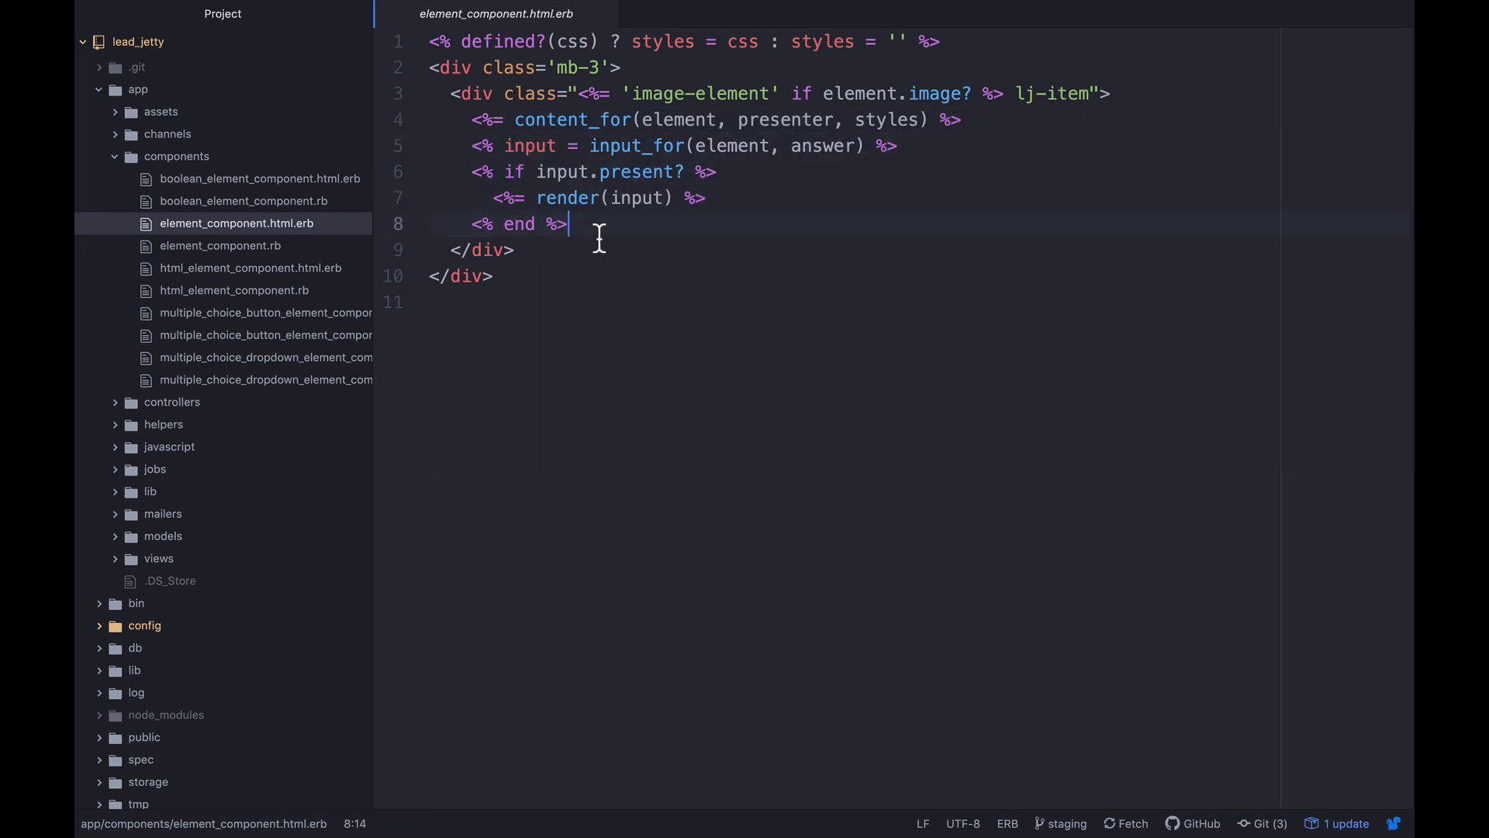
mouse_move(686, 172)
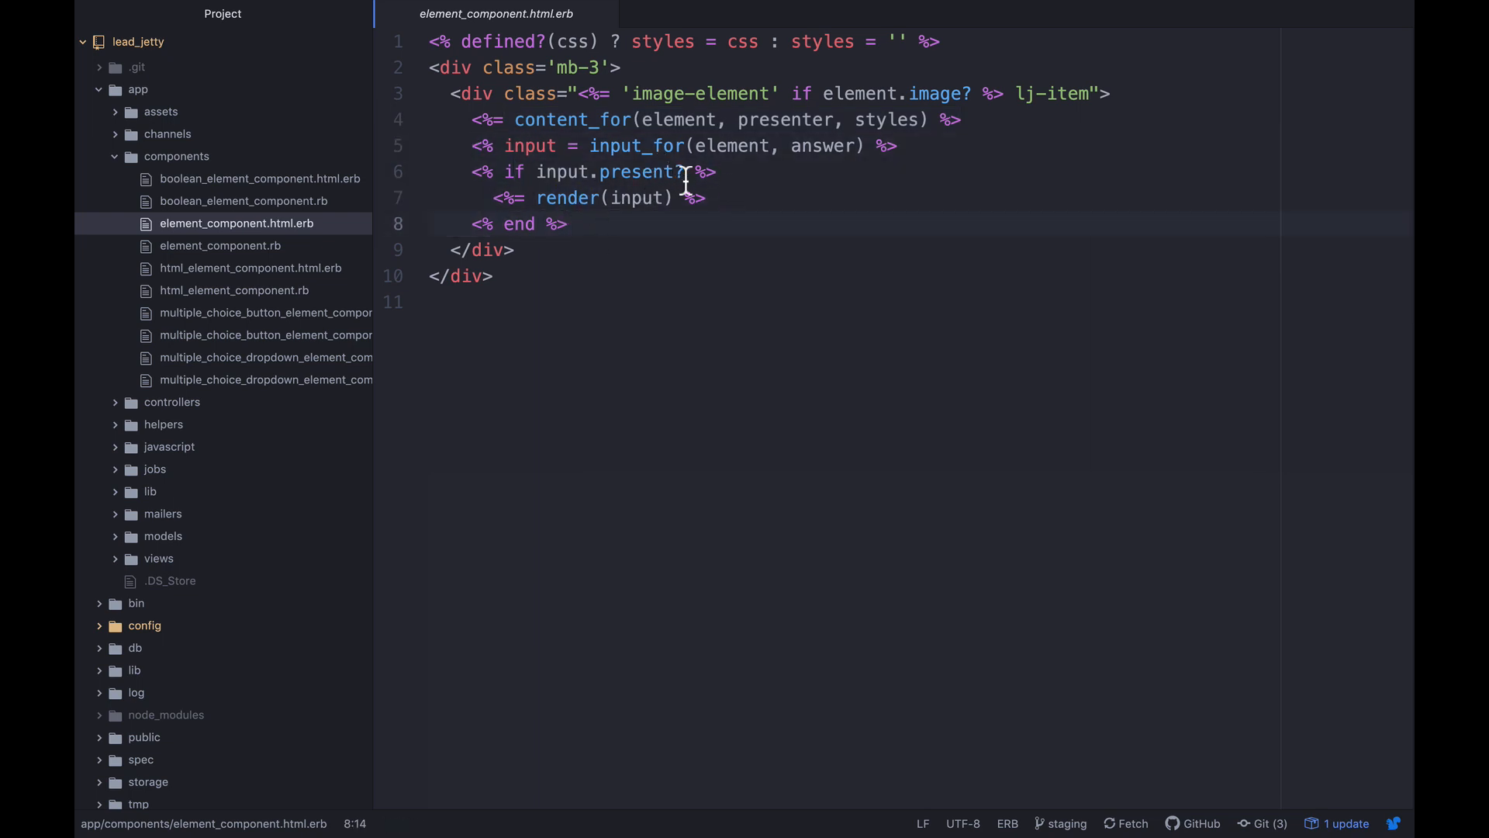
Inspect the template's render line, then reopen element_component.rb from app/components
double_click(638, 172)
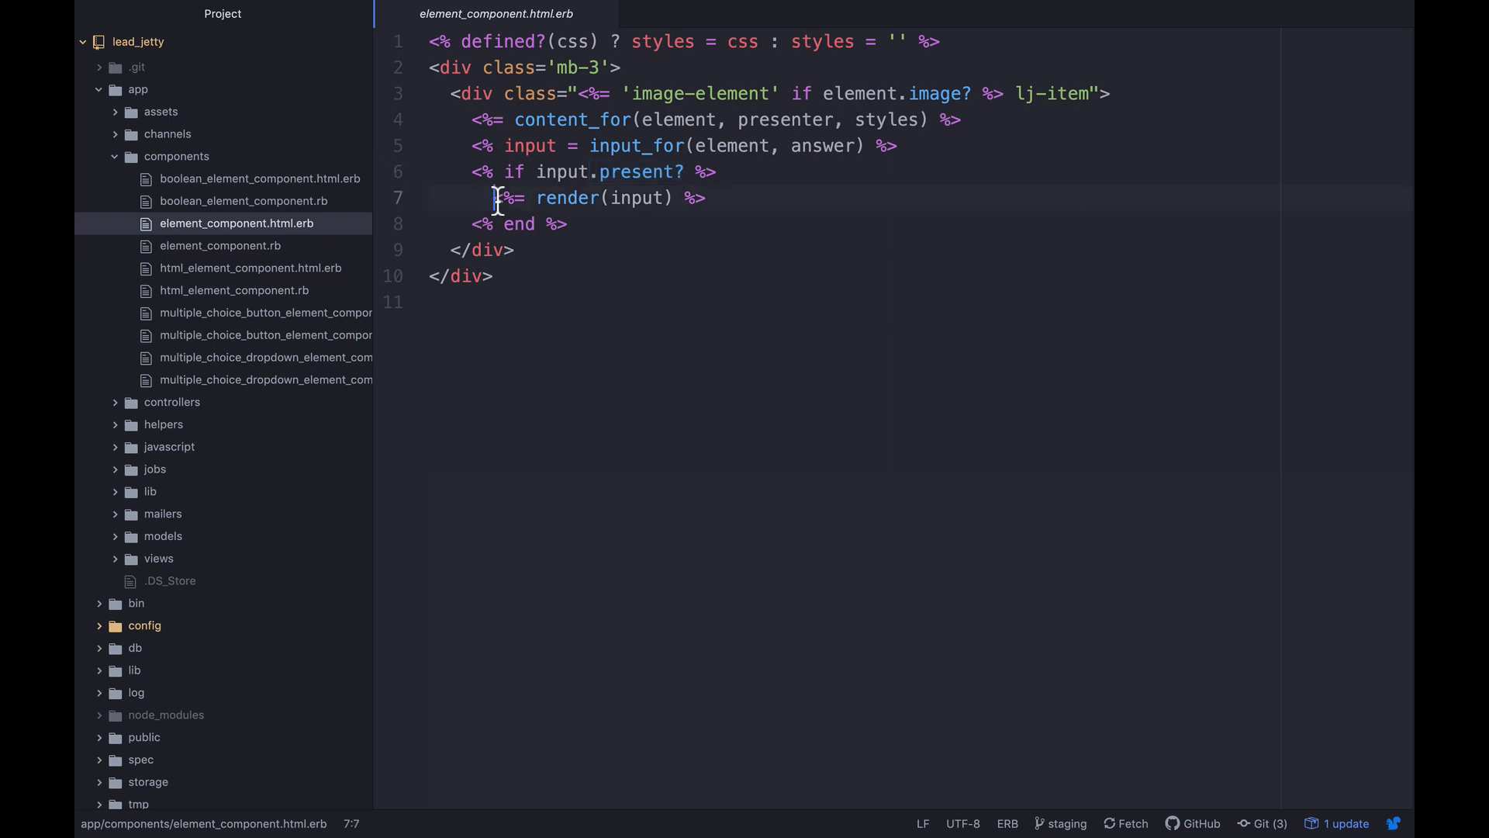
left_click(747, 201)
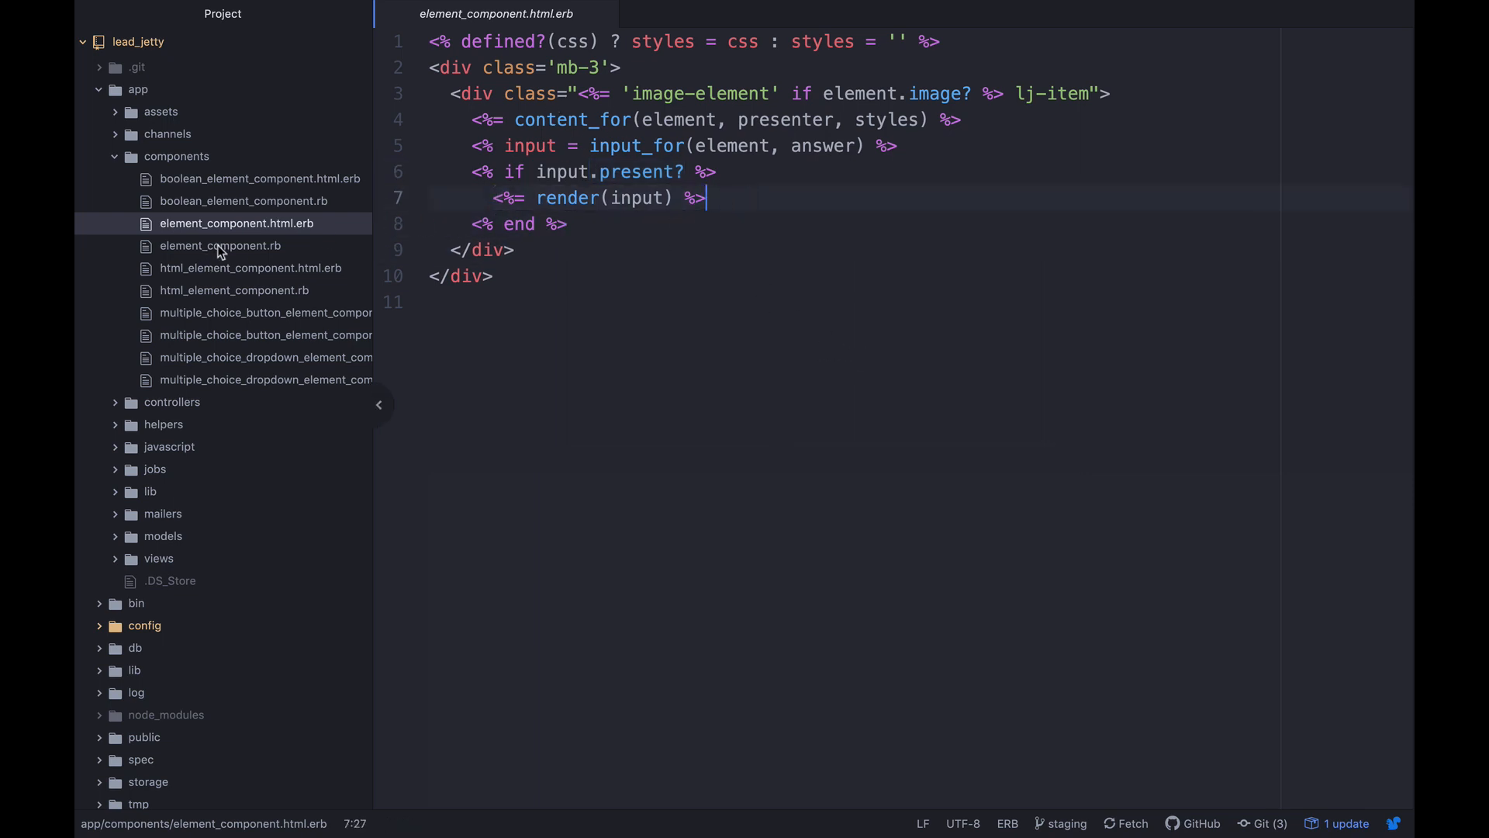
left_click(220, 245)
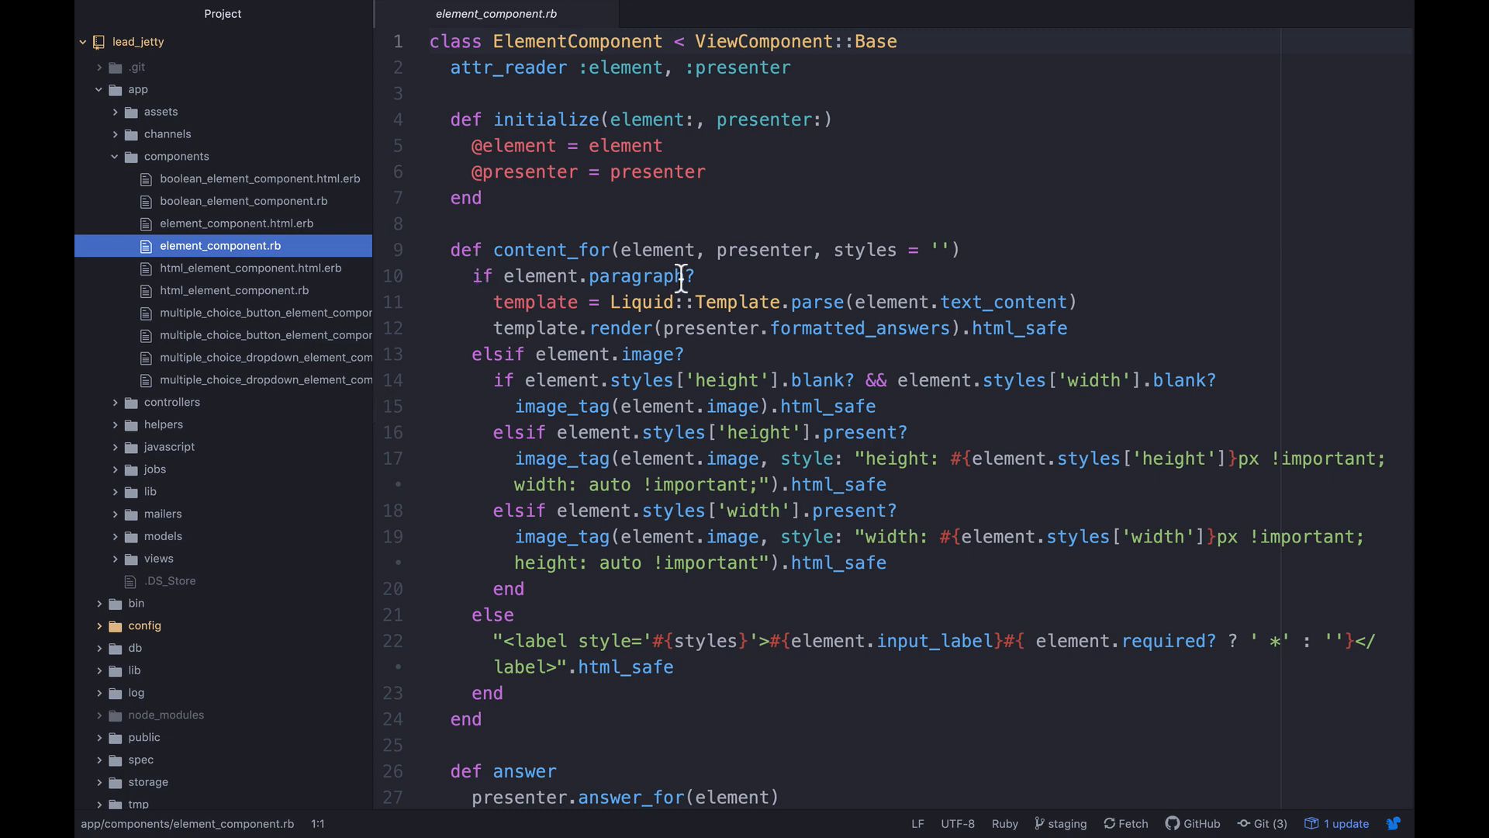
Skim element_component.rb, glance at its html.erb template, and return to the Ruby file
scroll("down", 3)
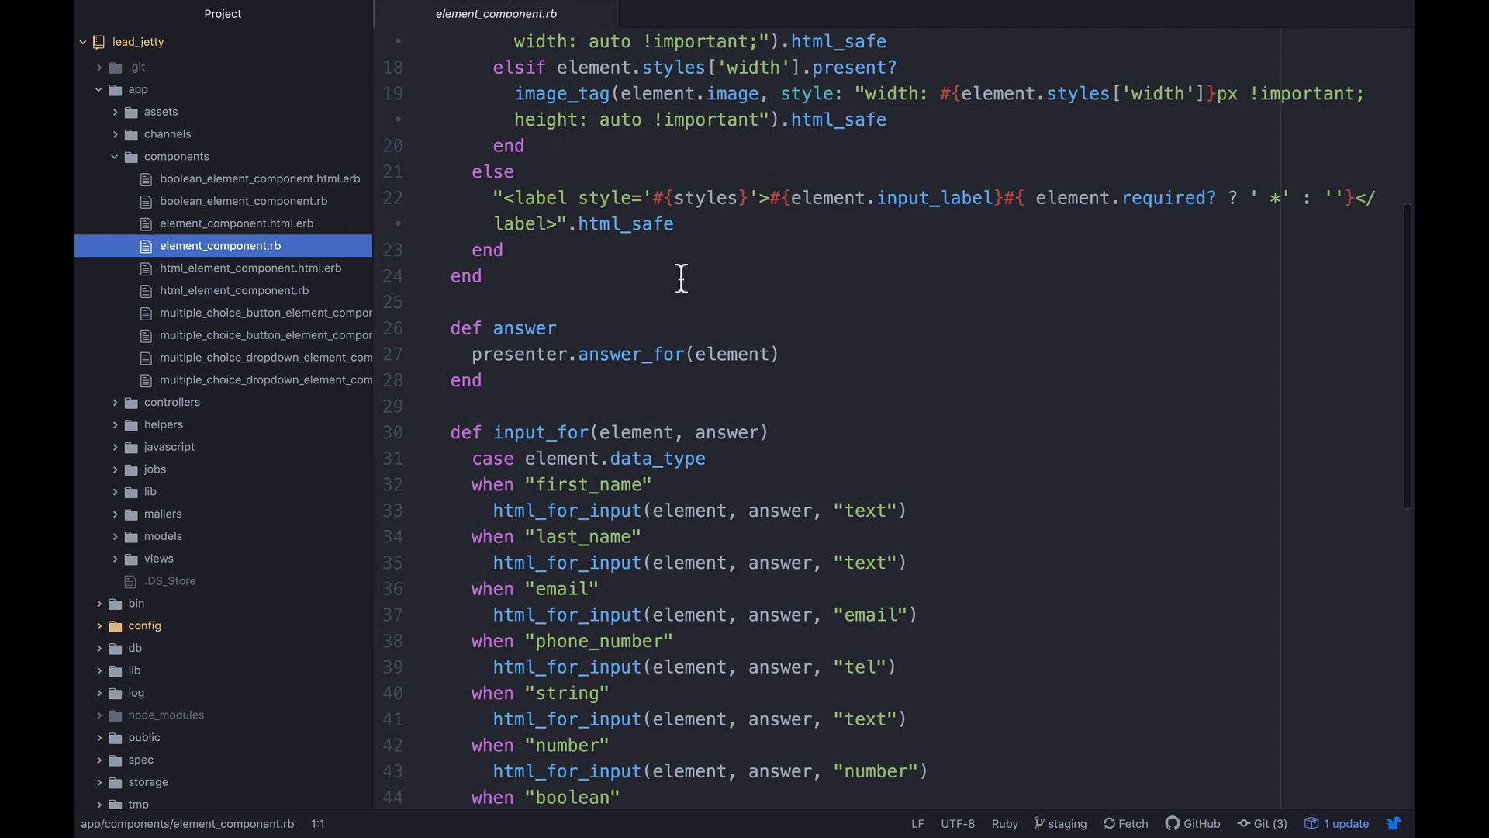
scroll("up", 3)
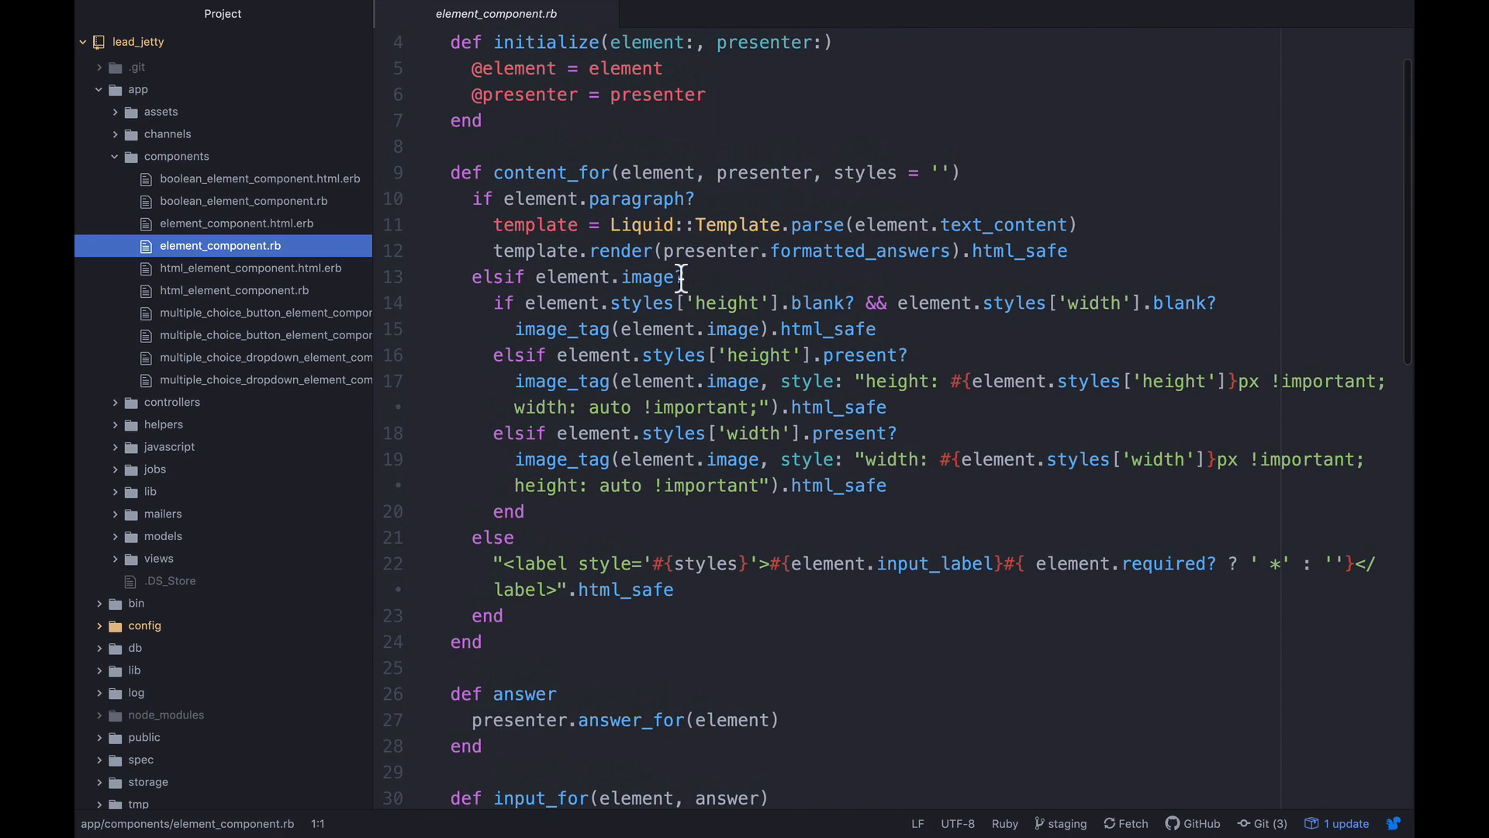
scroll("down", 3)
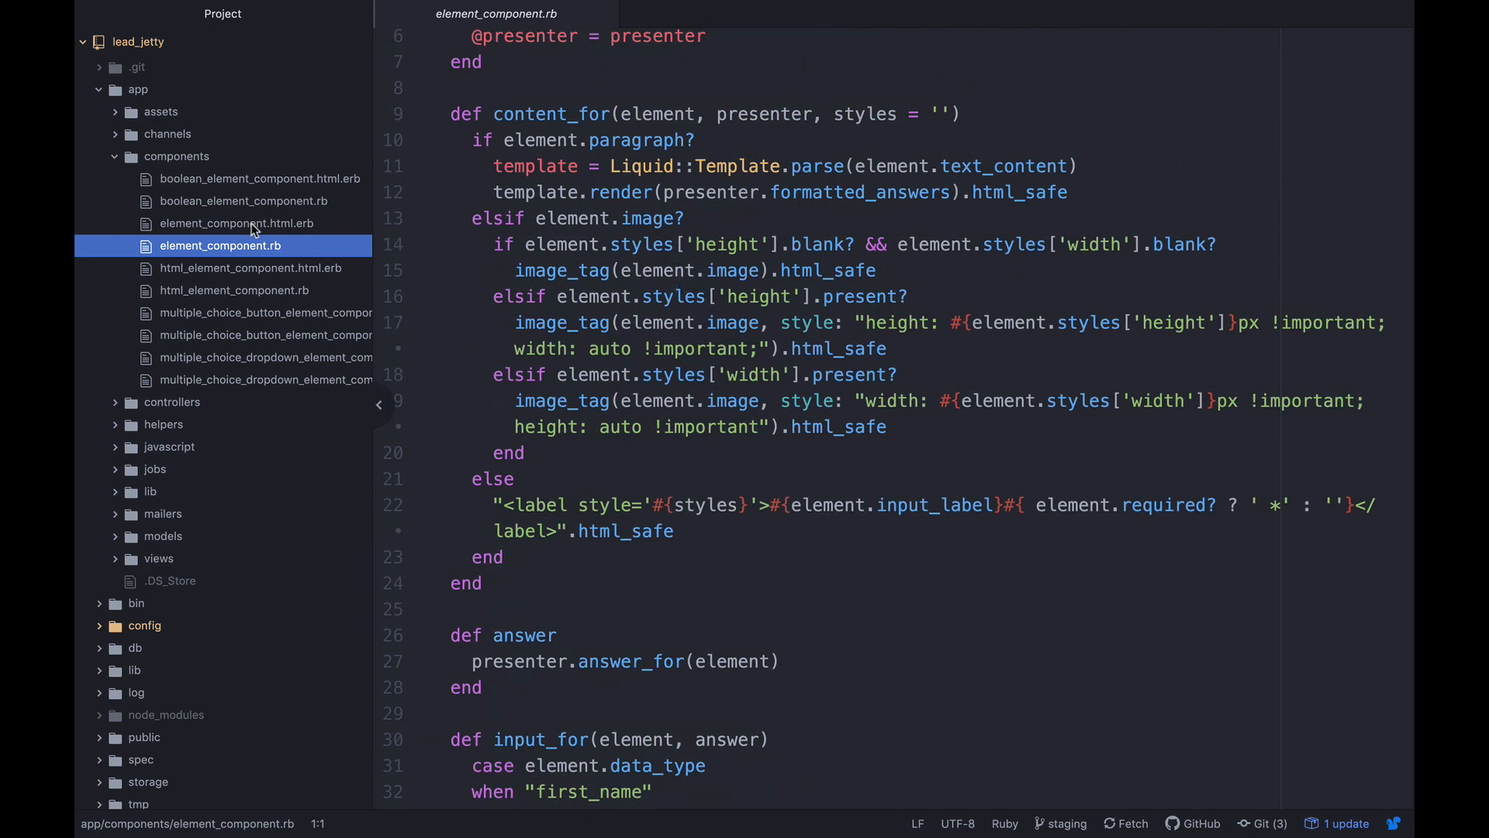
left_click(237, 222)
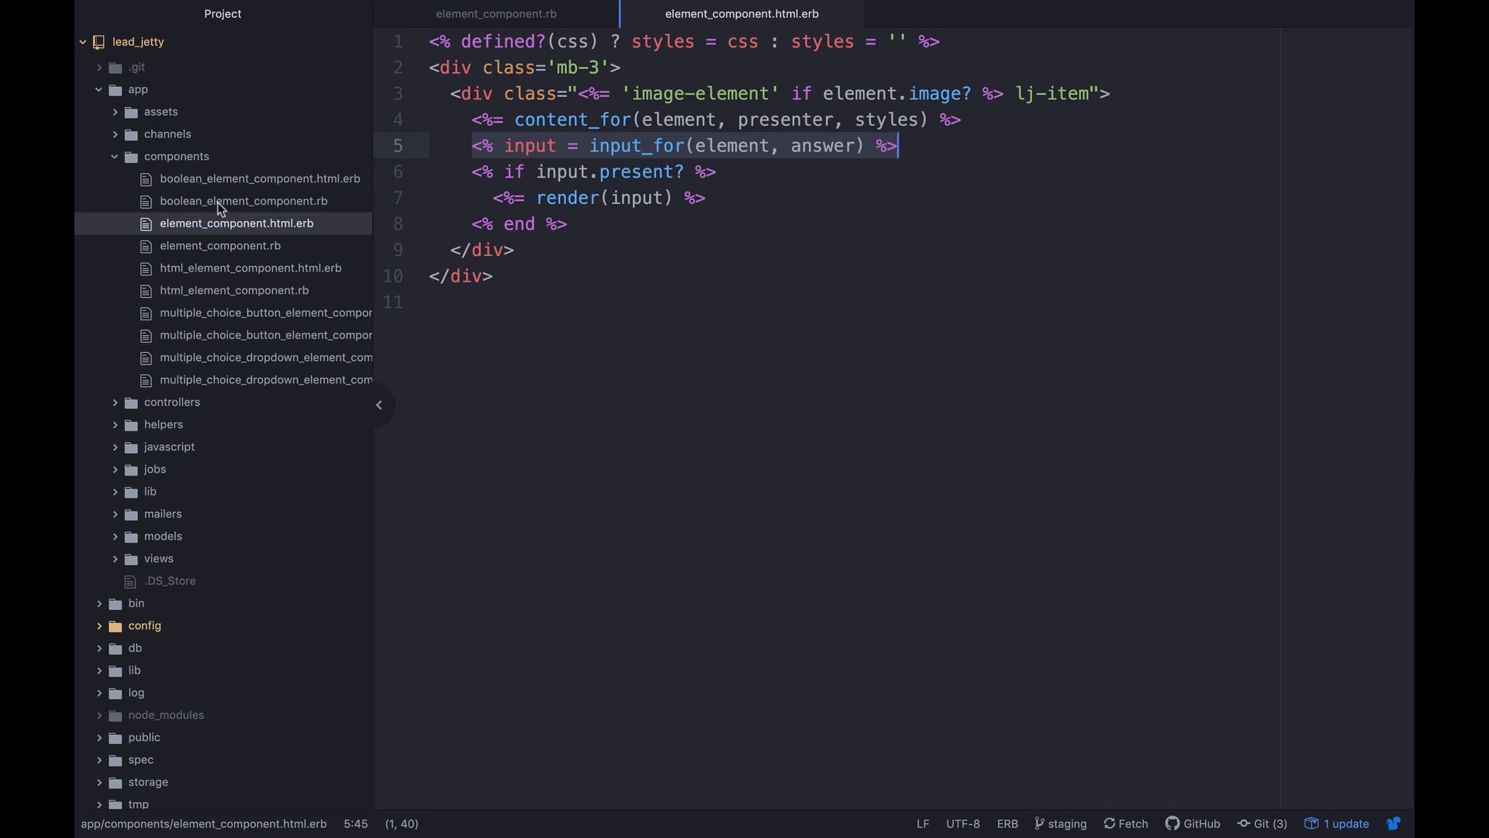
left_click(219, 245)
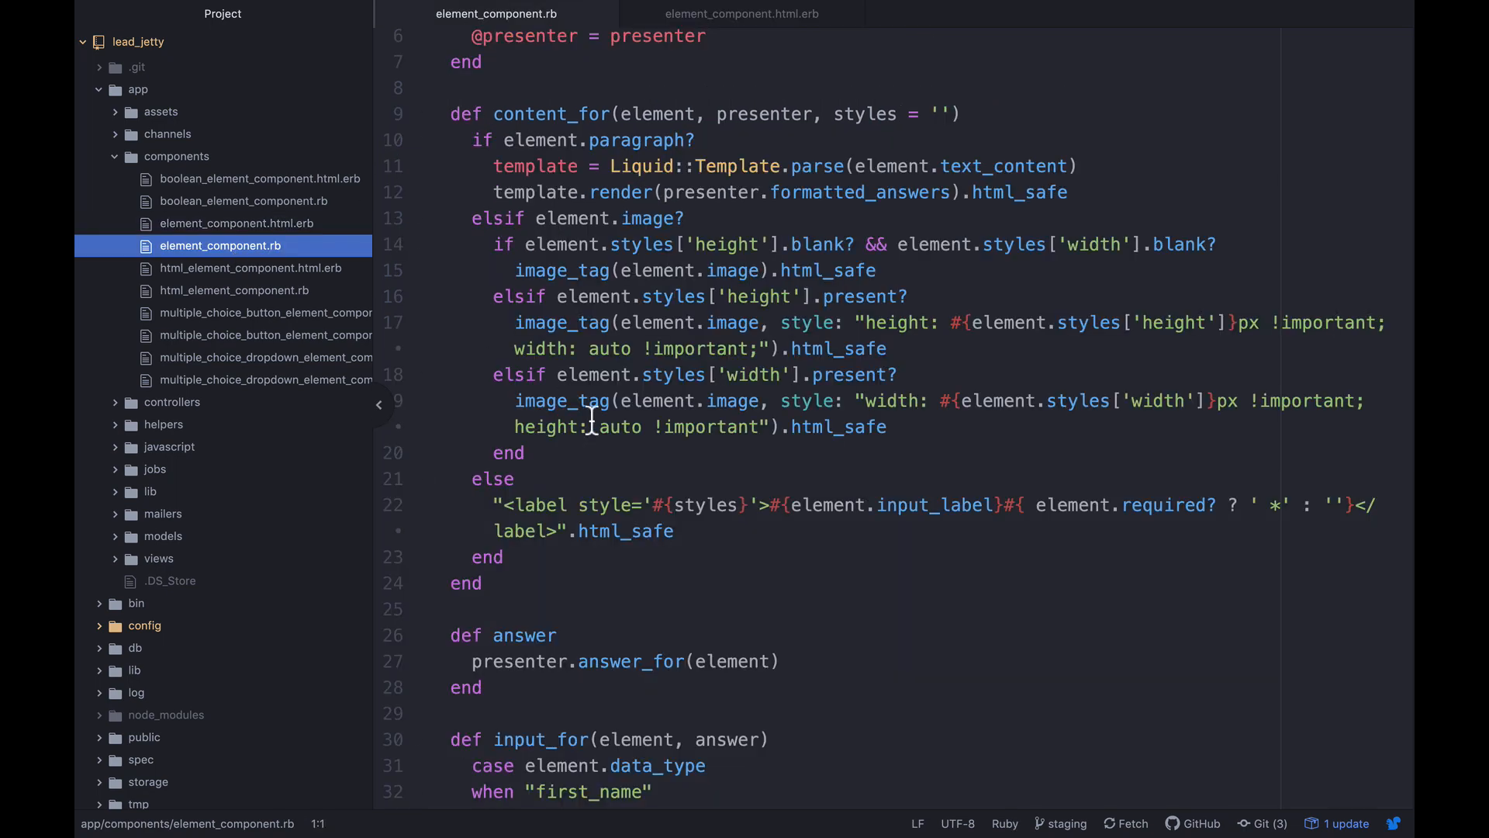
Scroll down to html_for_input and start a new comment line inside it
scroll("down", 3)
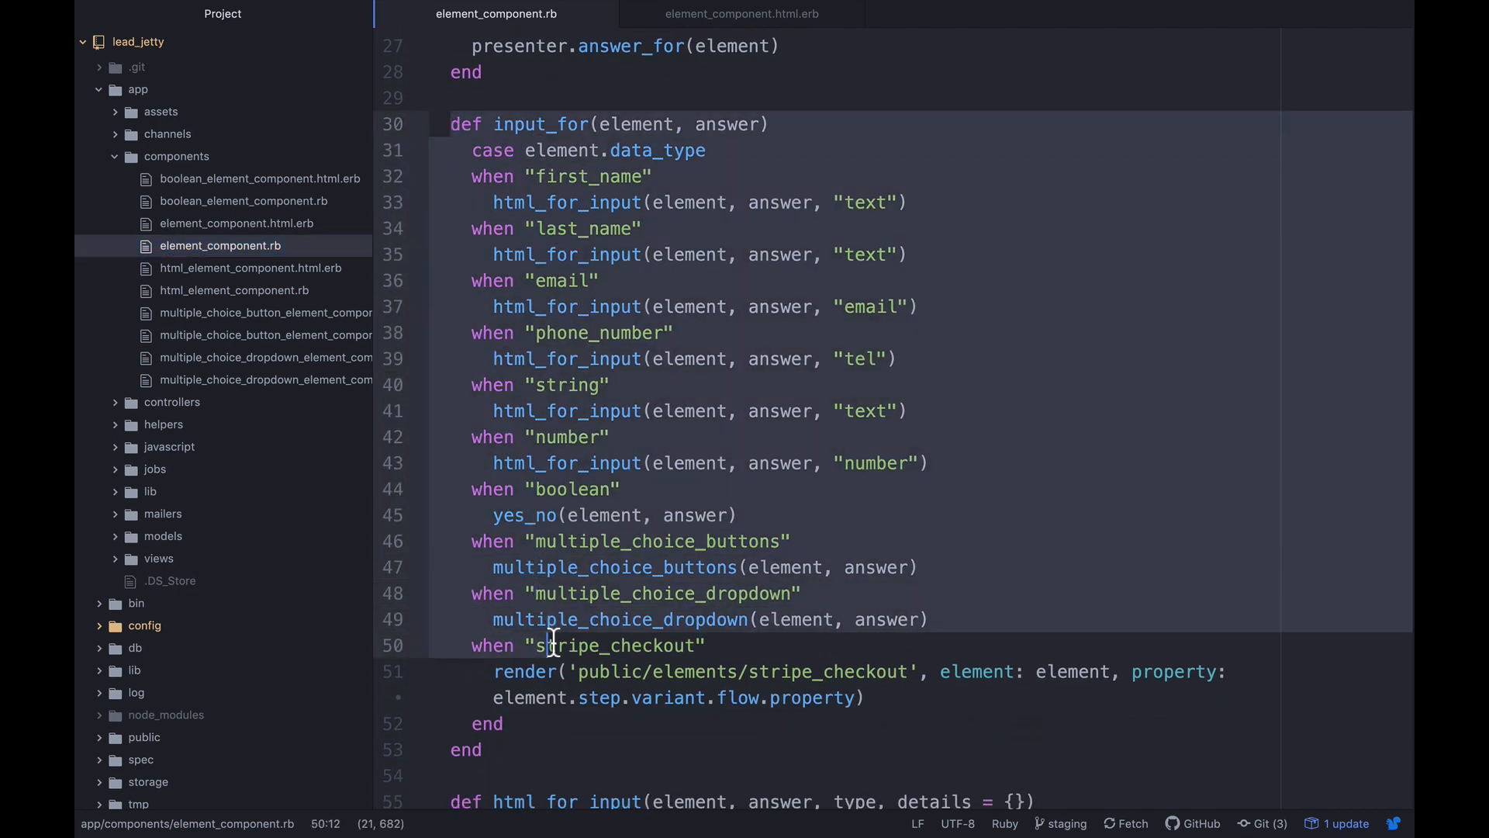
scroll("down", 3)
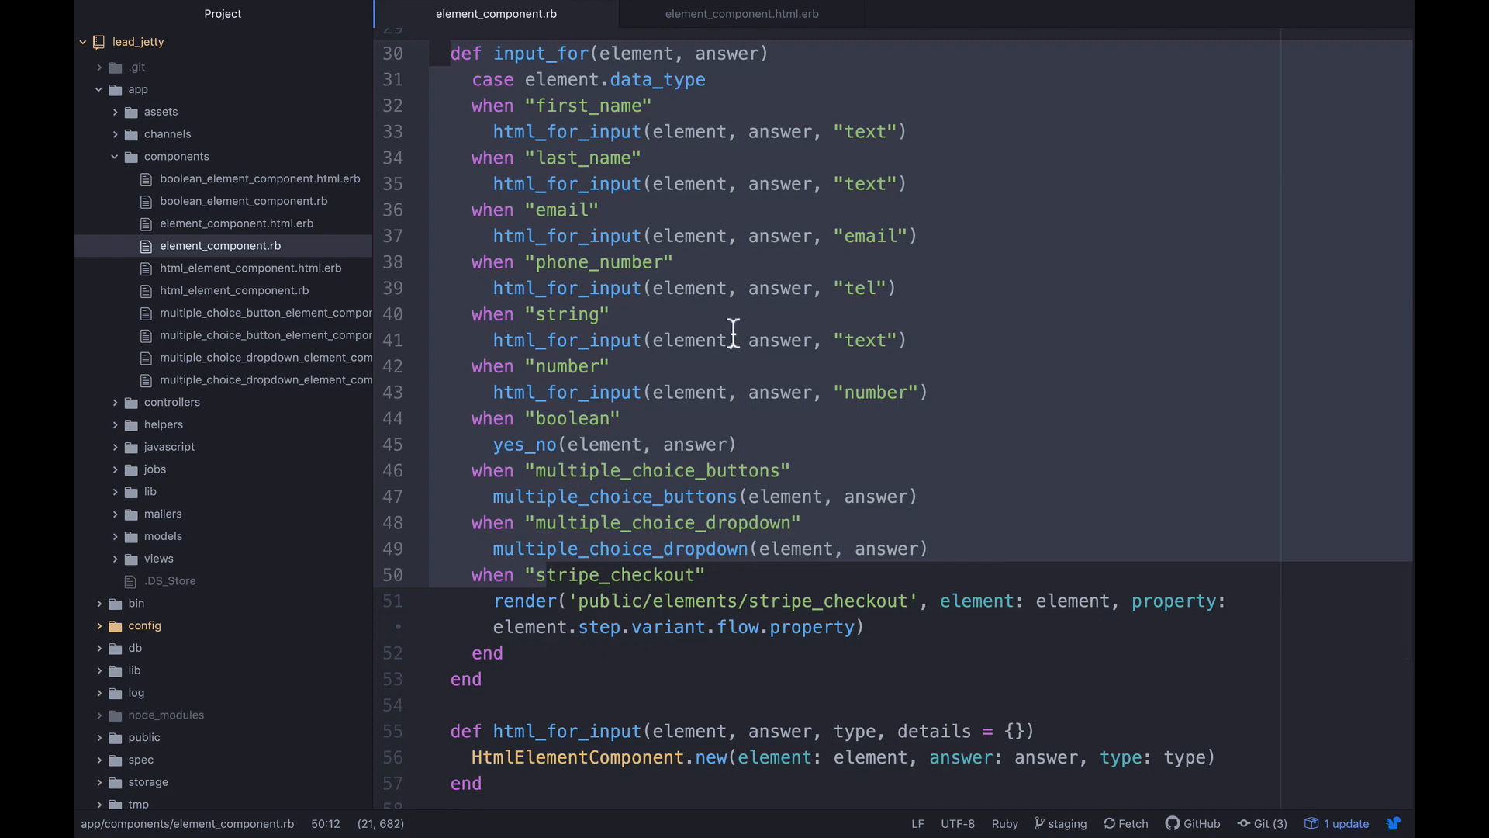
scroll("down", 3)
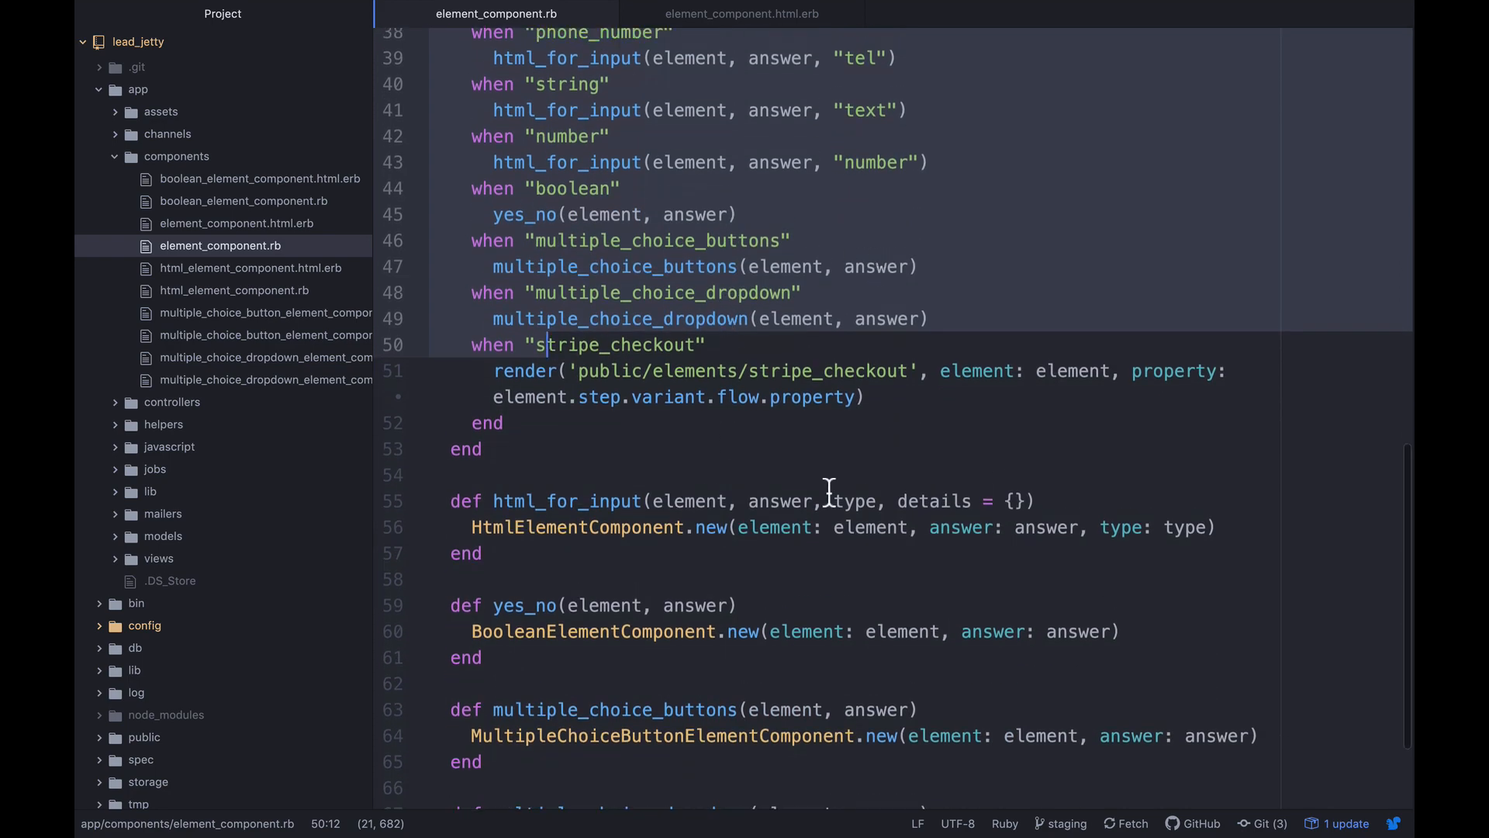
scroll("down", 3)
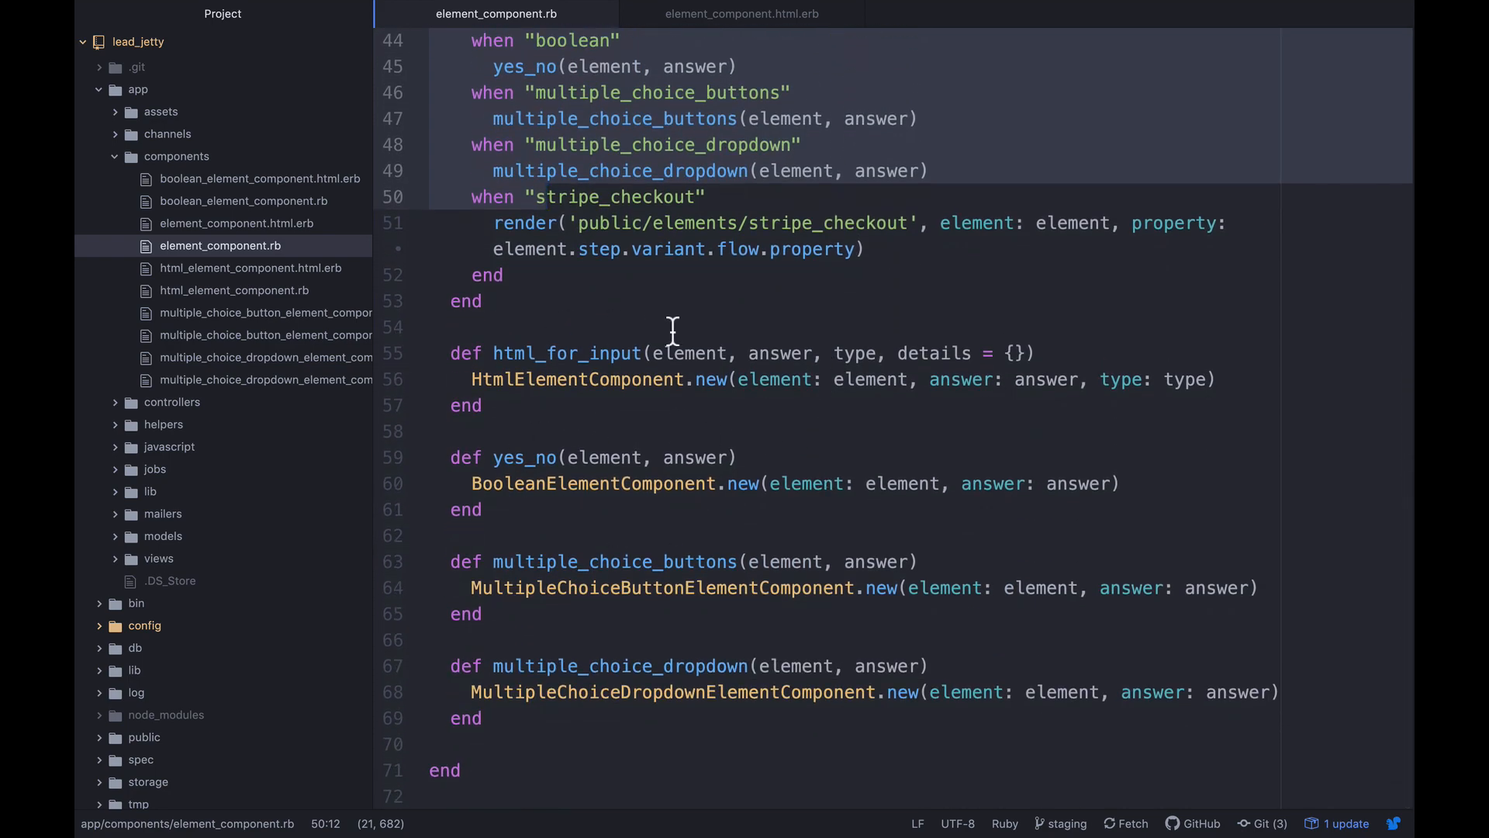
left_click(540, 197)
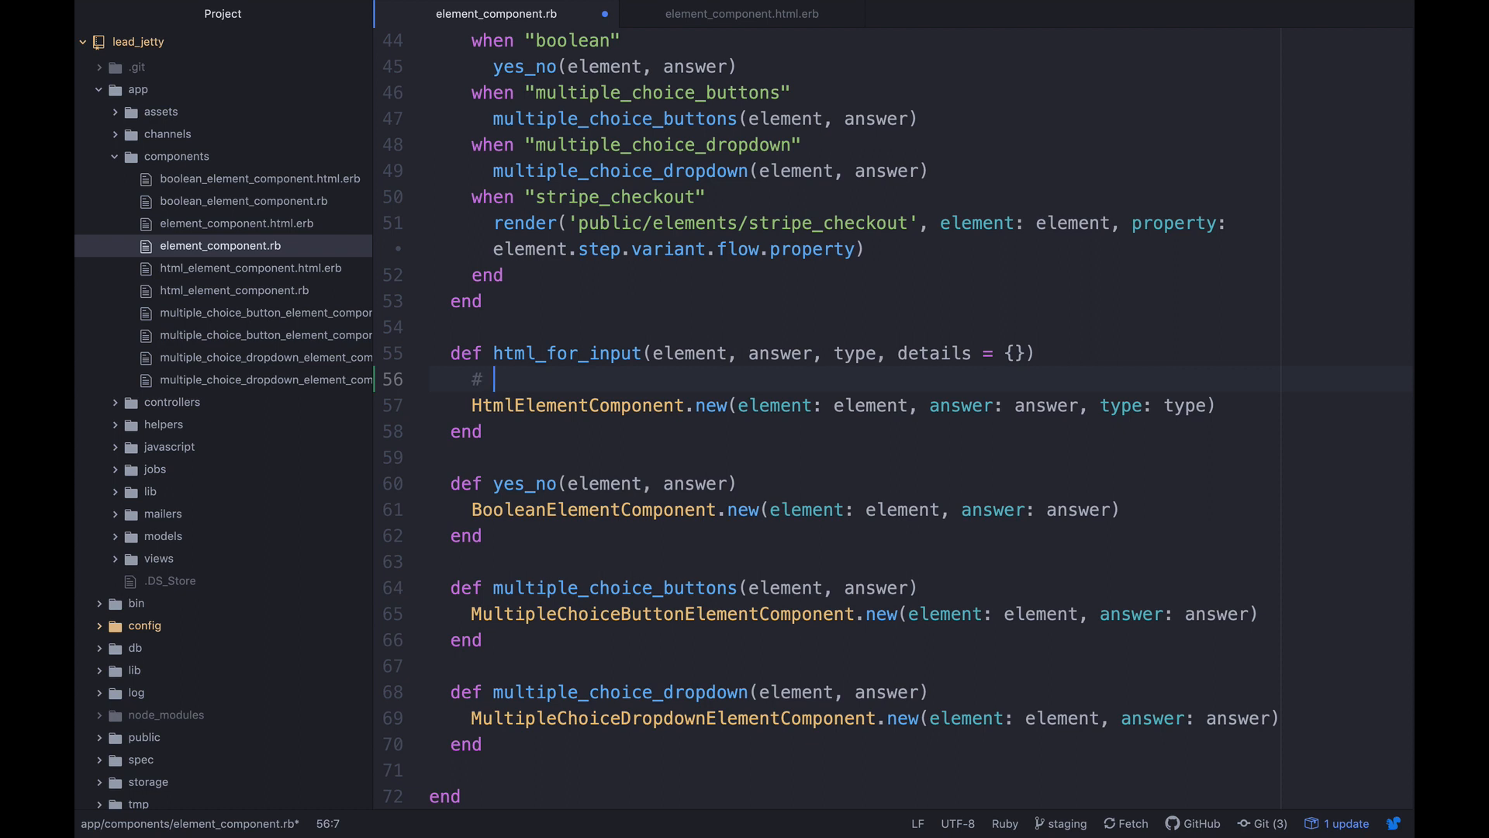
Add the comment '# Elements::HtmlComponent.new...' at the top of html_for_input
type("Elements::")
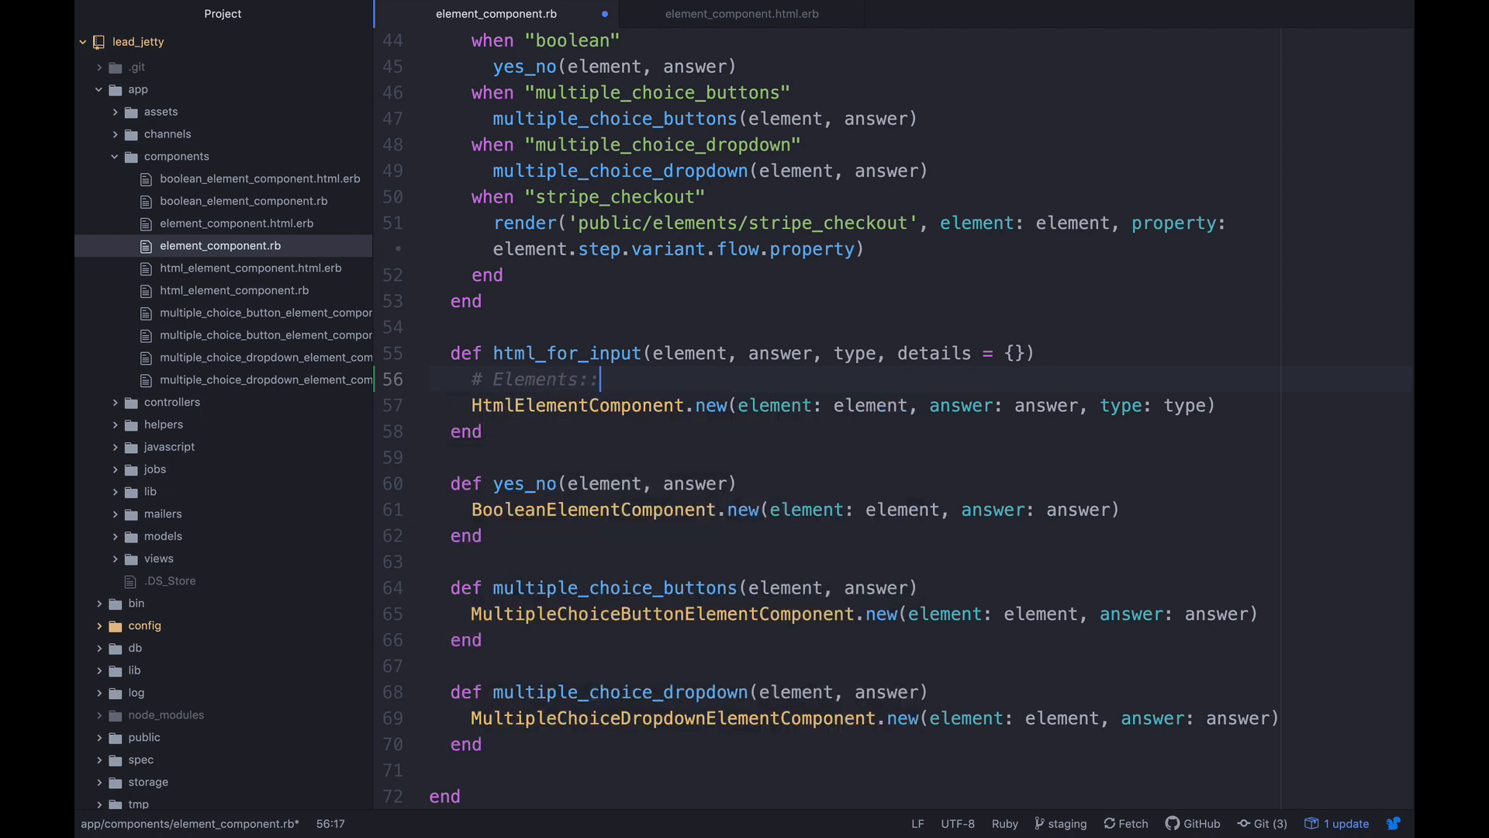
type("HtmlComponent.new...")
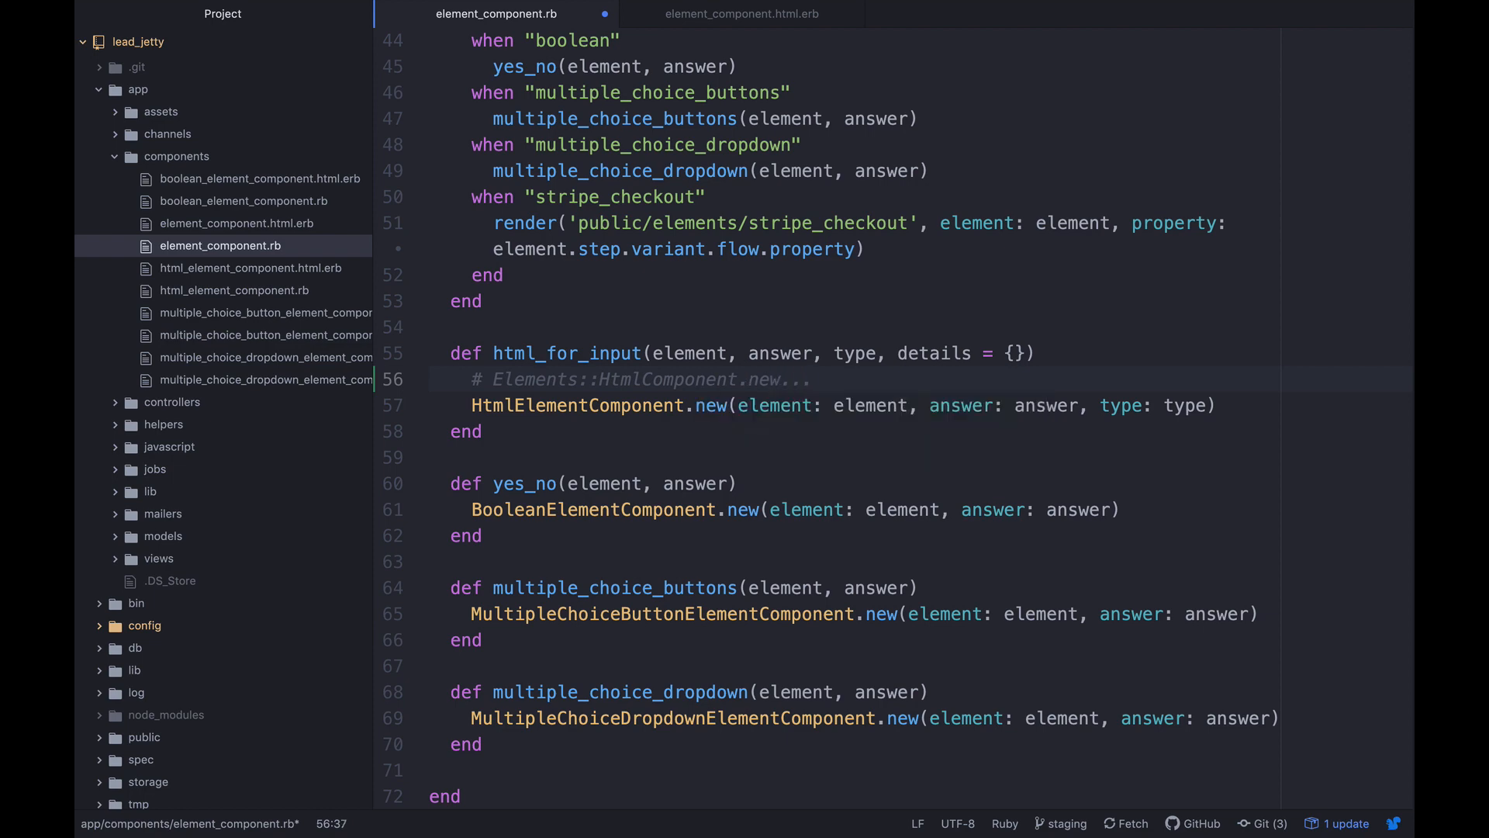
left_click(812, 380)
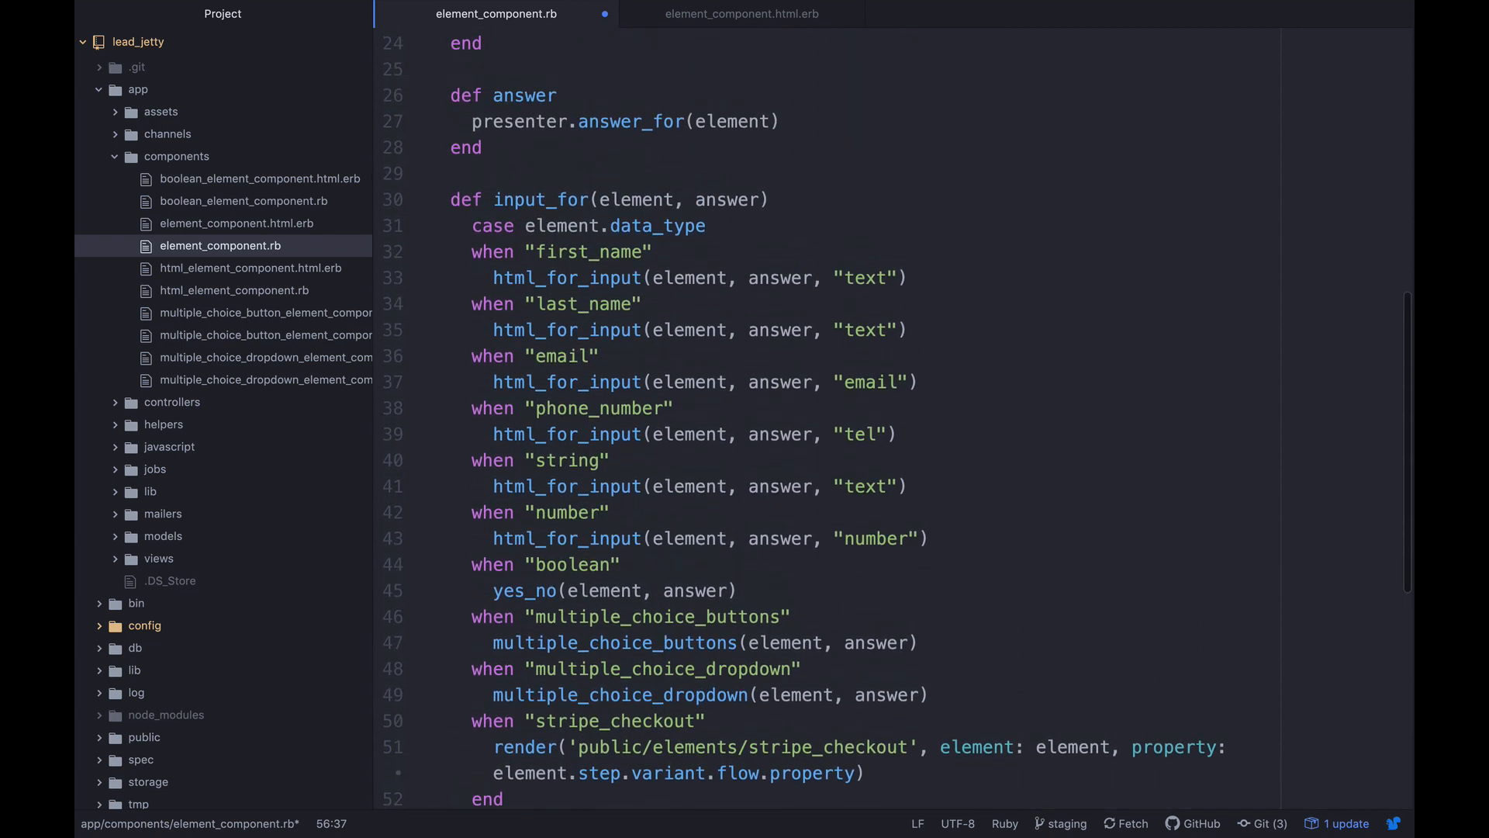
mouse_move(669, 280)
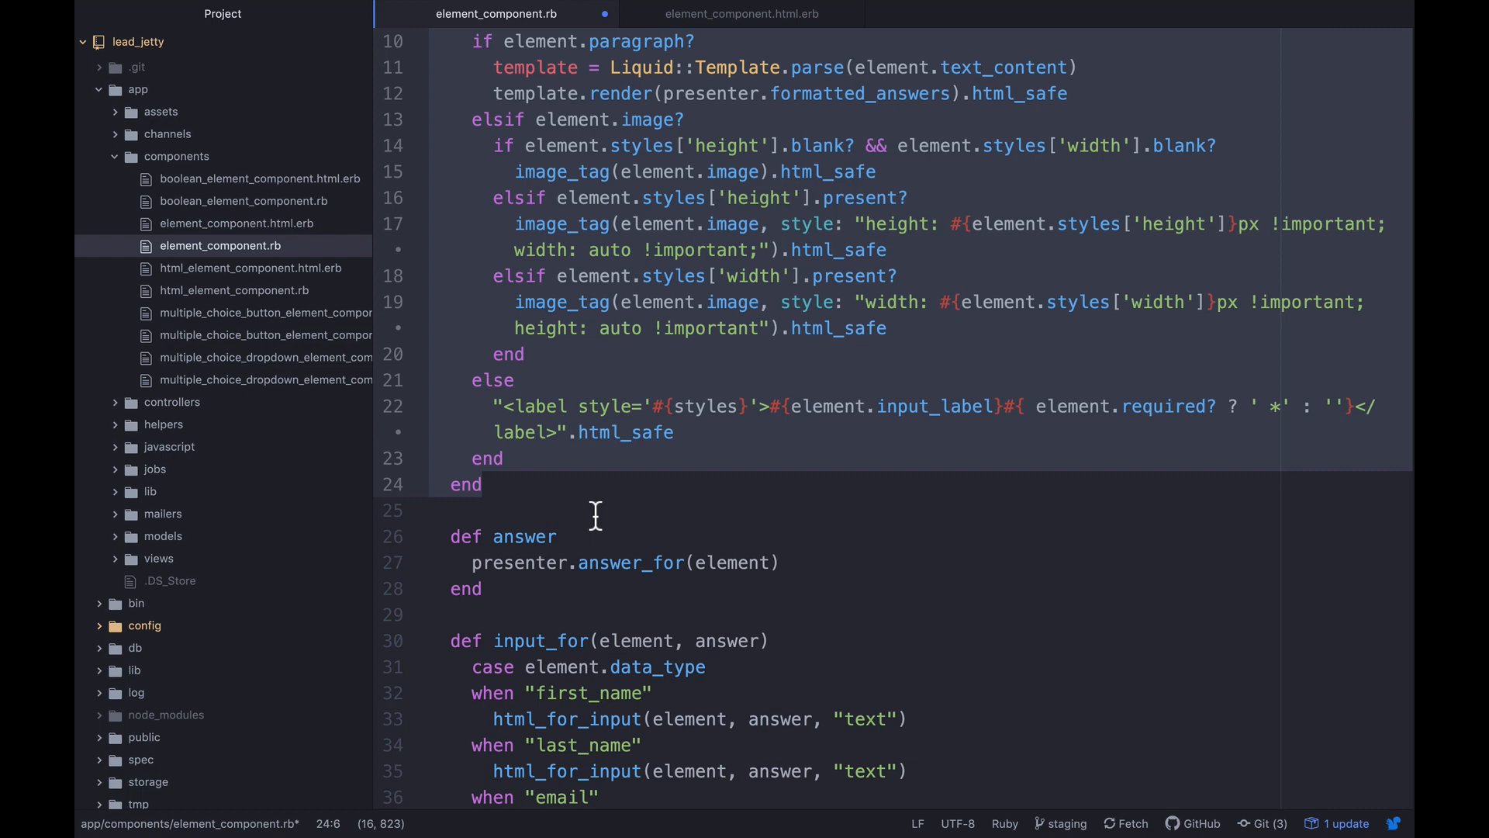
Clear the selected code block and place the cursor back at the end of the new comment
scroll("down", 3)
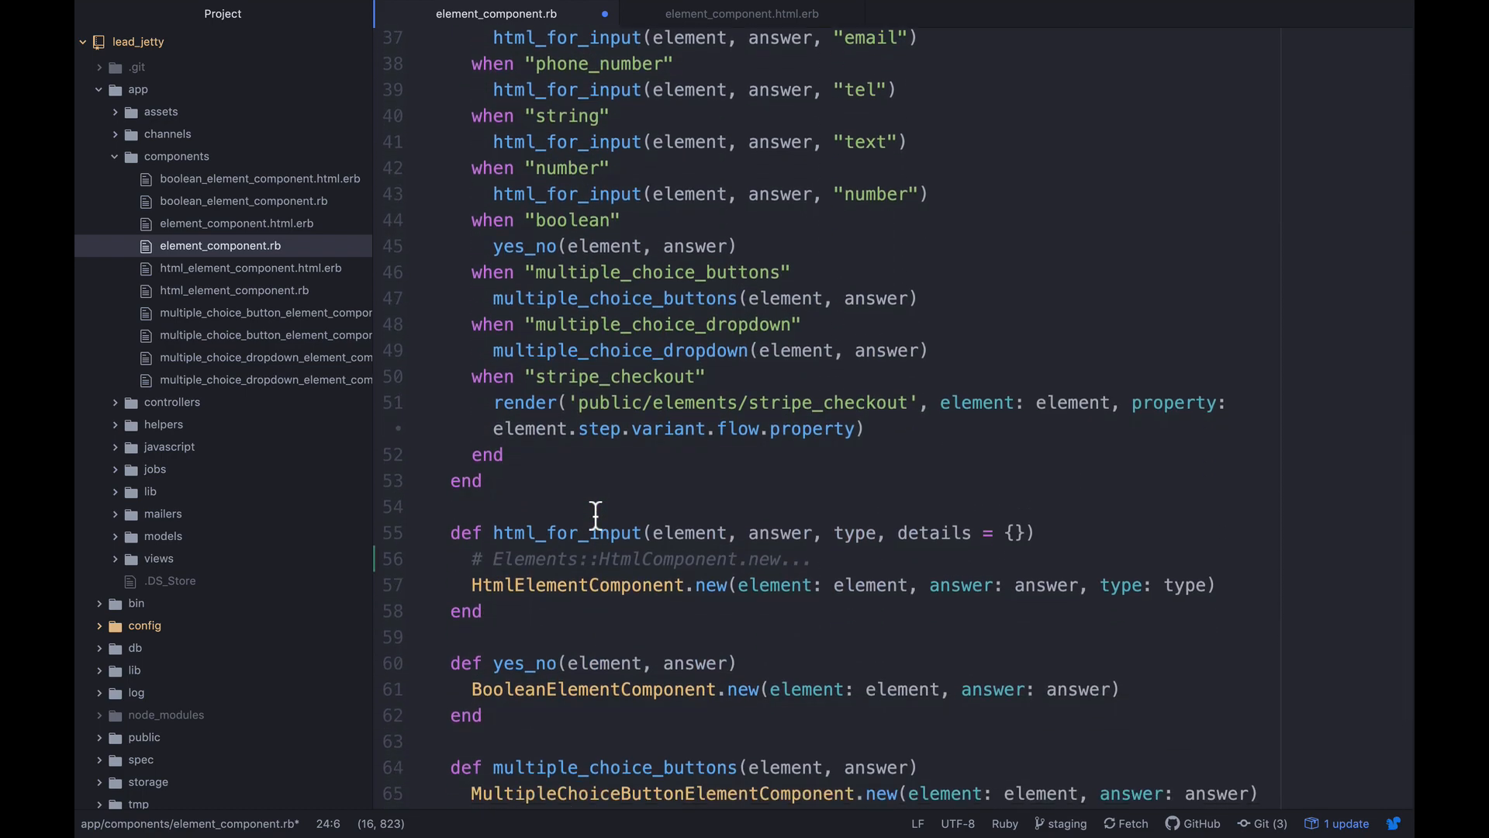
scroll("down", 3)
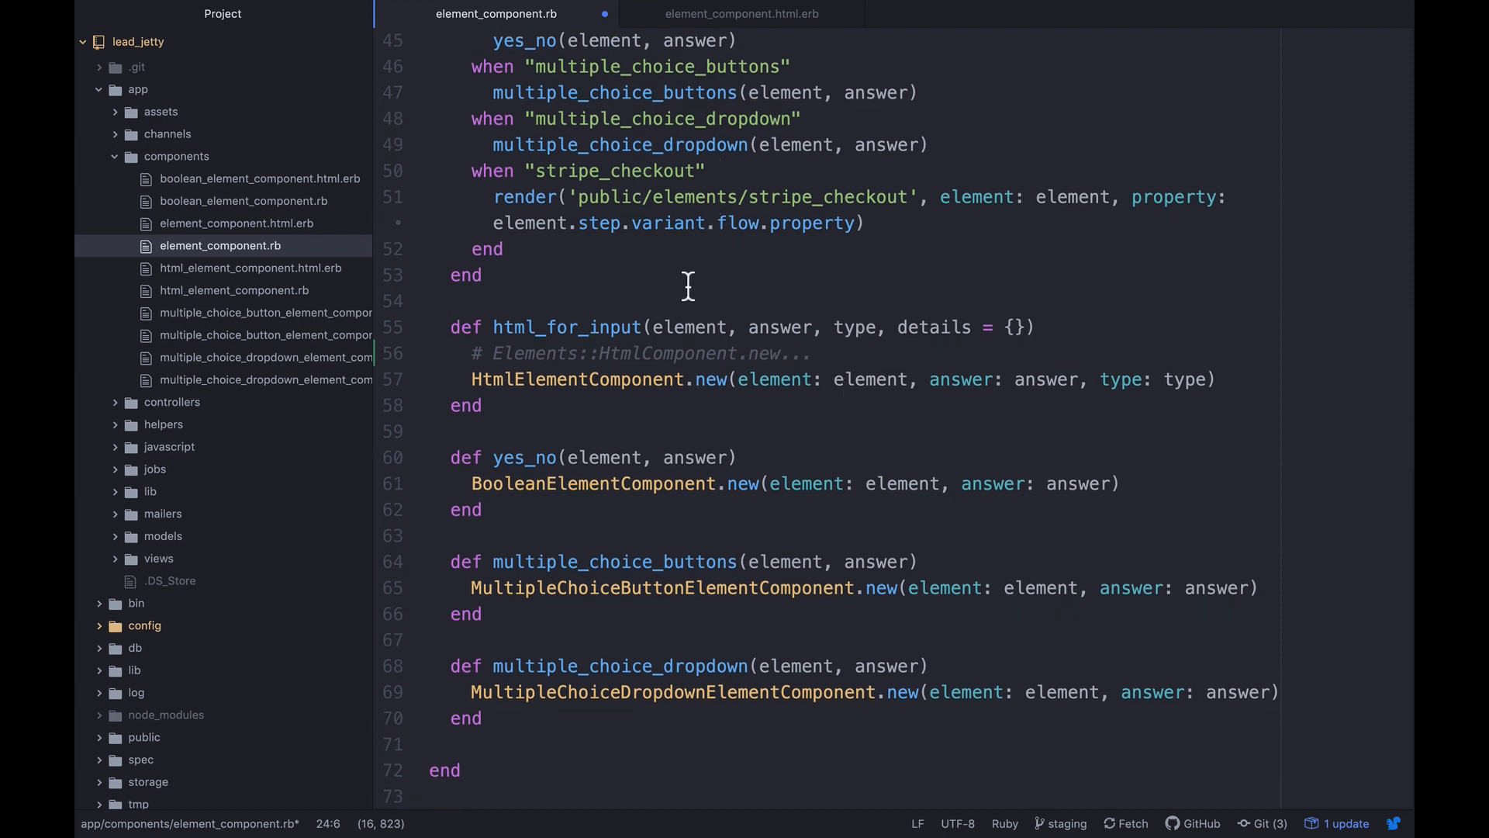
mouse_move(572, 301)
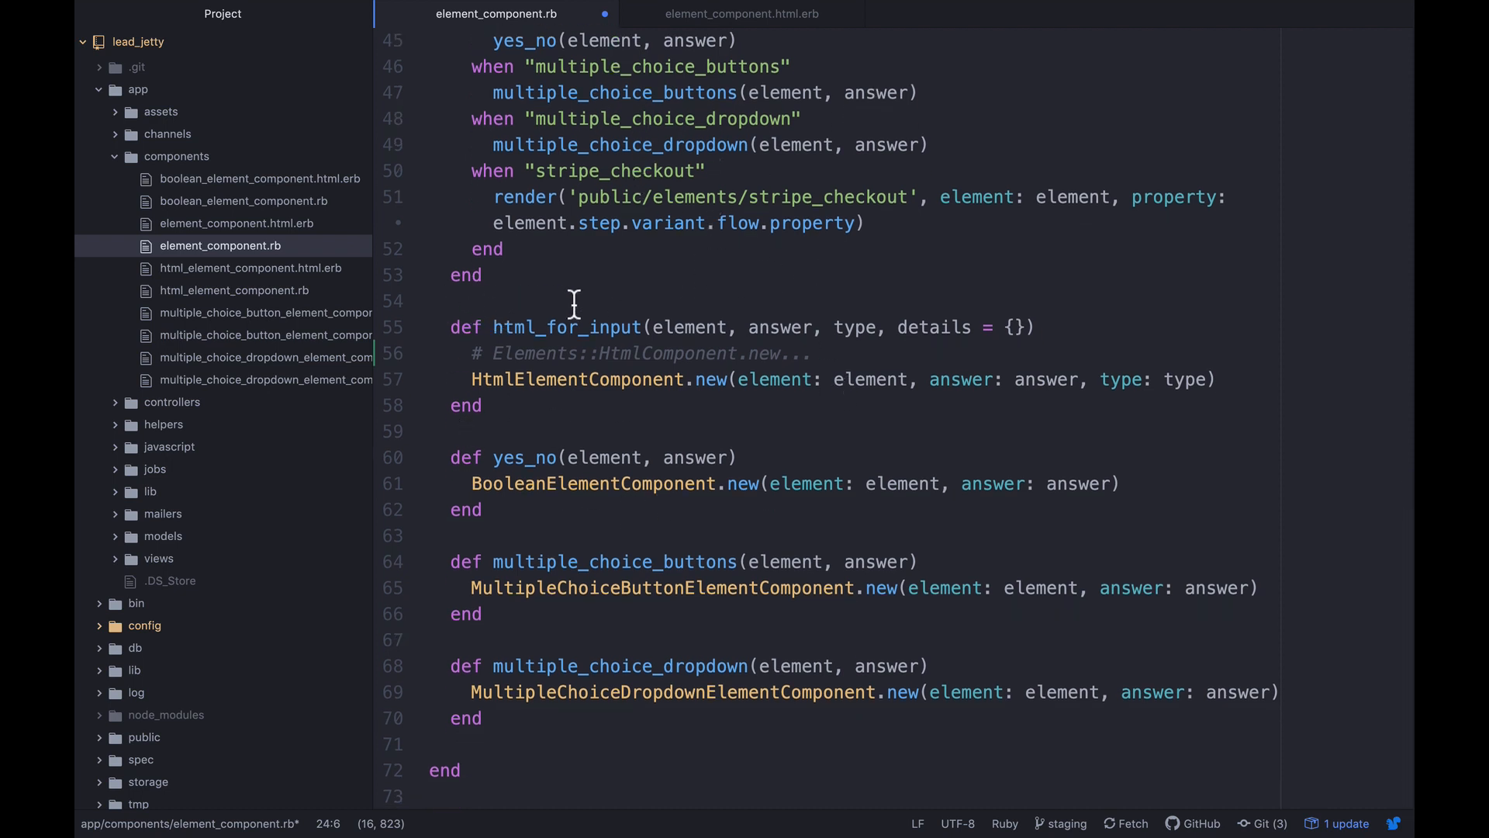
mouse_move(719, 501)
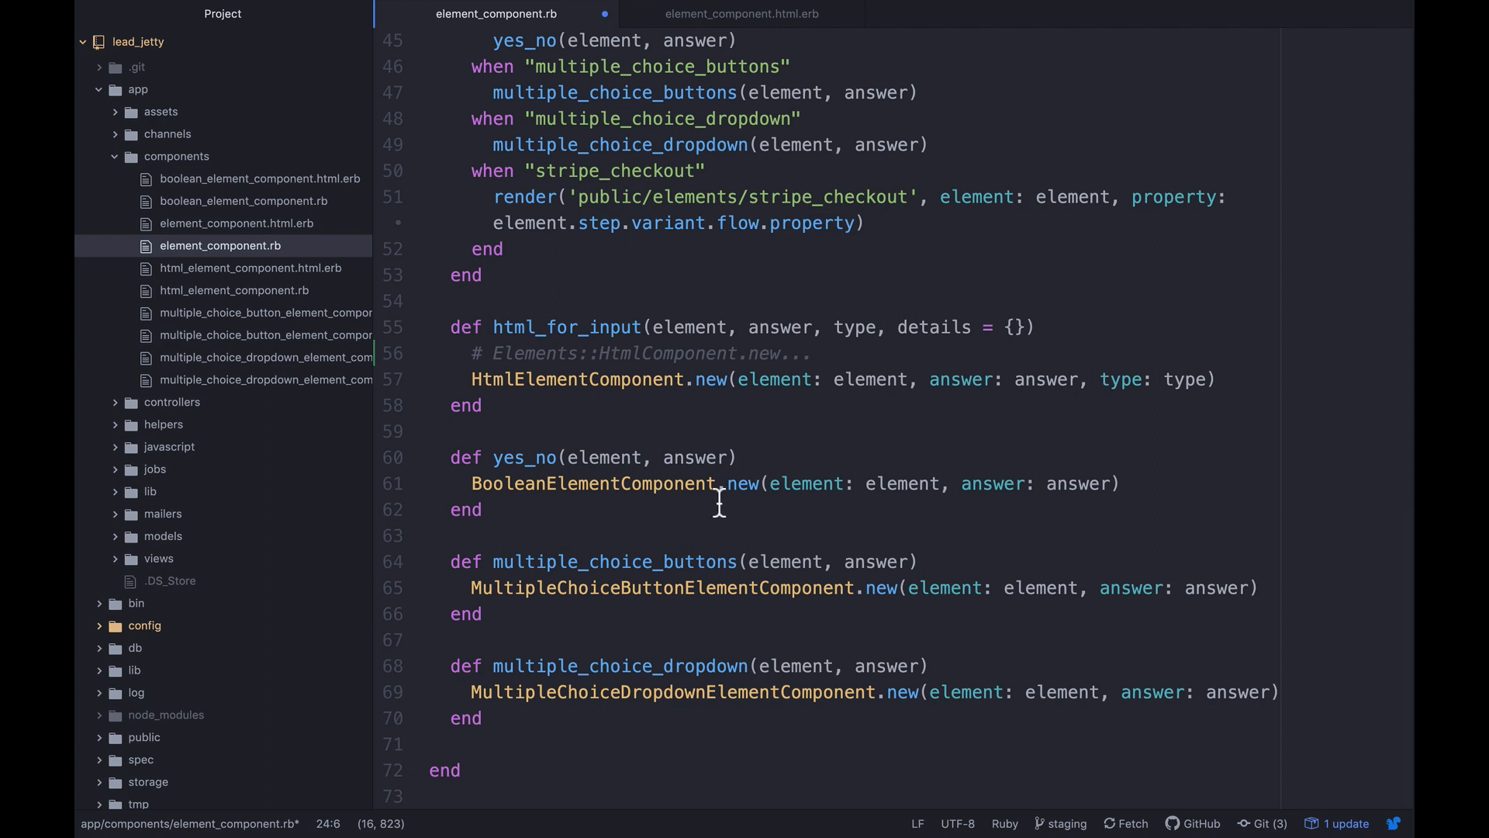
mouse_move(850, 513)
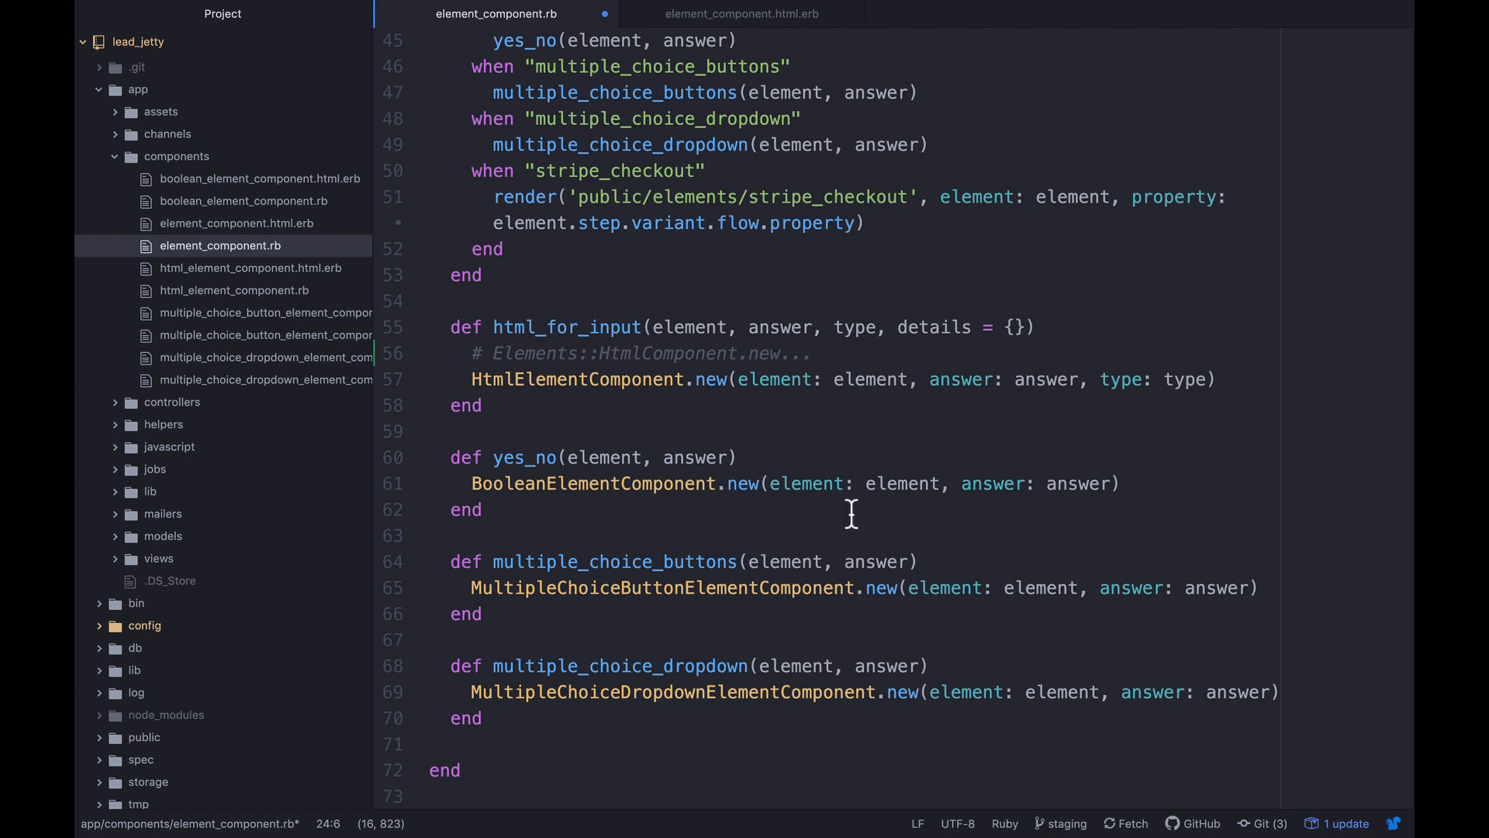
left_click(843, 354)
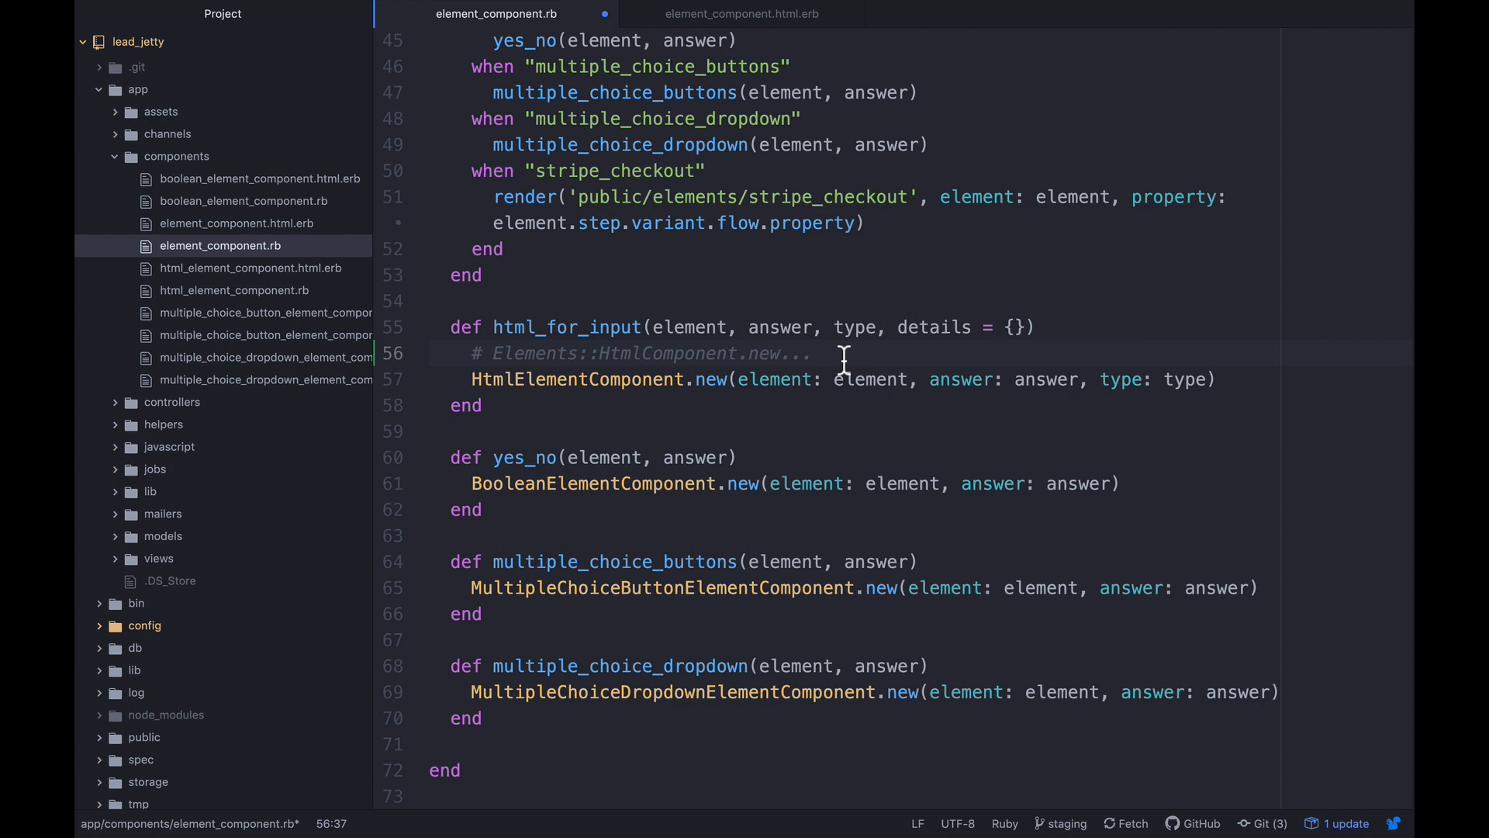
left_click(812, 561)
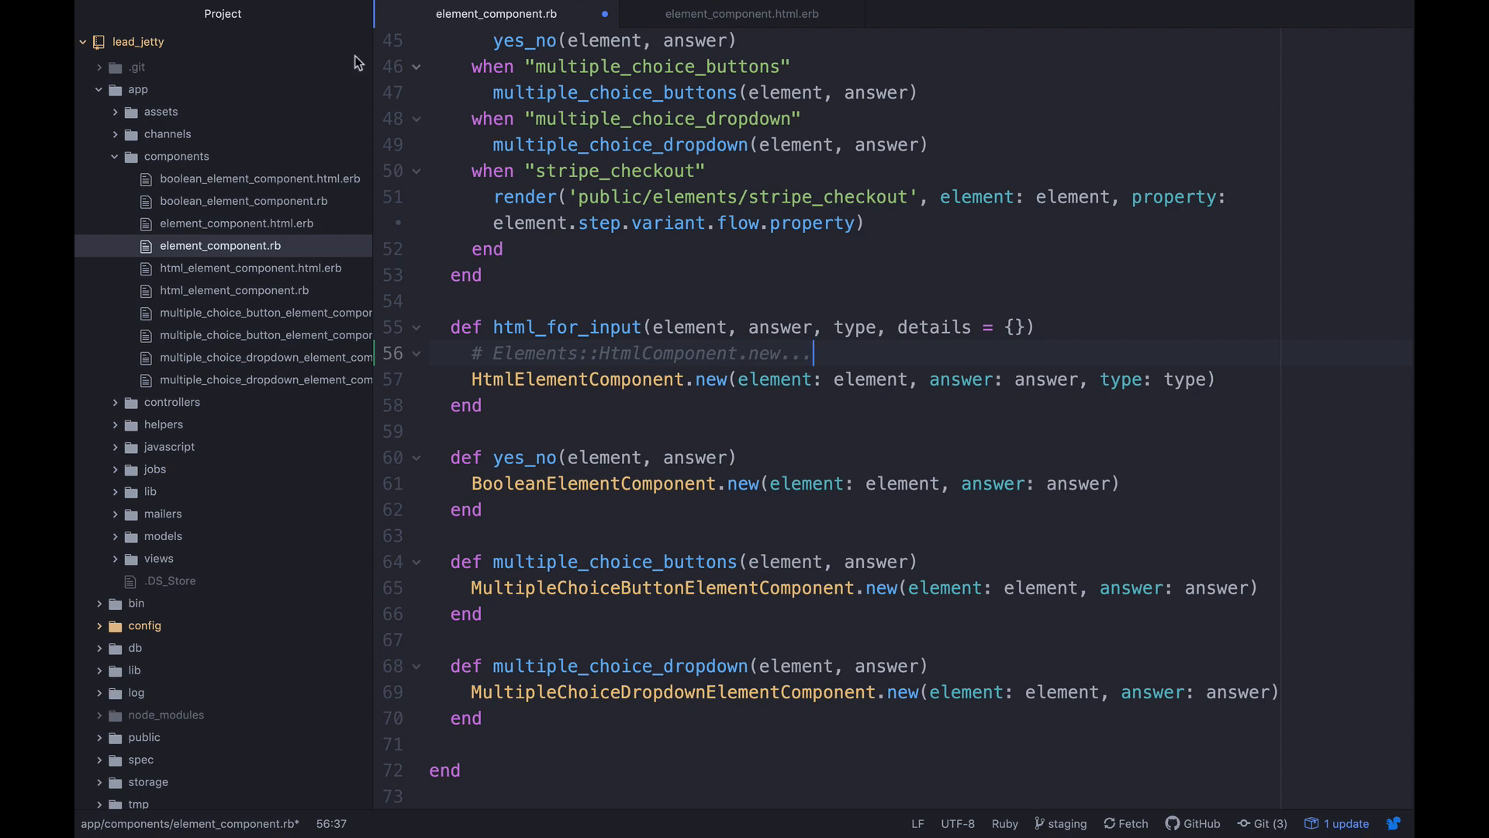
Create a new 'elements' folder inside app/components
right_click(176, 155)
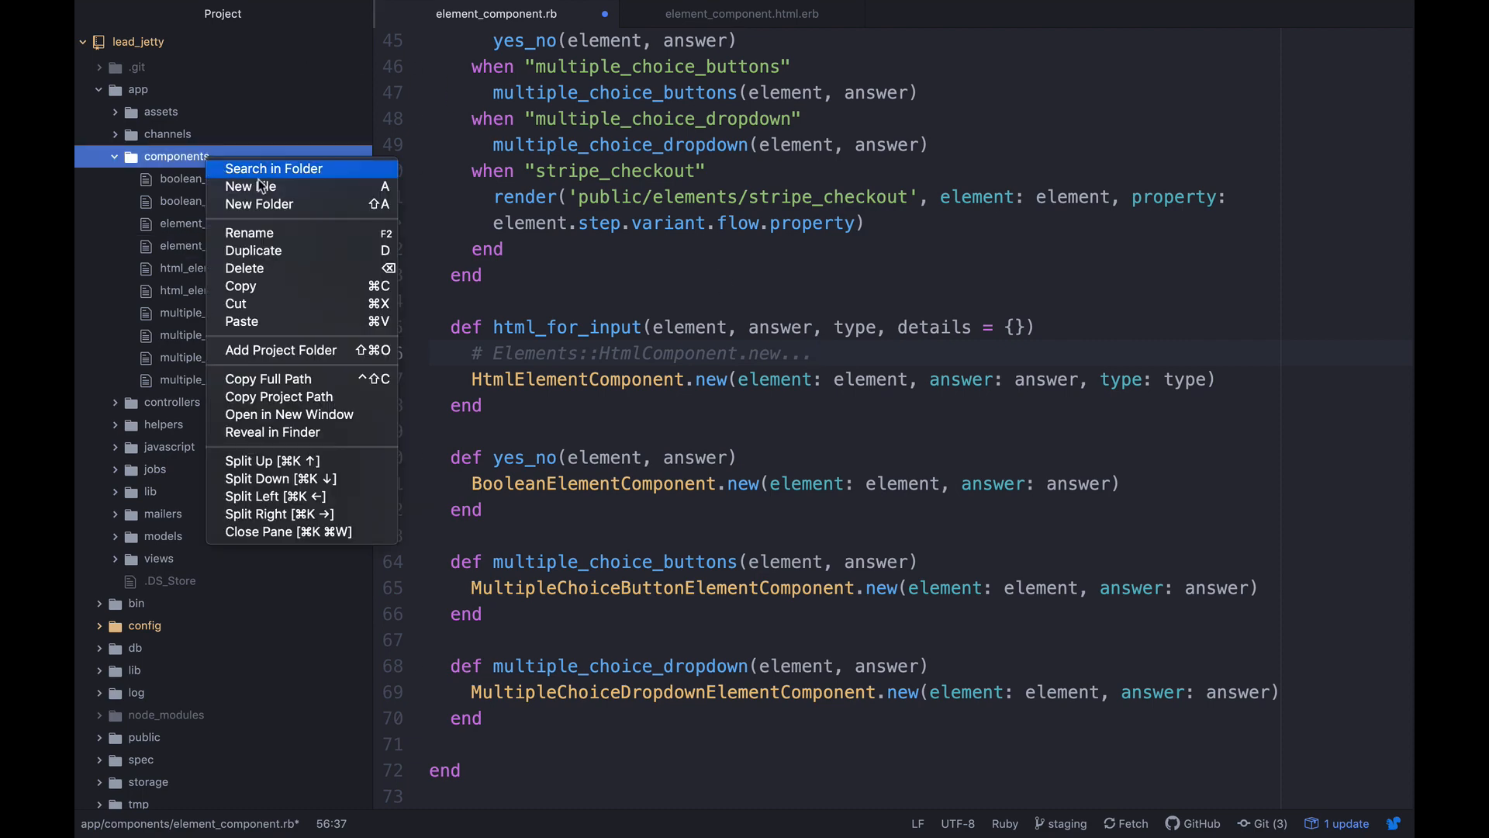
left_click(258, 203)
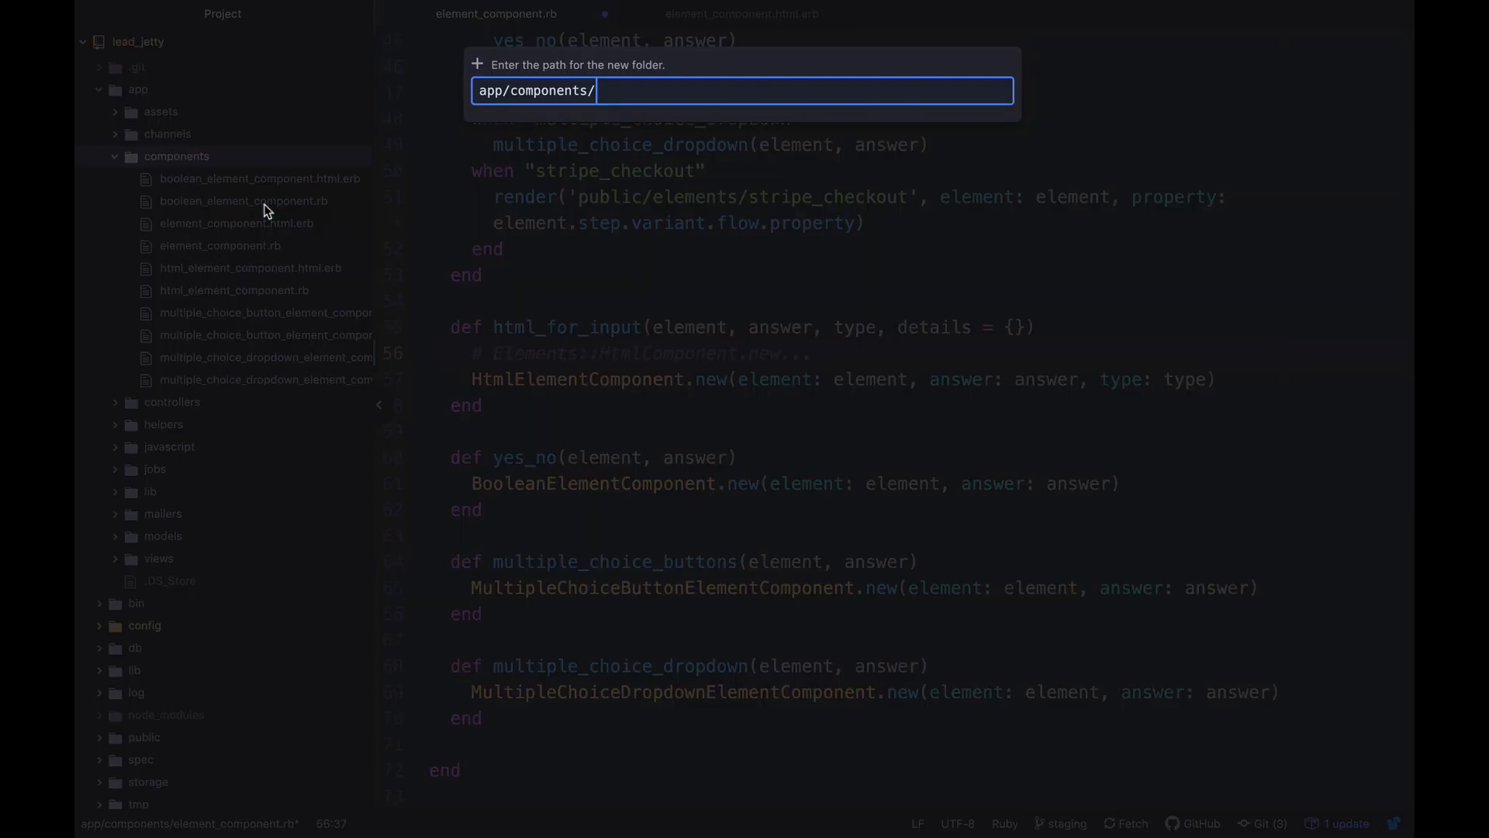
type("element")
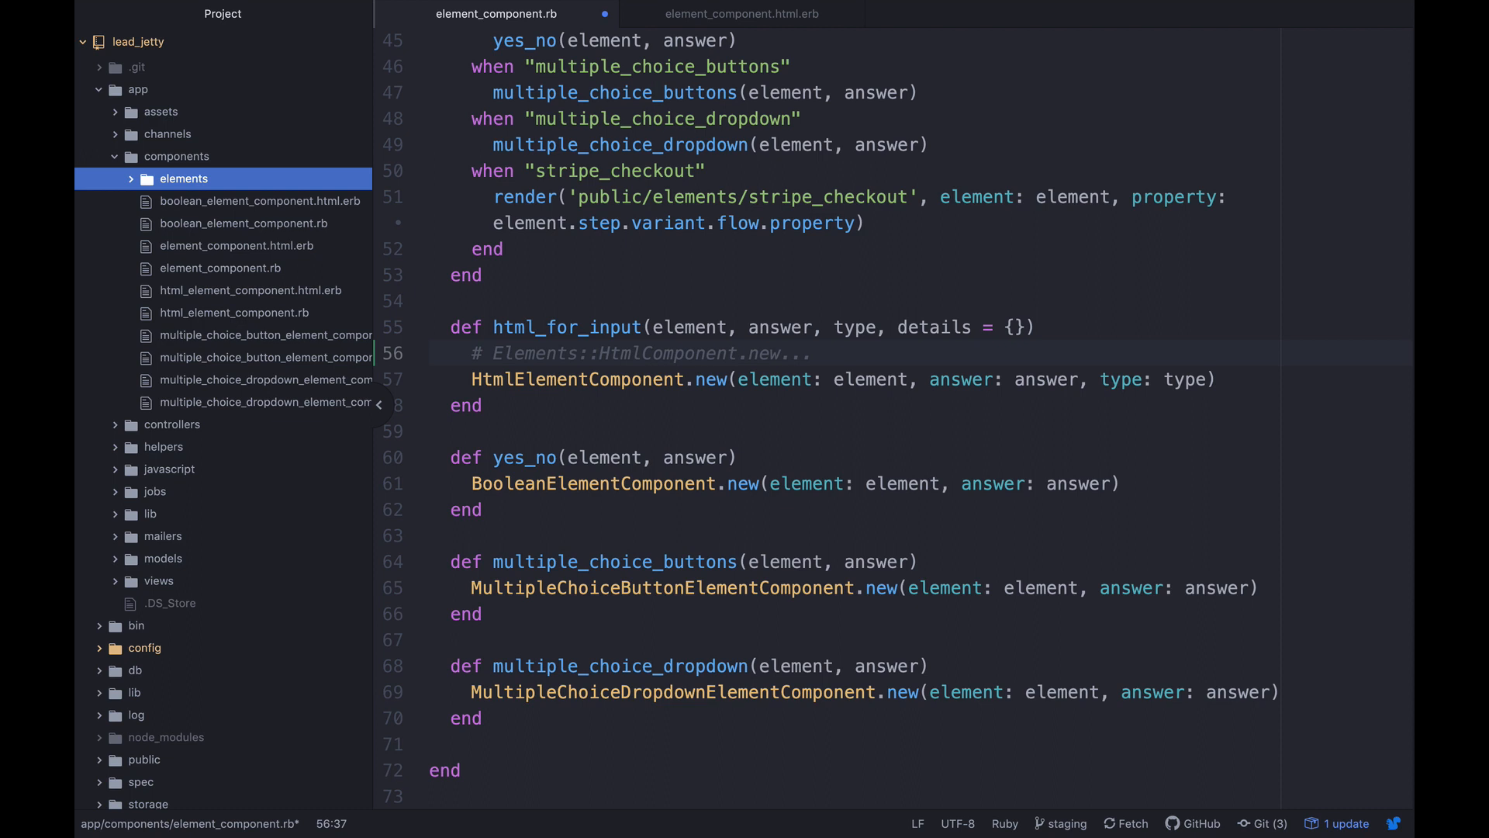
mouse_move(128, 144)
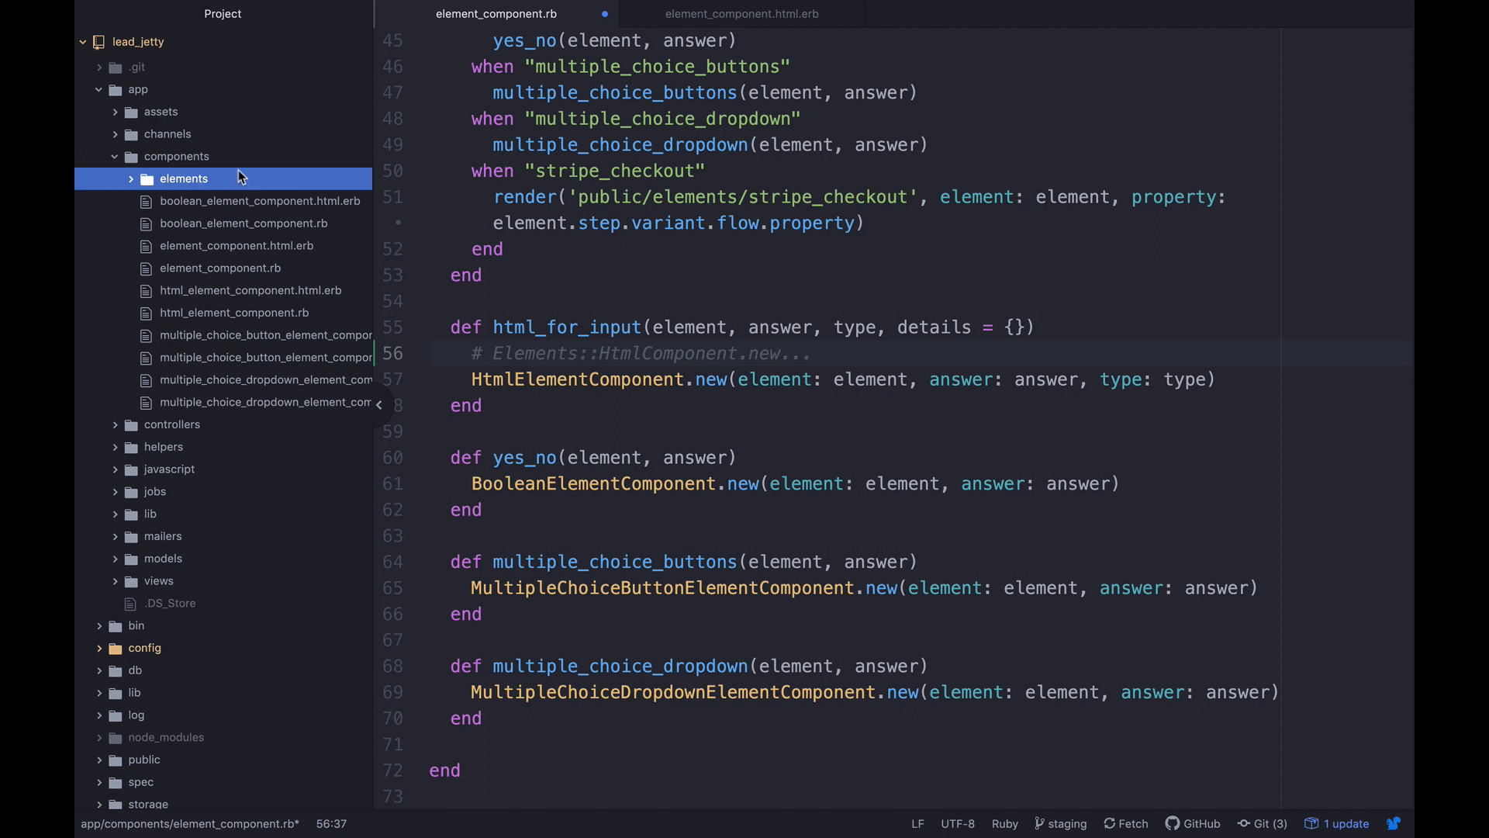
mouse_move(724, 13)
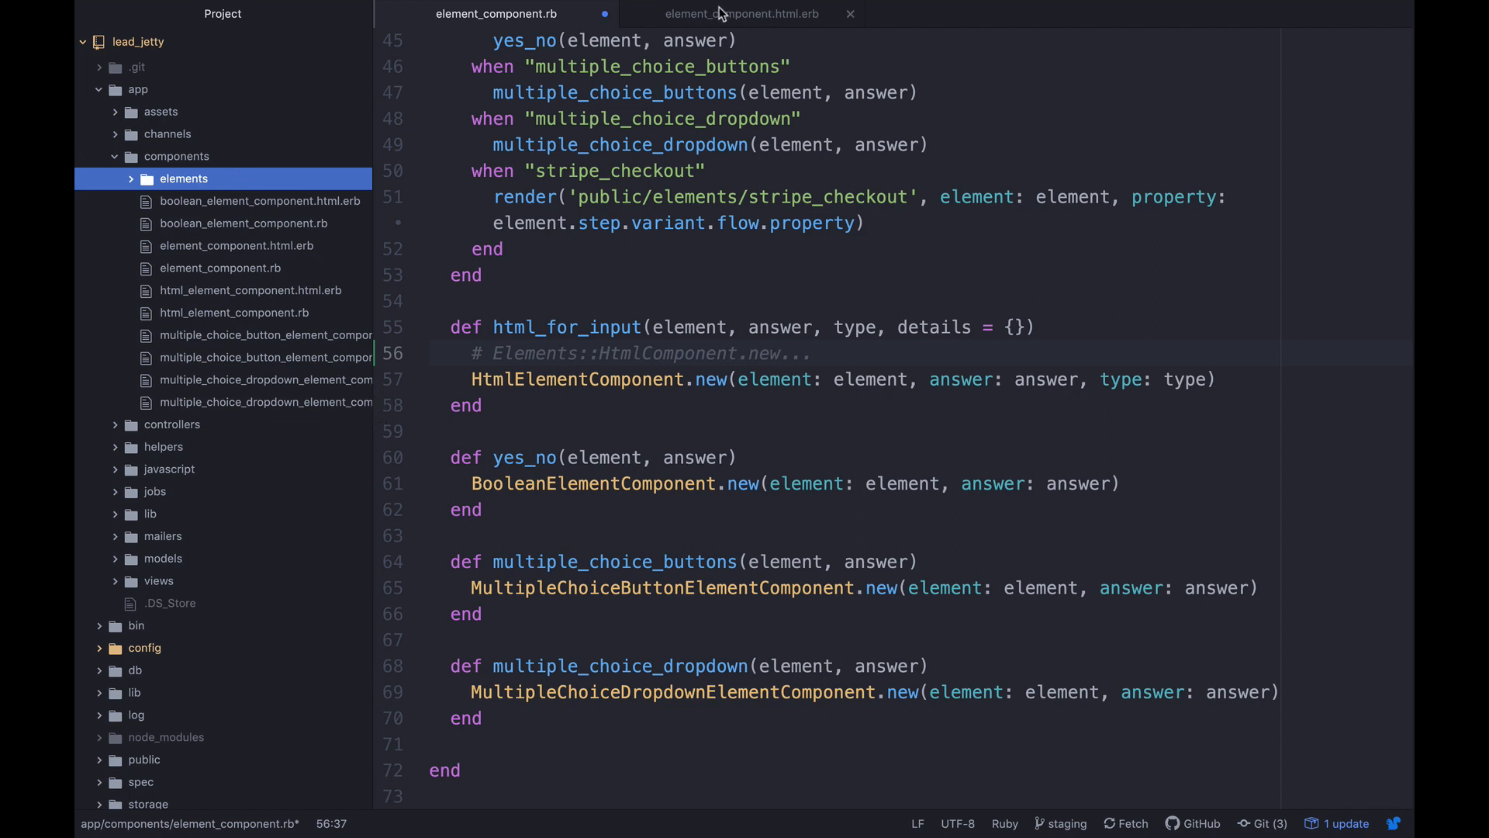
mouse_move(719, 409)
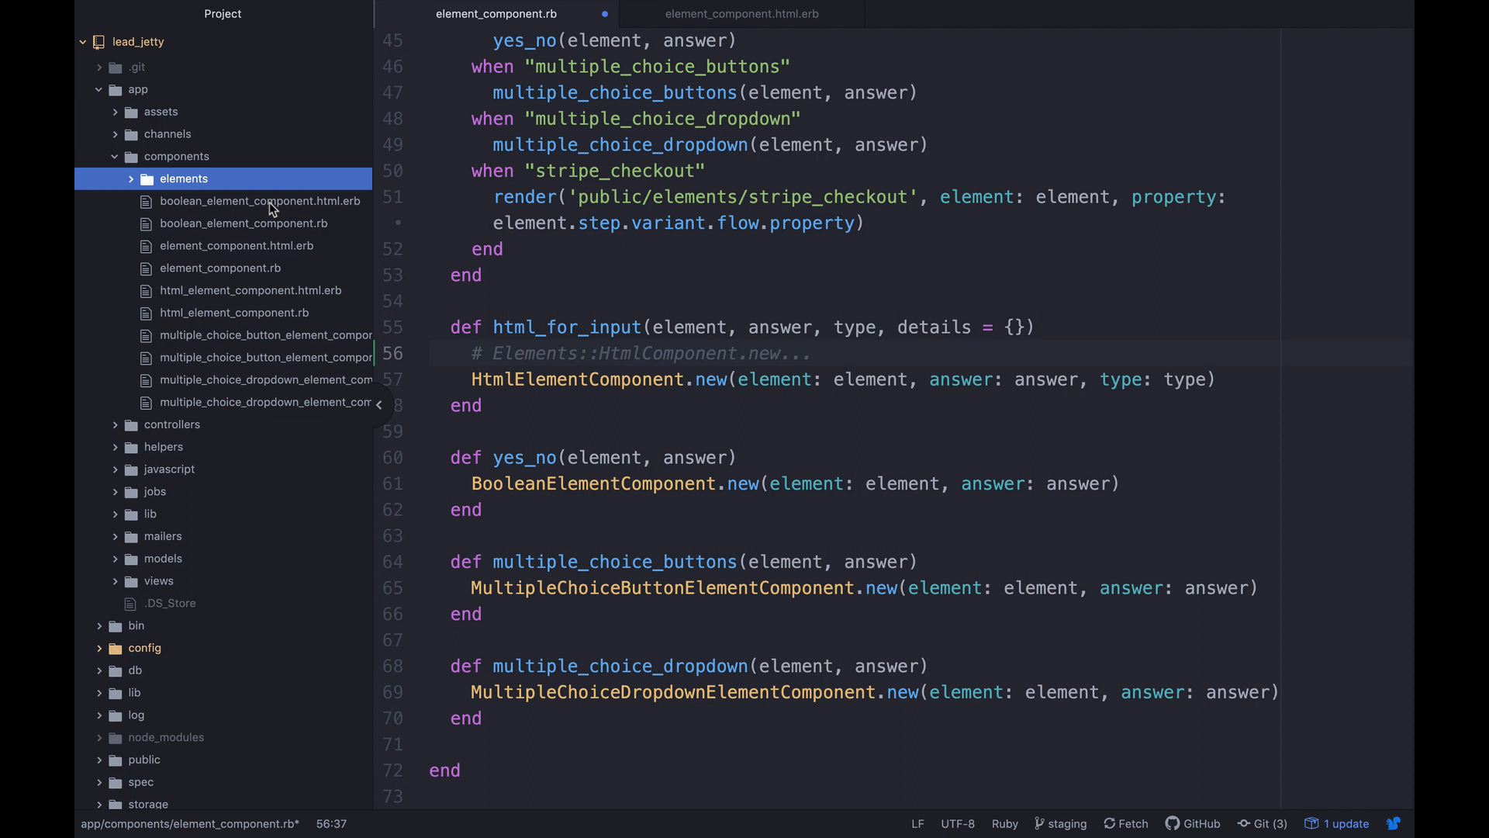
mouse_move(287, 270)
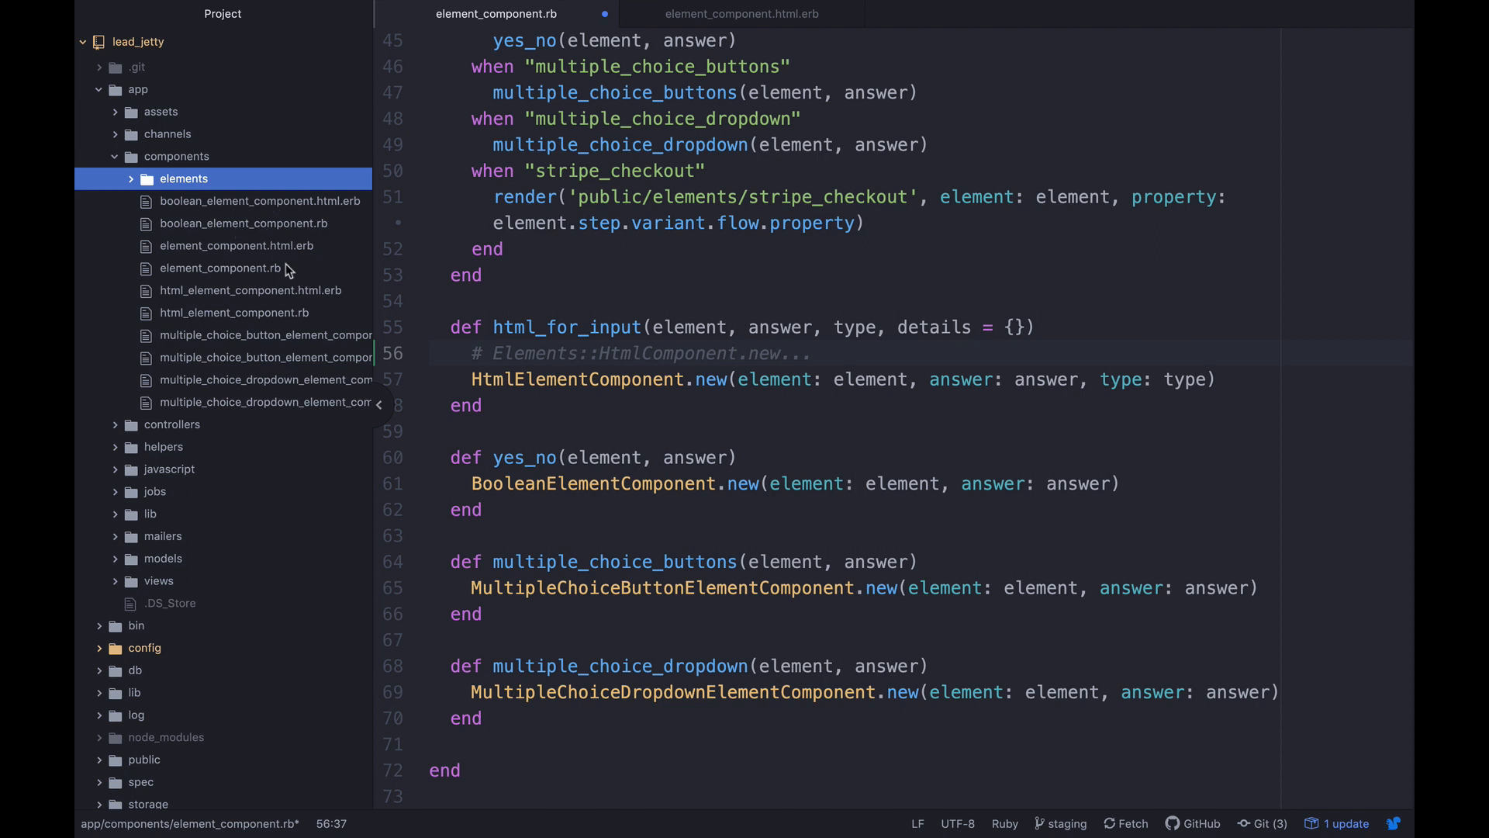
mouse_move(243, 304)
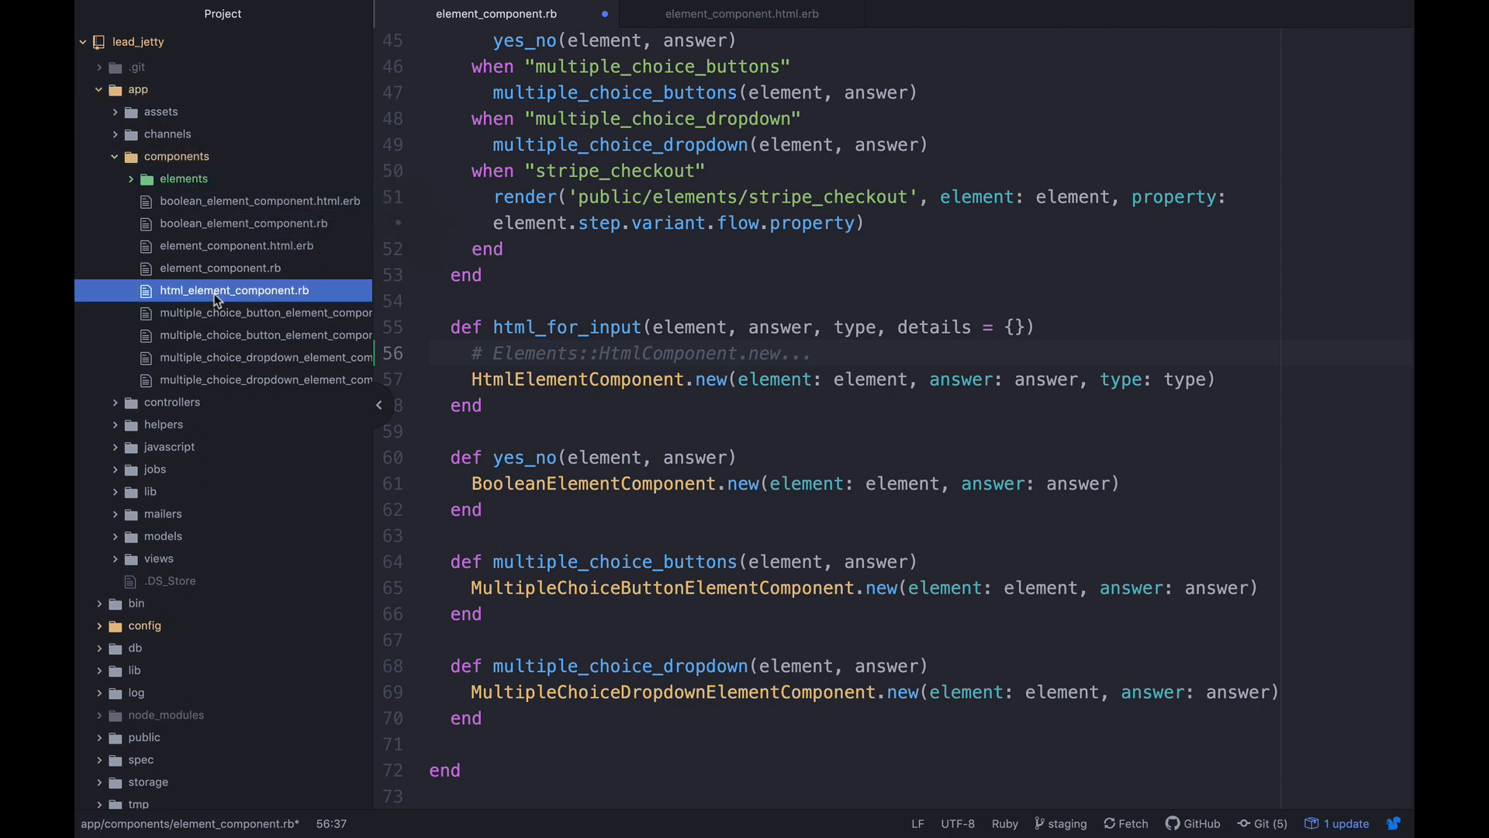
Rename the HTML component files in elements to html_component.html.erb and html_component.rb
left_click(182, 179)
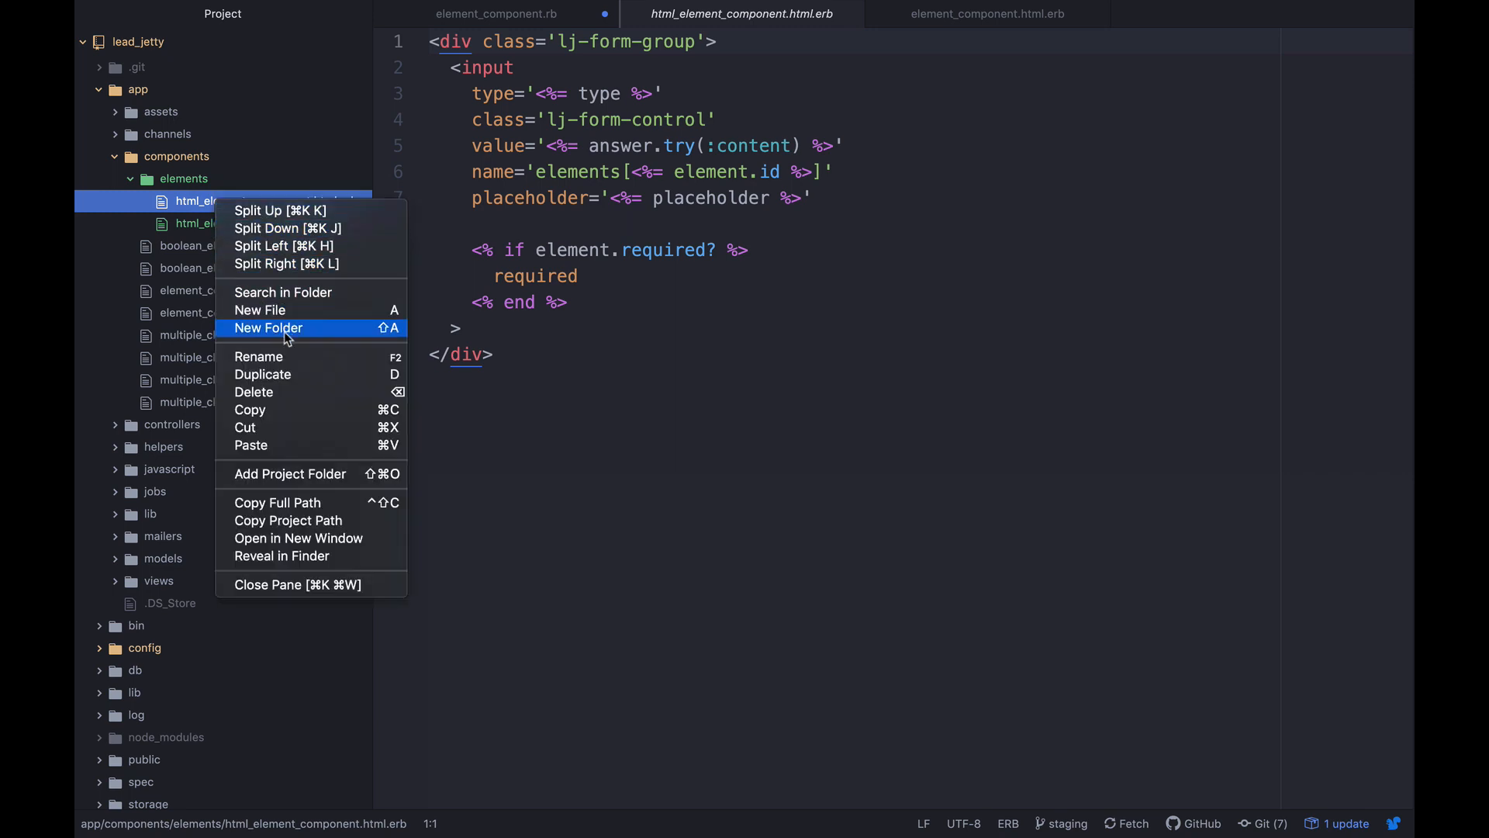
left_click(258, 356)
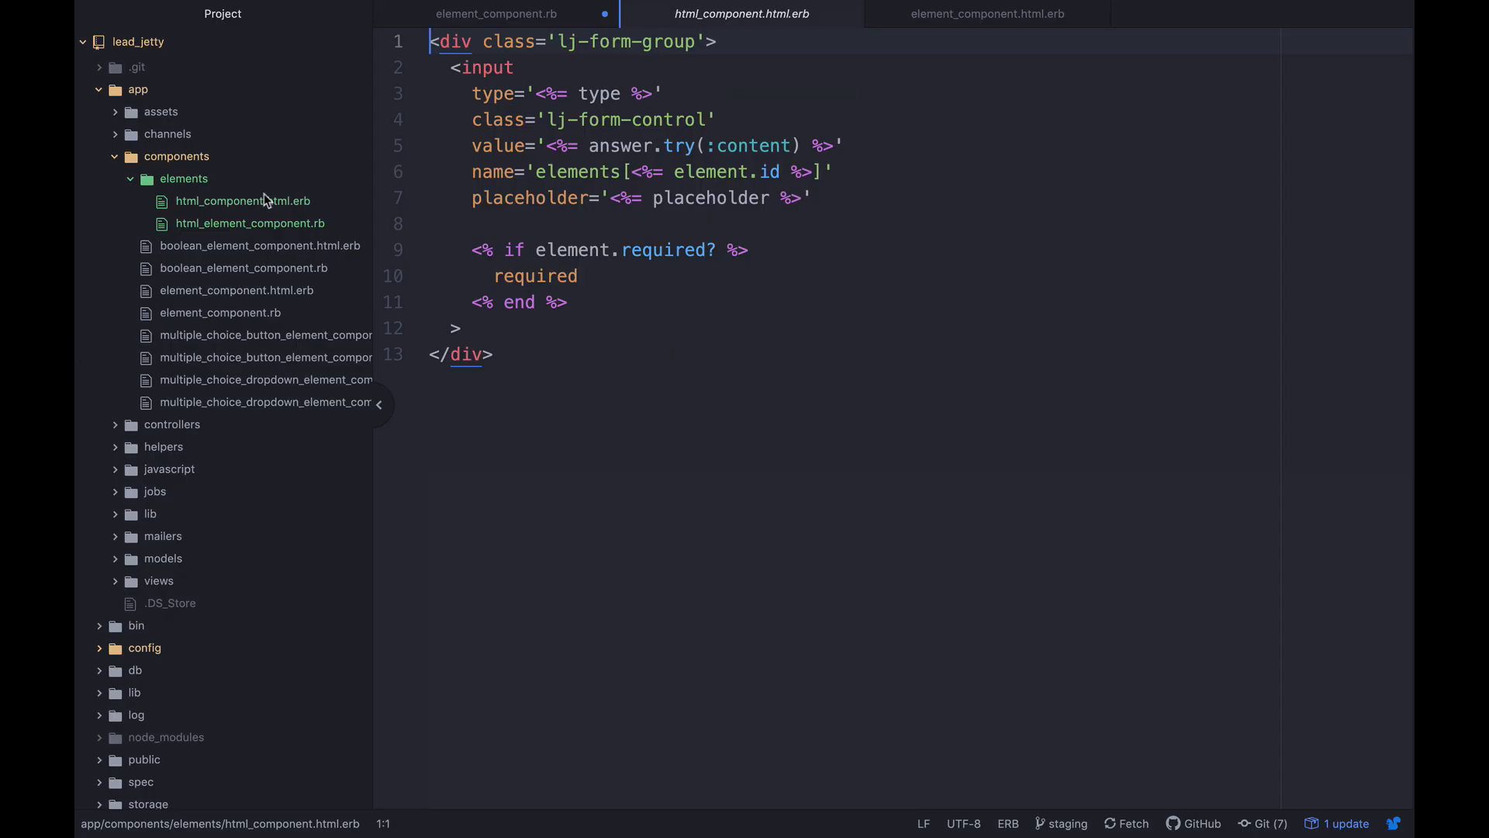
left_click(251, 223)
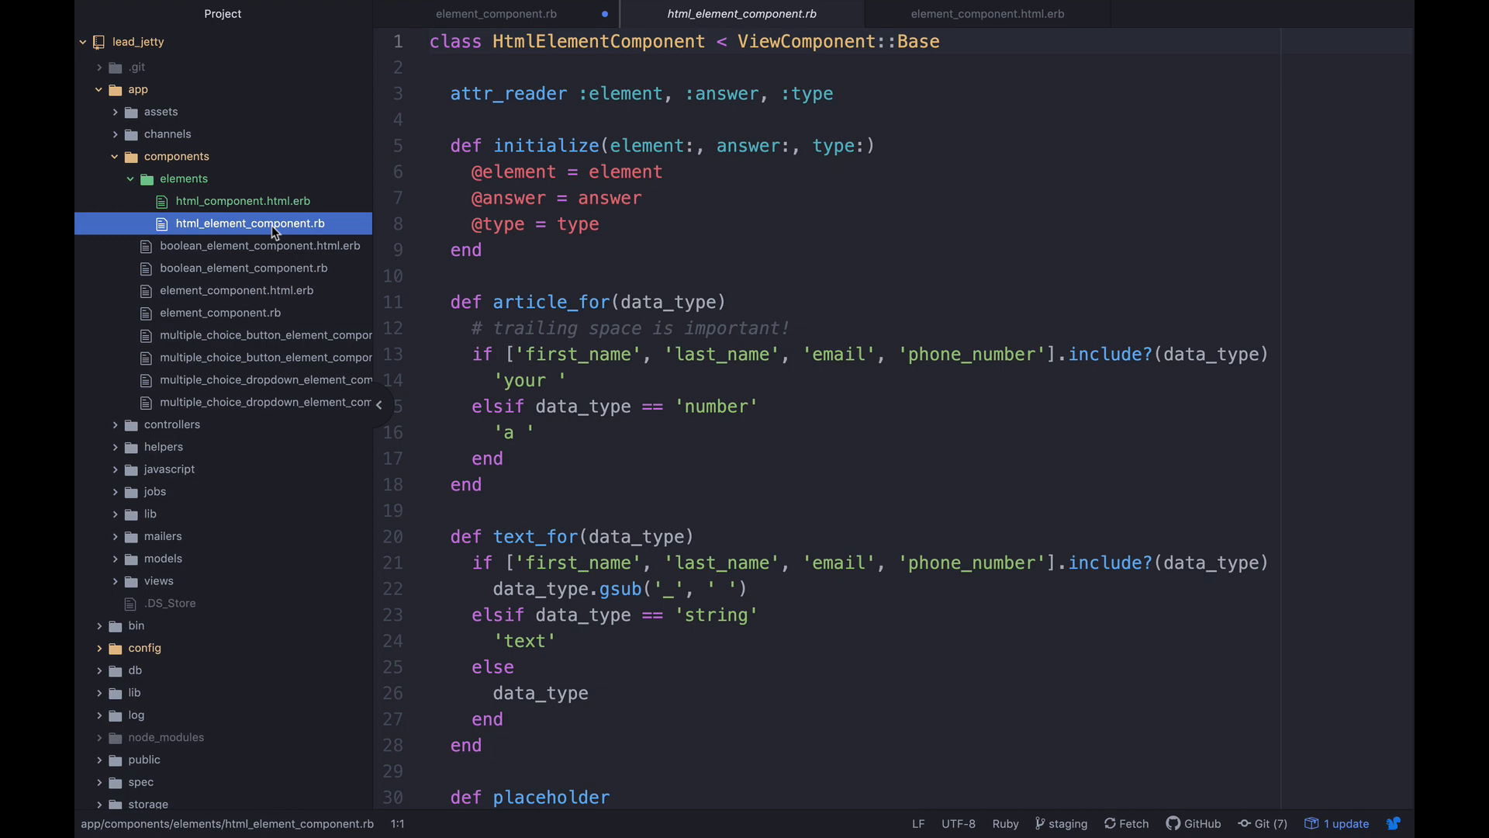
right_click(251, 223)
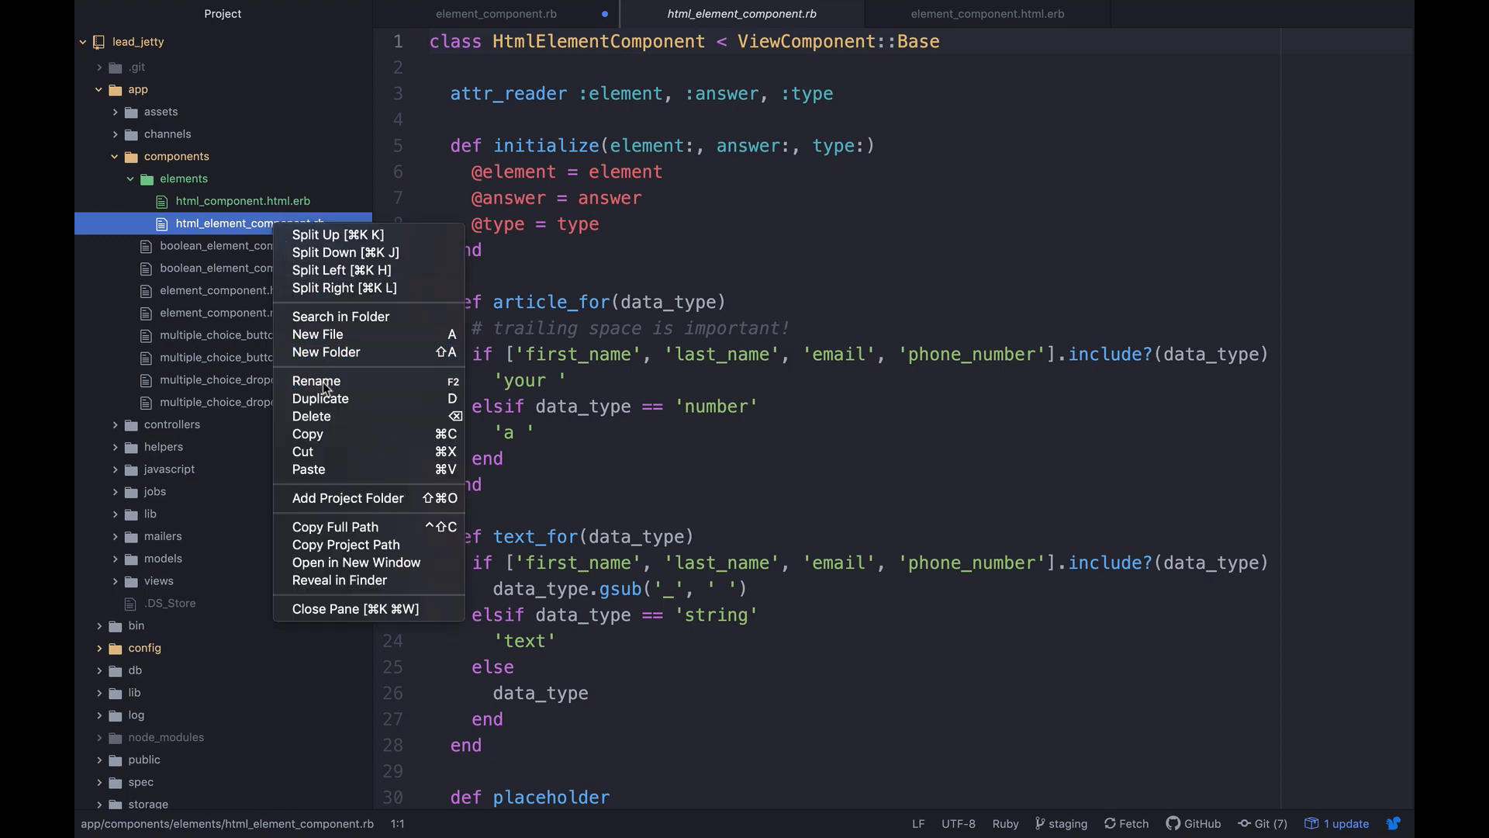
left_click(316, 381)
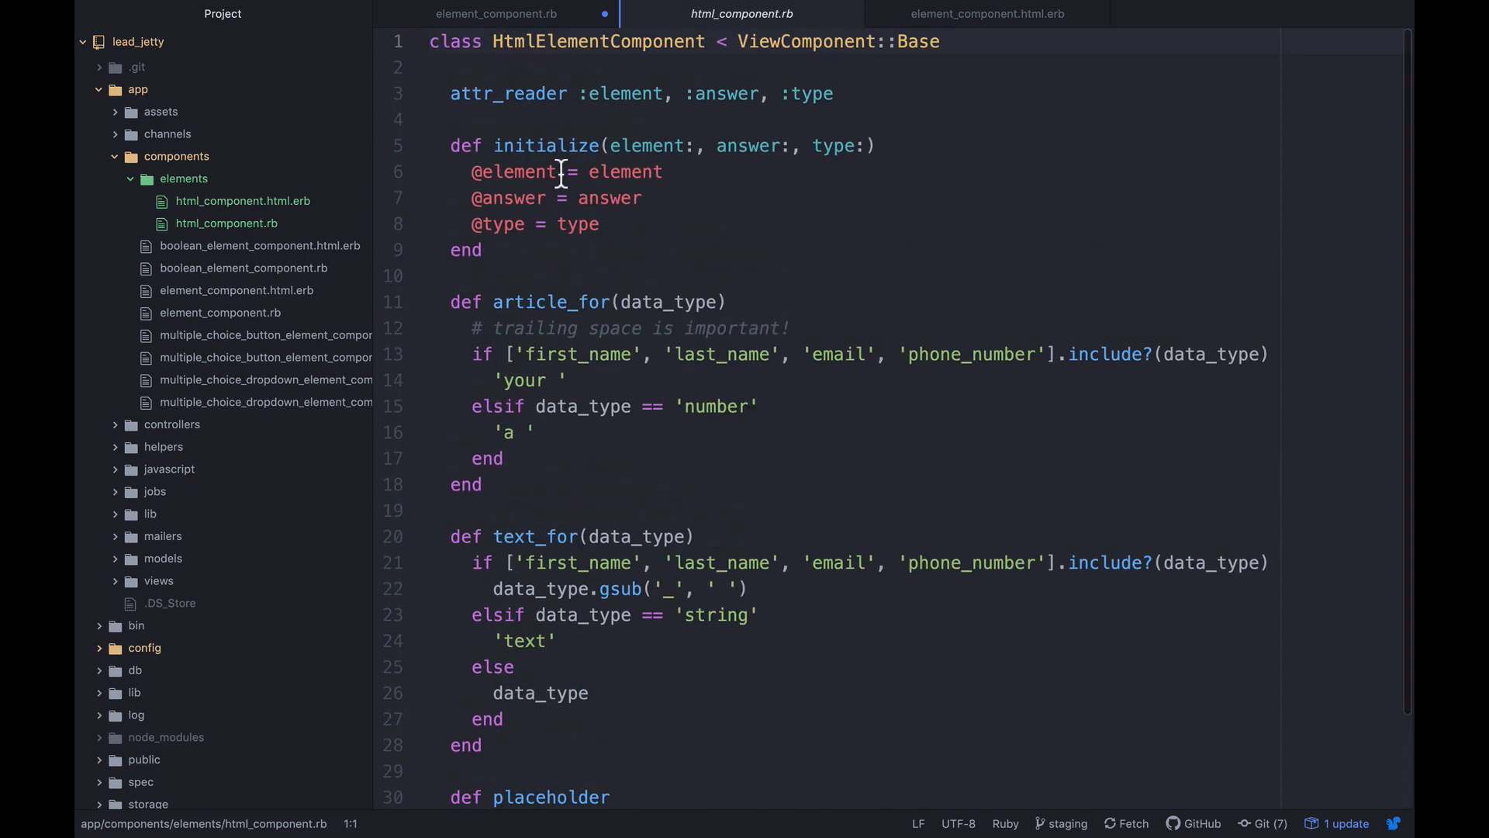
Make html_for_input call Elements::HtmlComponent.new instead of HtmlElementComponent and save element_component.rb
left_click(493, 13)
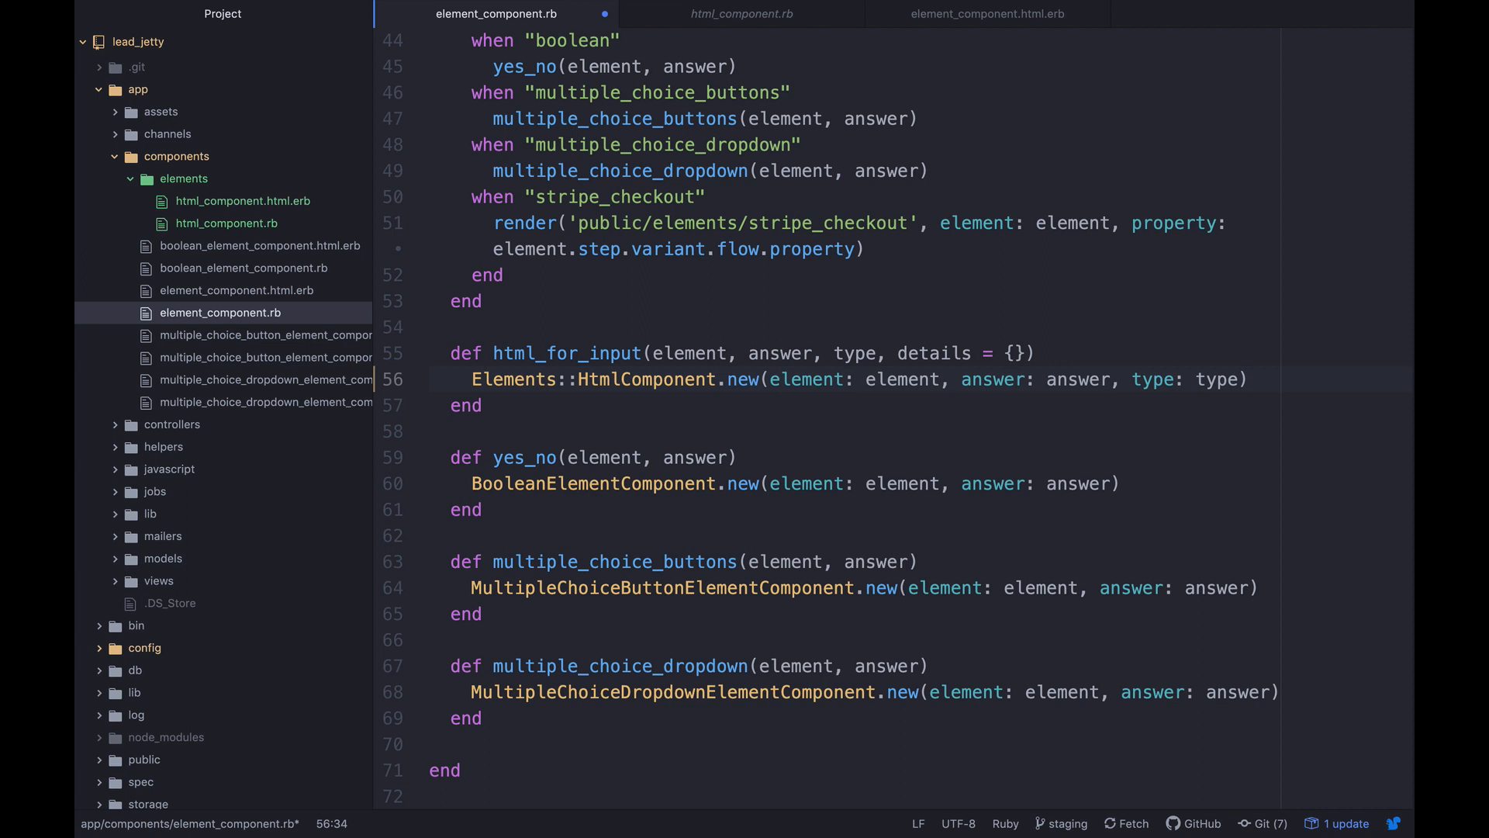
left_click(781, 379)
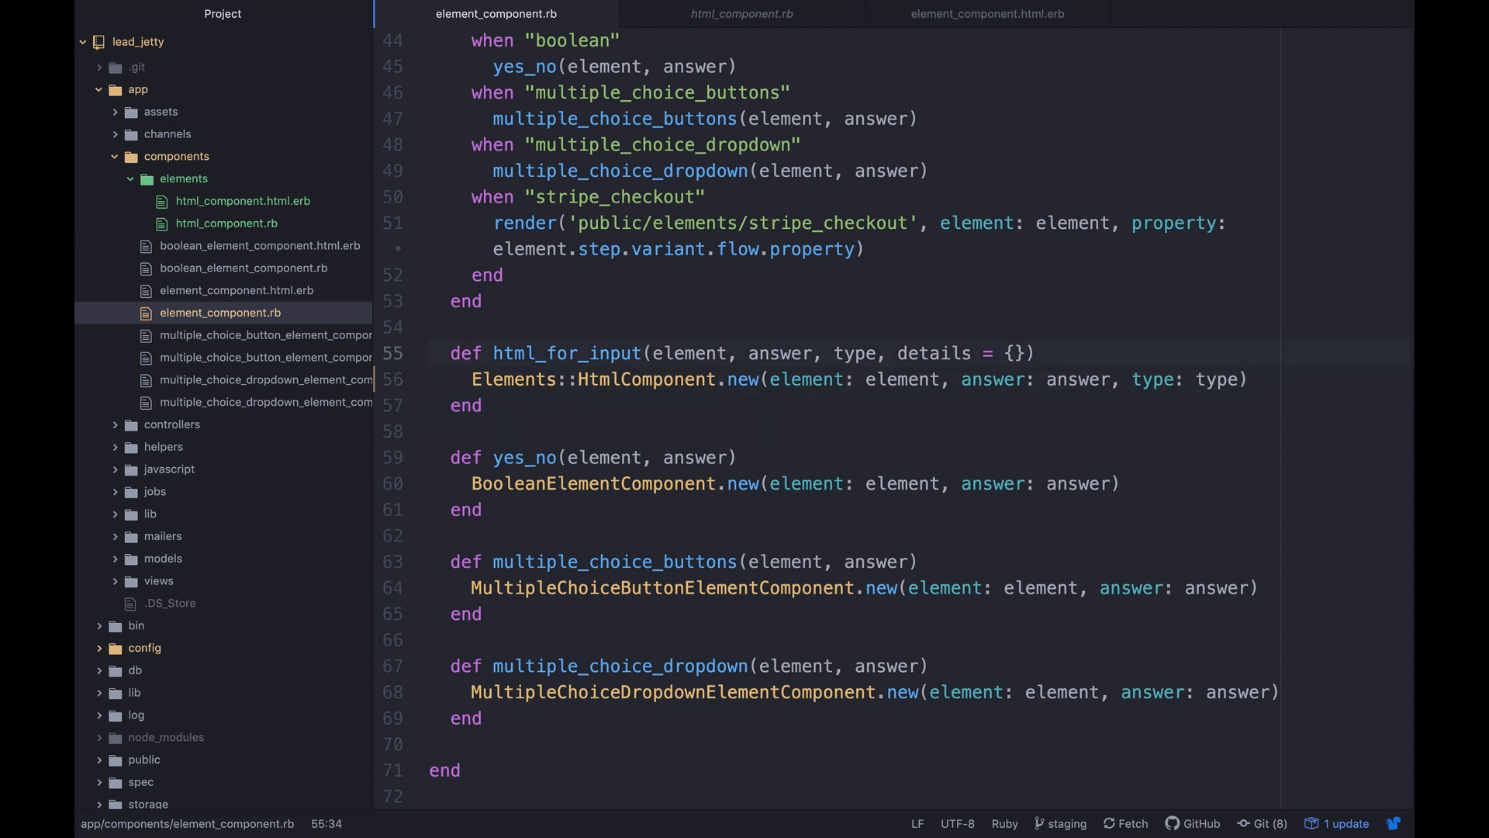
left_click(781, 354)
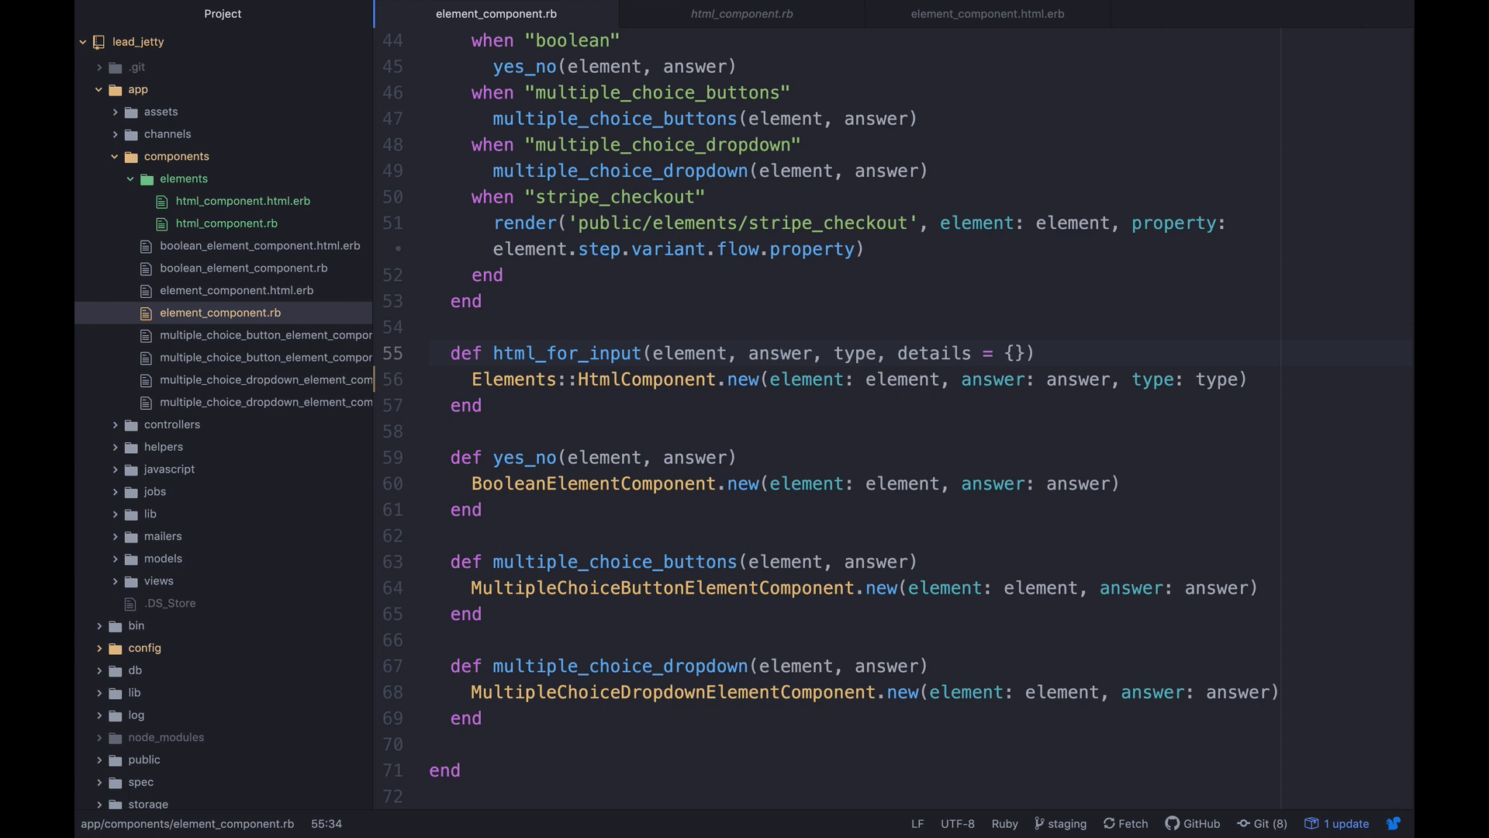
left_click(779, 352)
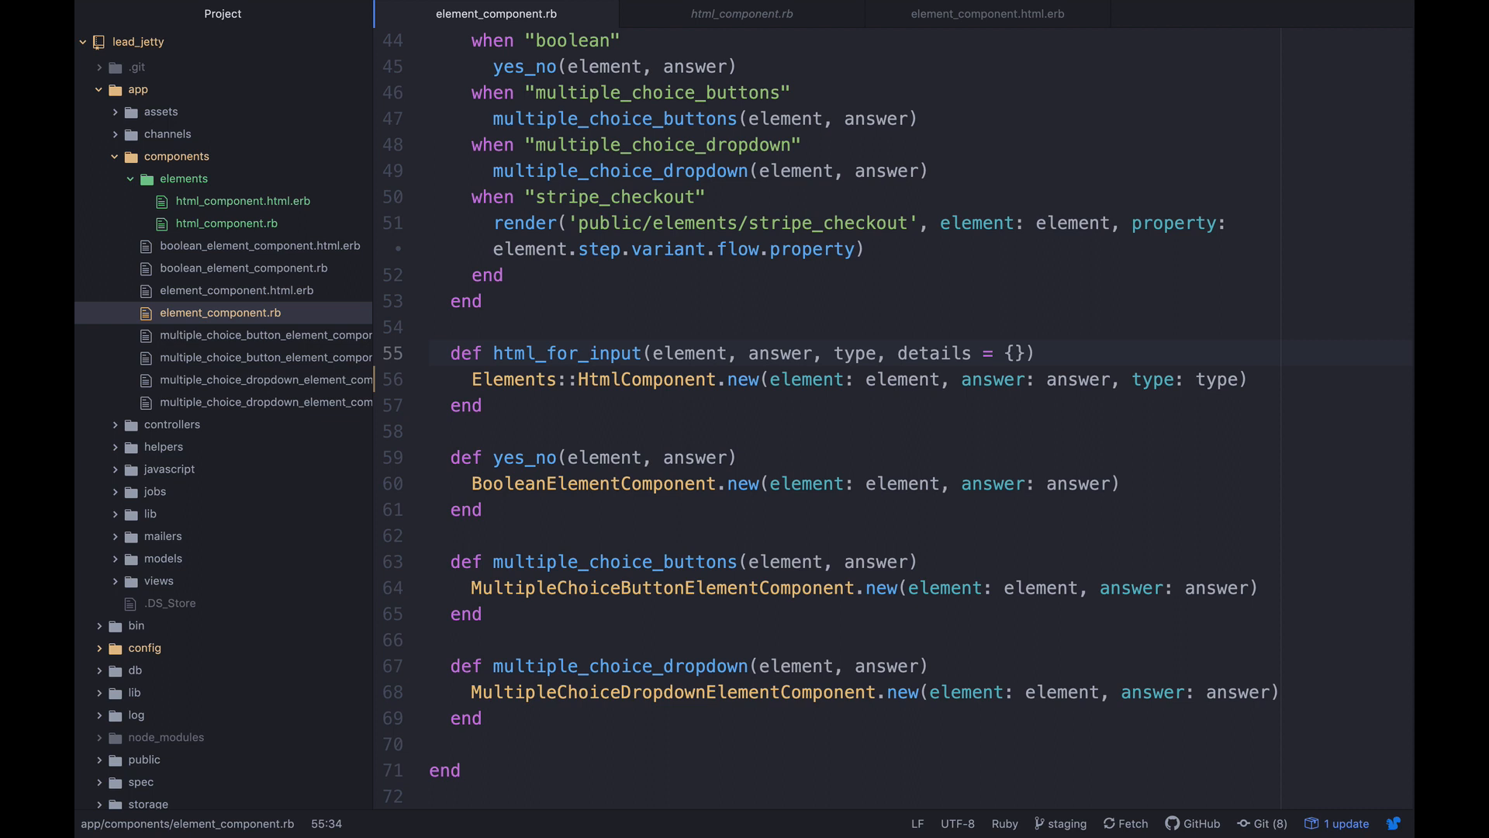
left_click(778, 352)
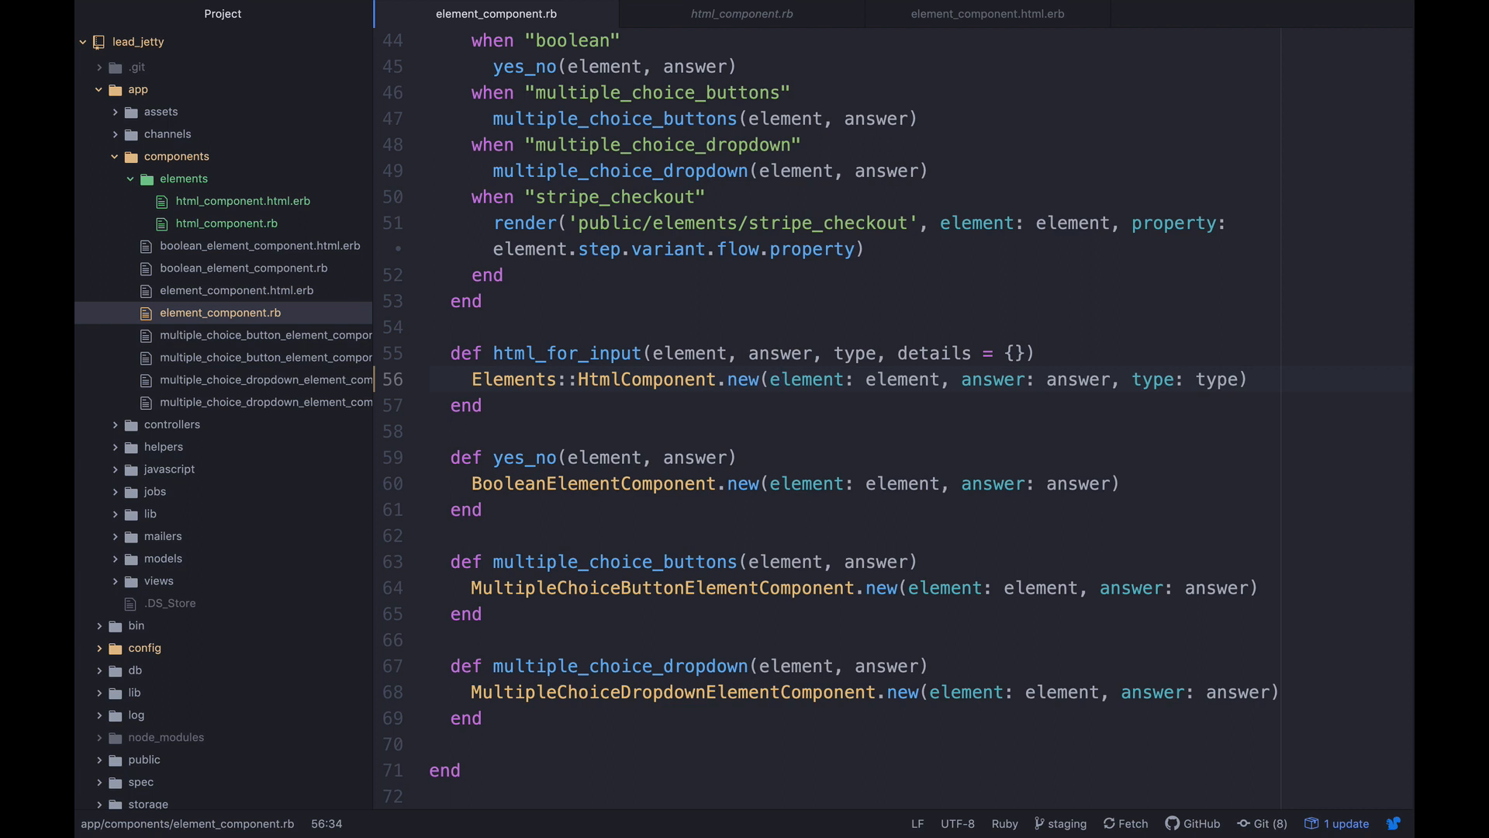
left_click(779, 352)
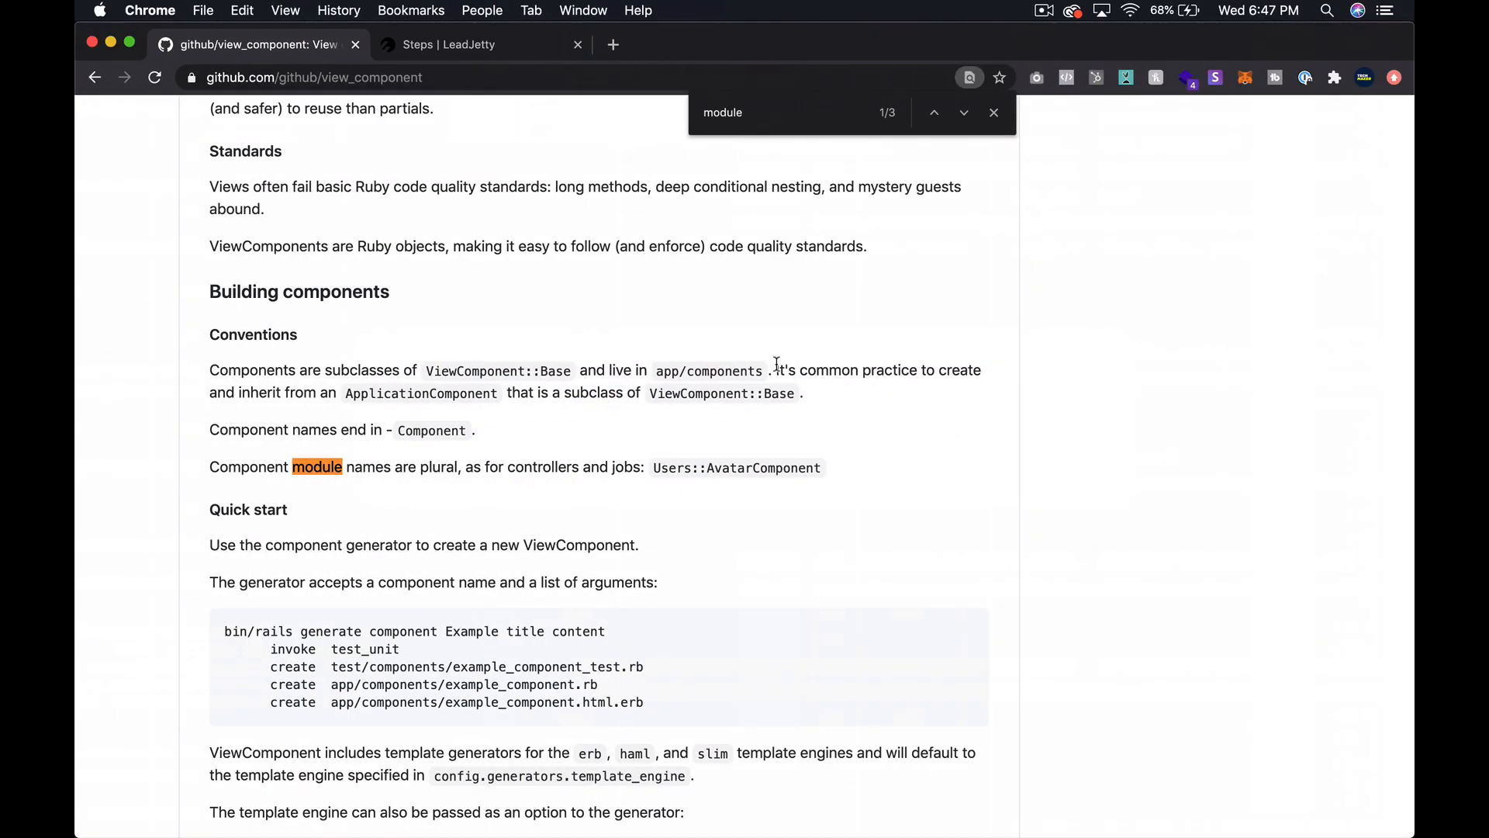
Switch to the LeadJetty Demo flow variants page in Chrome
left_click(461, 45)
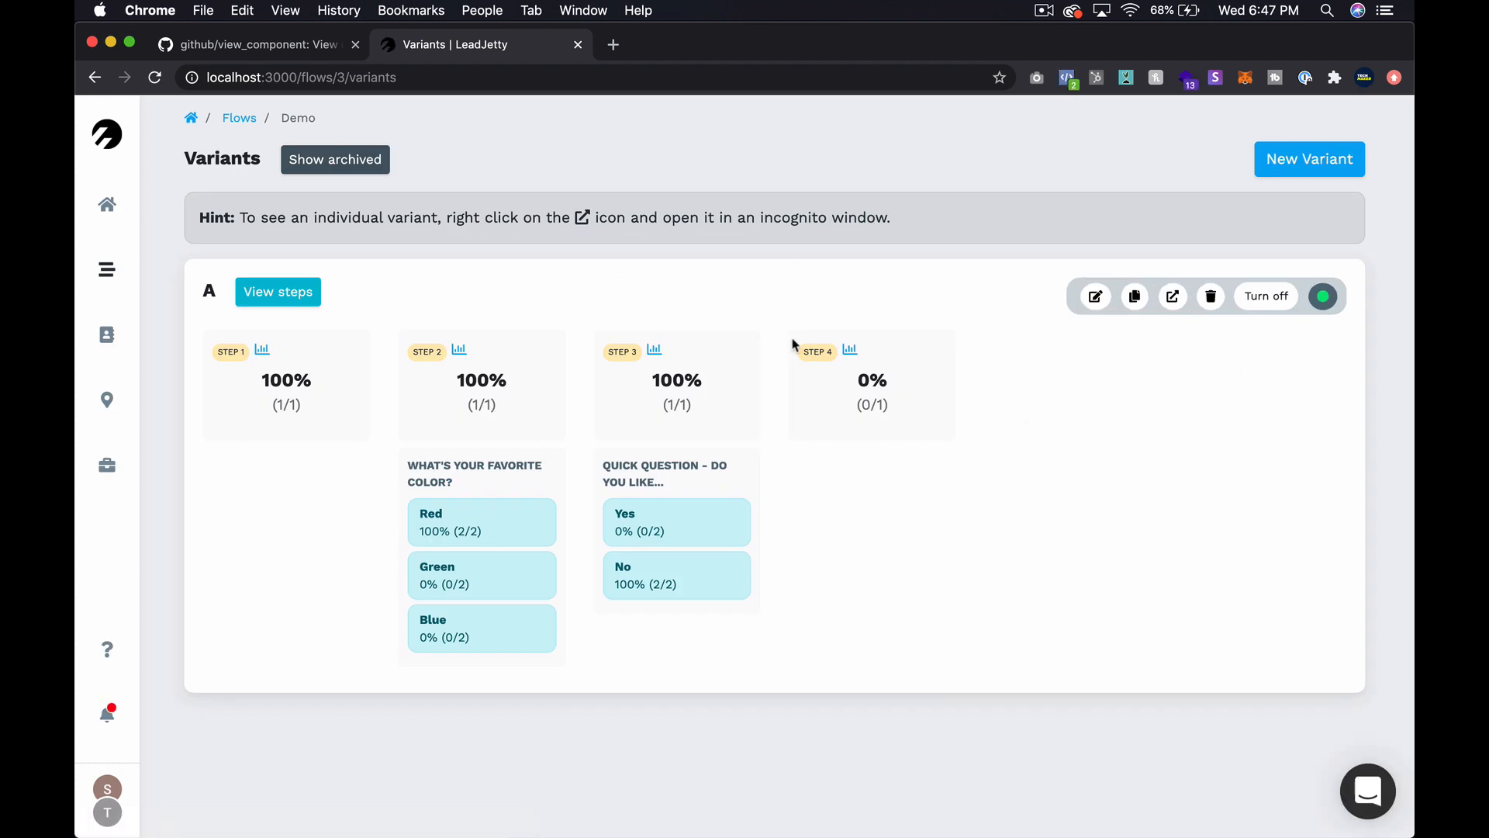
right_click(1171, 296)
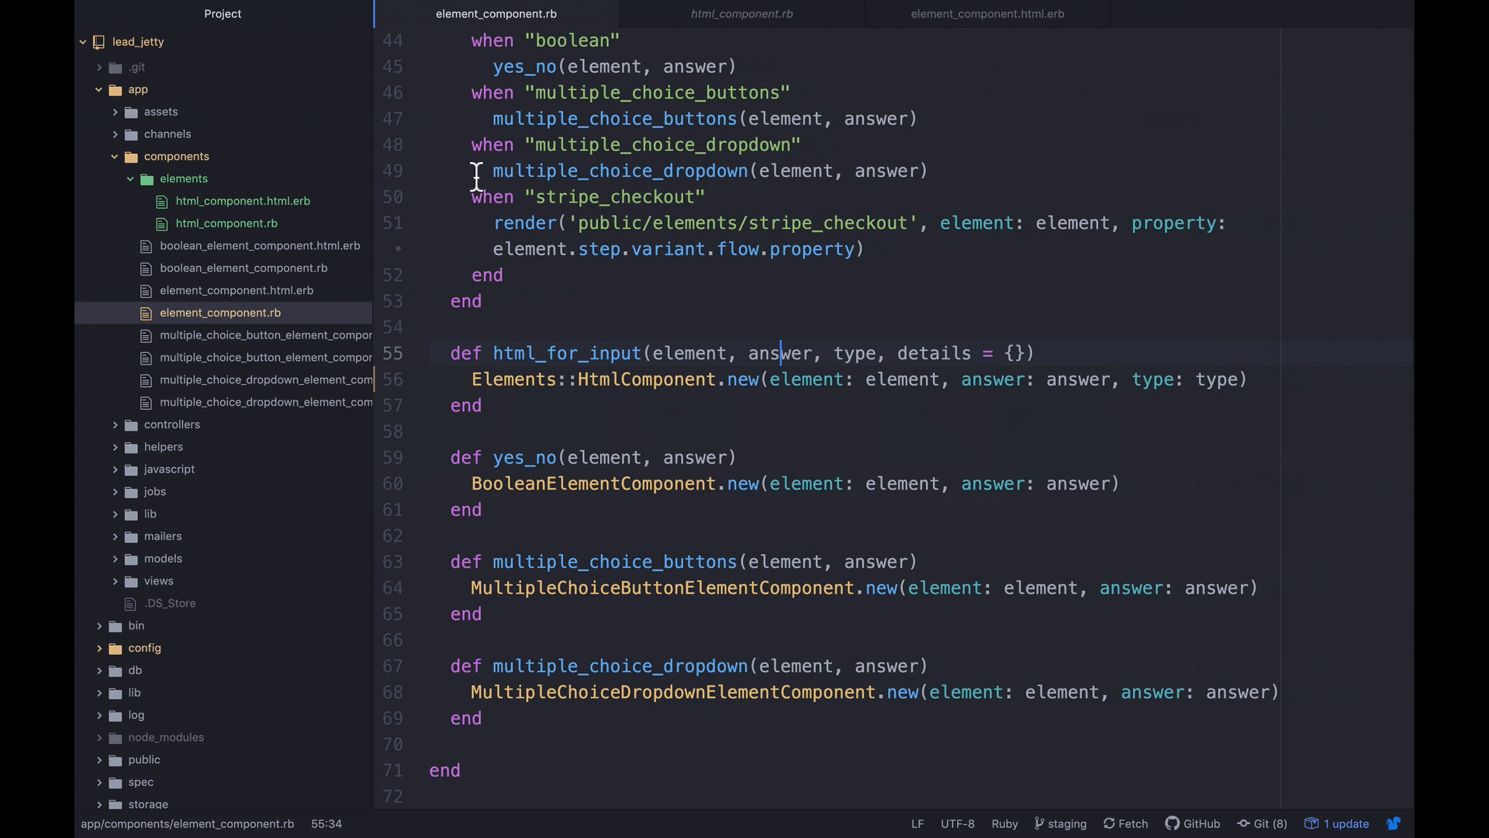
Rename the class in html_component.rb to Elements::HtmlComponent, dropping the stray module line
left_click(741, 13)
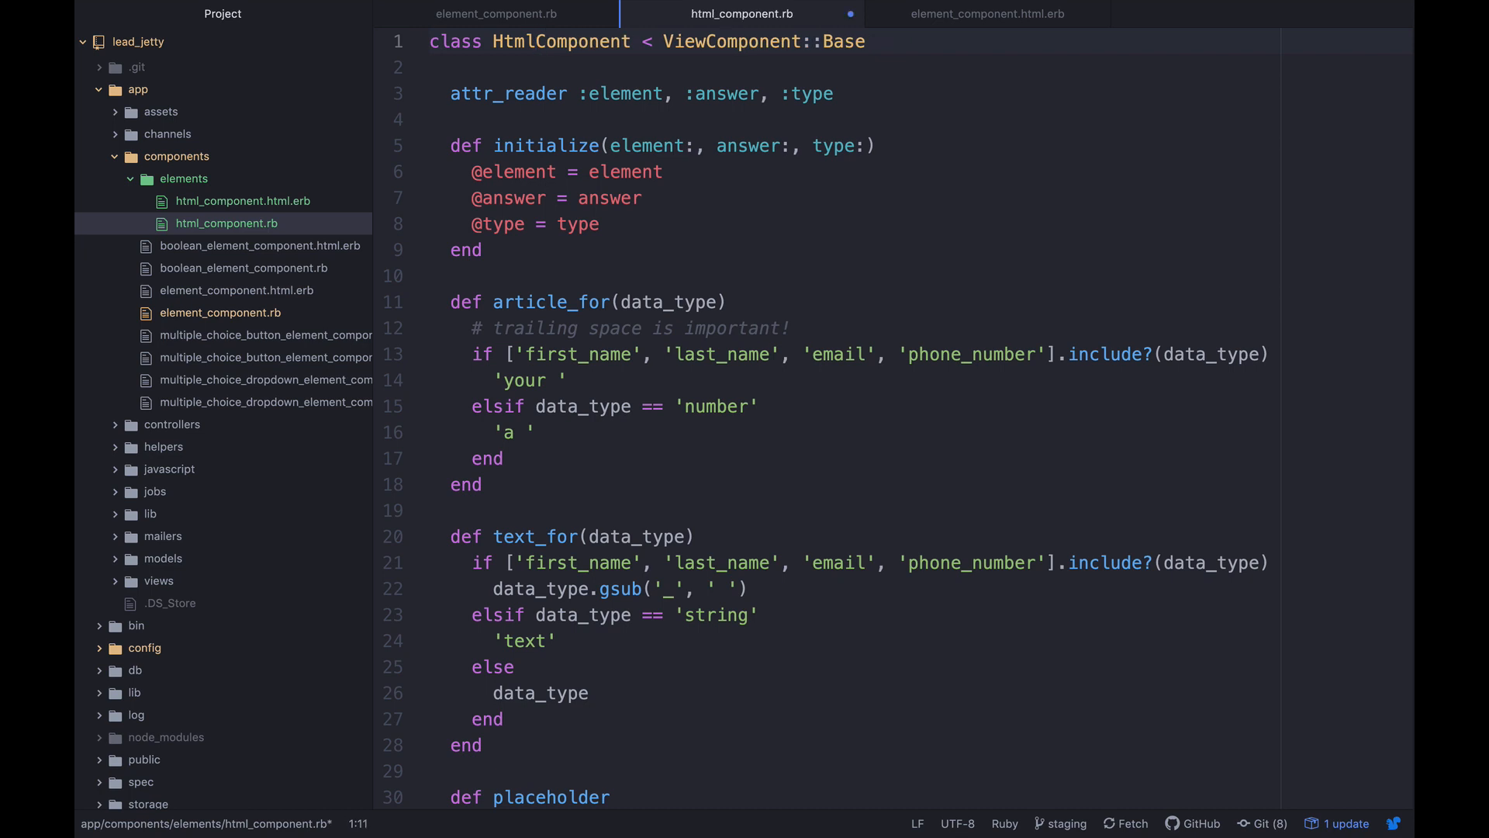
type("module")
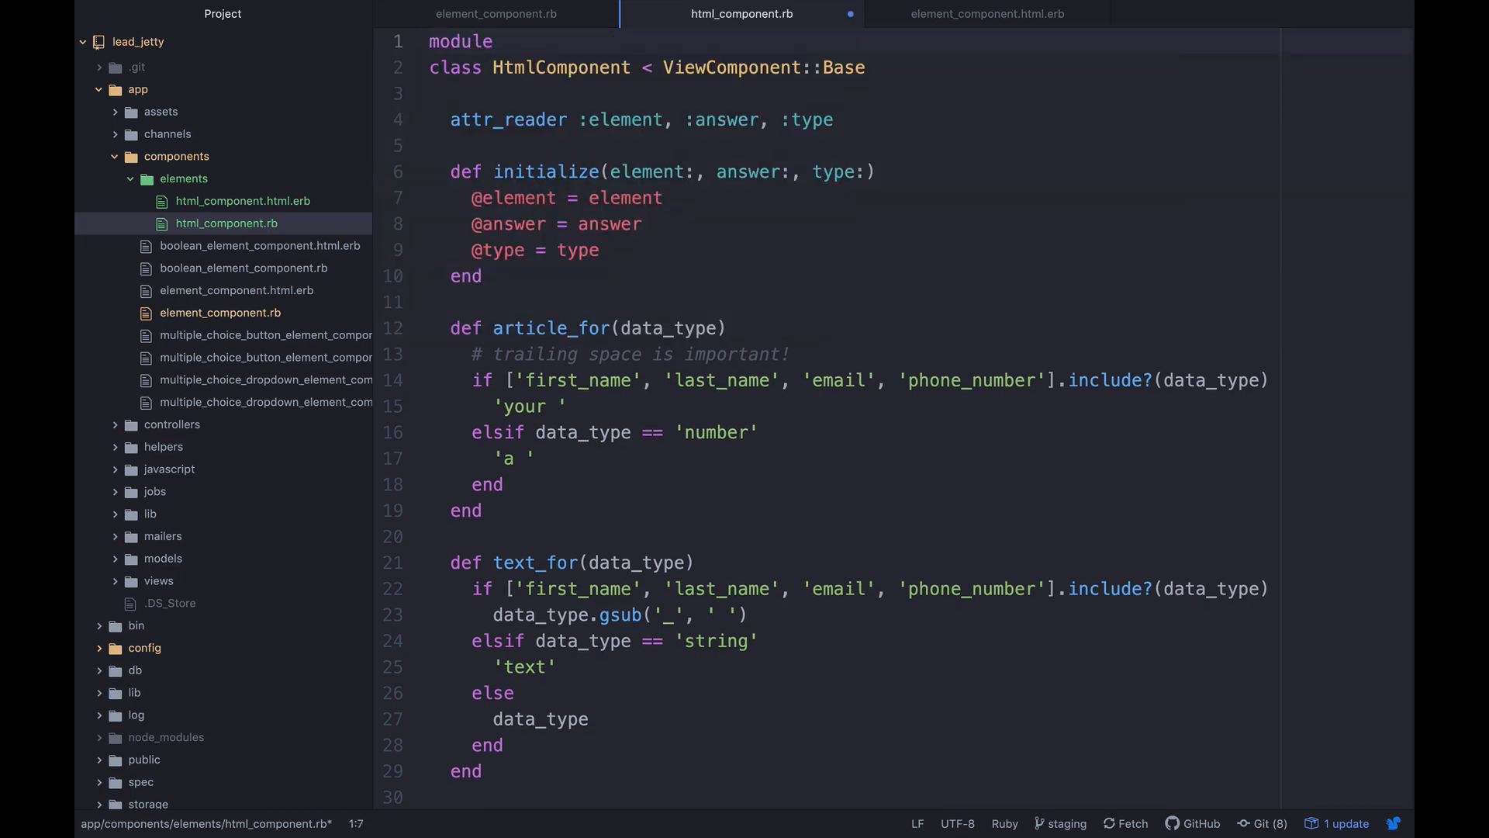
key("Backspace")
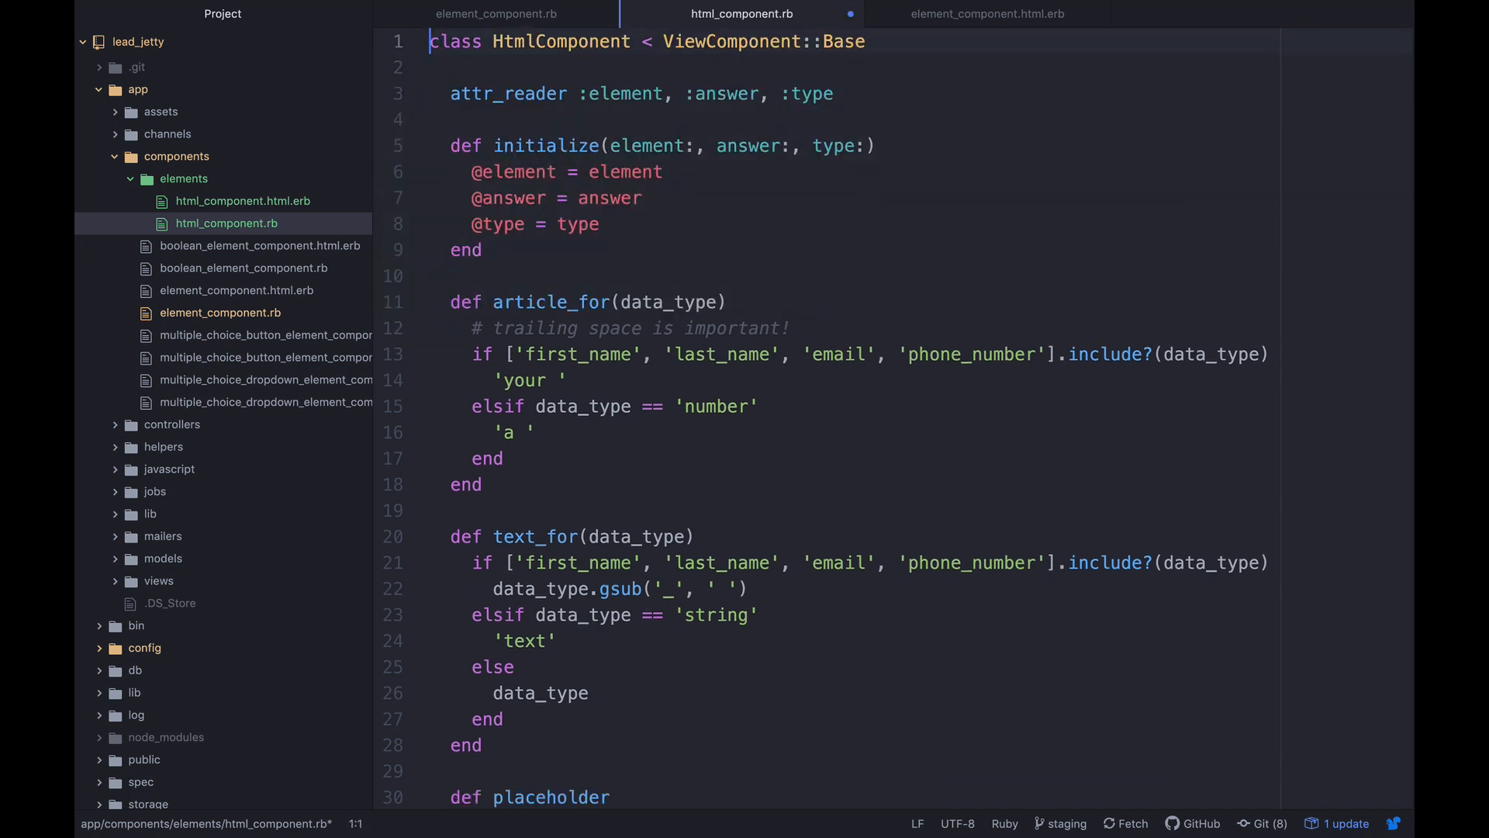
left_click(494, 41)
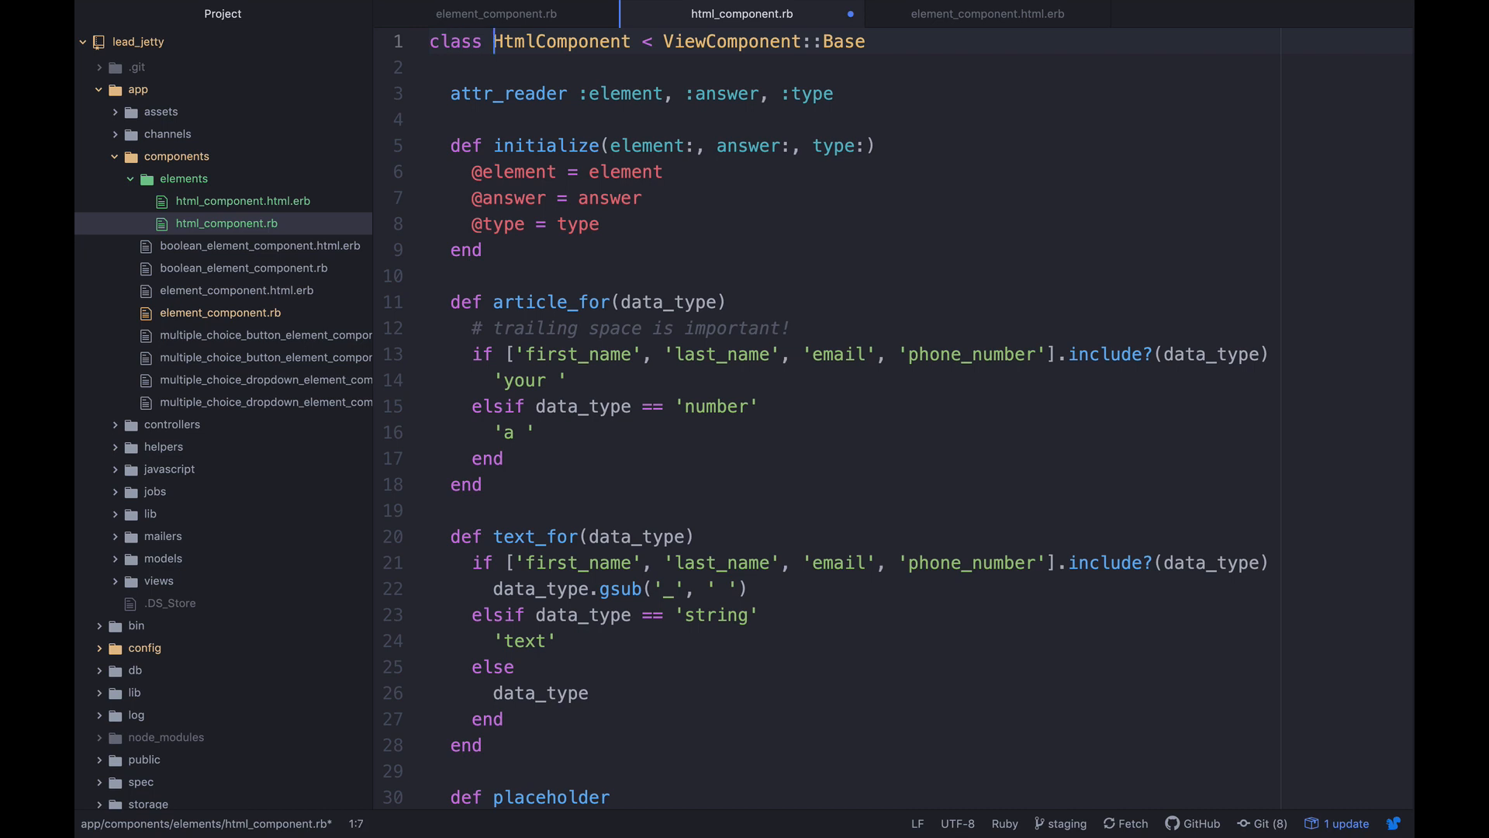
type("Elements::")
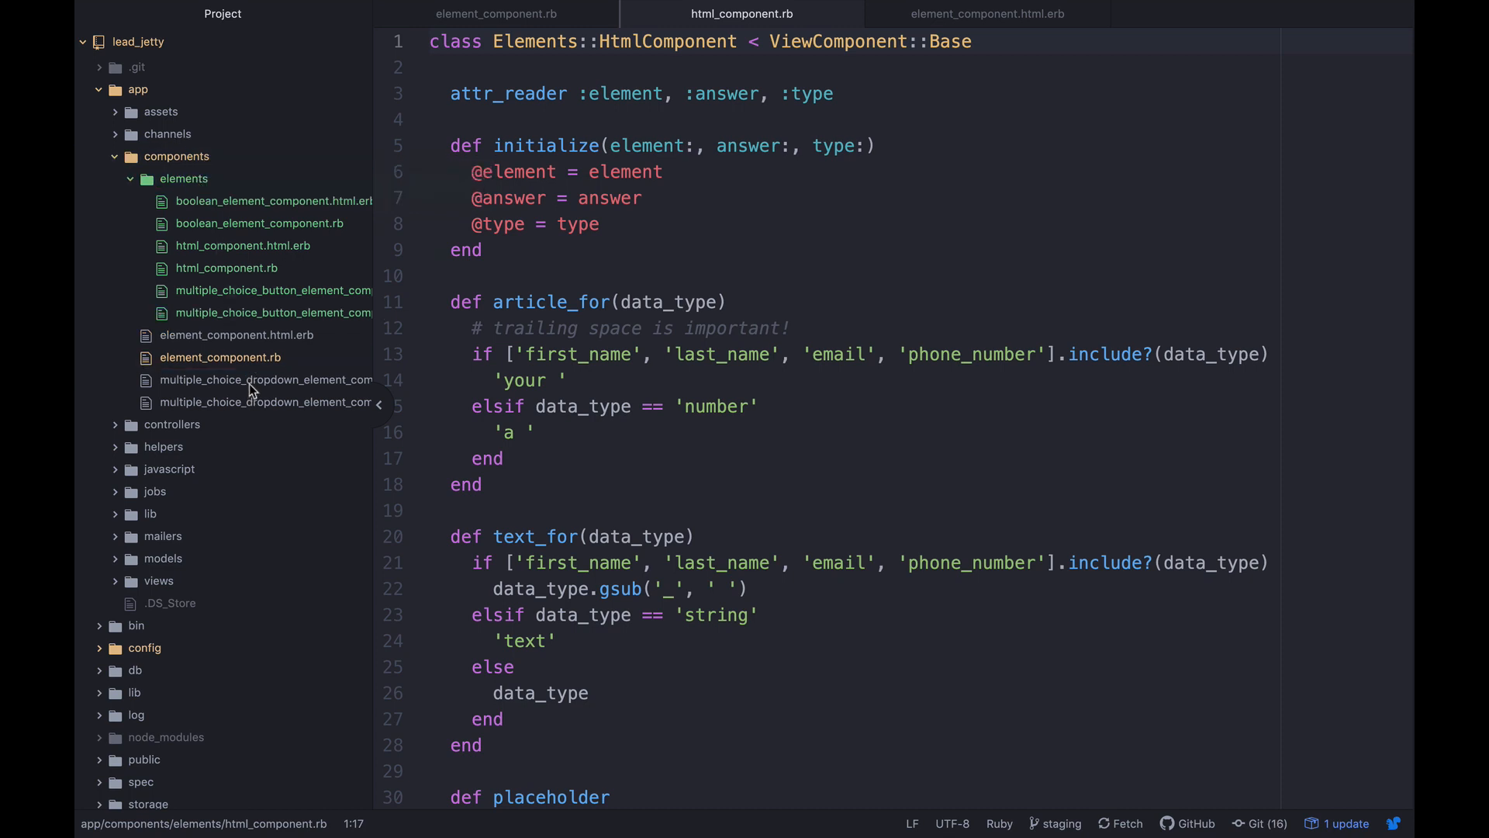
Move the multiple-choice dropdown component files into the elements folder
left_click(266, 402)
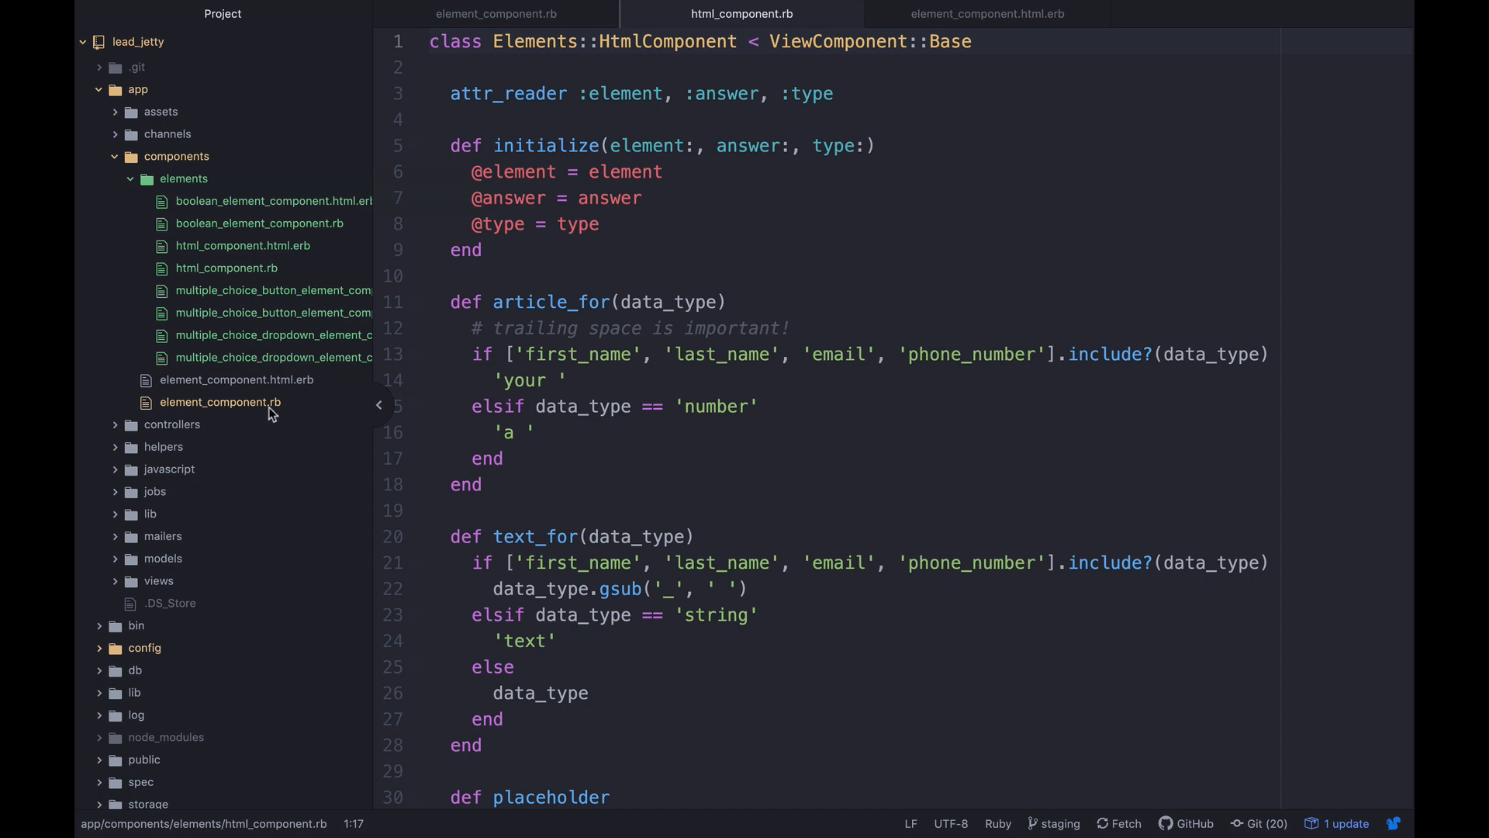
left_click(182, 179)
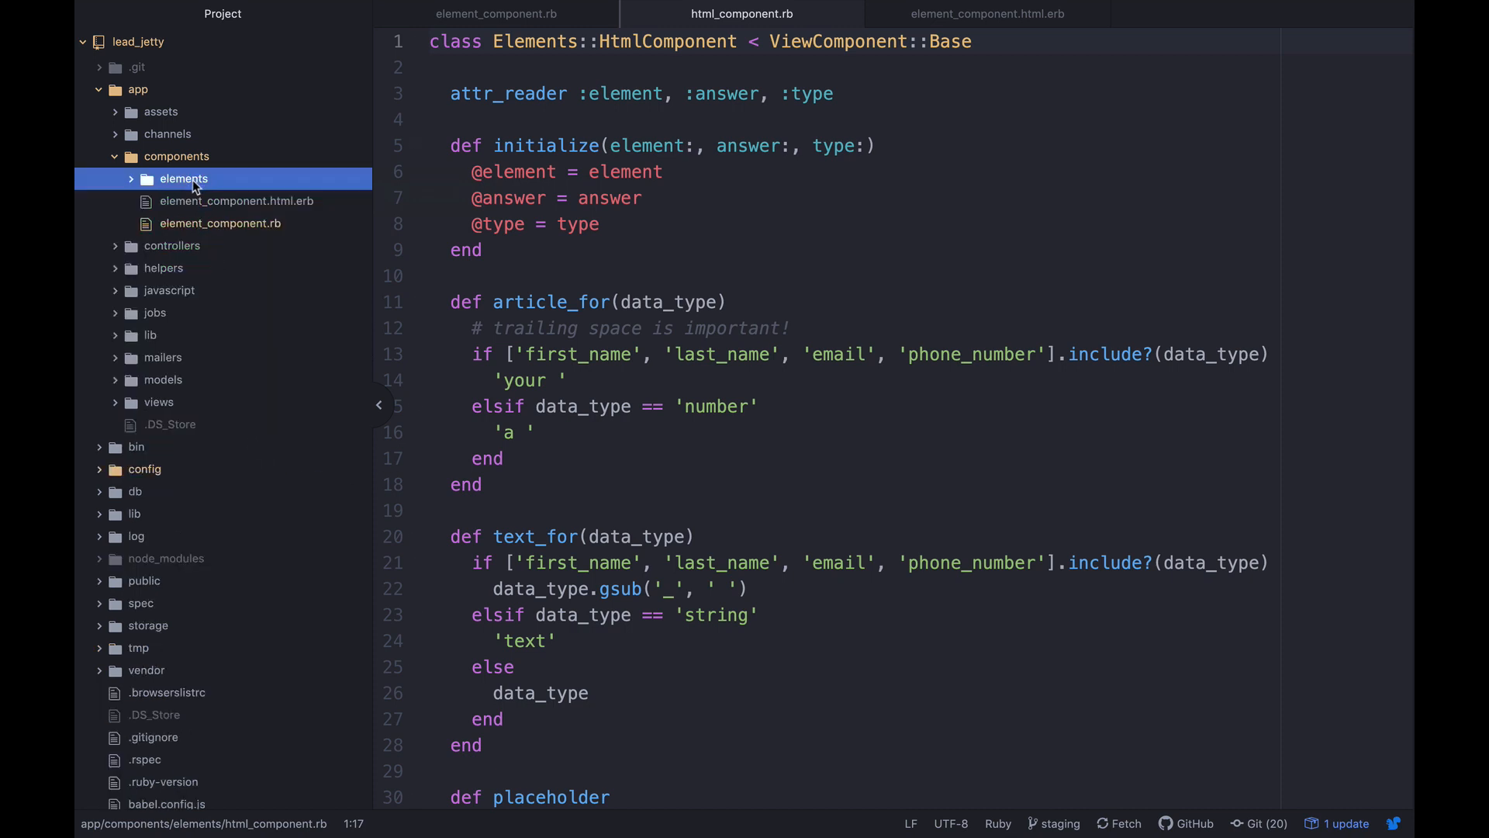
left_click(183, 178)
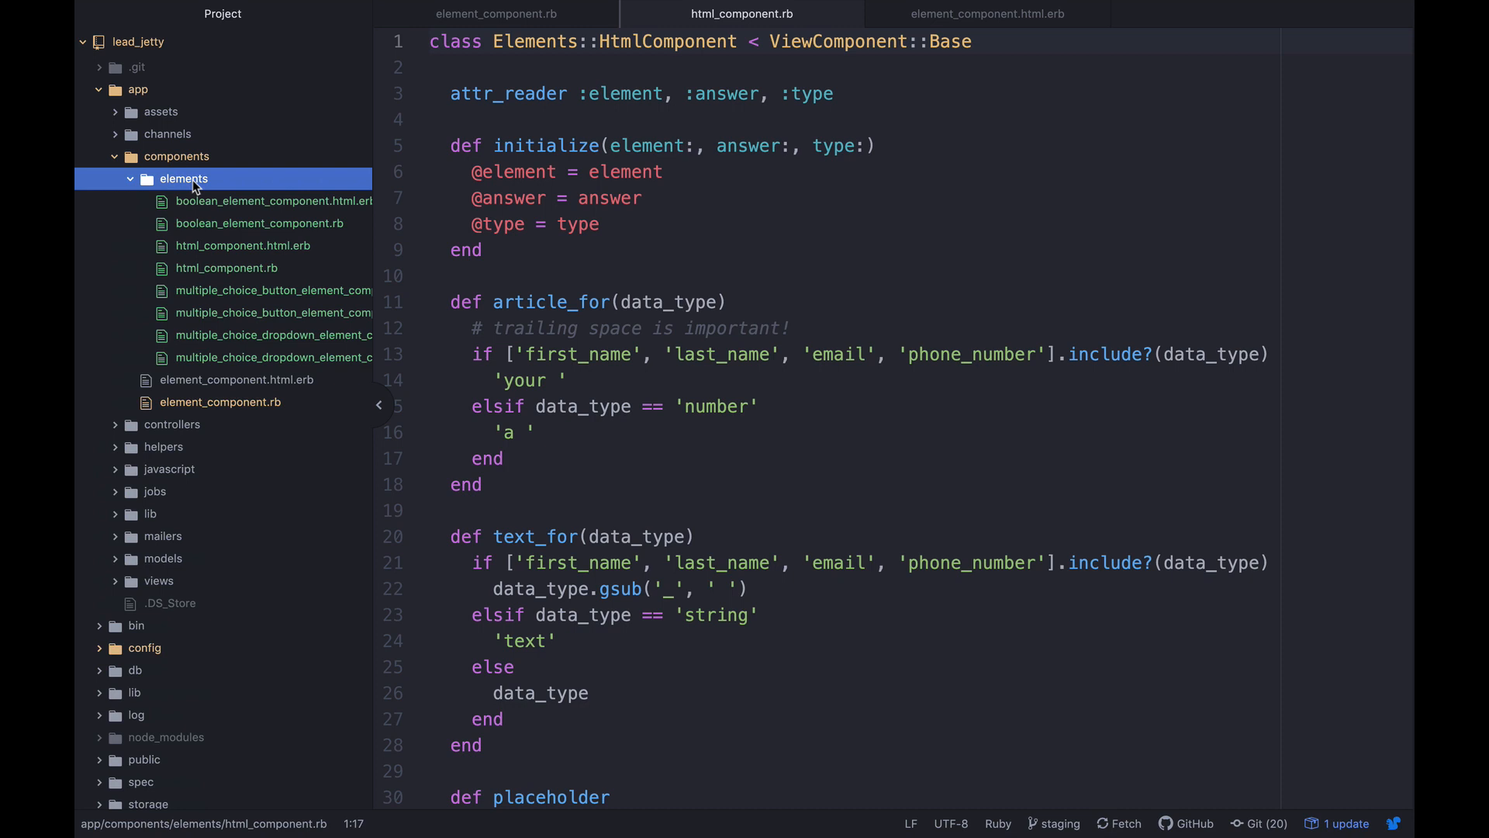
Rename the boolean files to boolean_component.html.erb and boolean_component.rb
left_click(272, 200)
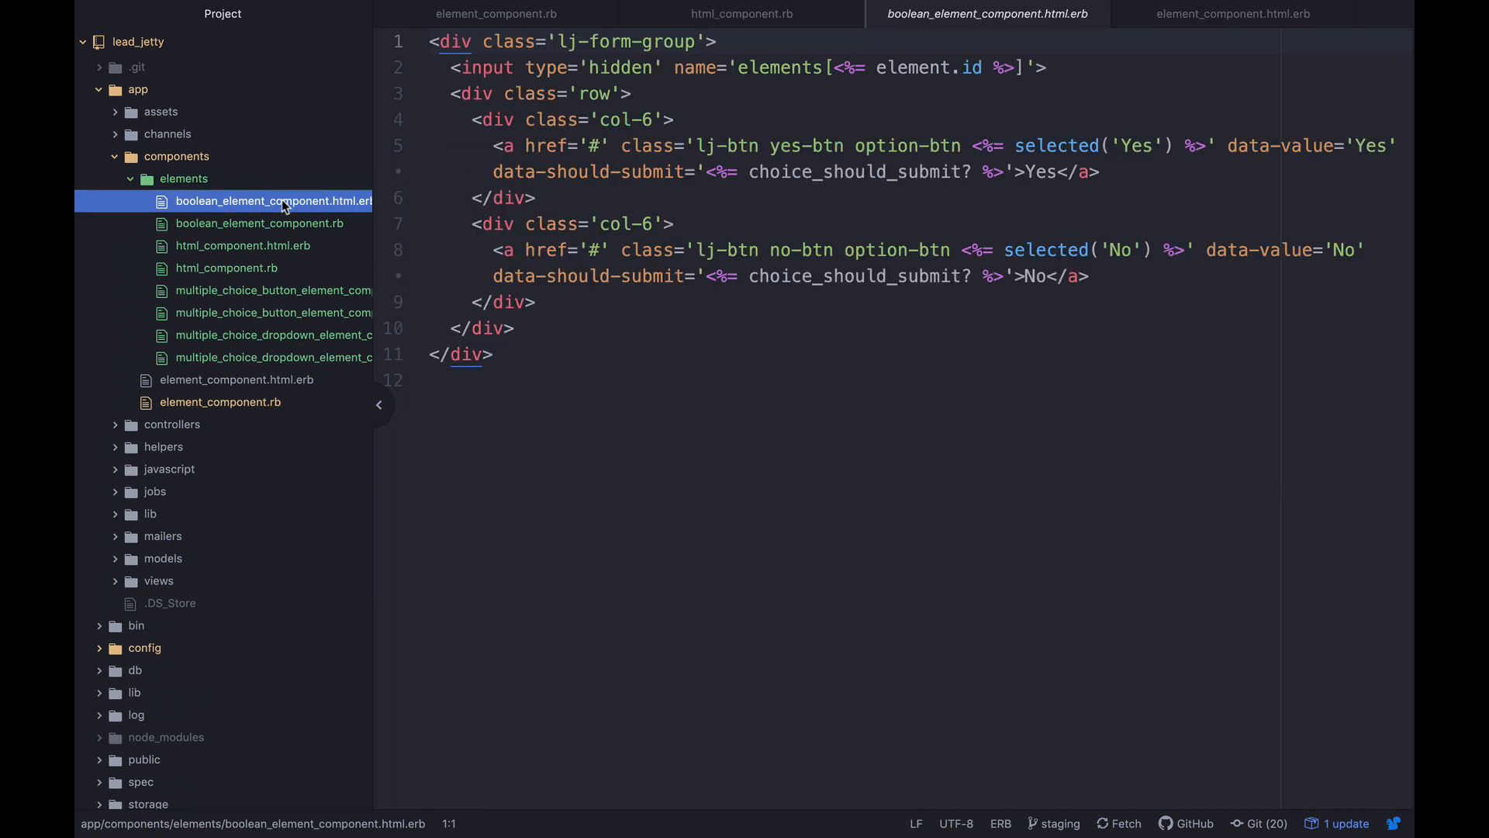
right_click(274, 200)
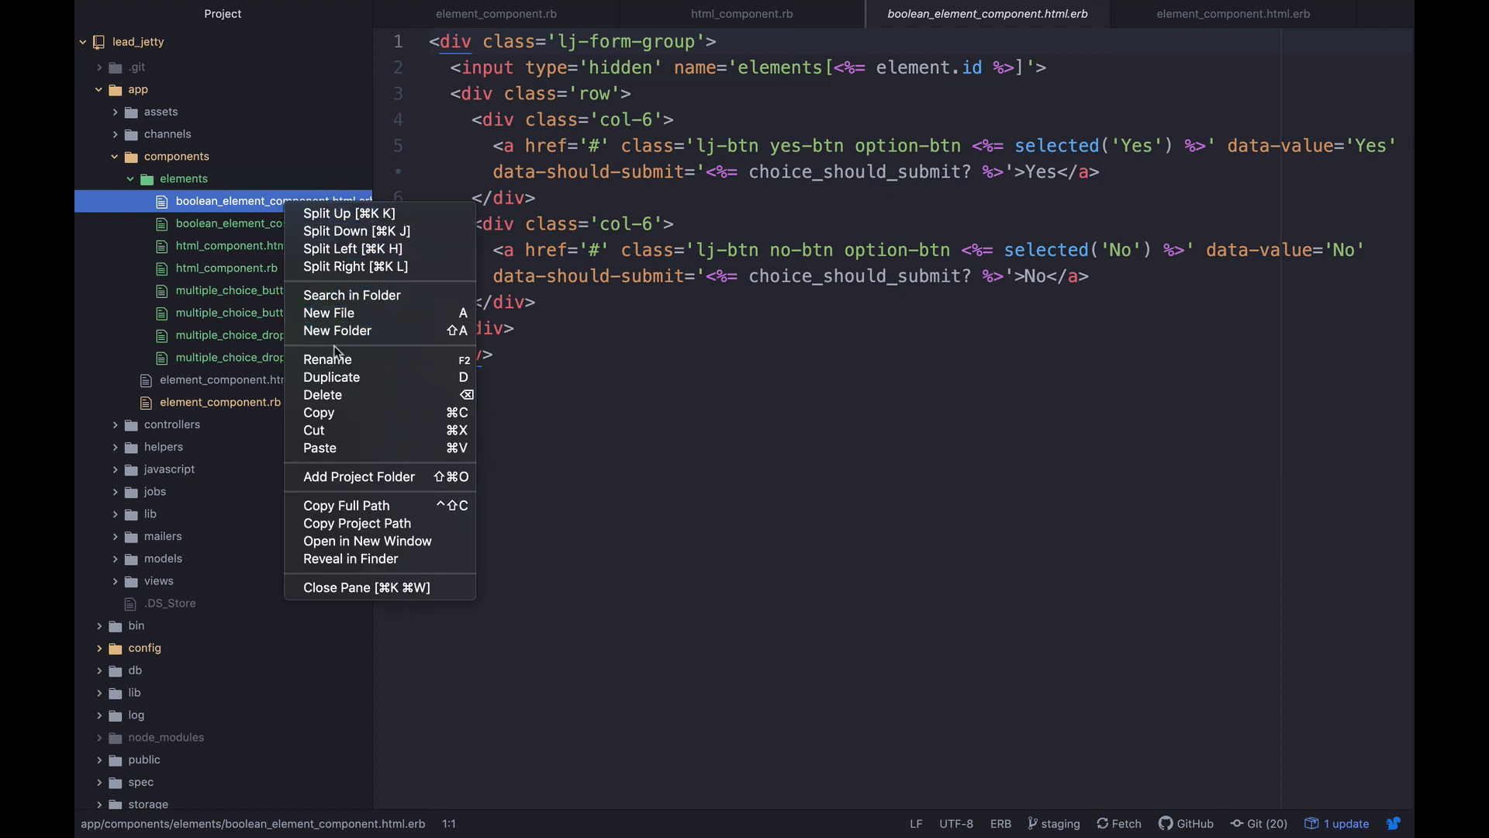
left_click(326, 359)
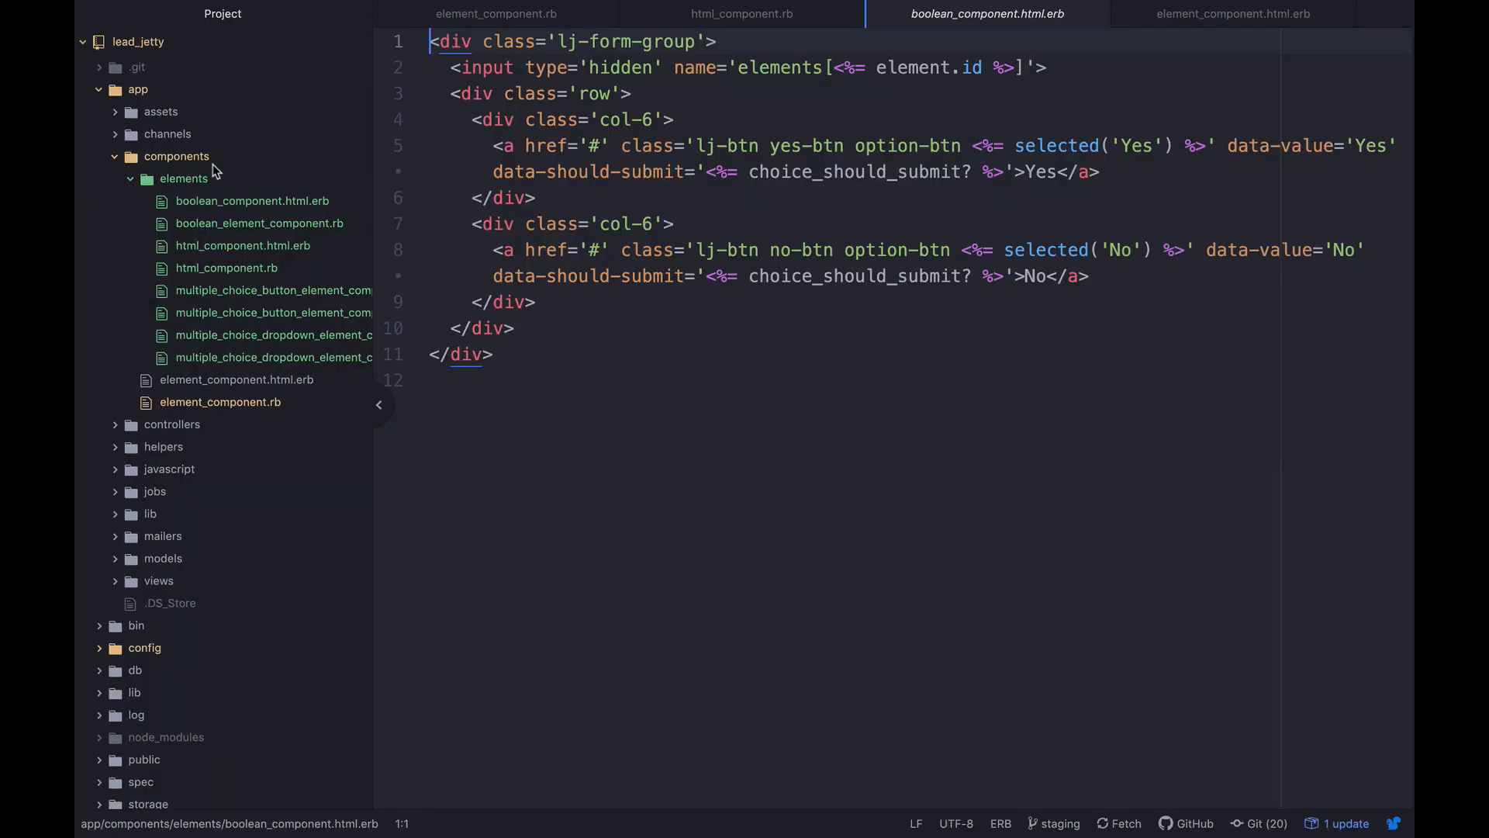
right_click(258, 223)
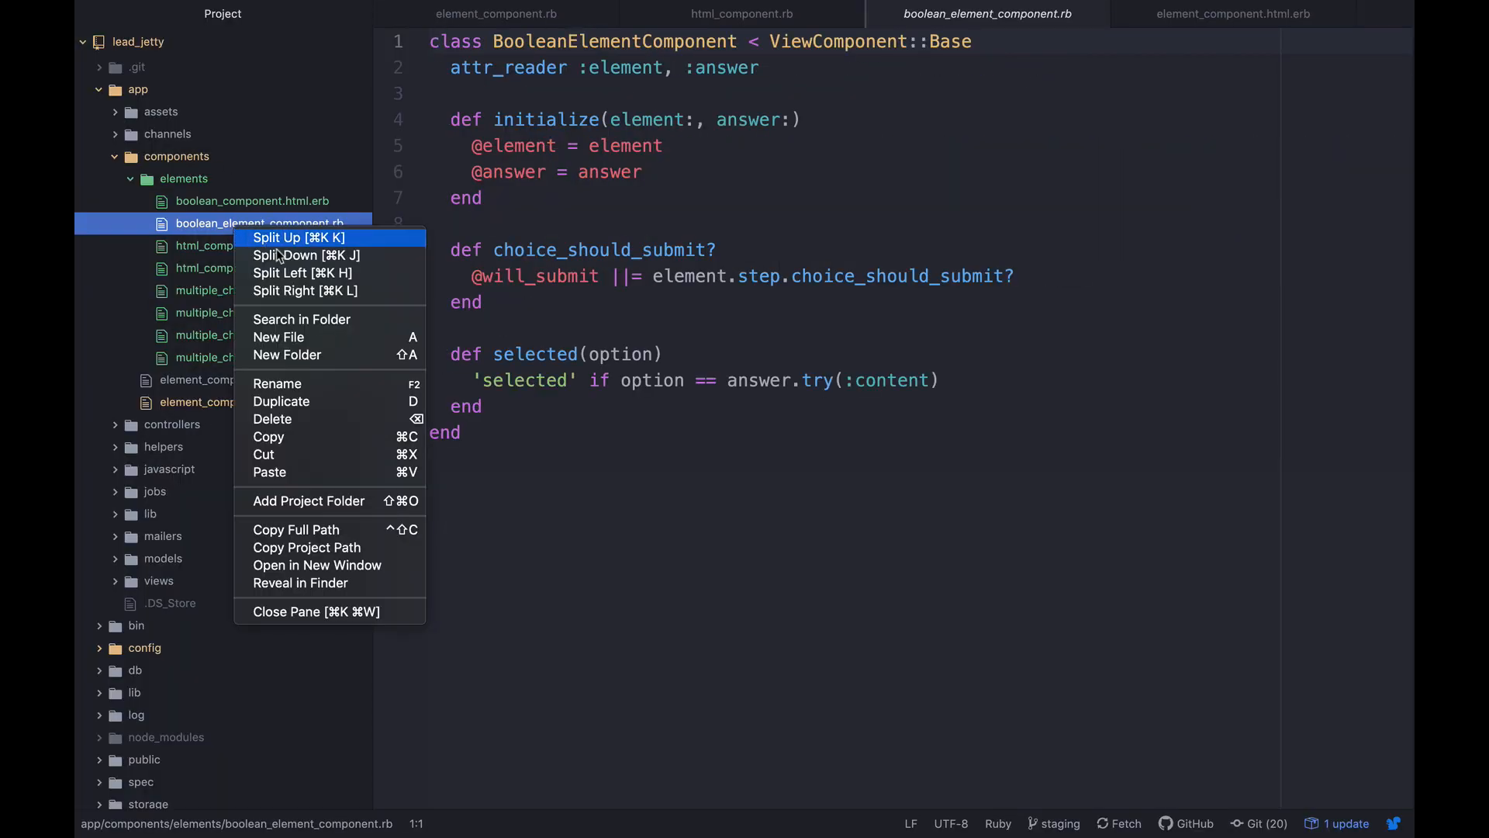
left_click(278, 383)
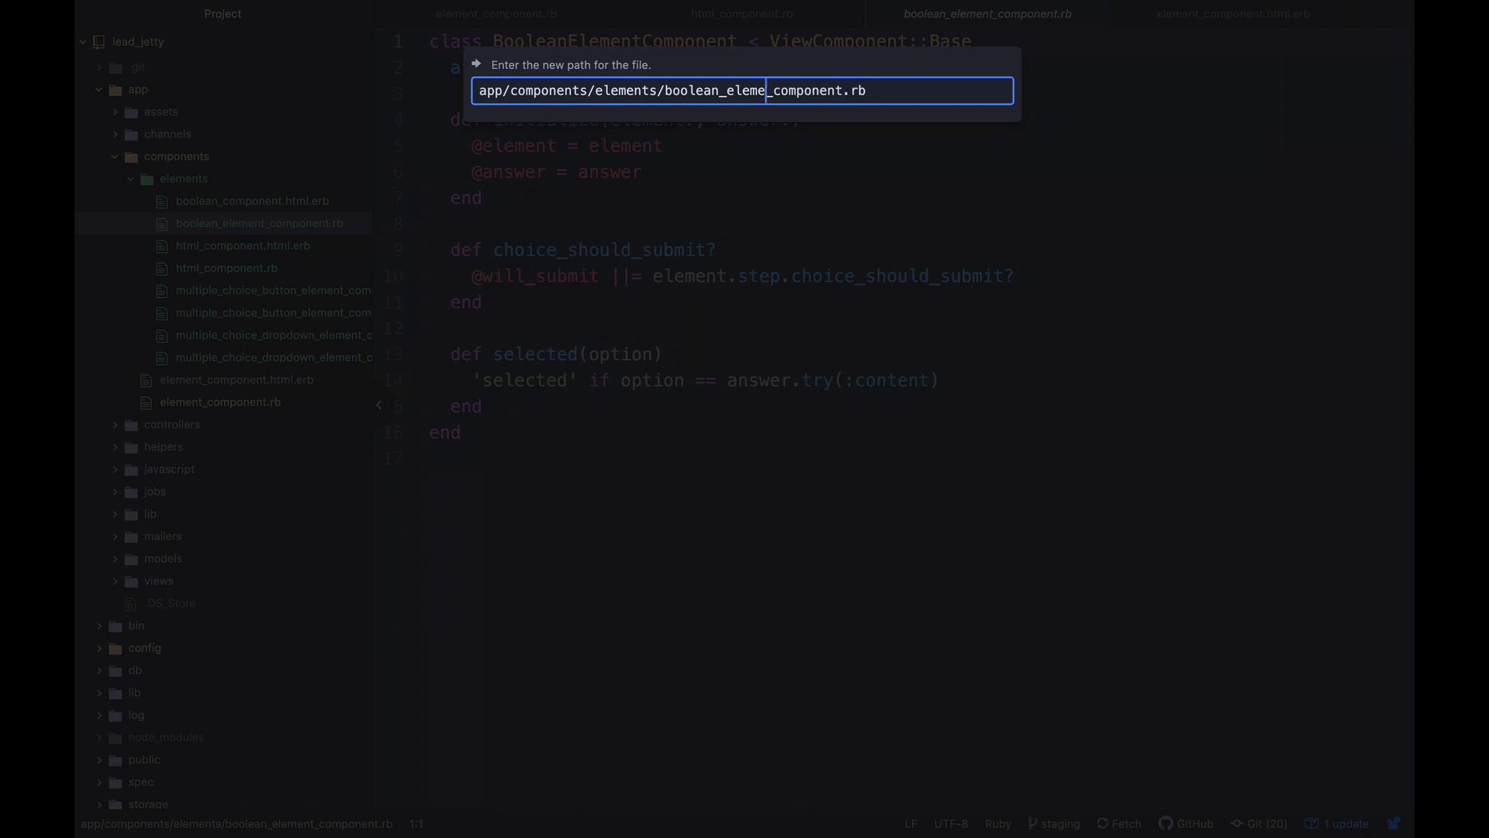
key("enter")
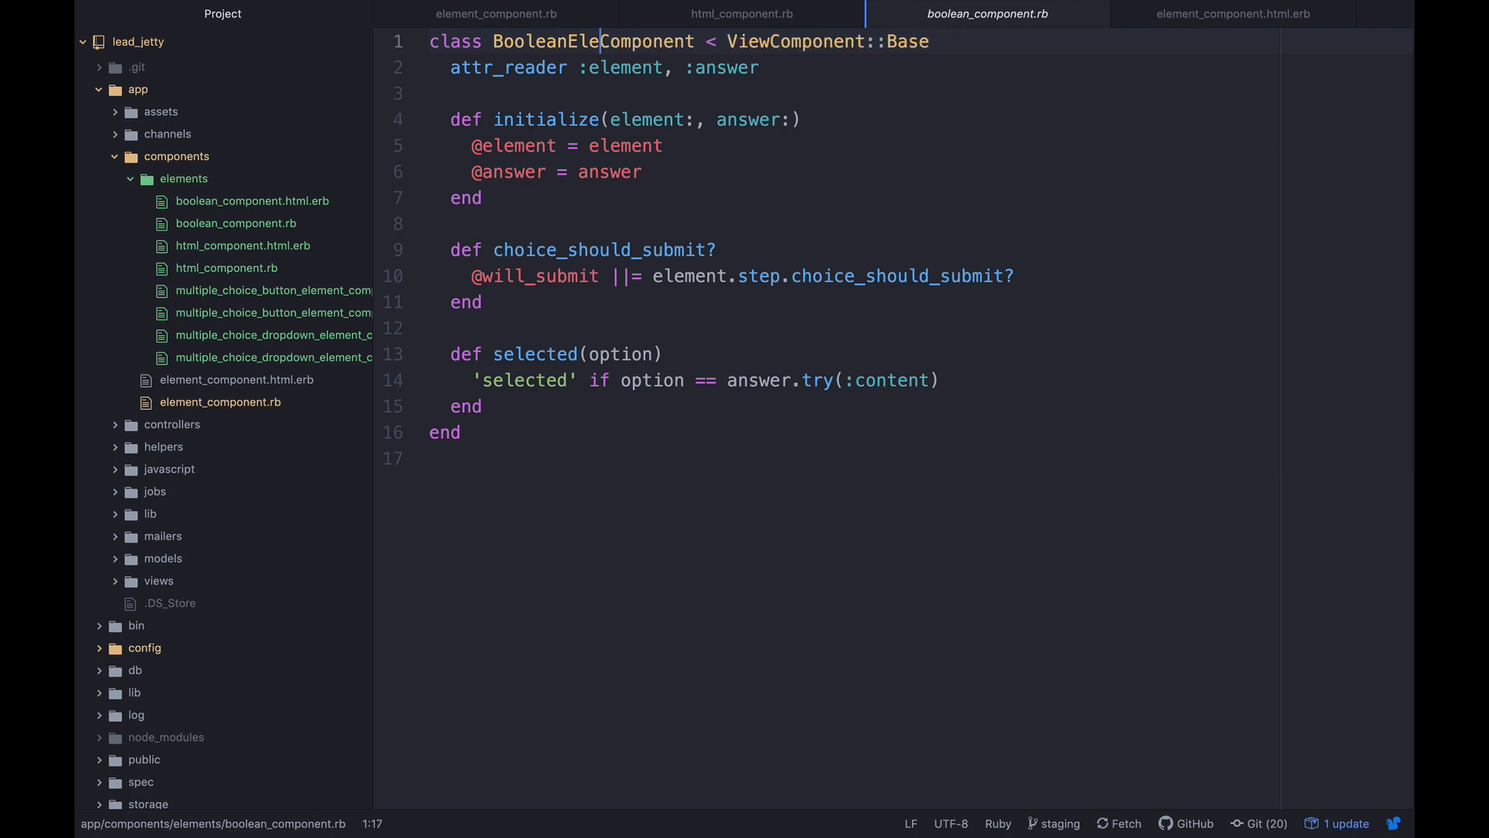
Change the boolean class to Elements::BooleanComponent and move on to the button template
key("Backspace")
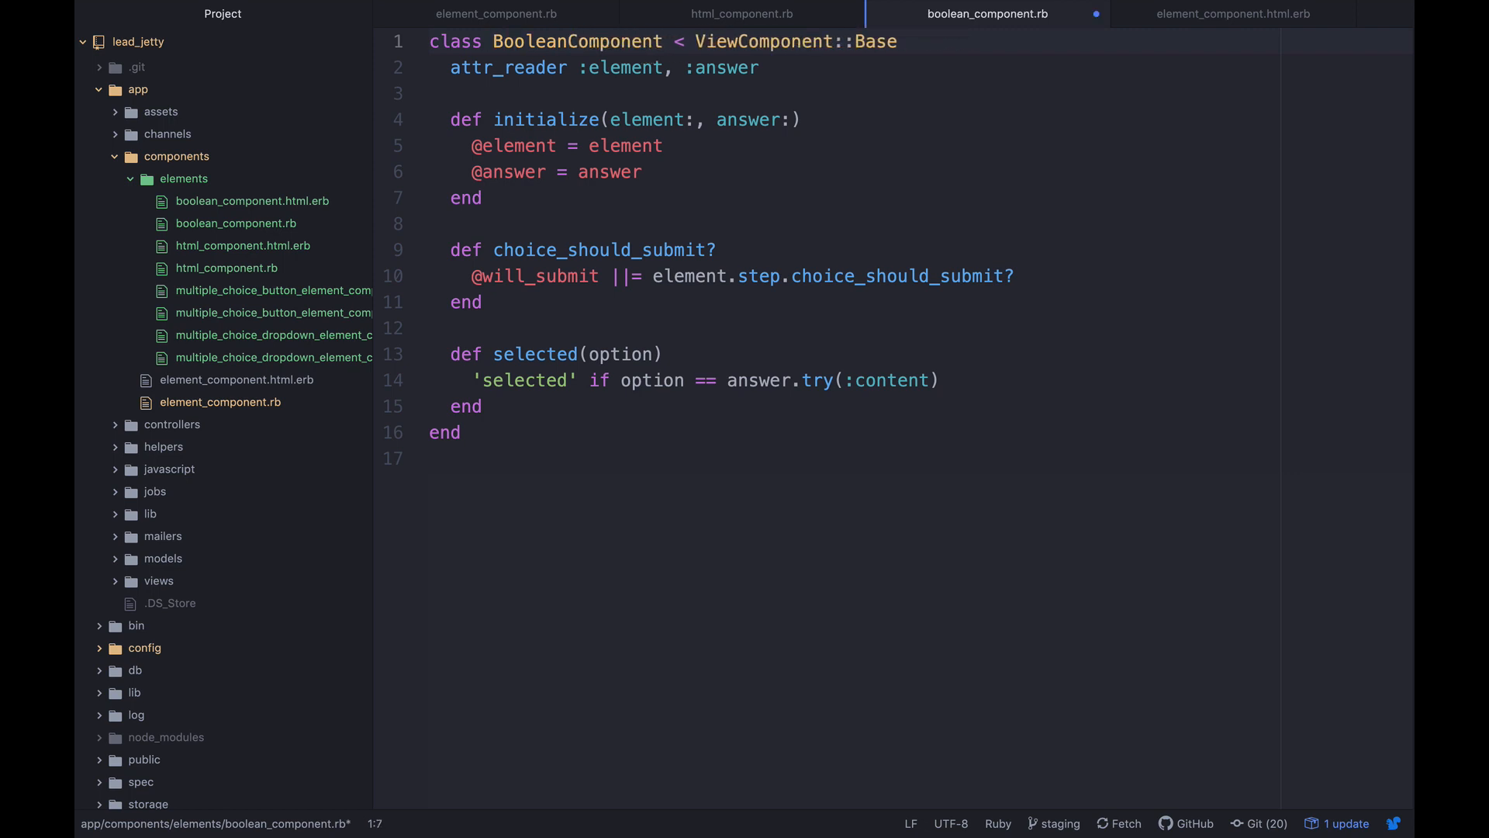
type("Elements::")
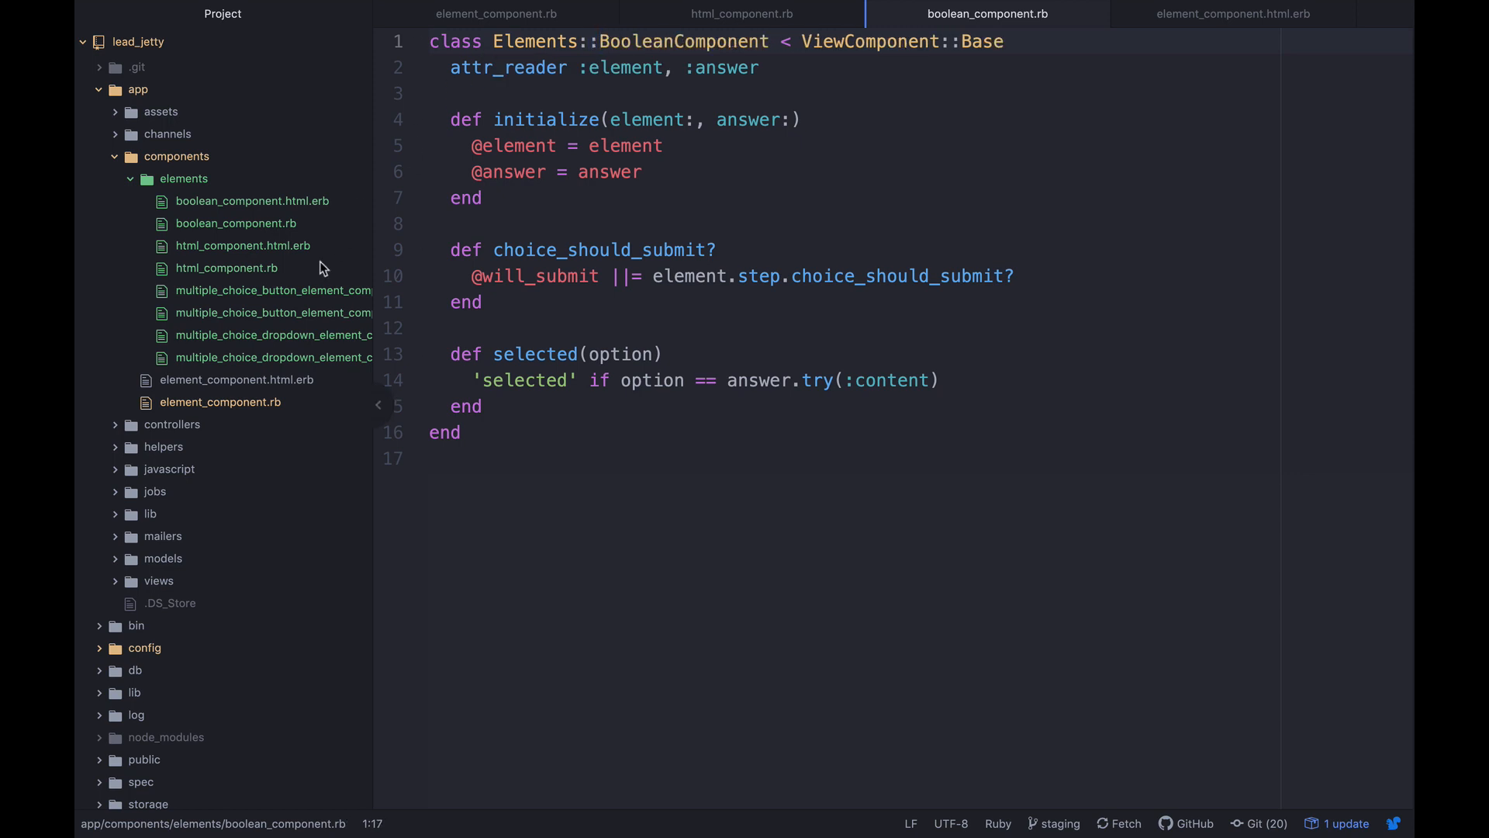
left_click(272, 290)
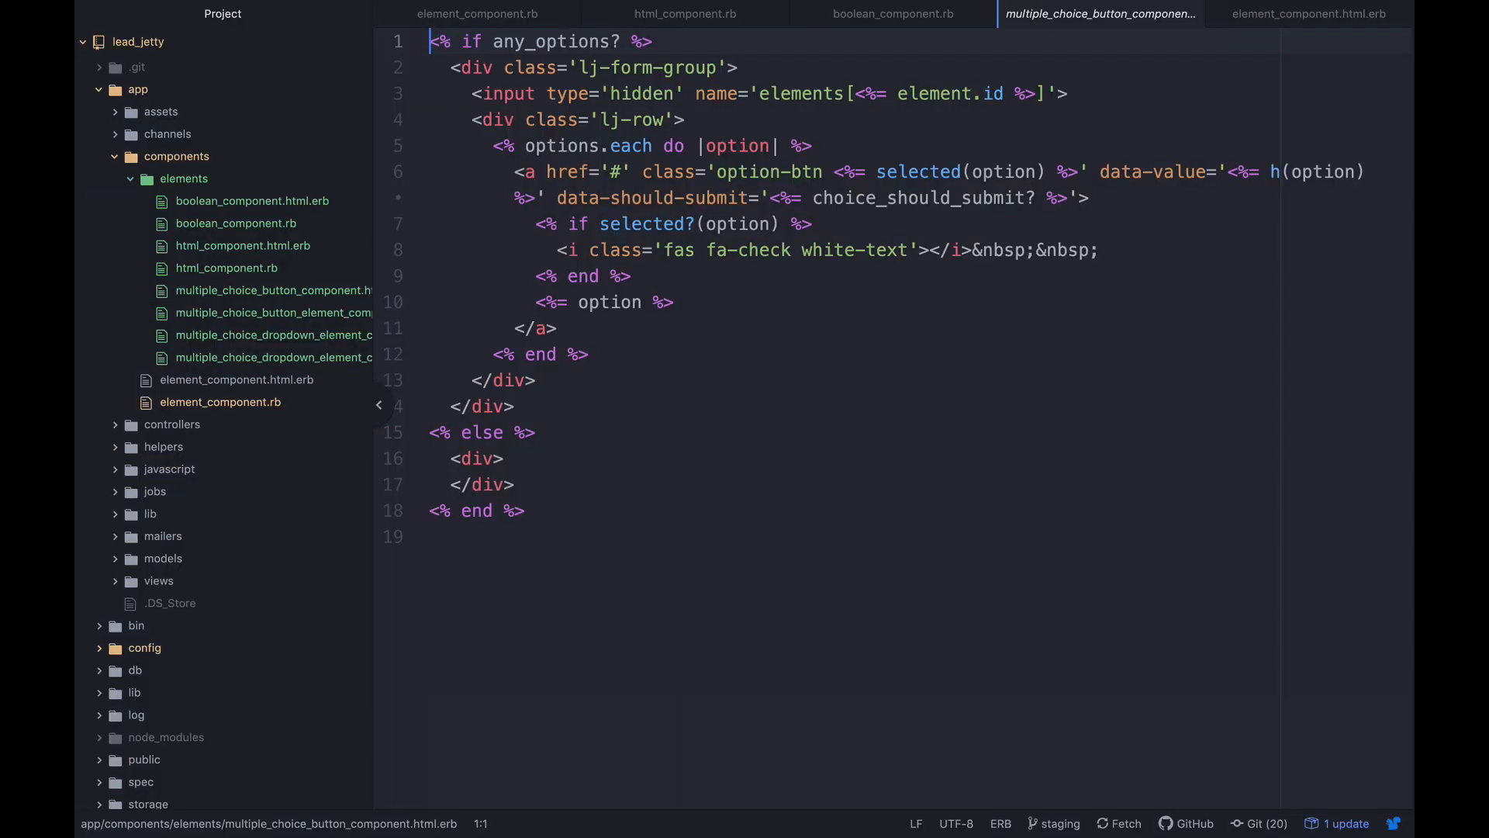
Rename the button Ruby file to multiple_choice_button_component.rb
right_click(208, 313)
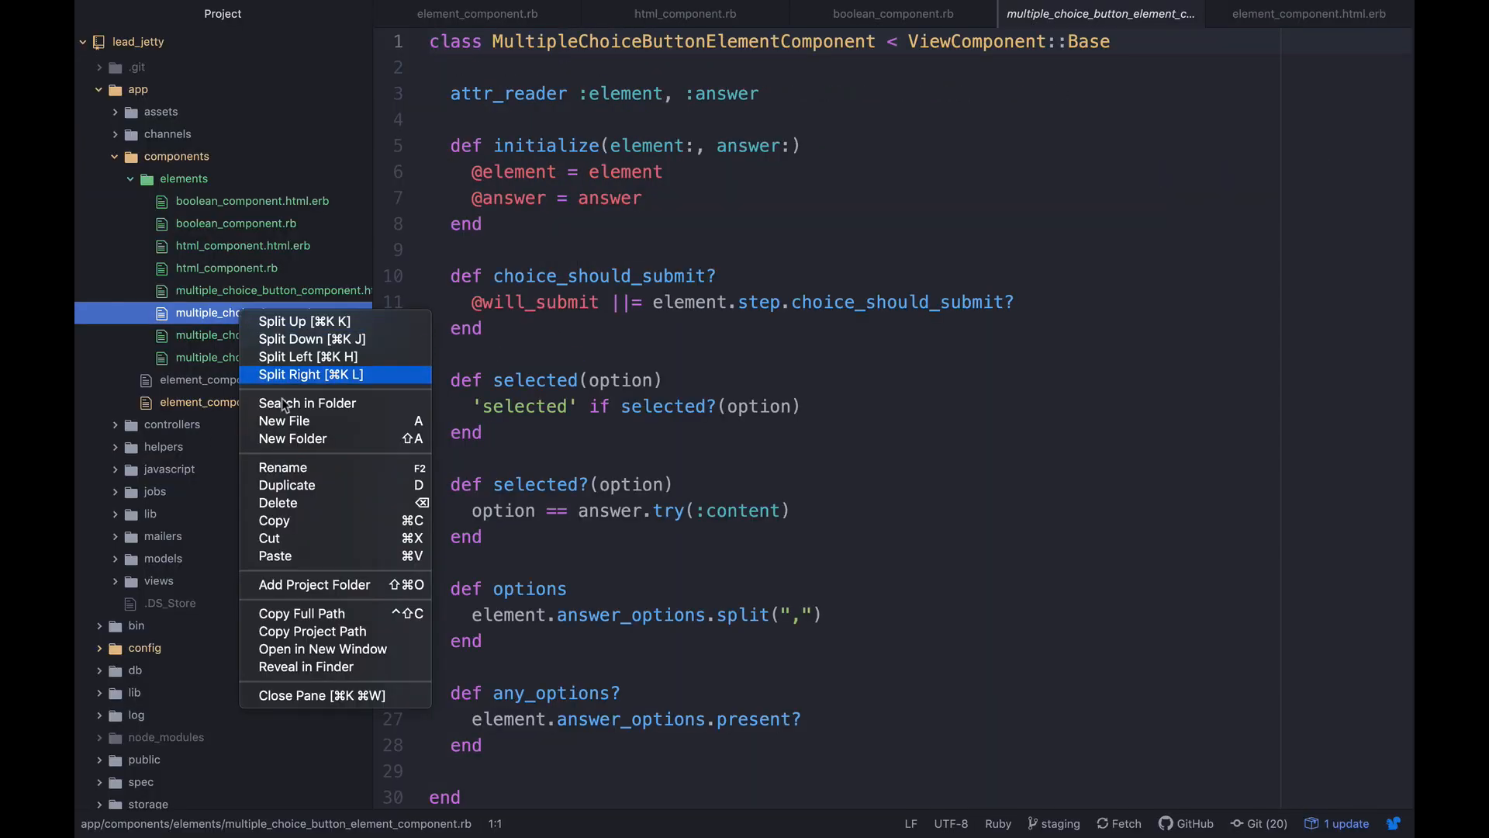
left_click(283, 466)
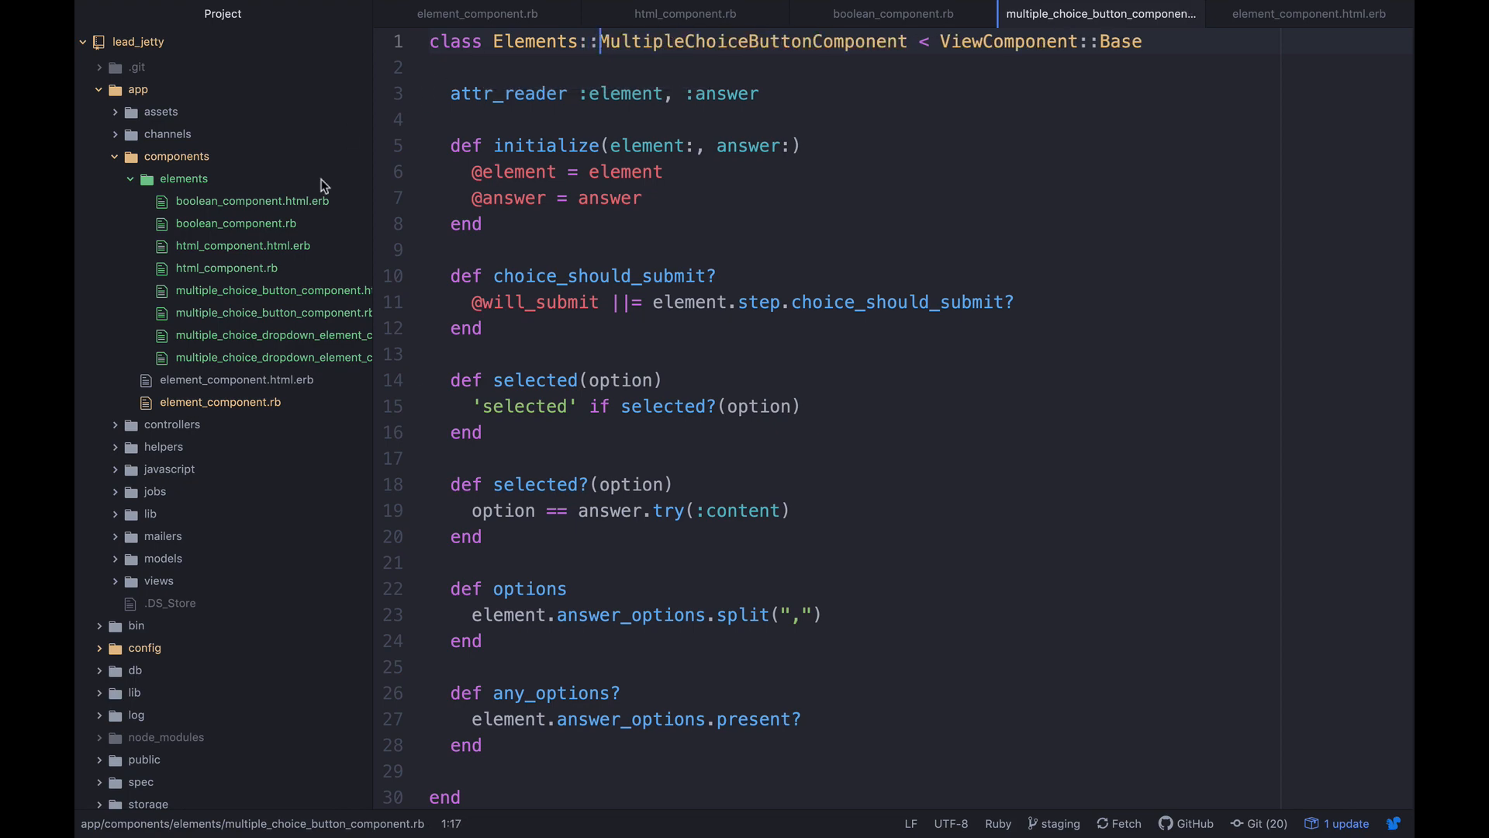
Rename both dropdown files to multiple_choice_dropdown_component
right_click(272, 334)
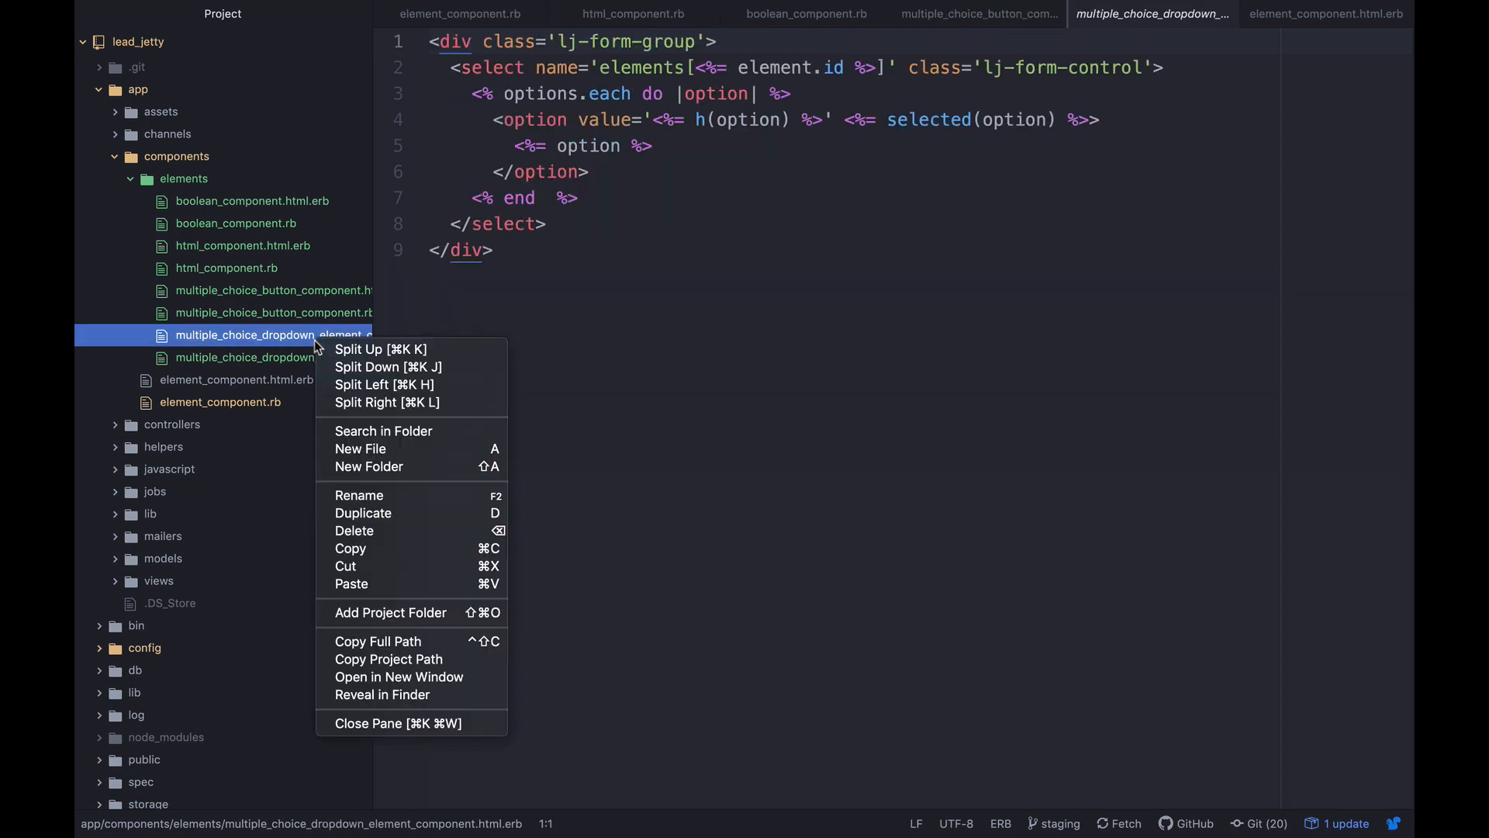
left_click(359, 494)
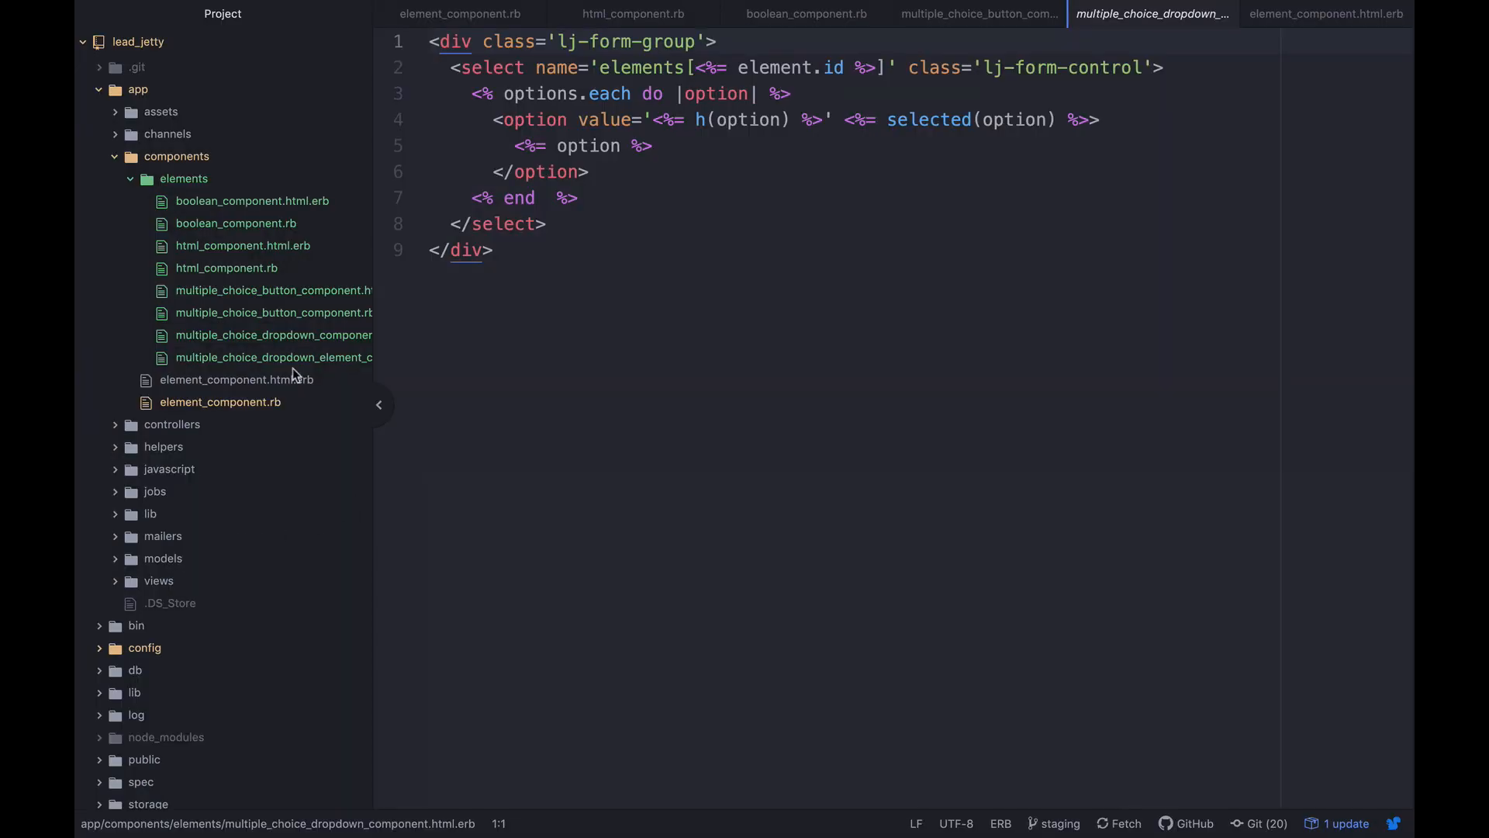
right_click(274, 356)
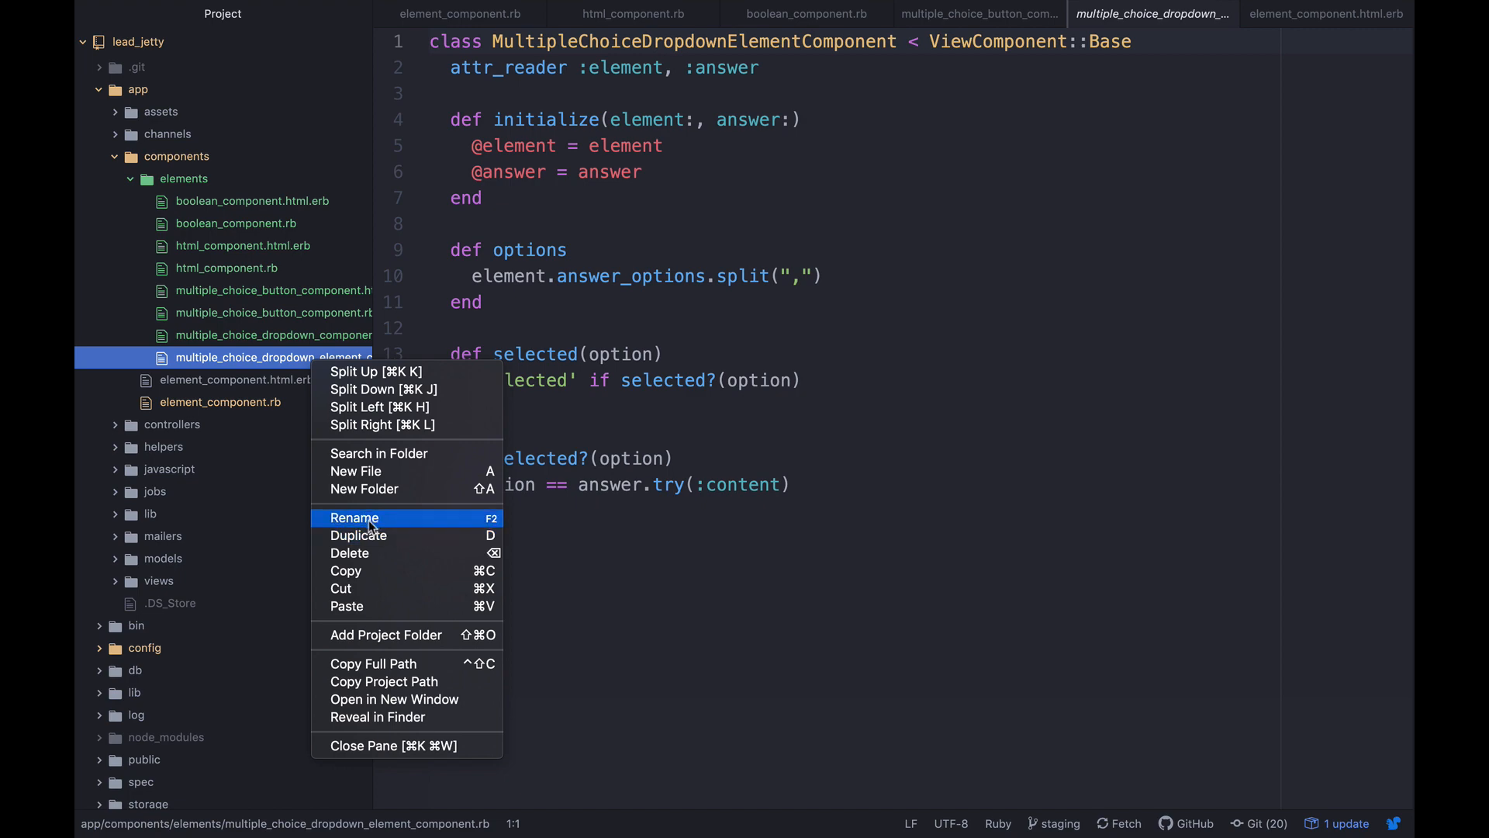
left_click(354, 517)
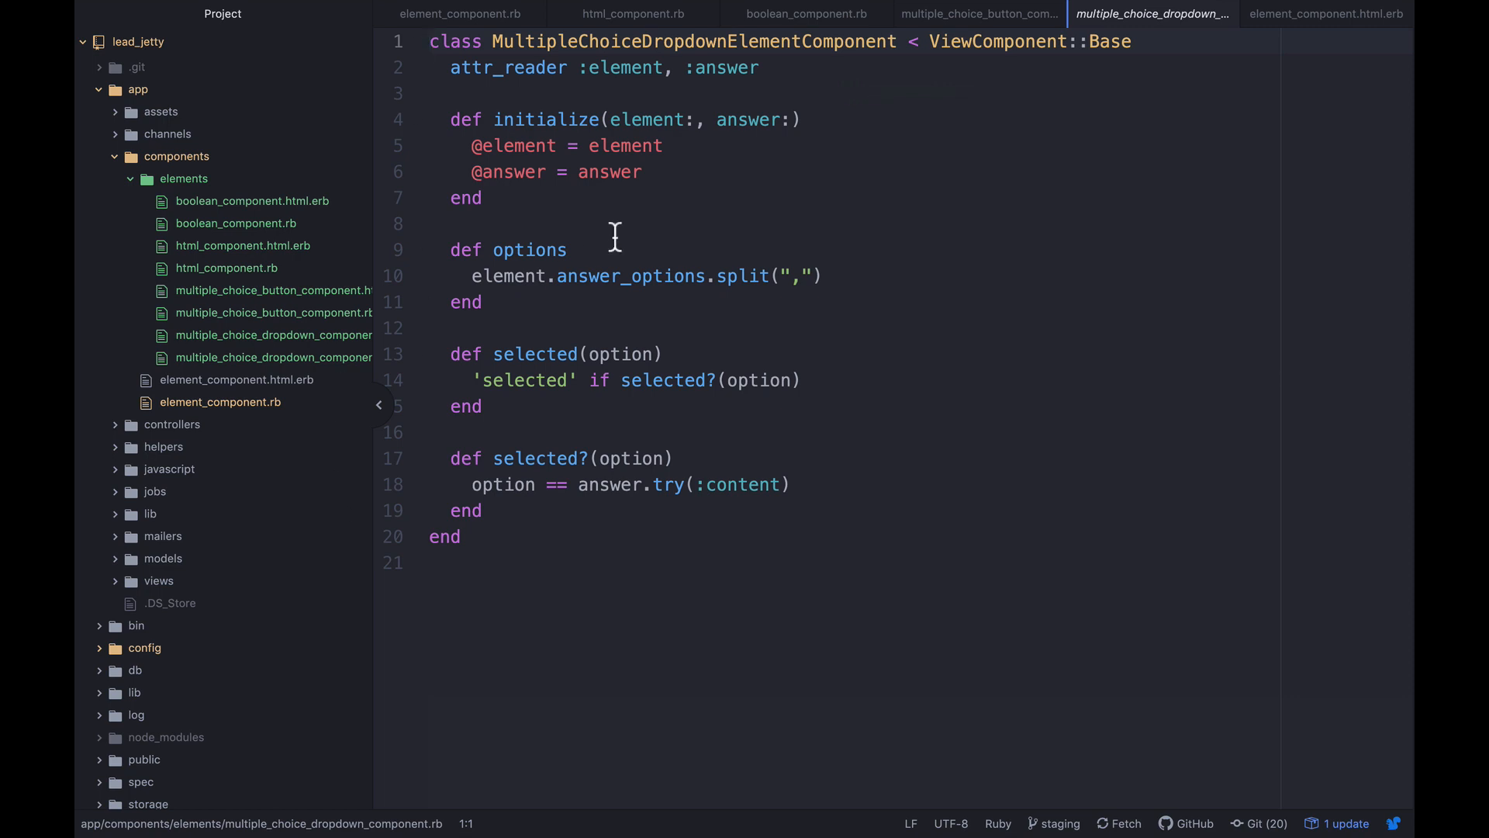
Prefix the dropdown class with Elements:: and return to element_component.rb
type("Elemen")
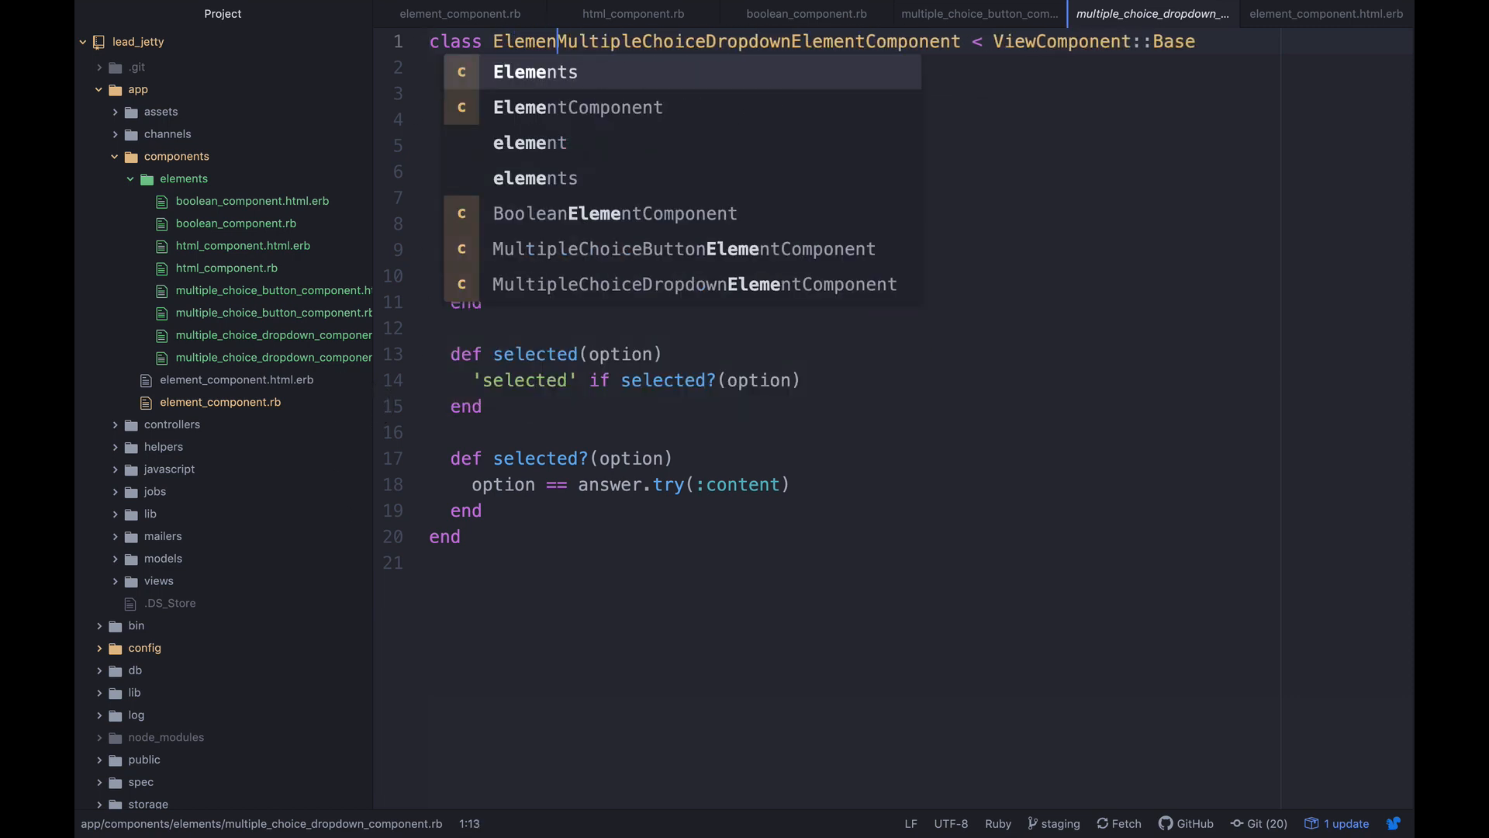
key("Tab")
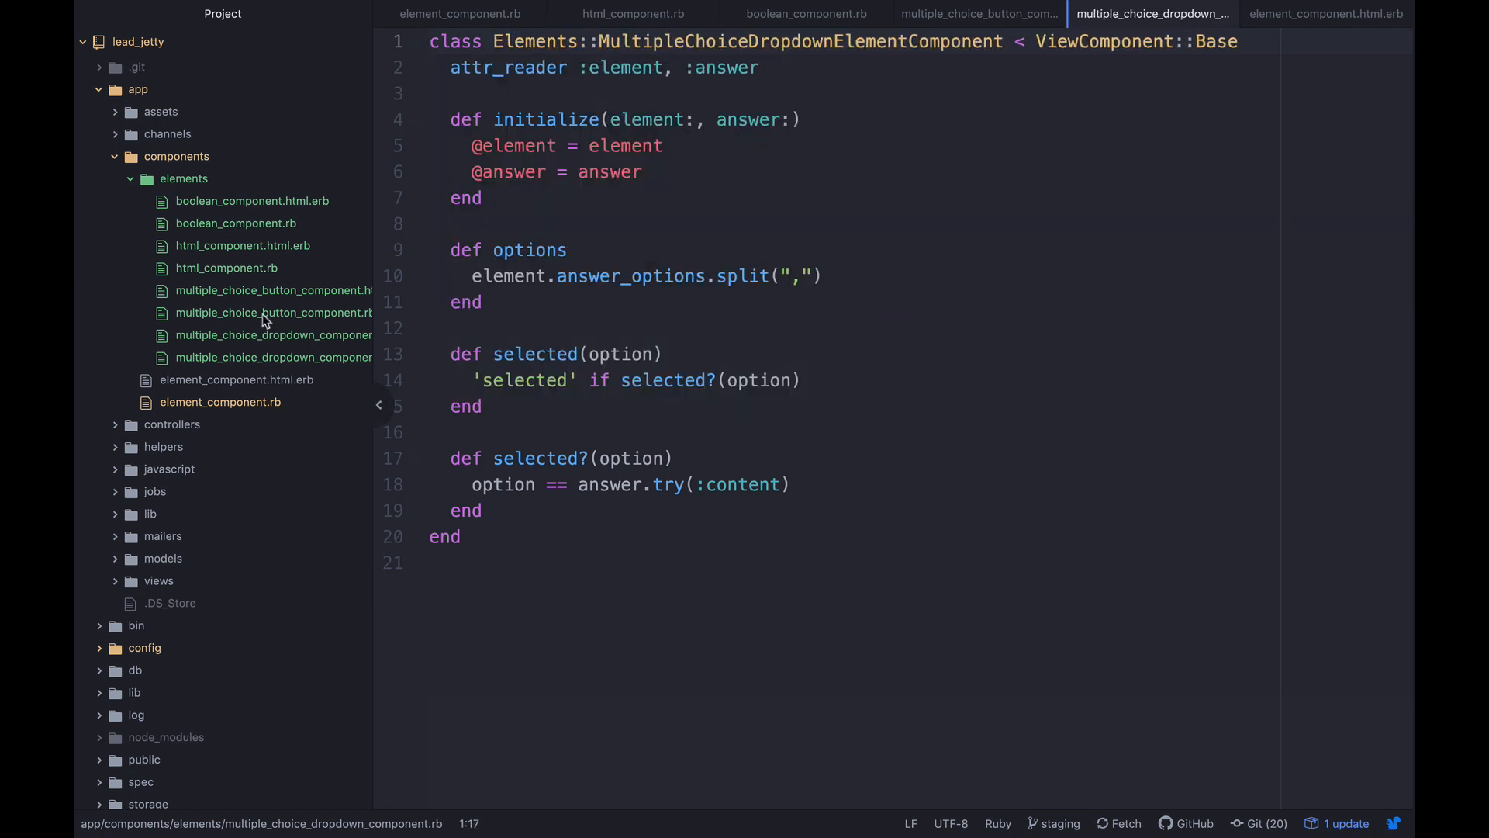
left_click(274, 335)
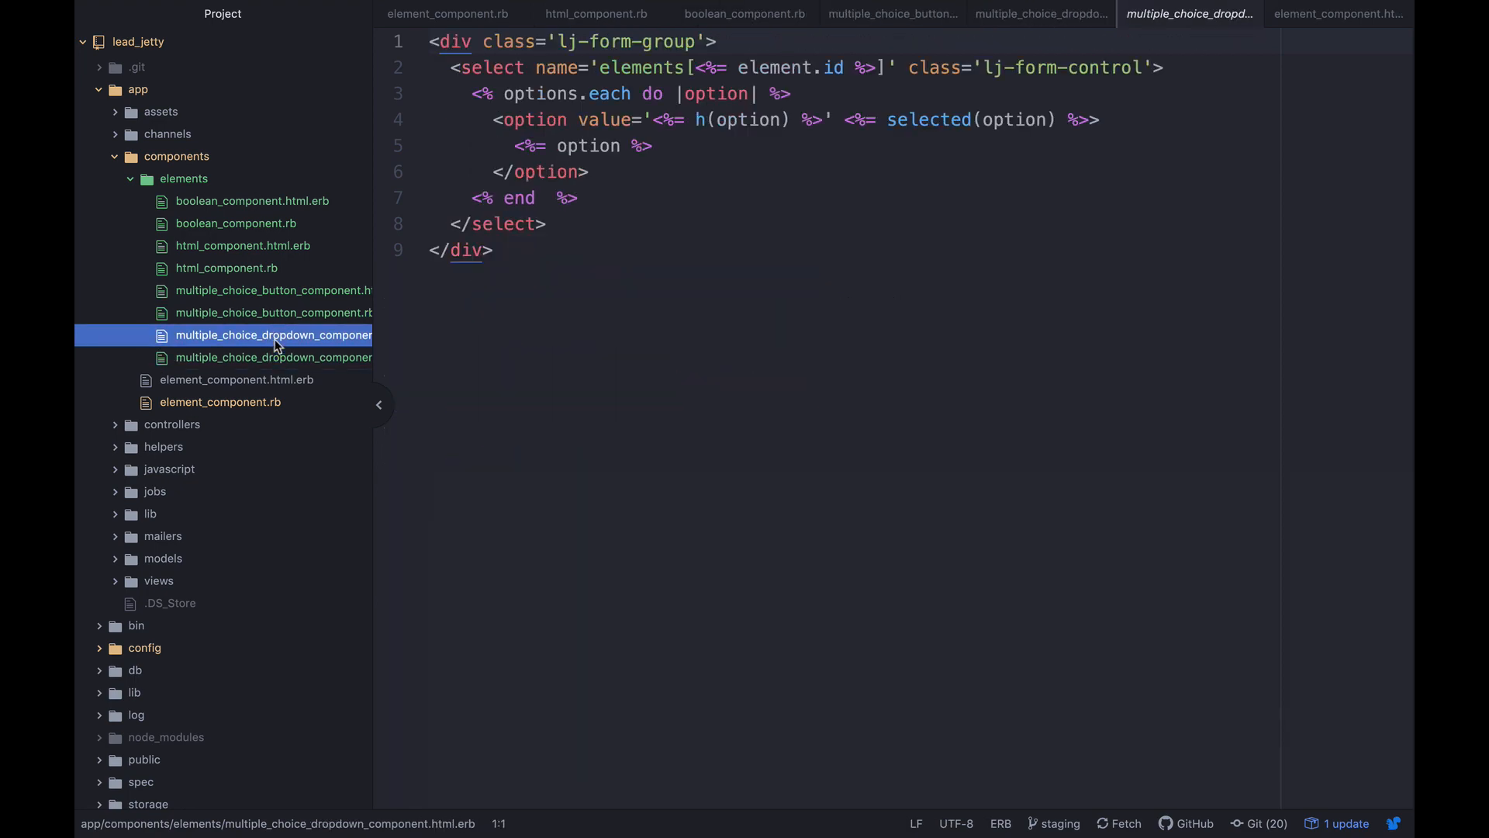
left_click(274, 289)
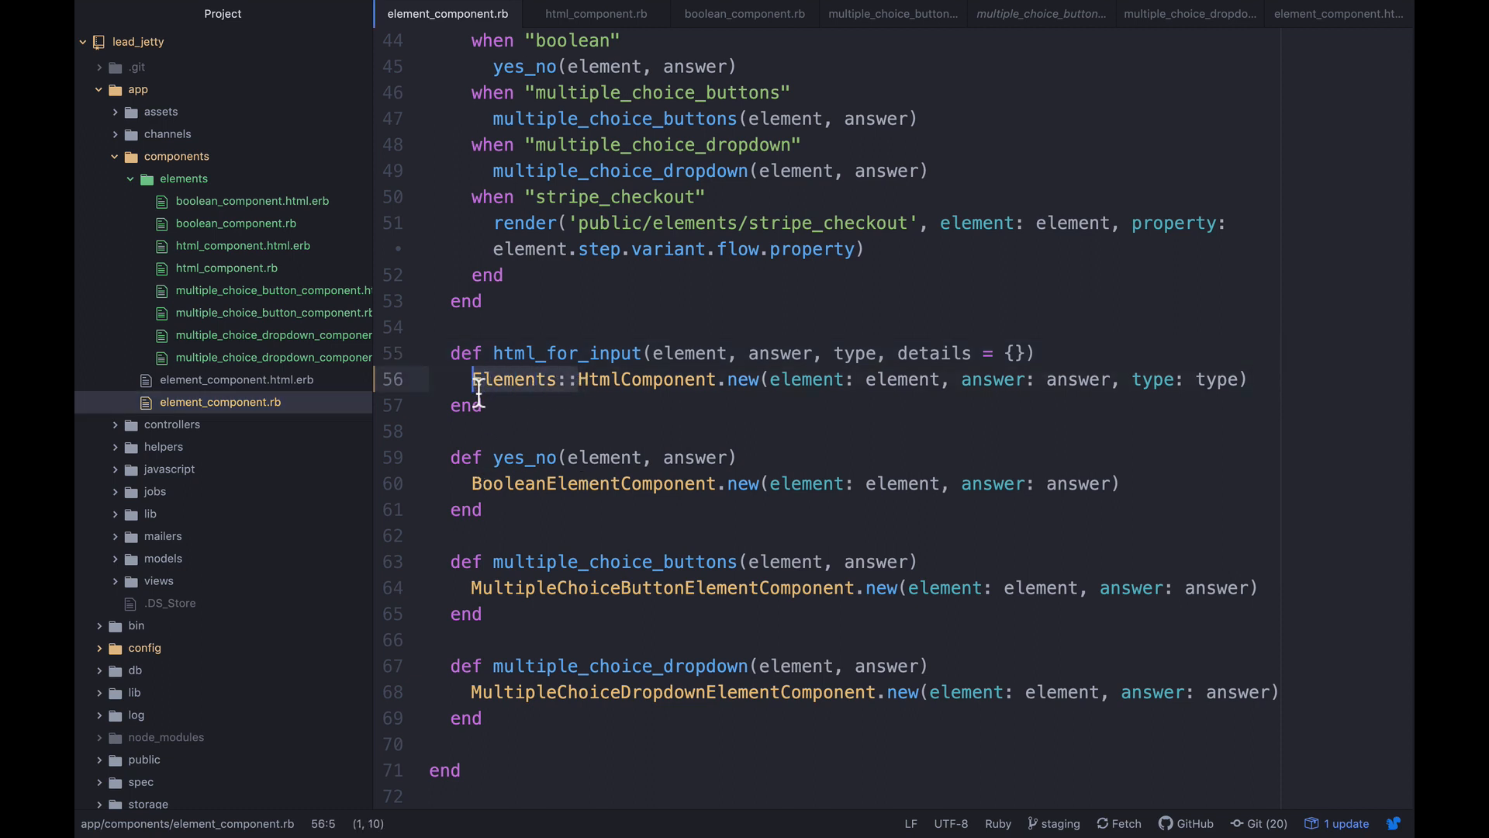
Prefix the boolean, button and dropdown component calls with Elements:: and save element_component.rb
type("Elements::")
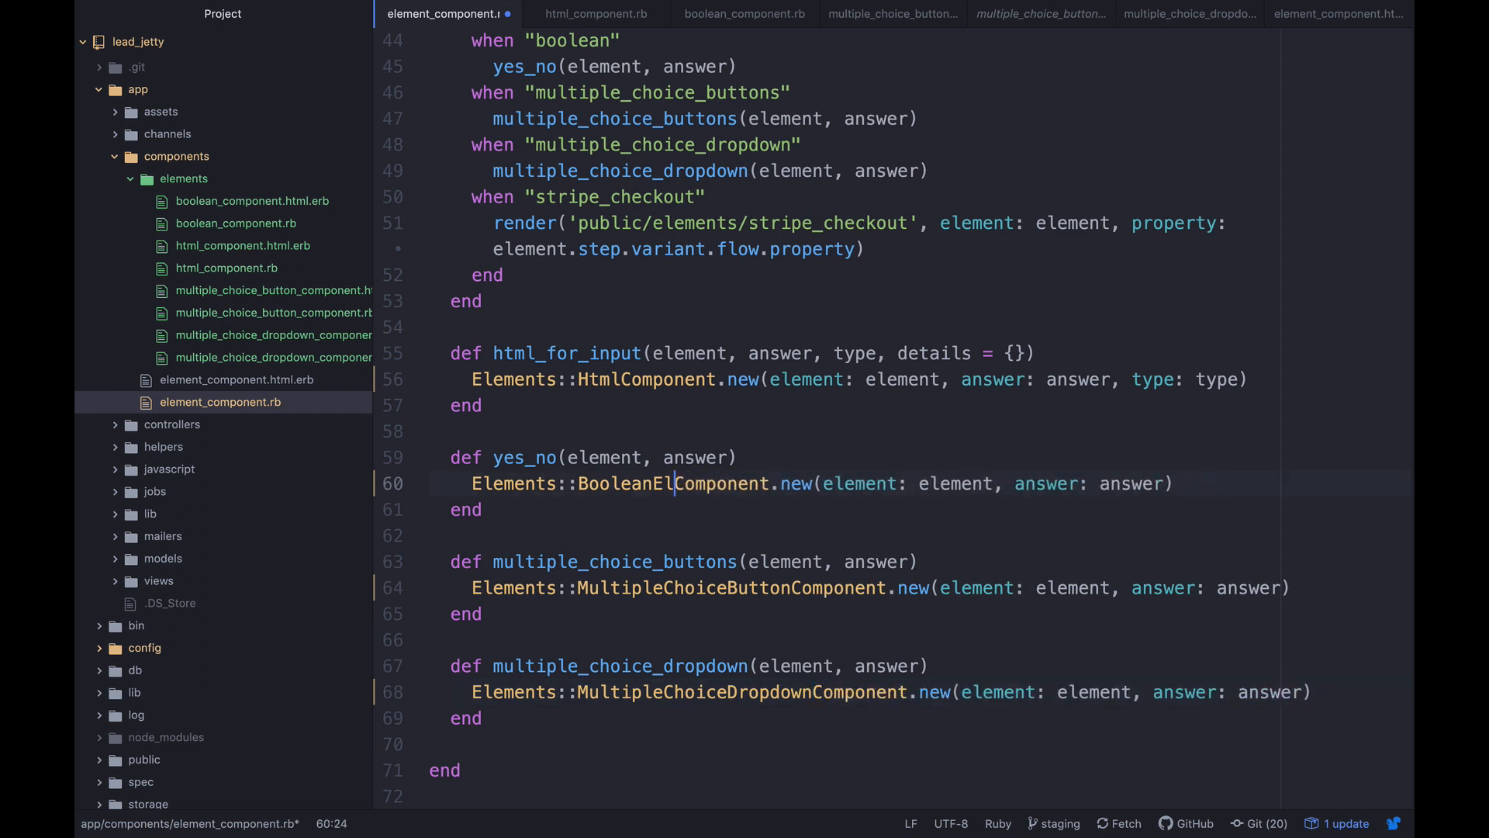
key("Backspace")
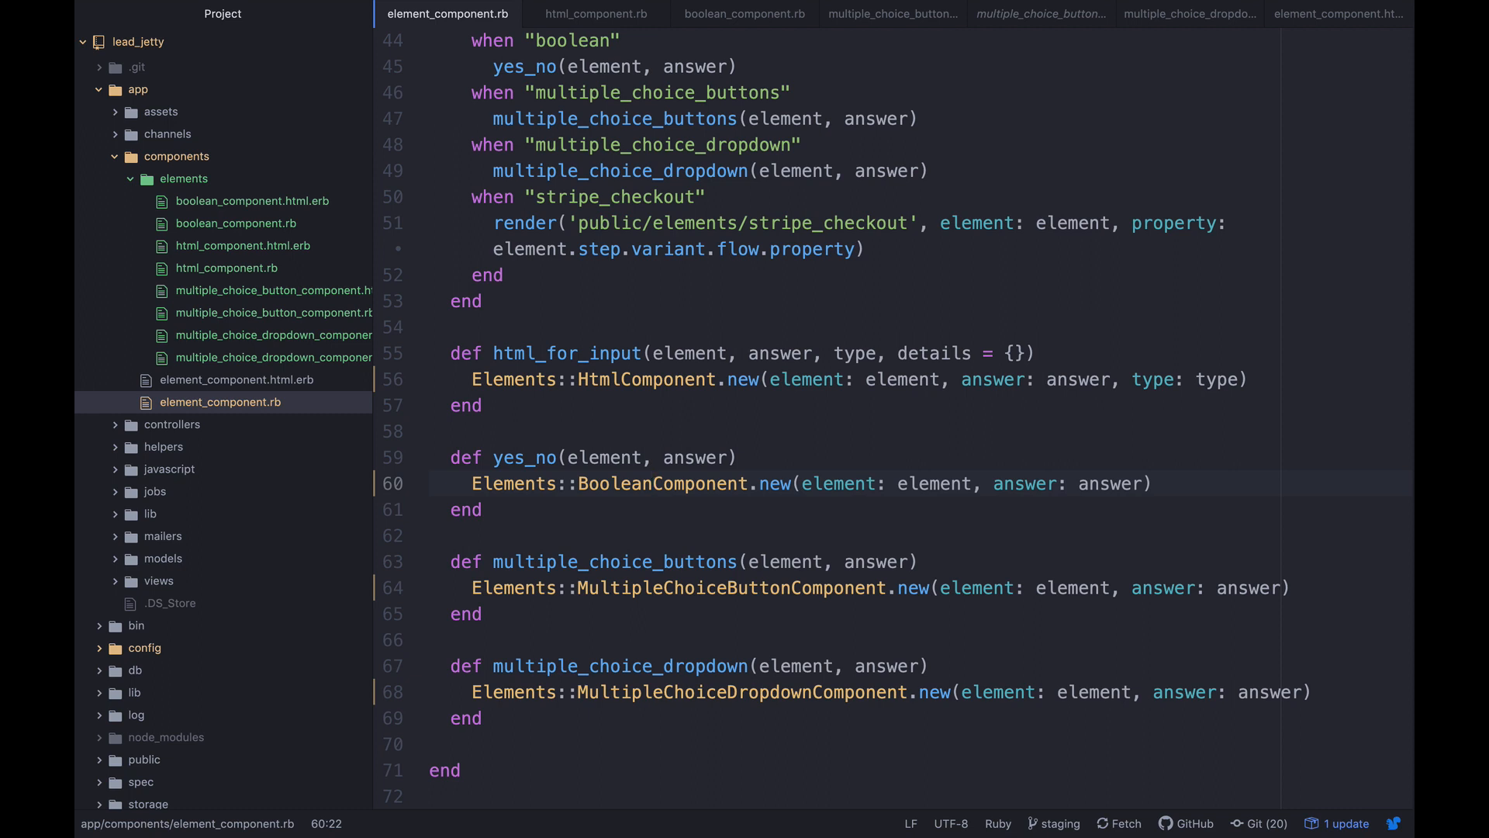
left_click(182, 178)
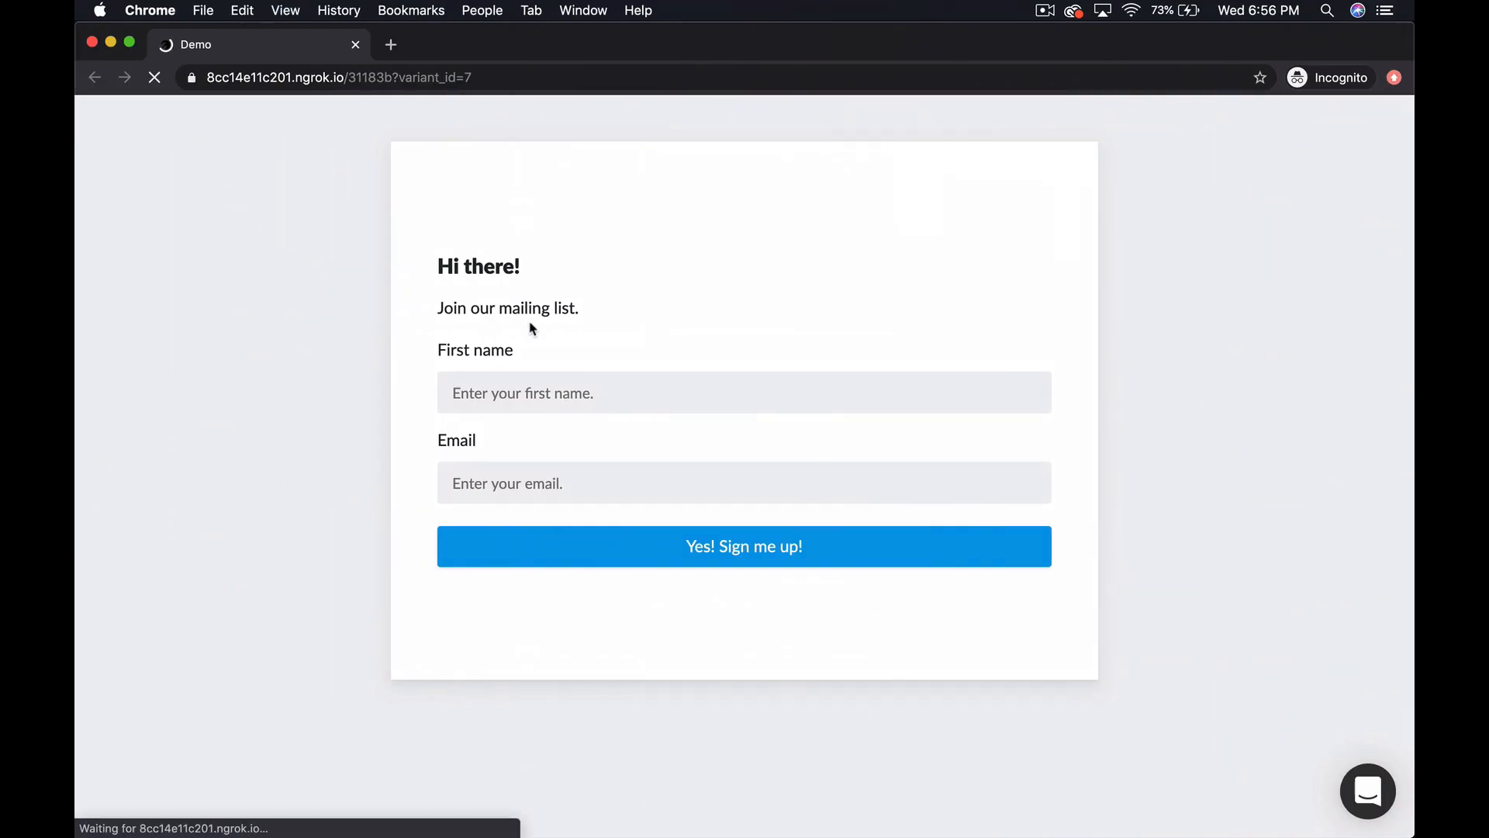
type("Jeft")
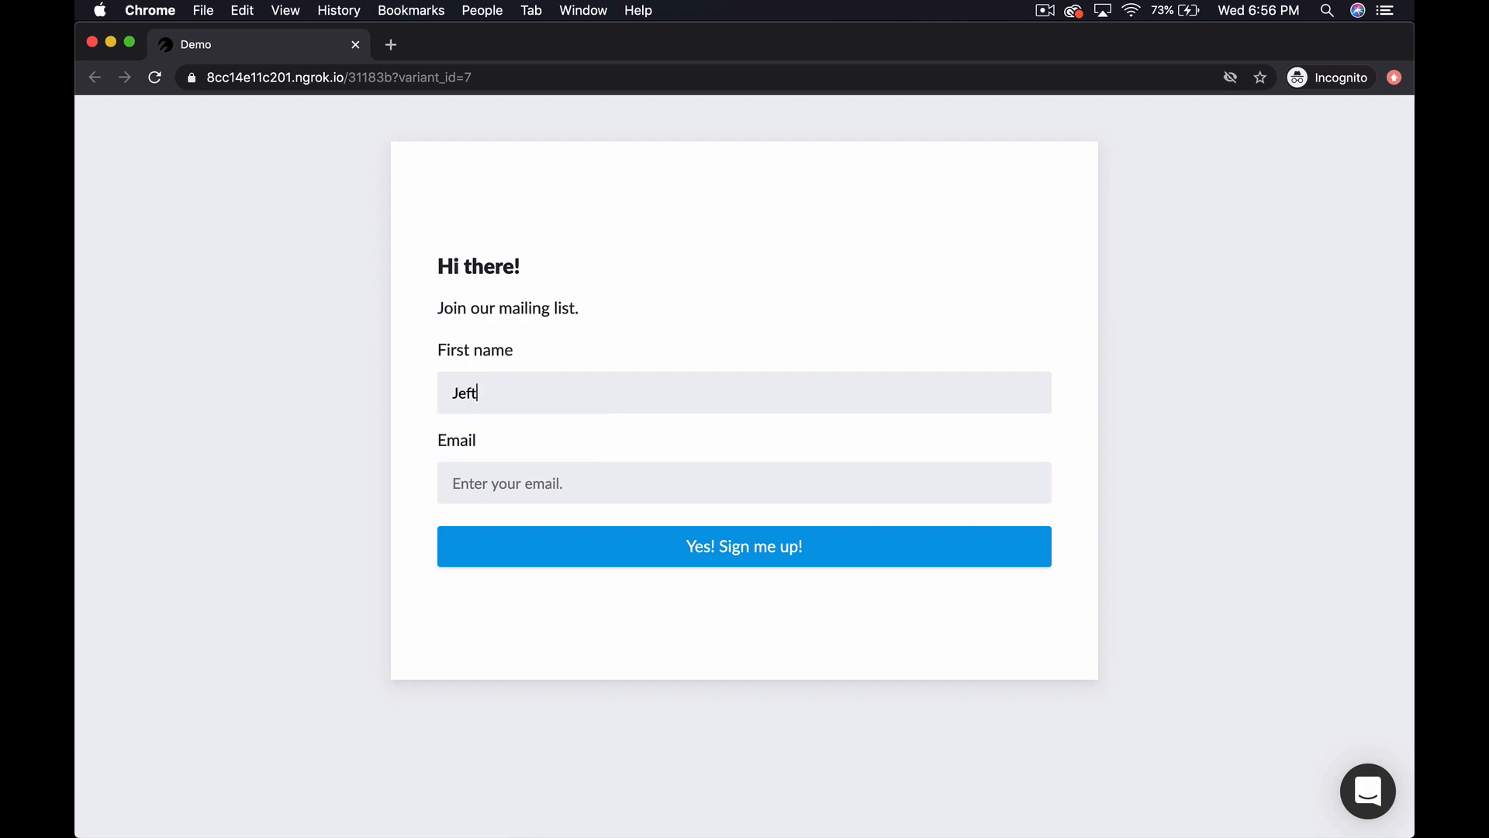
type("Jeff")
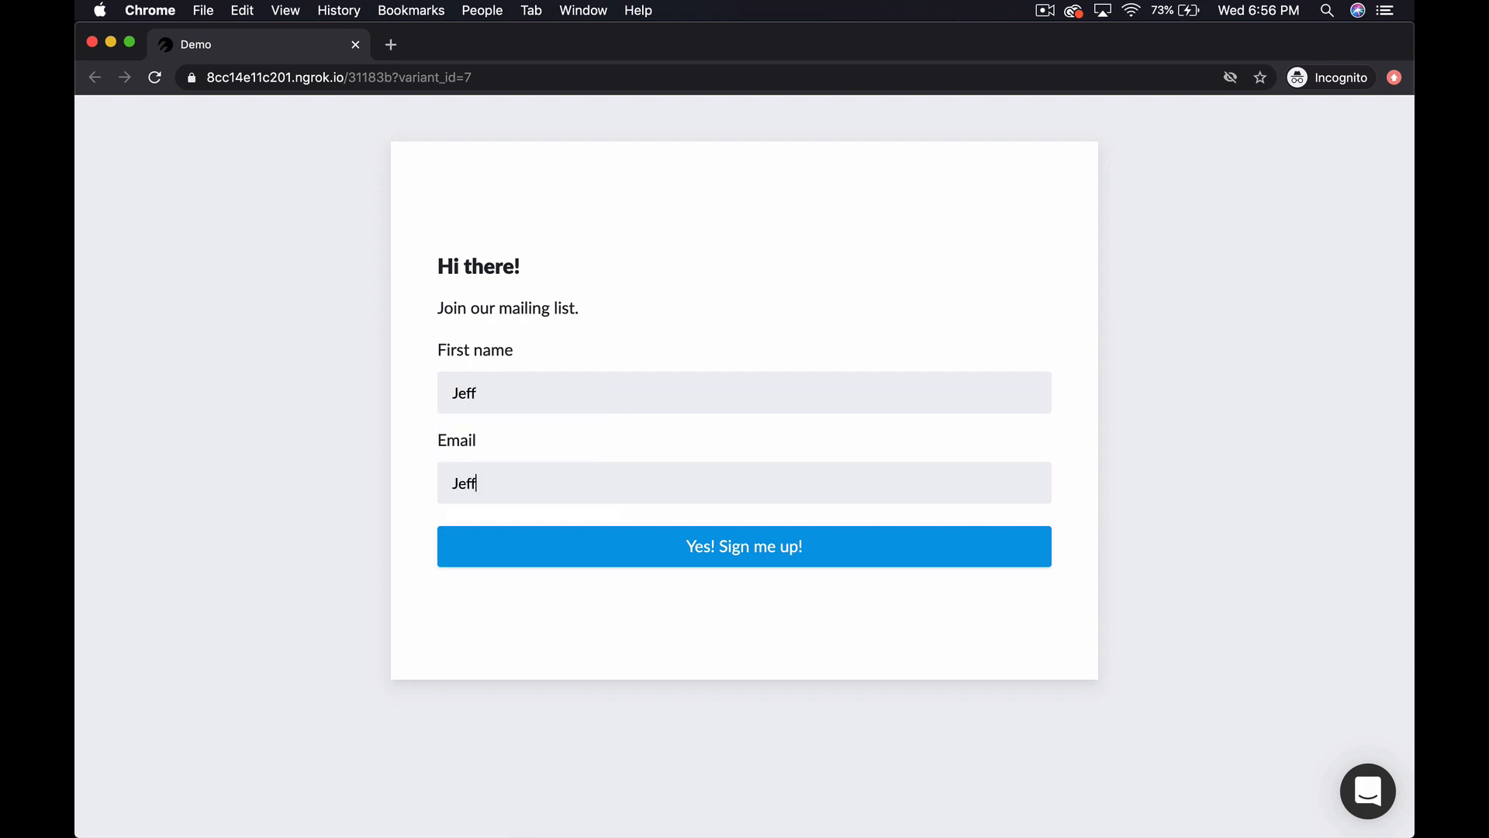
type("@test.abc")
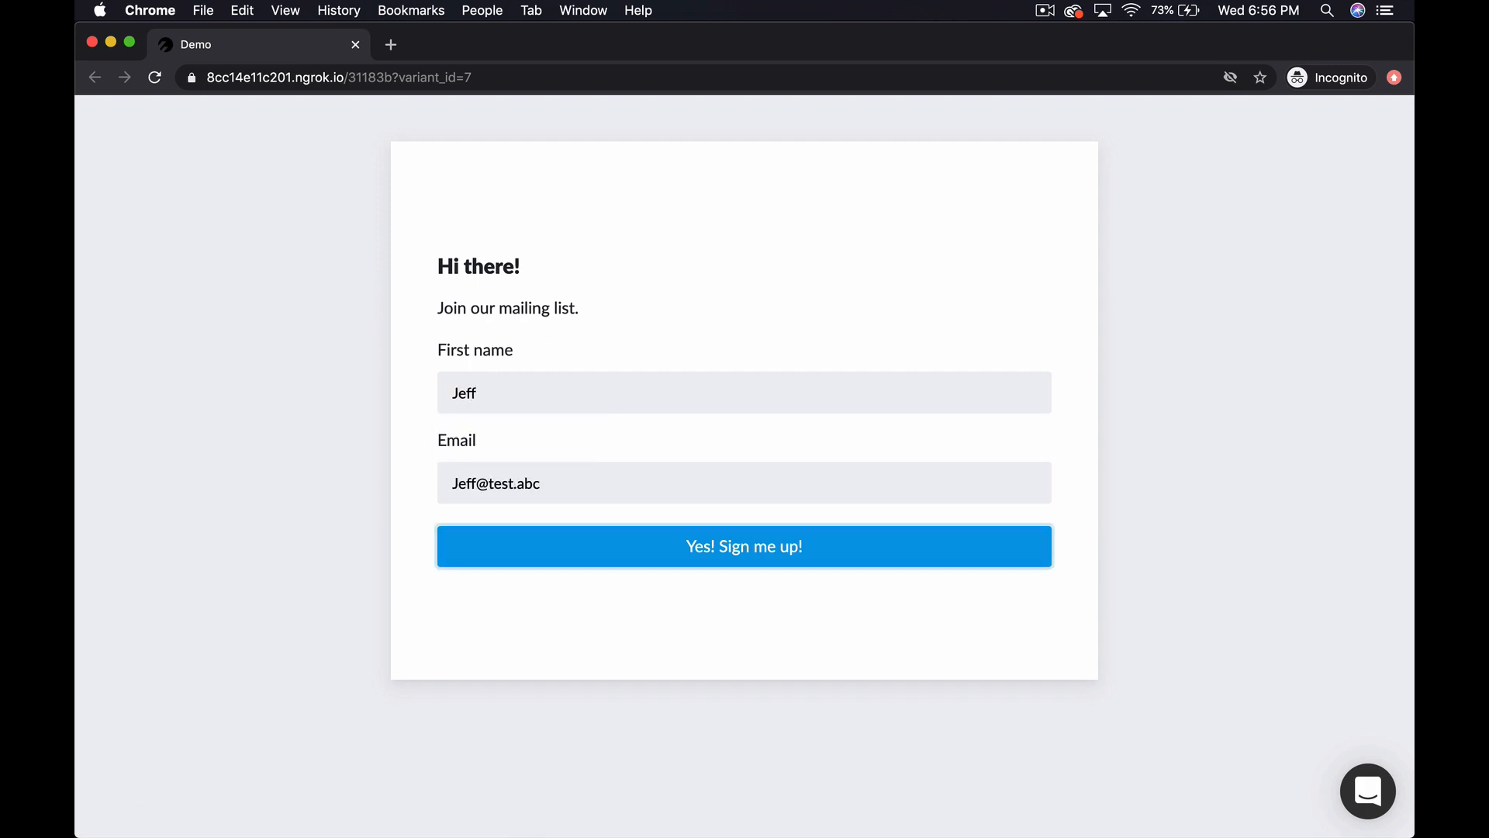
left_click(743, 545)
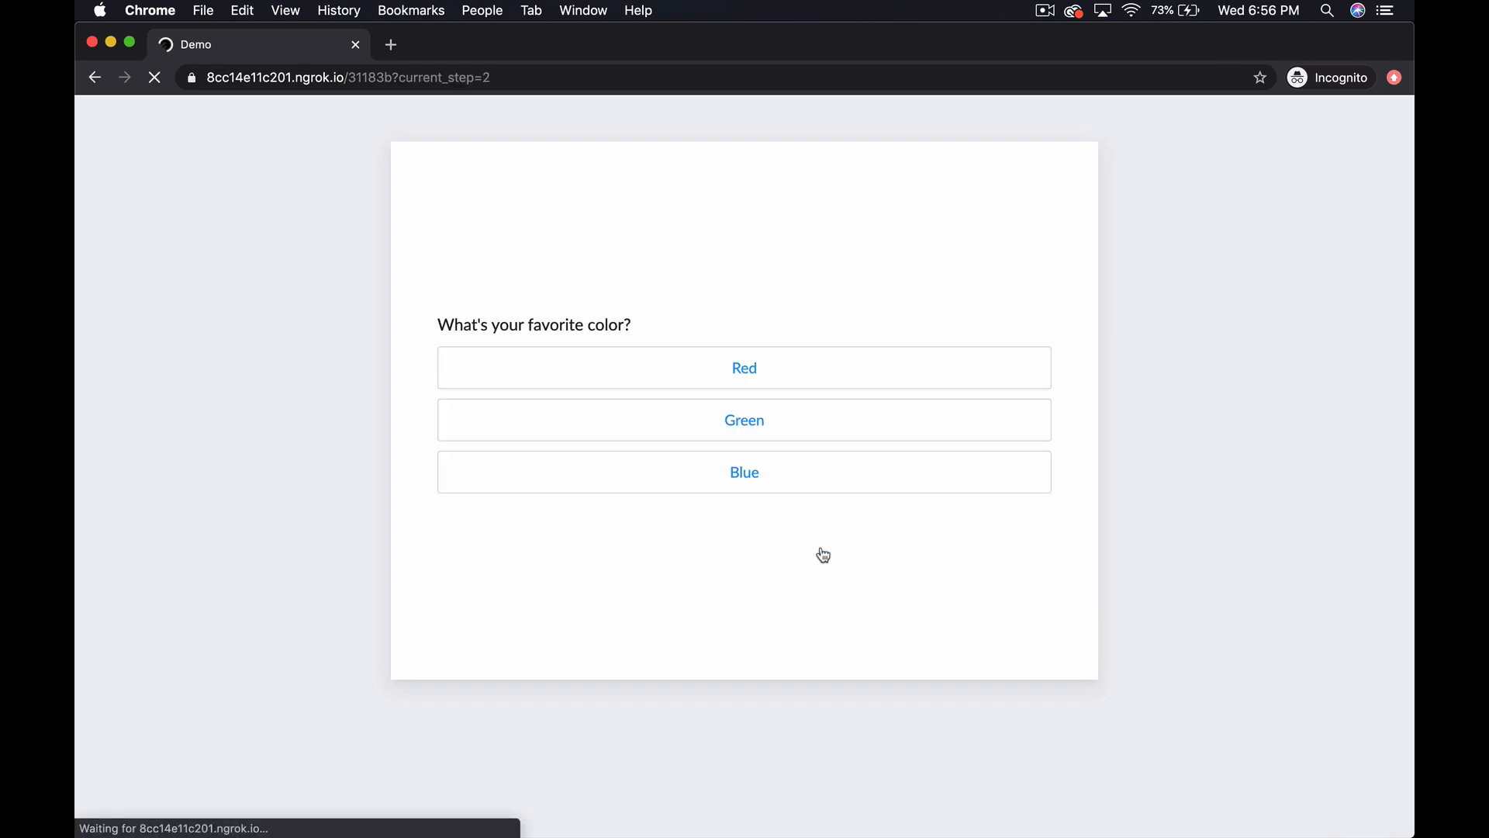
Choose Green as favourite colour, answer No to pancakes, go back and answer Yes
left_click(744, 420)
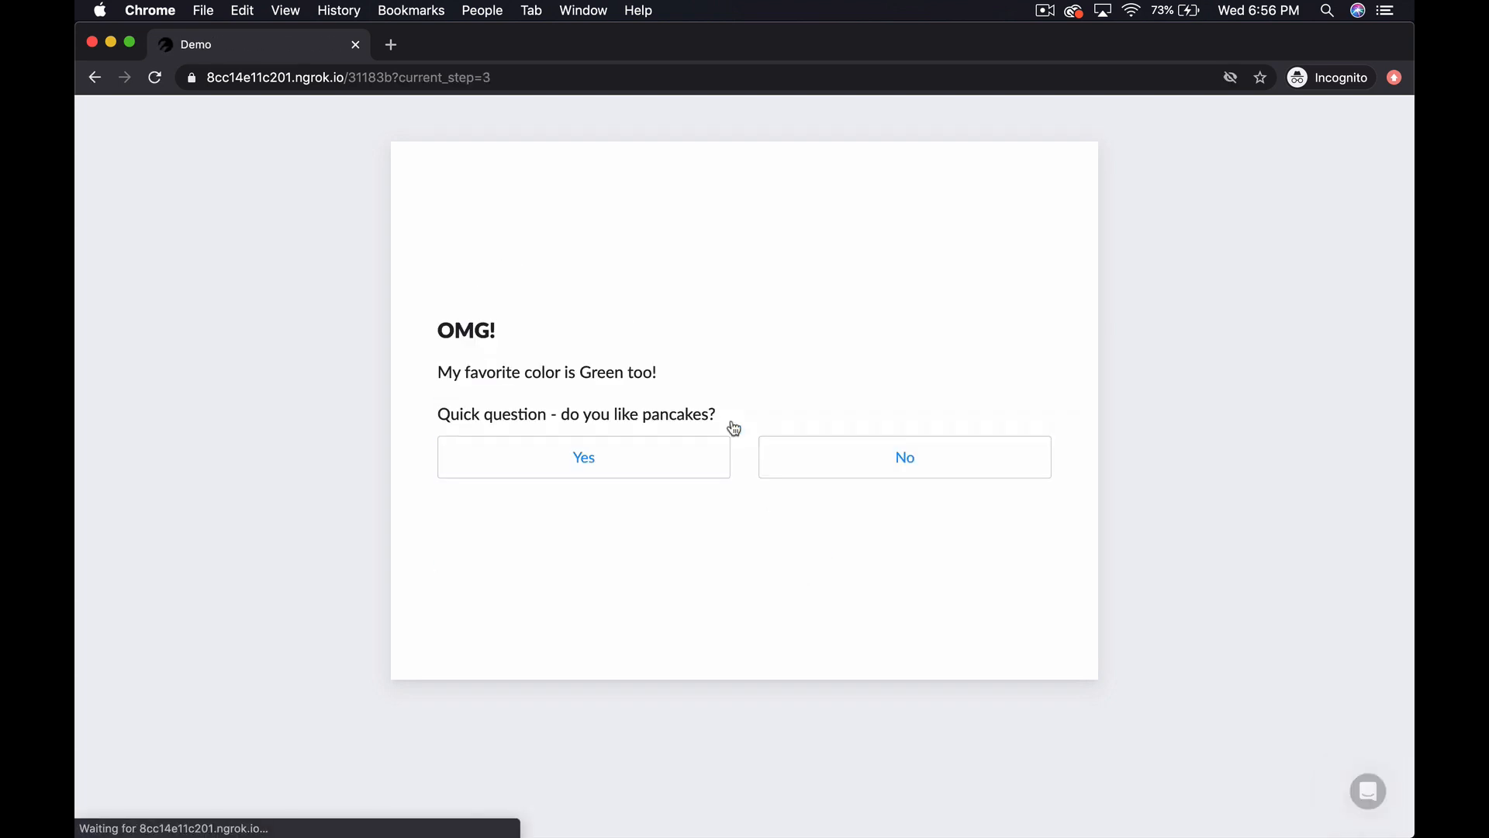
left_click(903, 457)
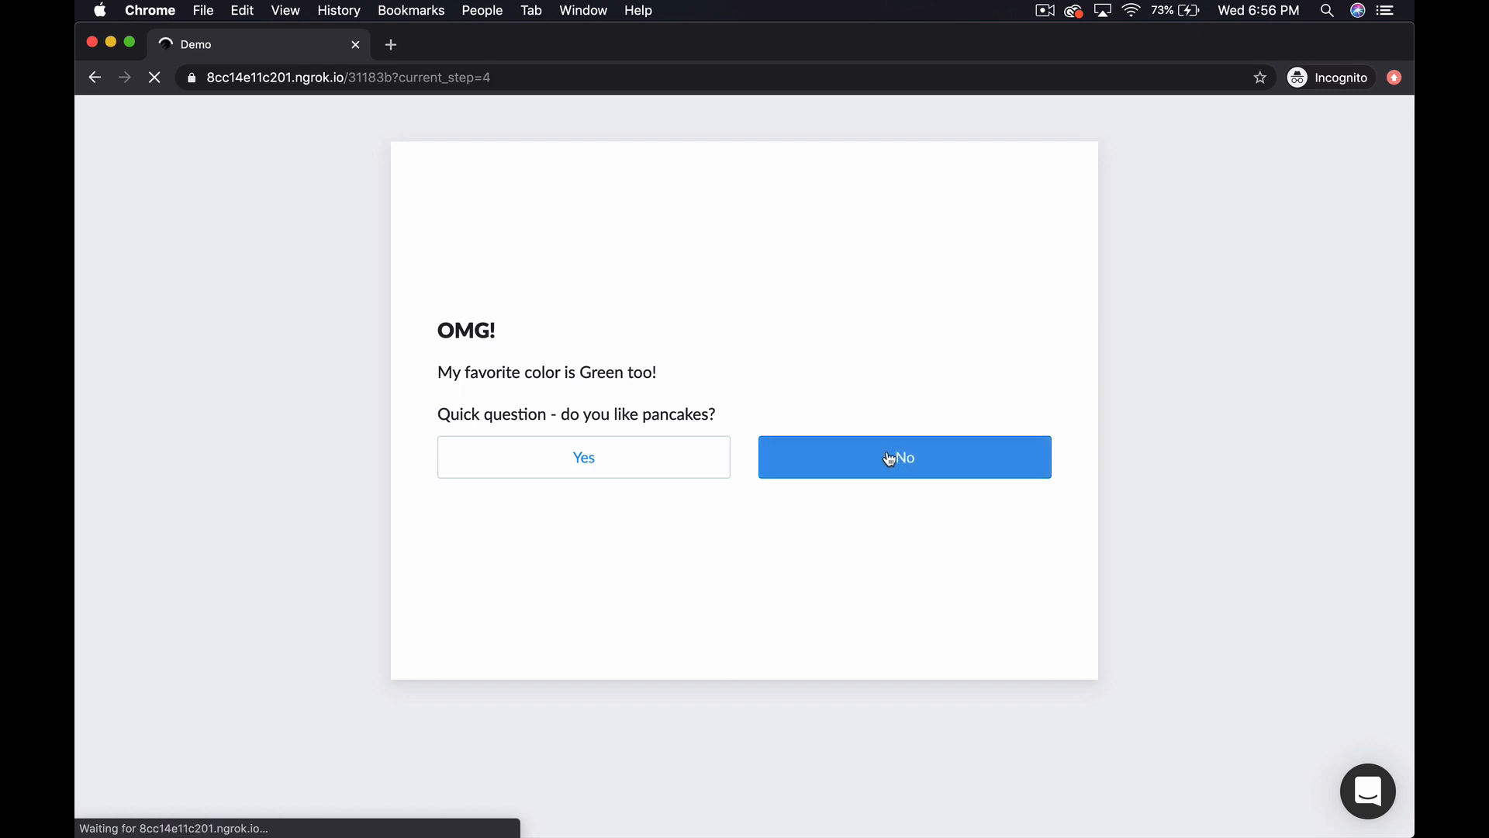
left_click(93, 77)
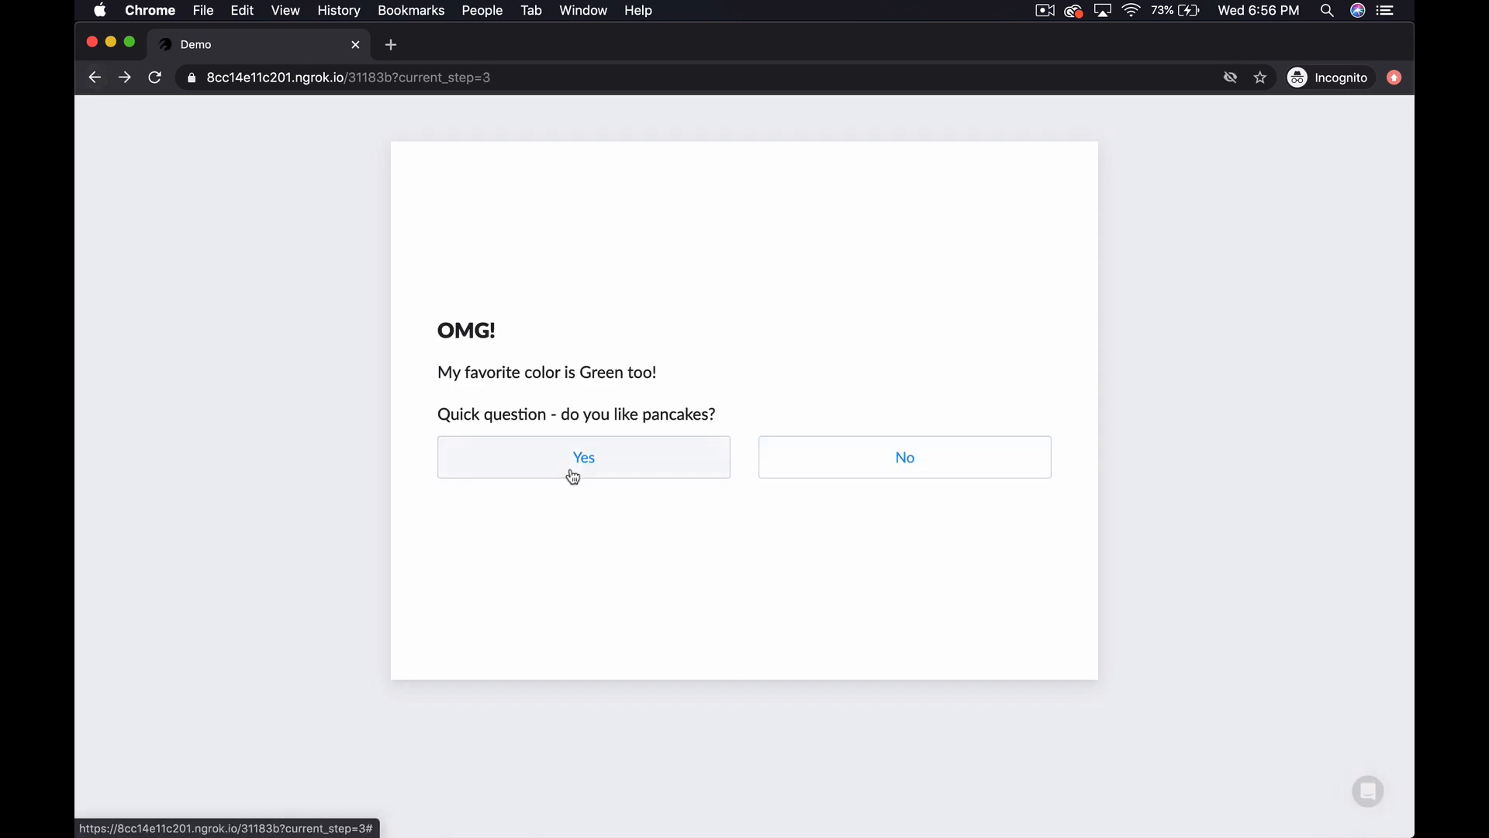
left_click(583, 457)
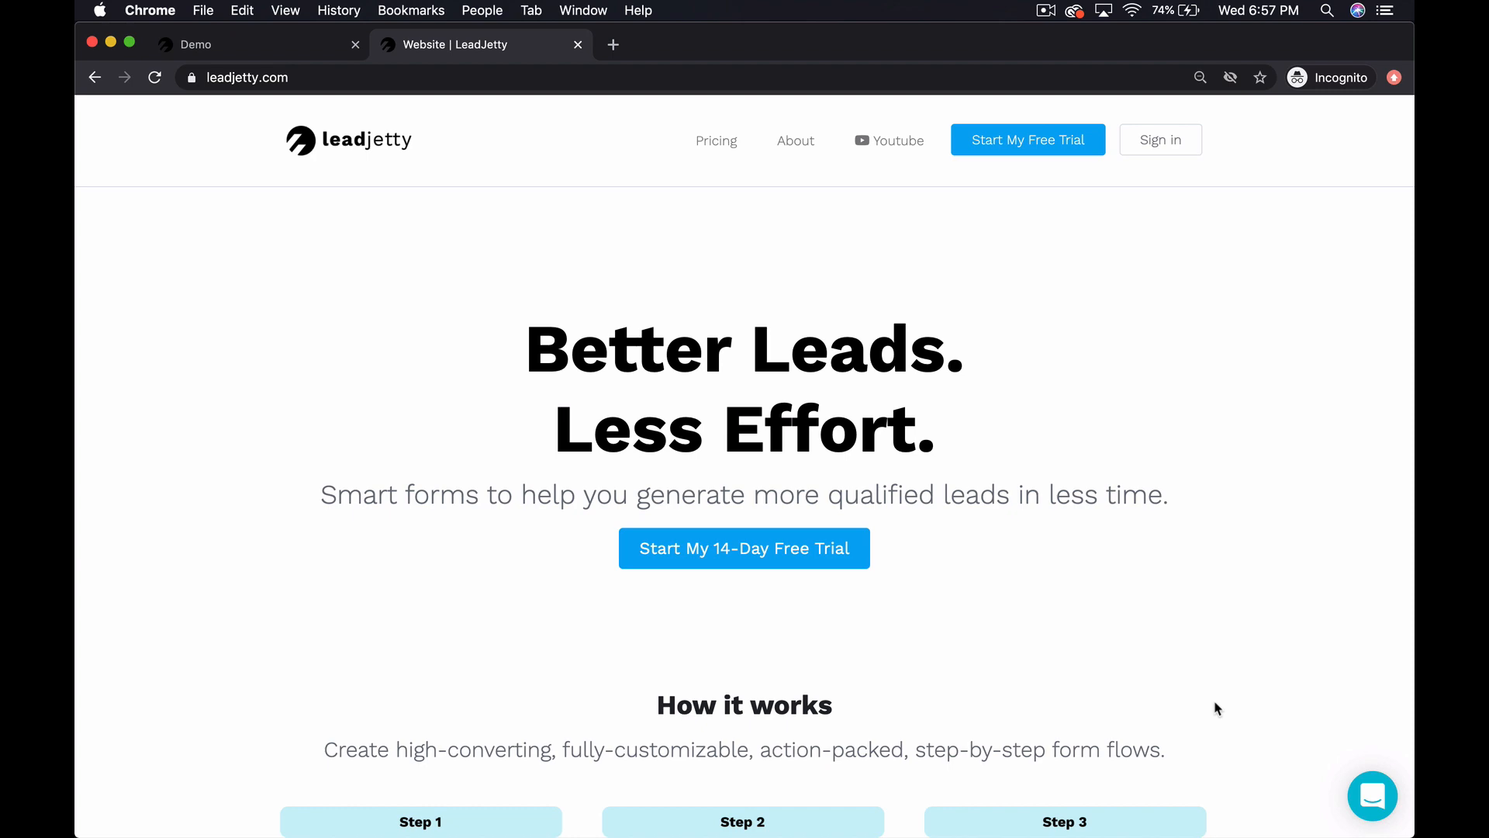
Browse the LeadJetty homepage and pricing plans in a second tab, then return to the demo form
scroll("down", 3)
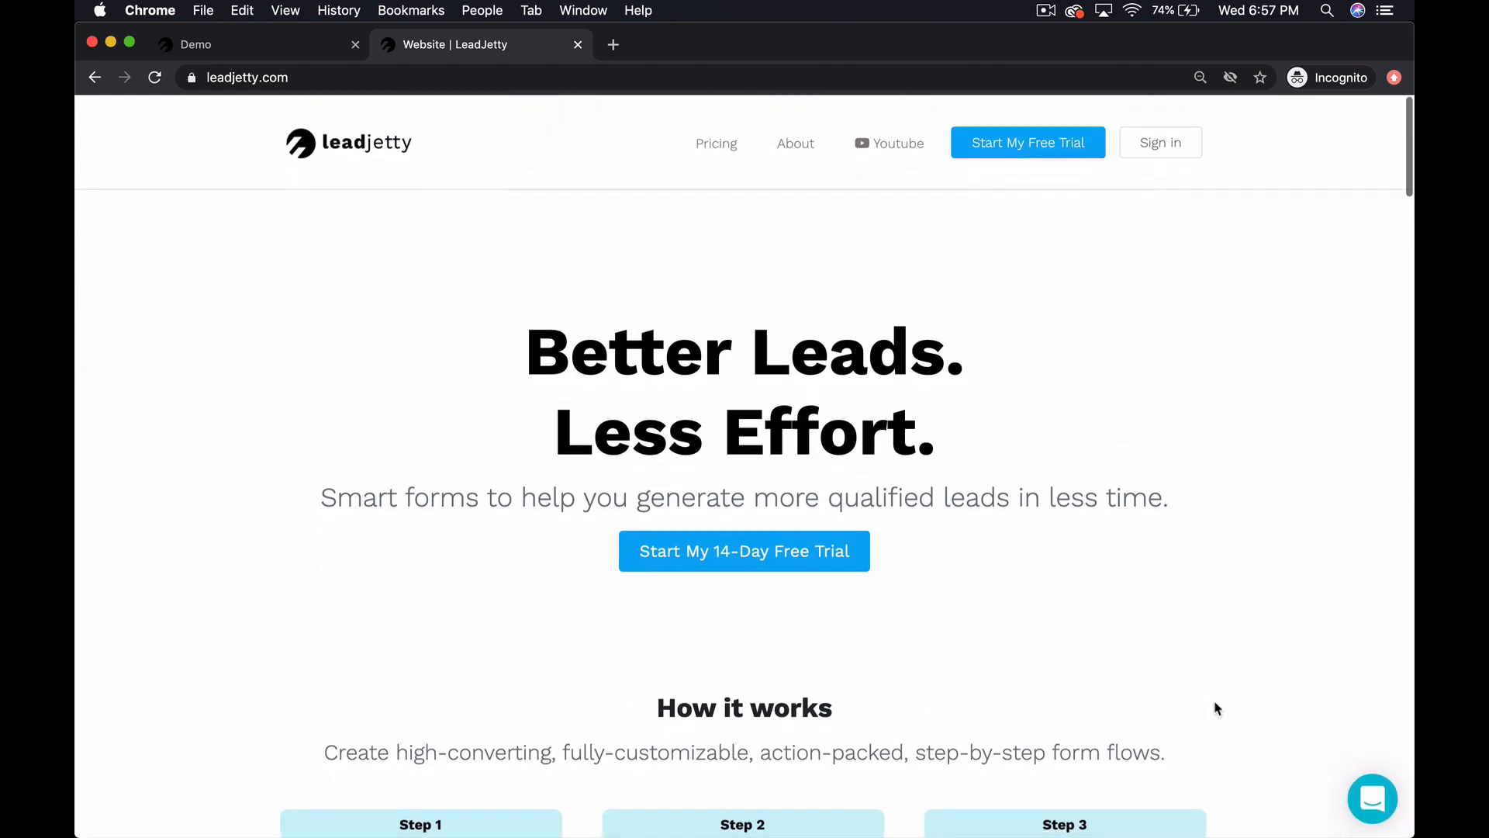
scroll("down", 3)
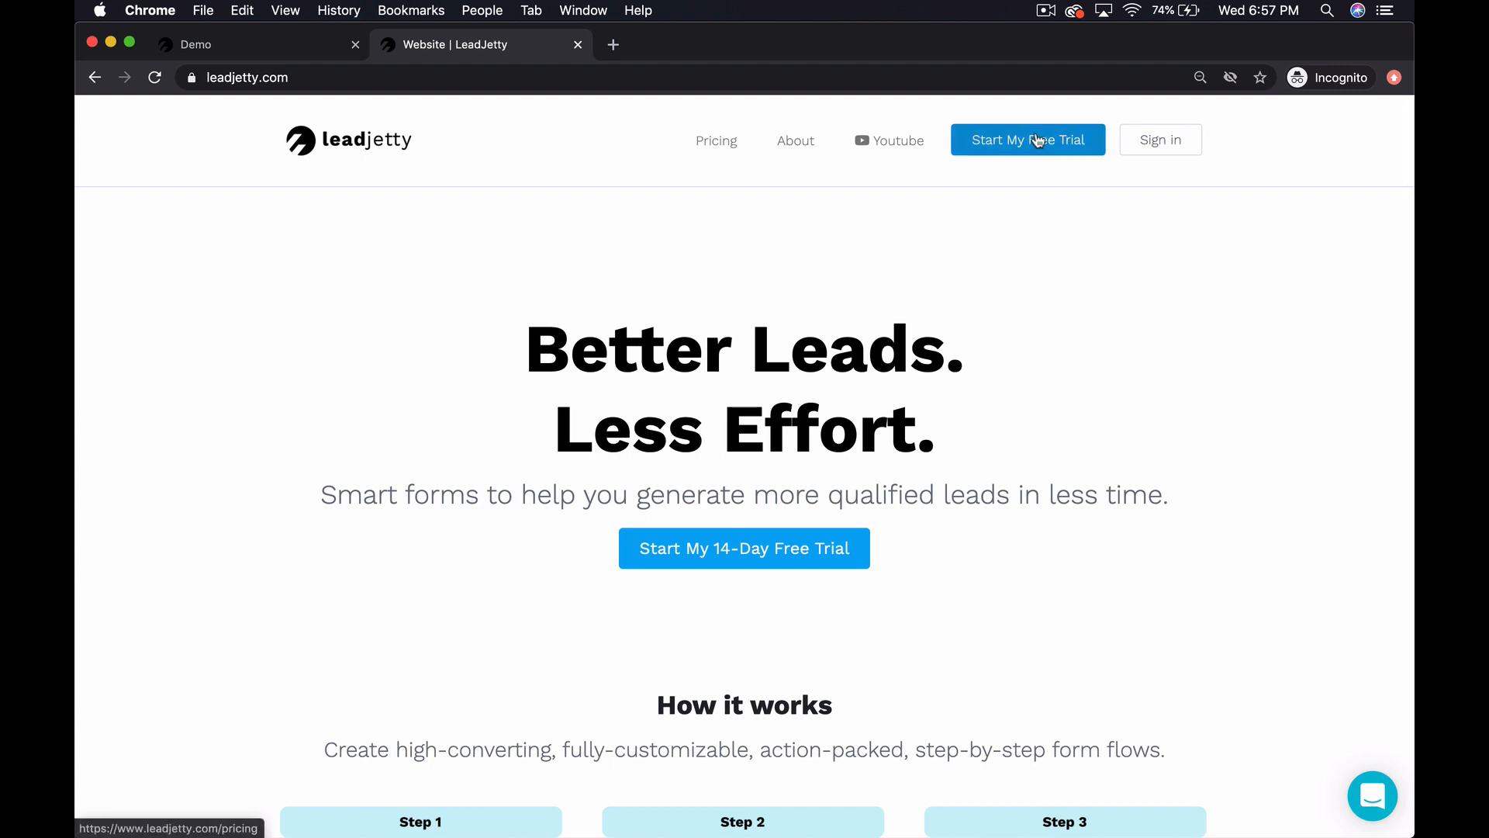
left_click(716, 140)
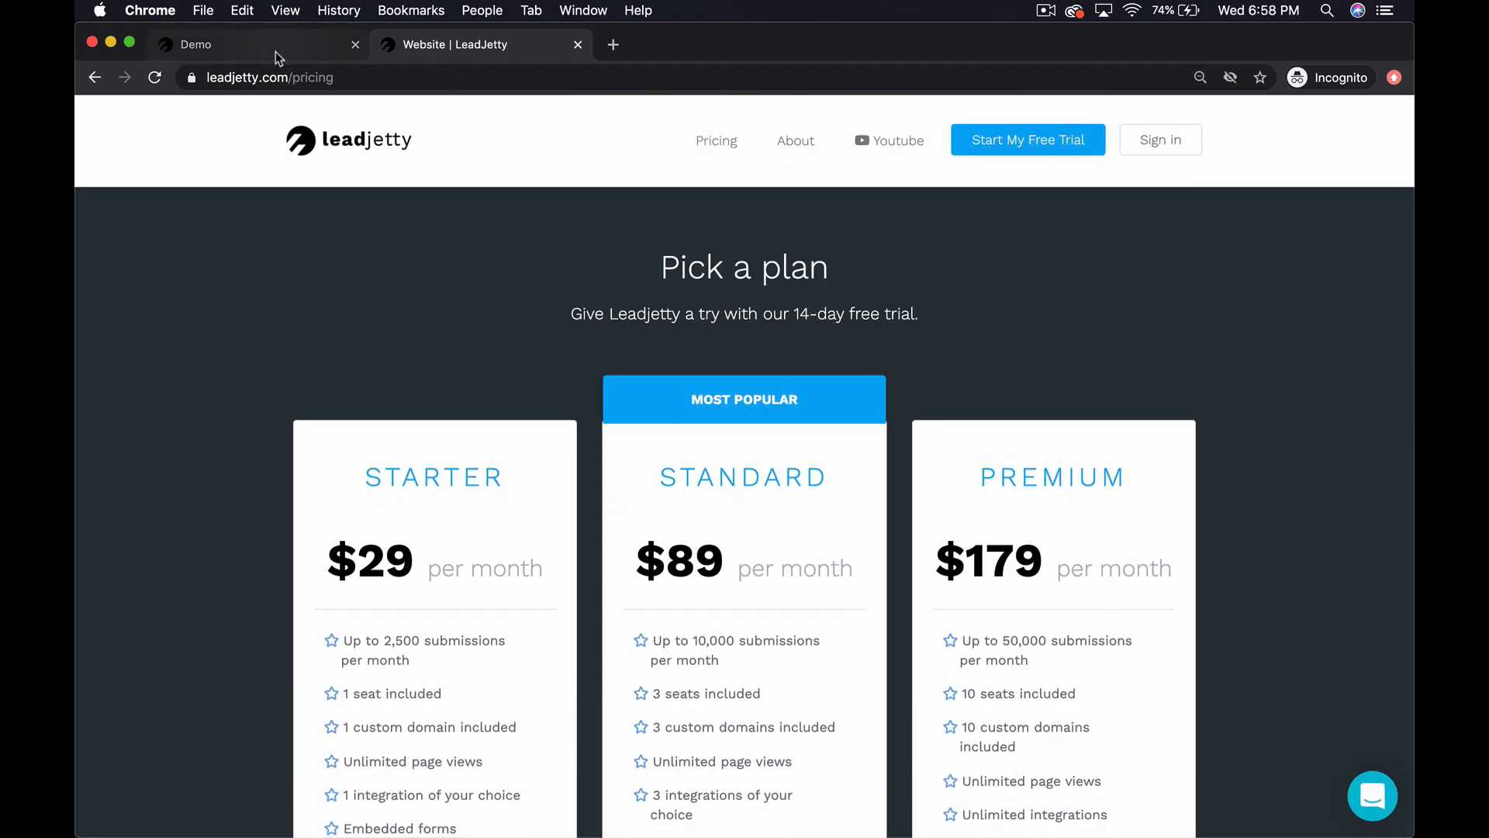
left_click(257, 43)
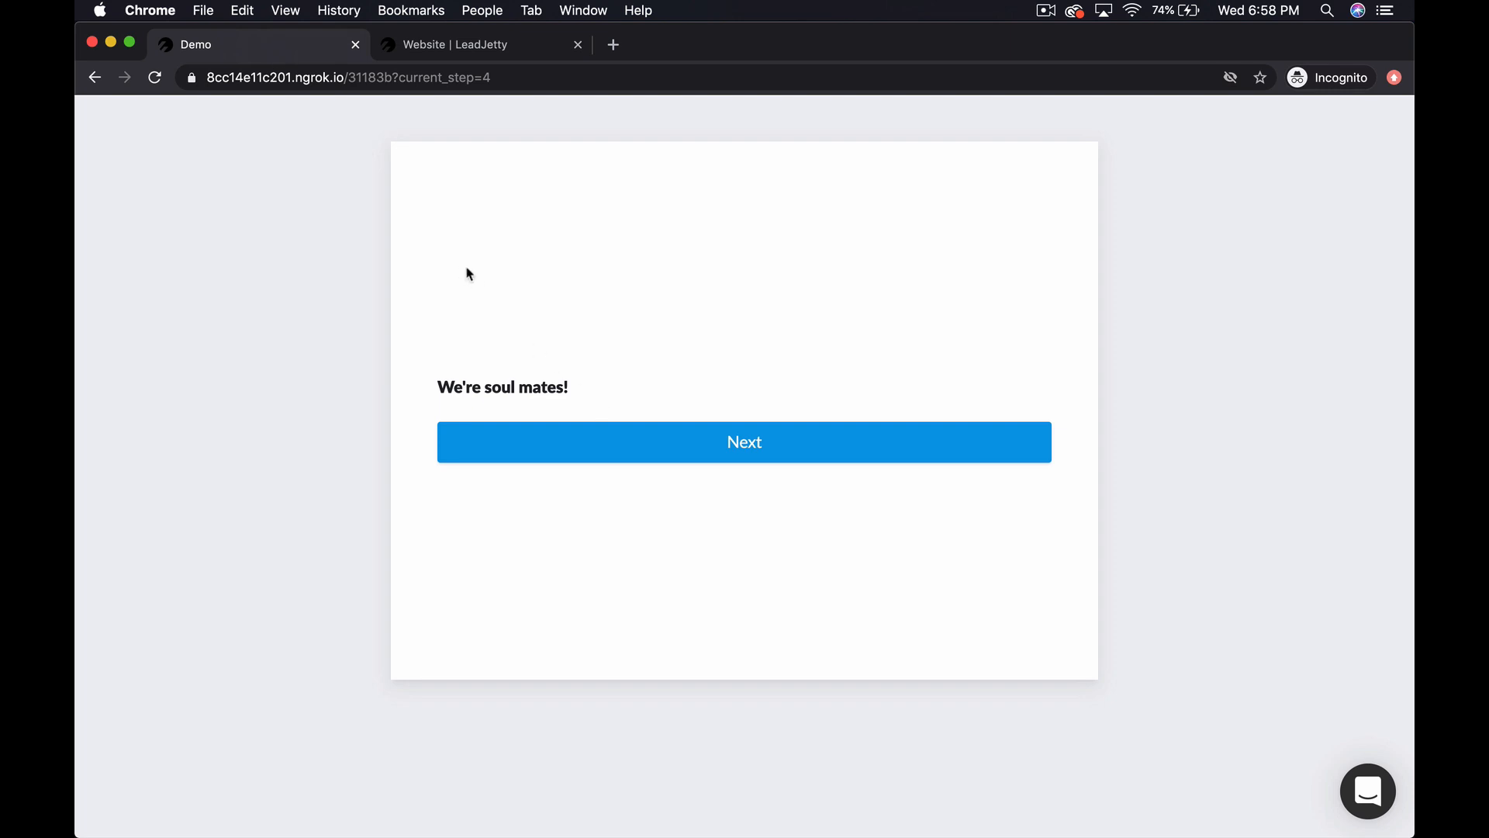